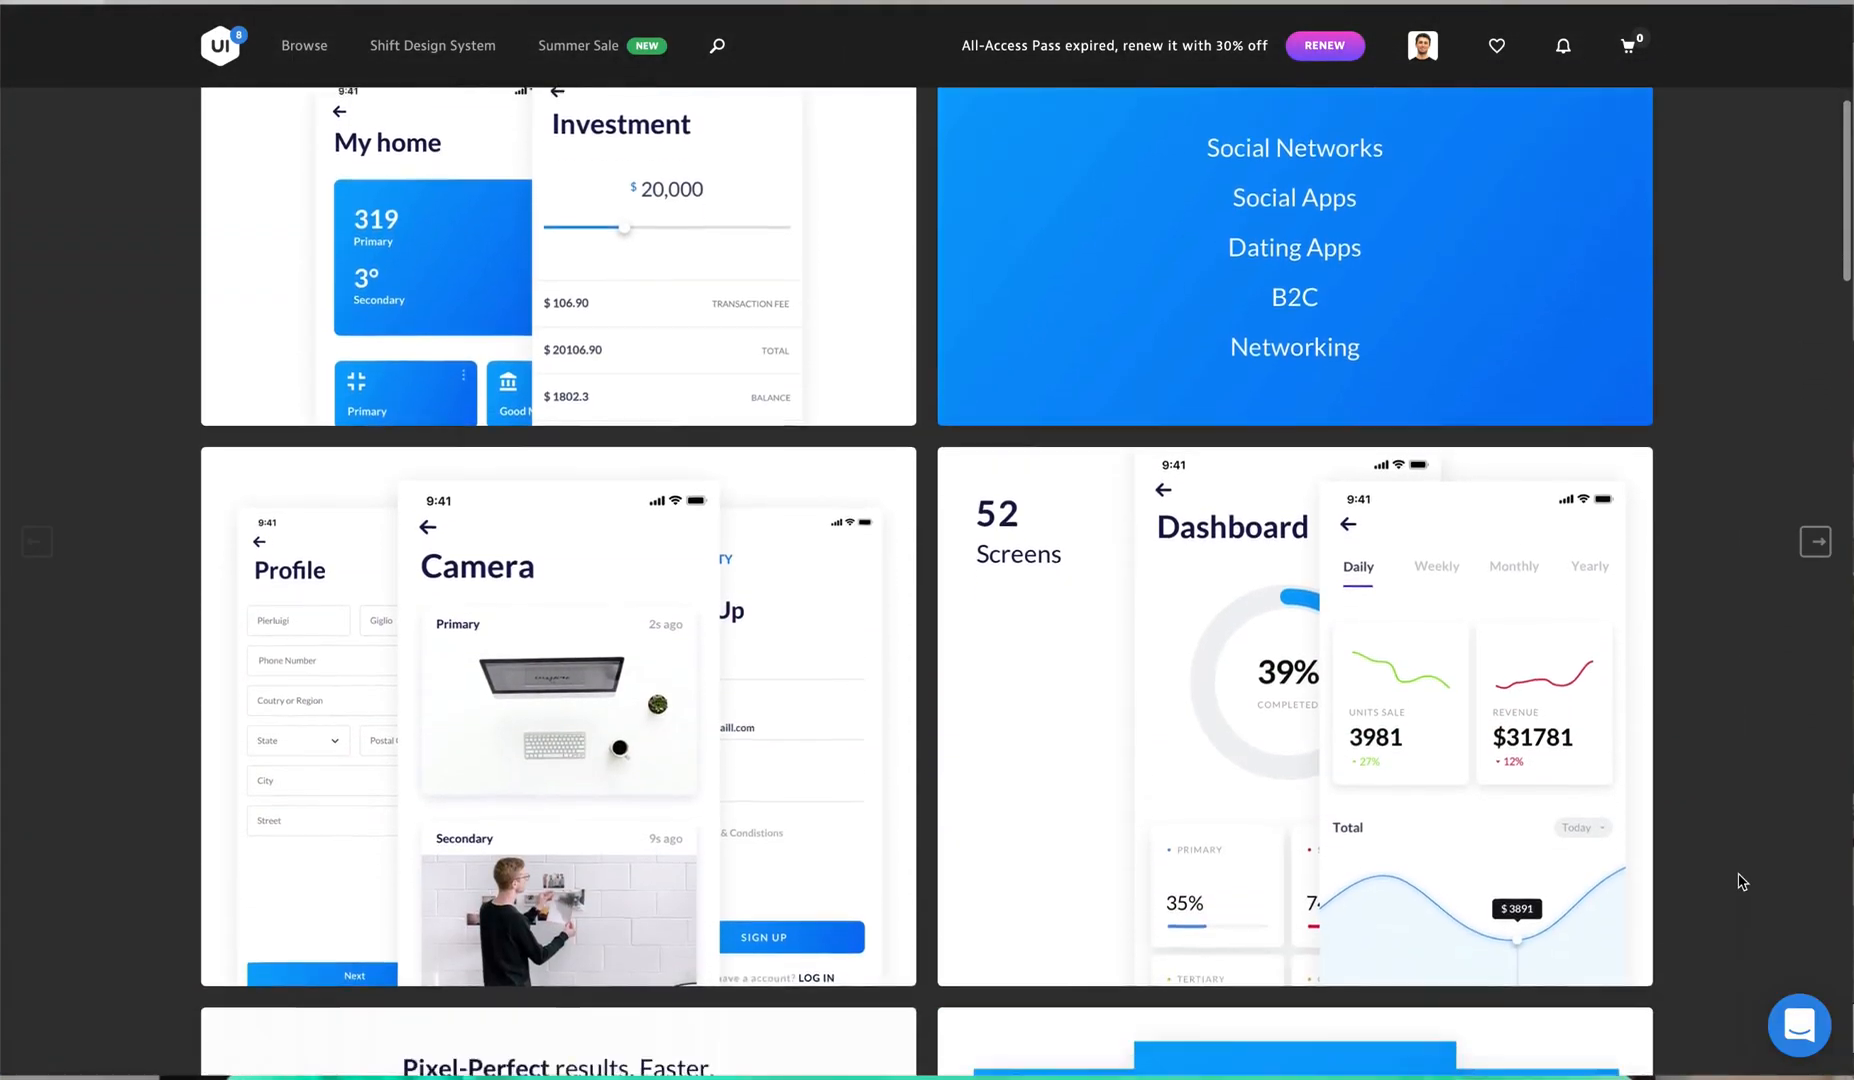
- Scroll down through the UI8 app kit preview page before returning to Figma
{"action": "scroll", "scroll_direction": "down", "scroll_amount": 3}
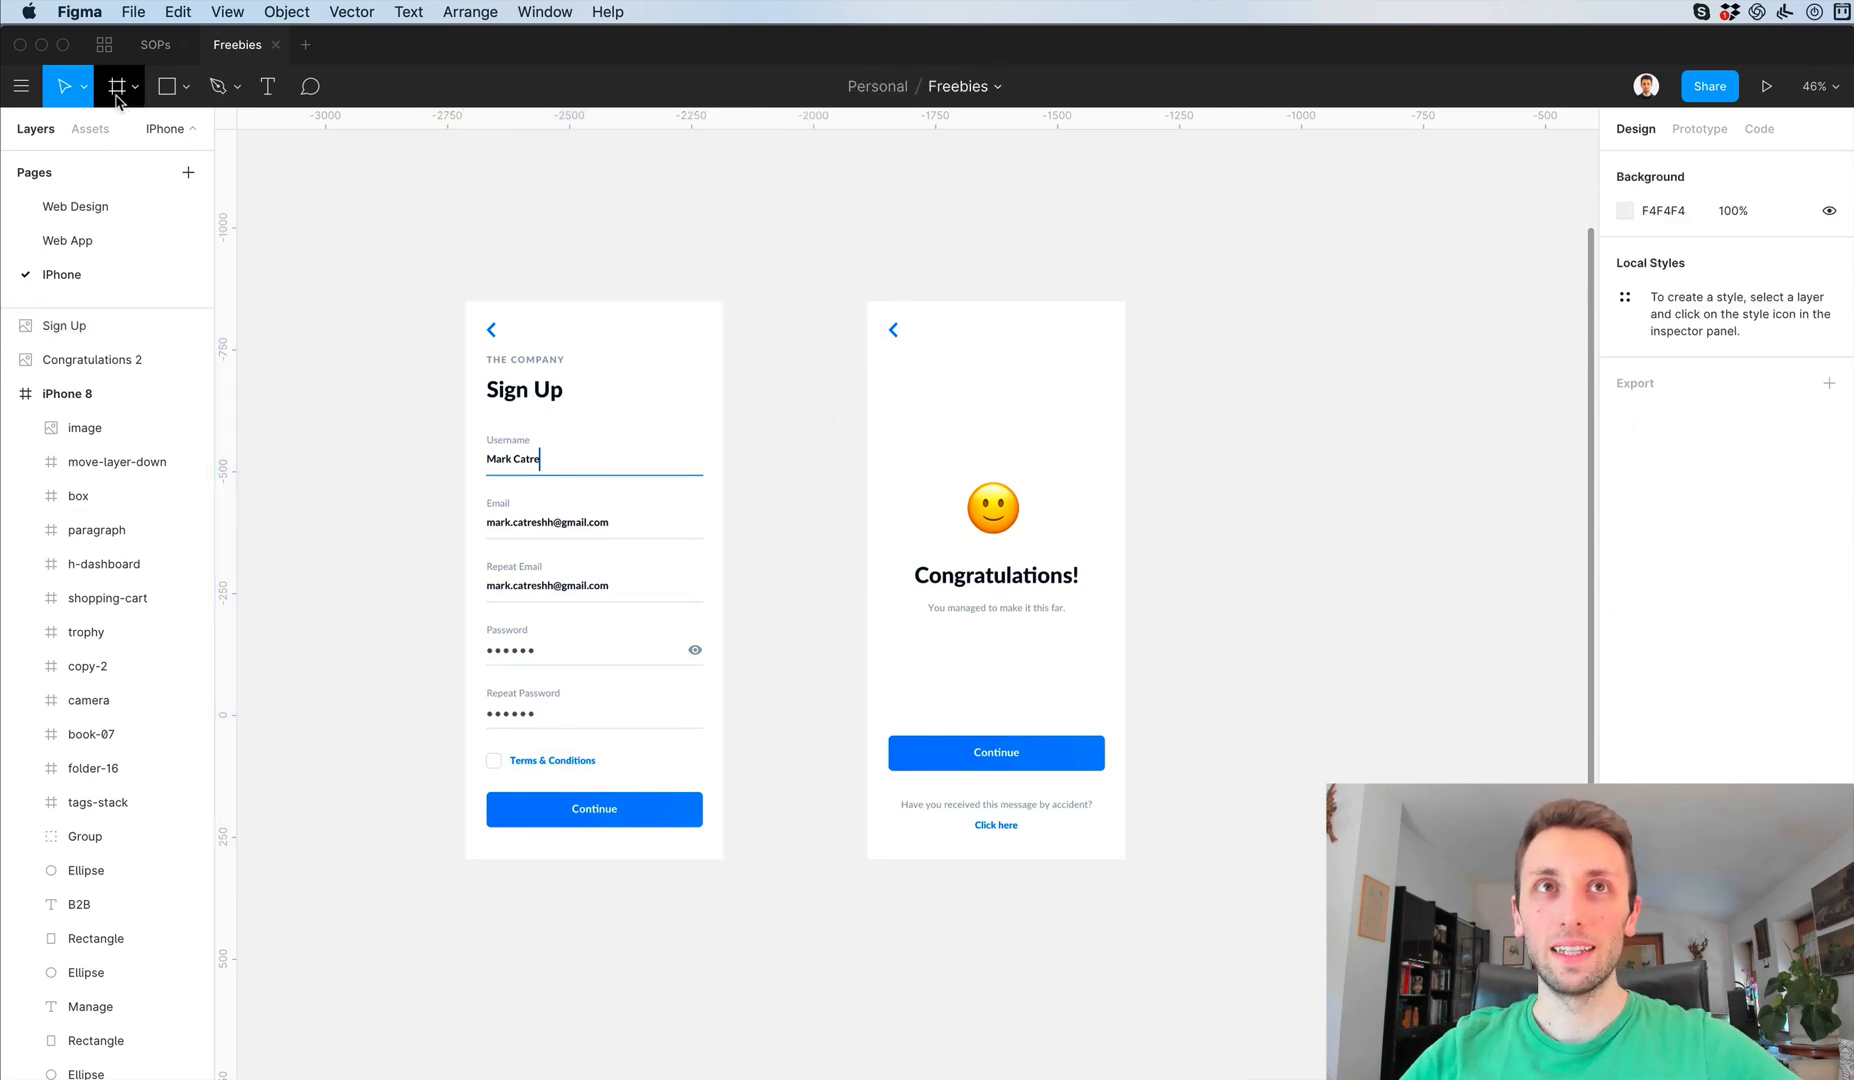
- Add a blank iPhone X preset frame beside the Sign Up screen
{"action": "left_click", "coordinate": [134, 86]}
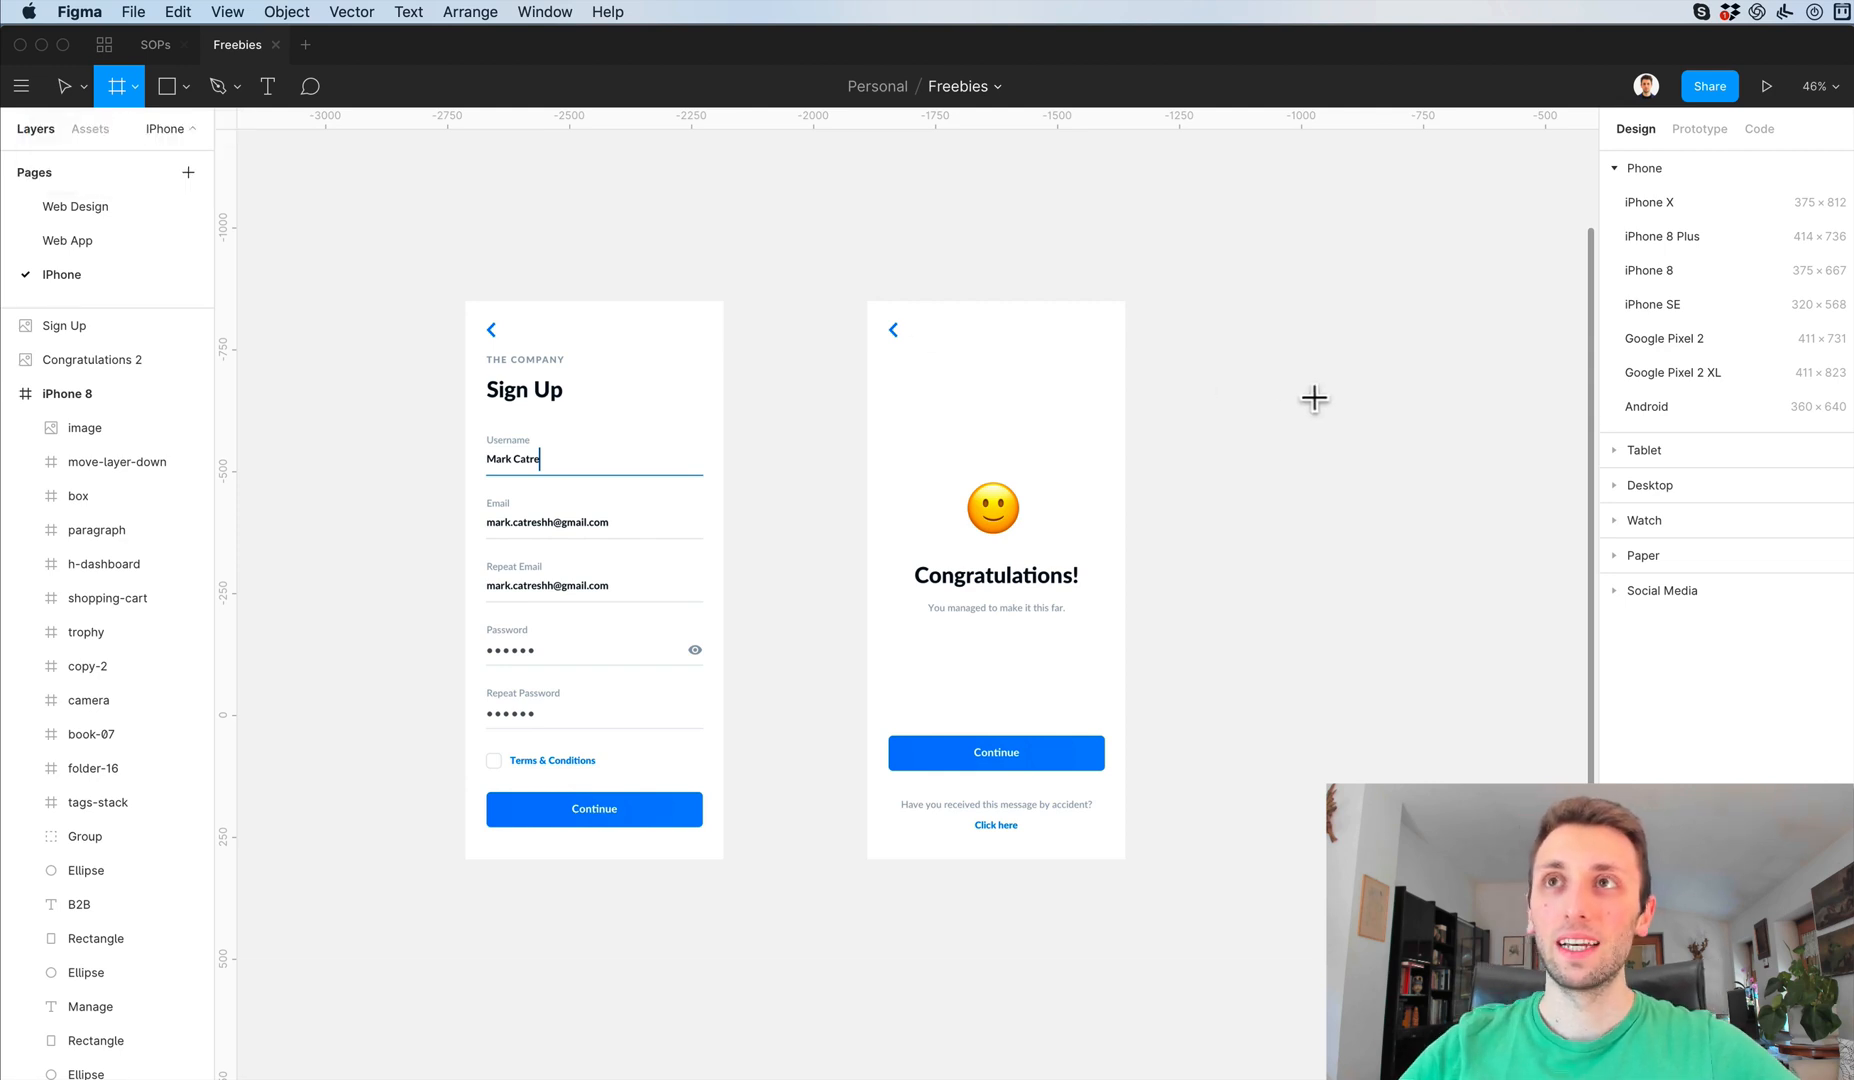
{"action": "mouse_move", "coordinate": [1667, 207]}
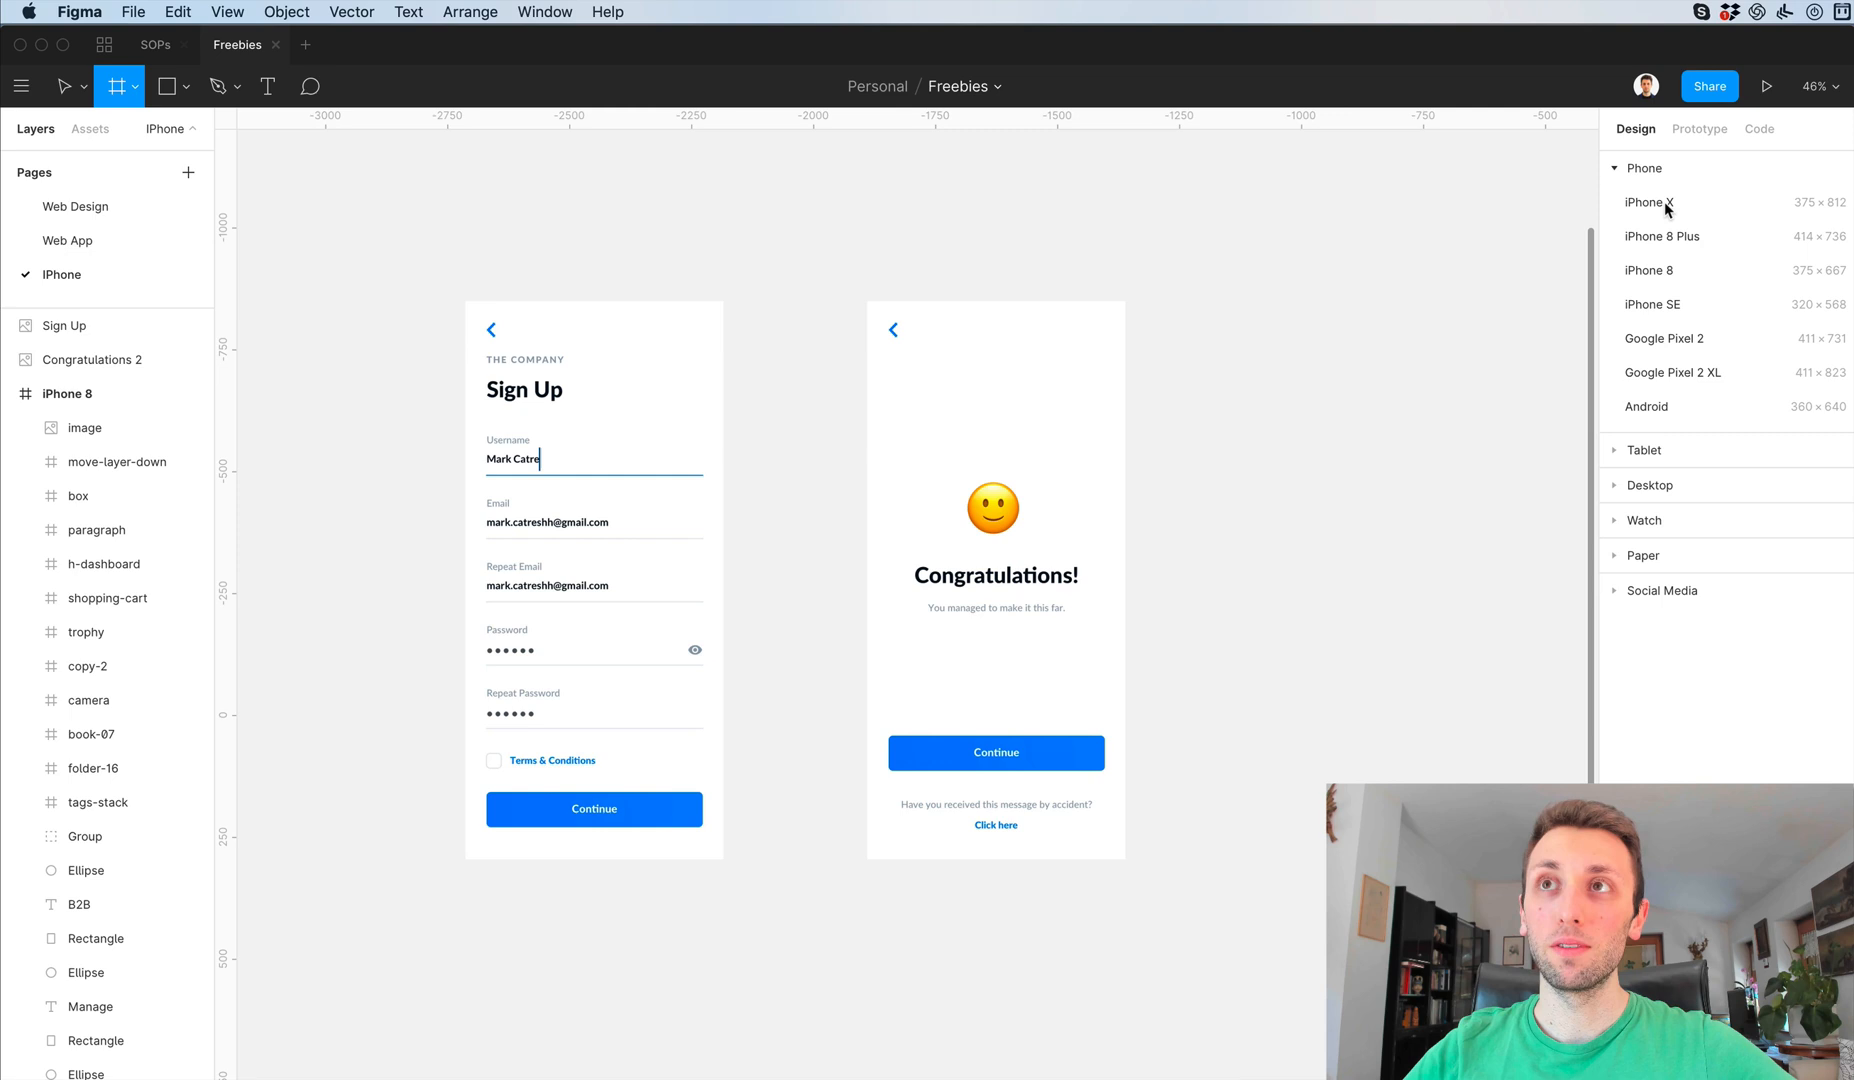
{"action": "left_click", "coordinate": [1644, 202]}
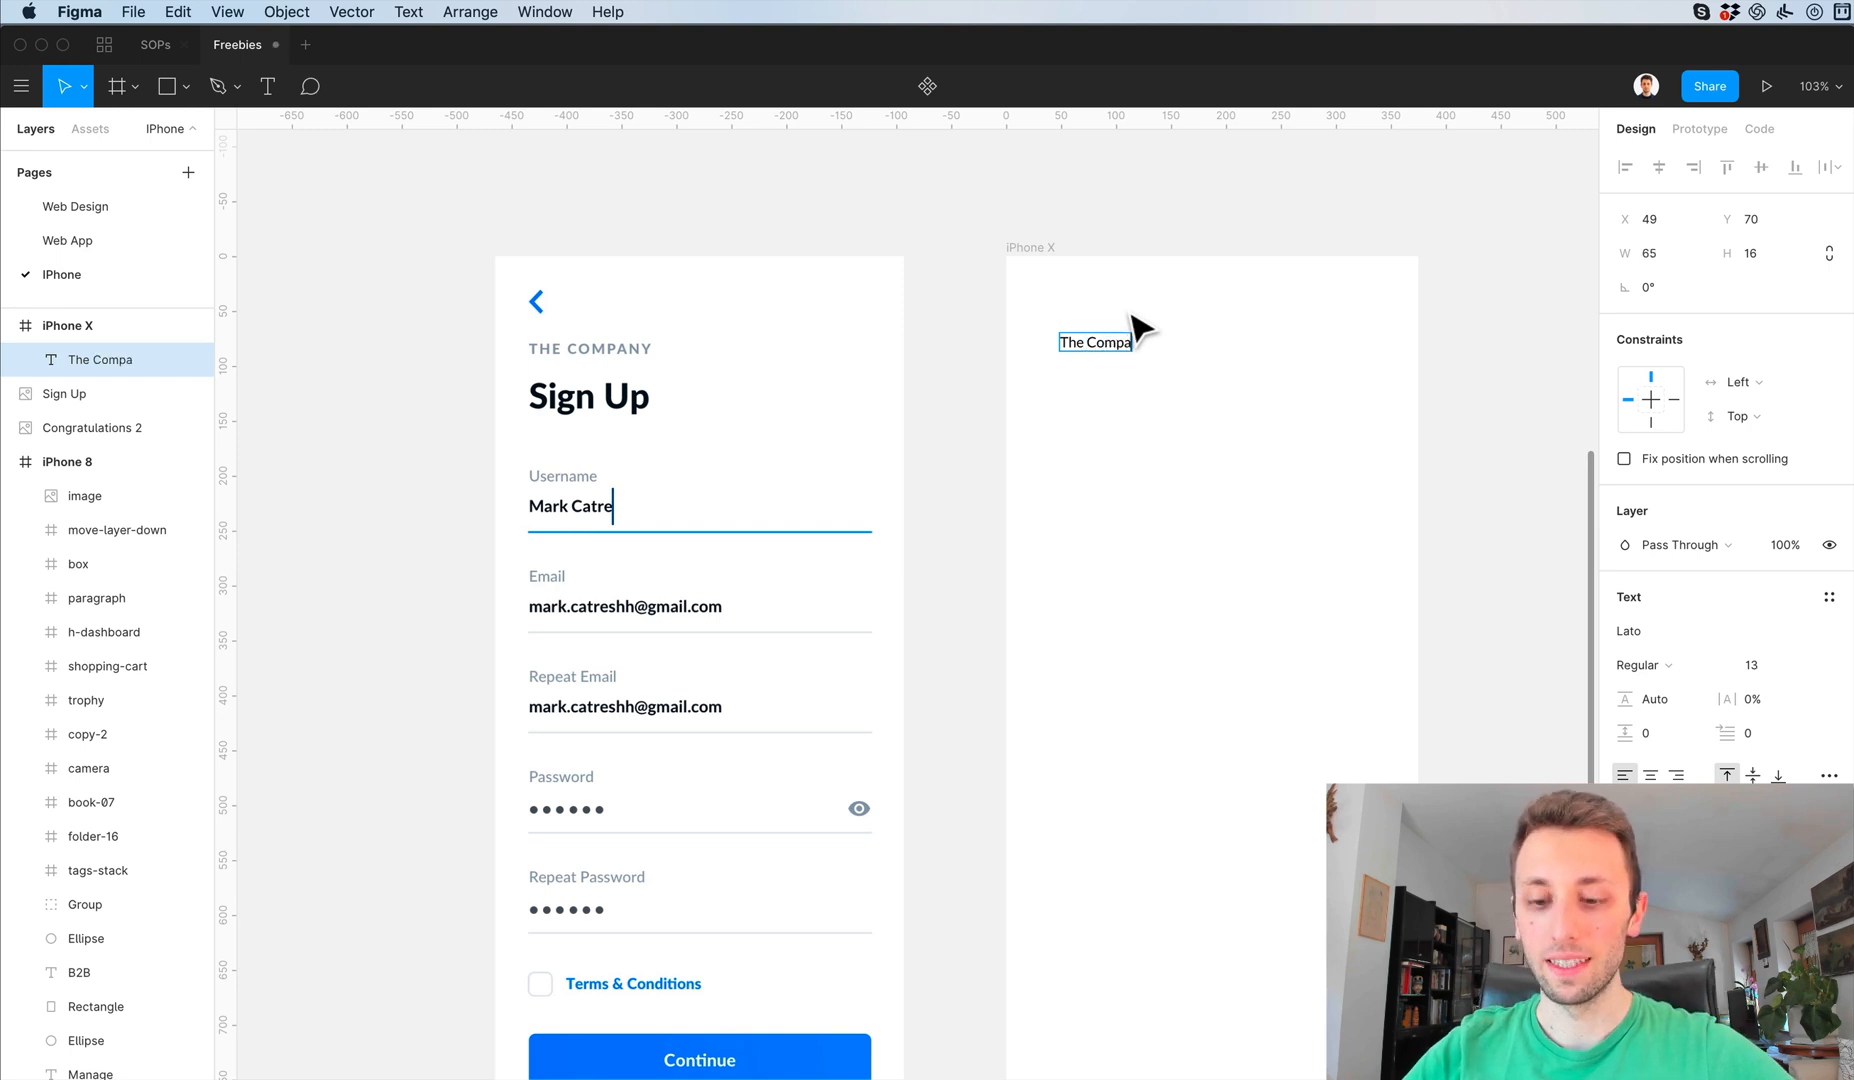
- Style 'The Company' label Heavy, 14 pt, uppercase, 9.5% letter spacing, and copy it
{"action": "type", "text": "ny"}
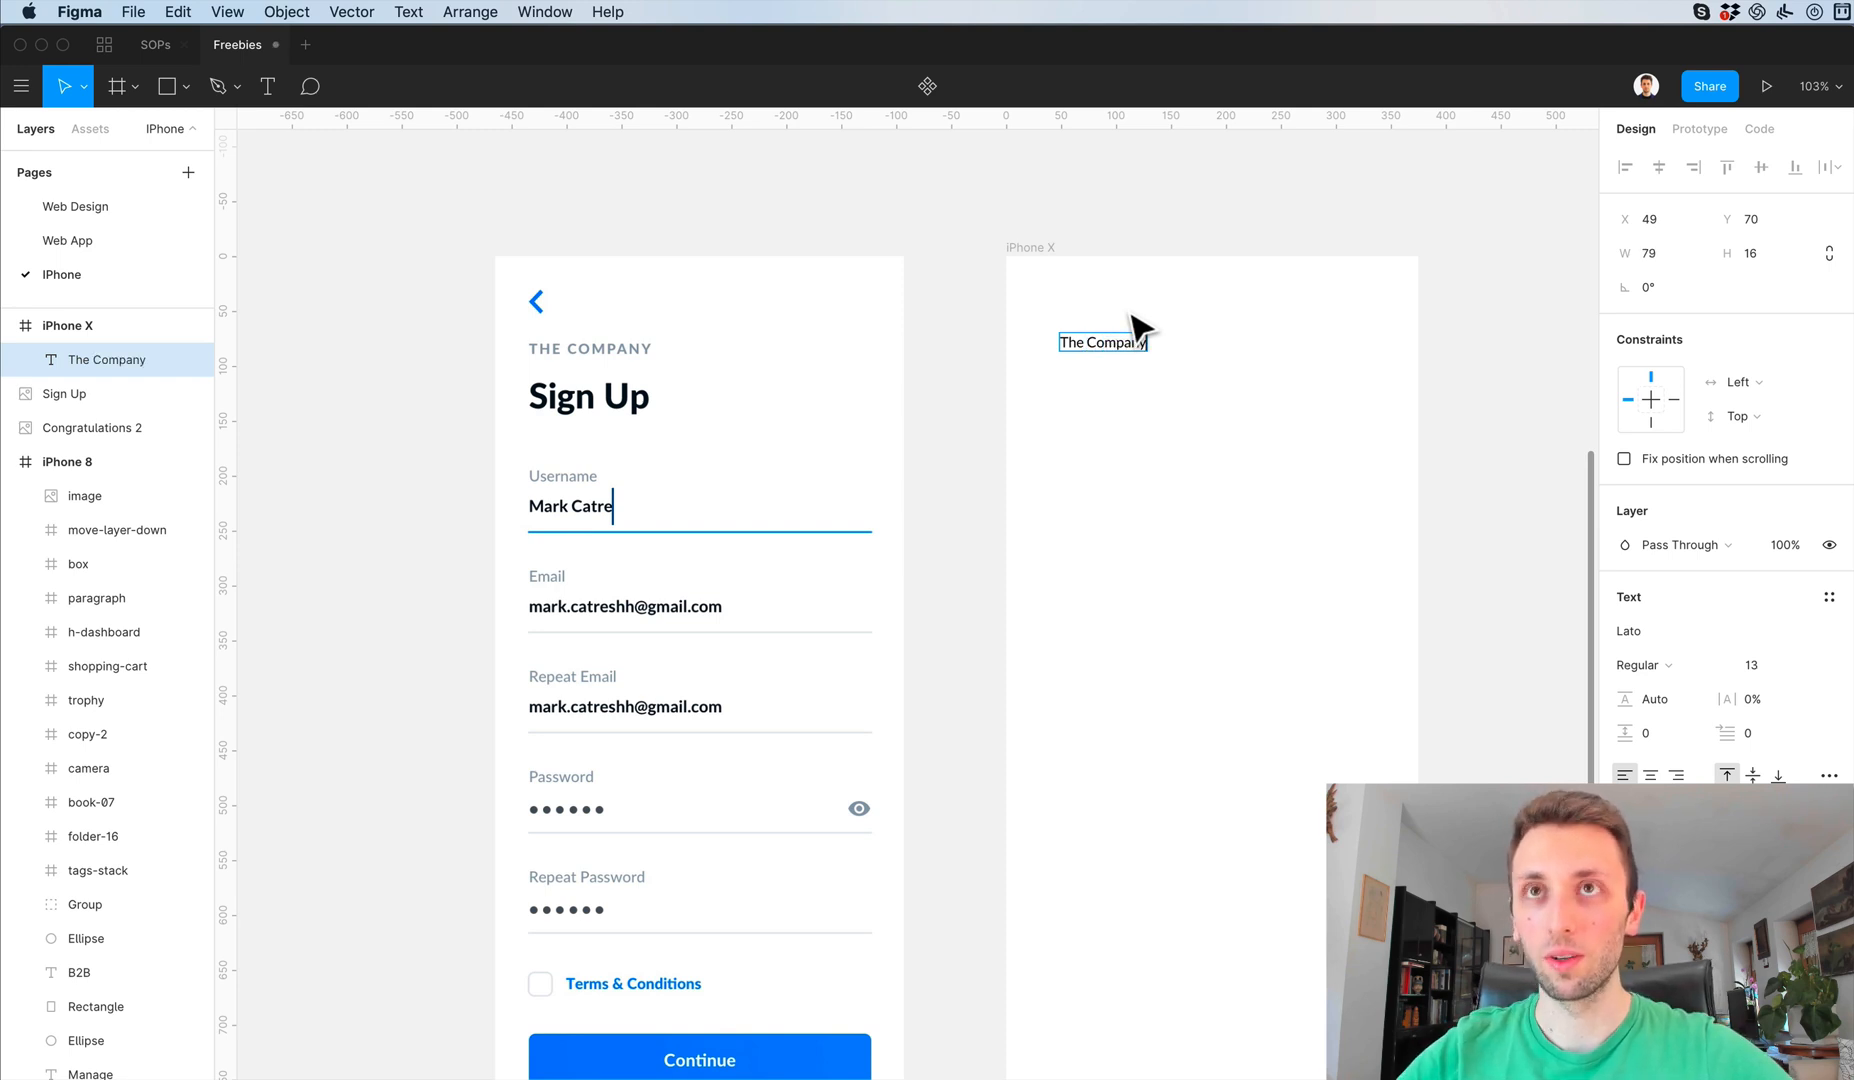
{"action": "left_click", "coordinate": [1102, 342]}
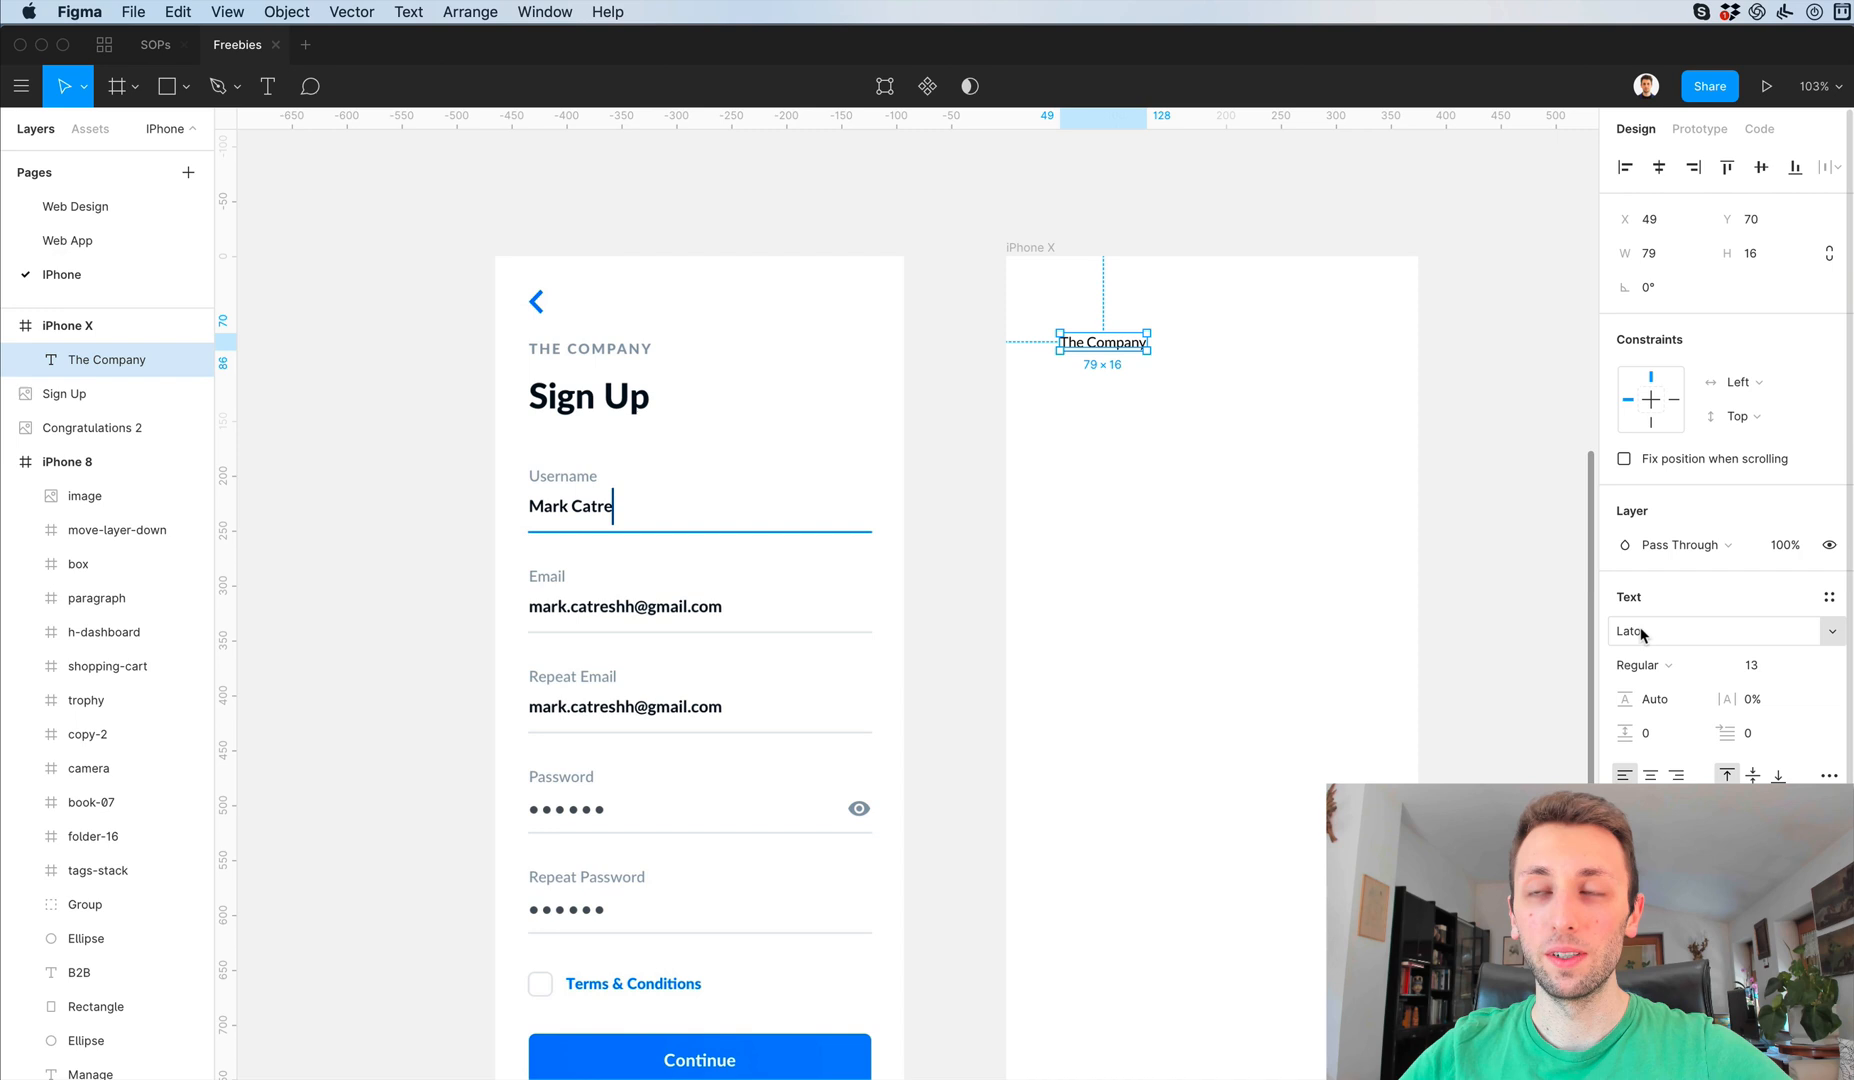
{"action": "mouse_move", "coordinate": [1259, 565]}
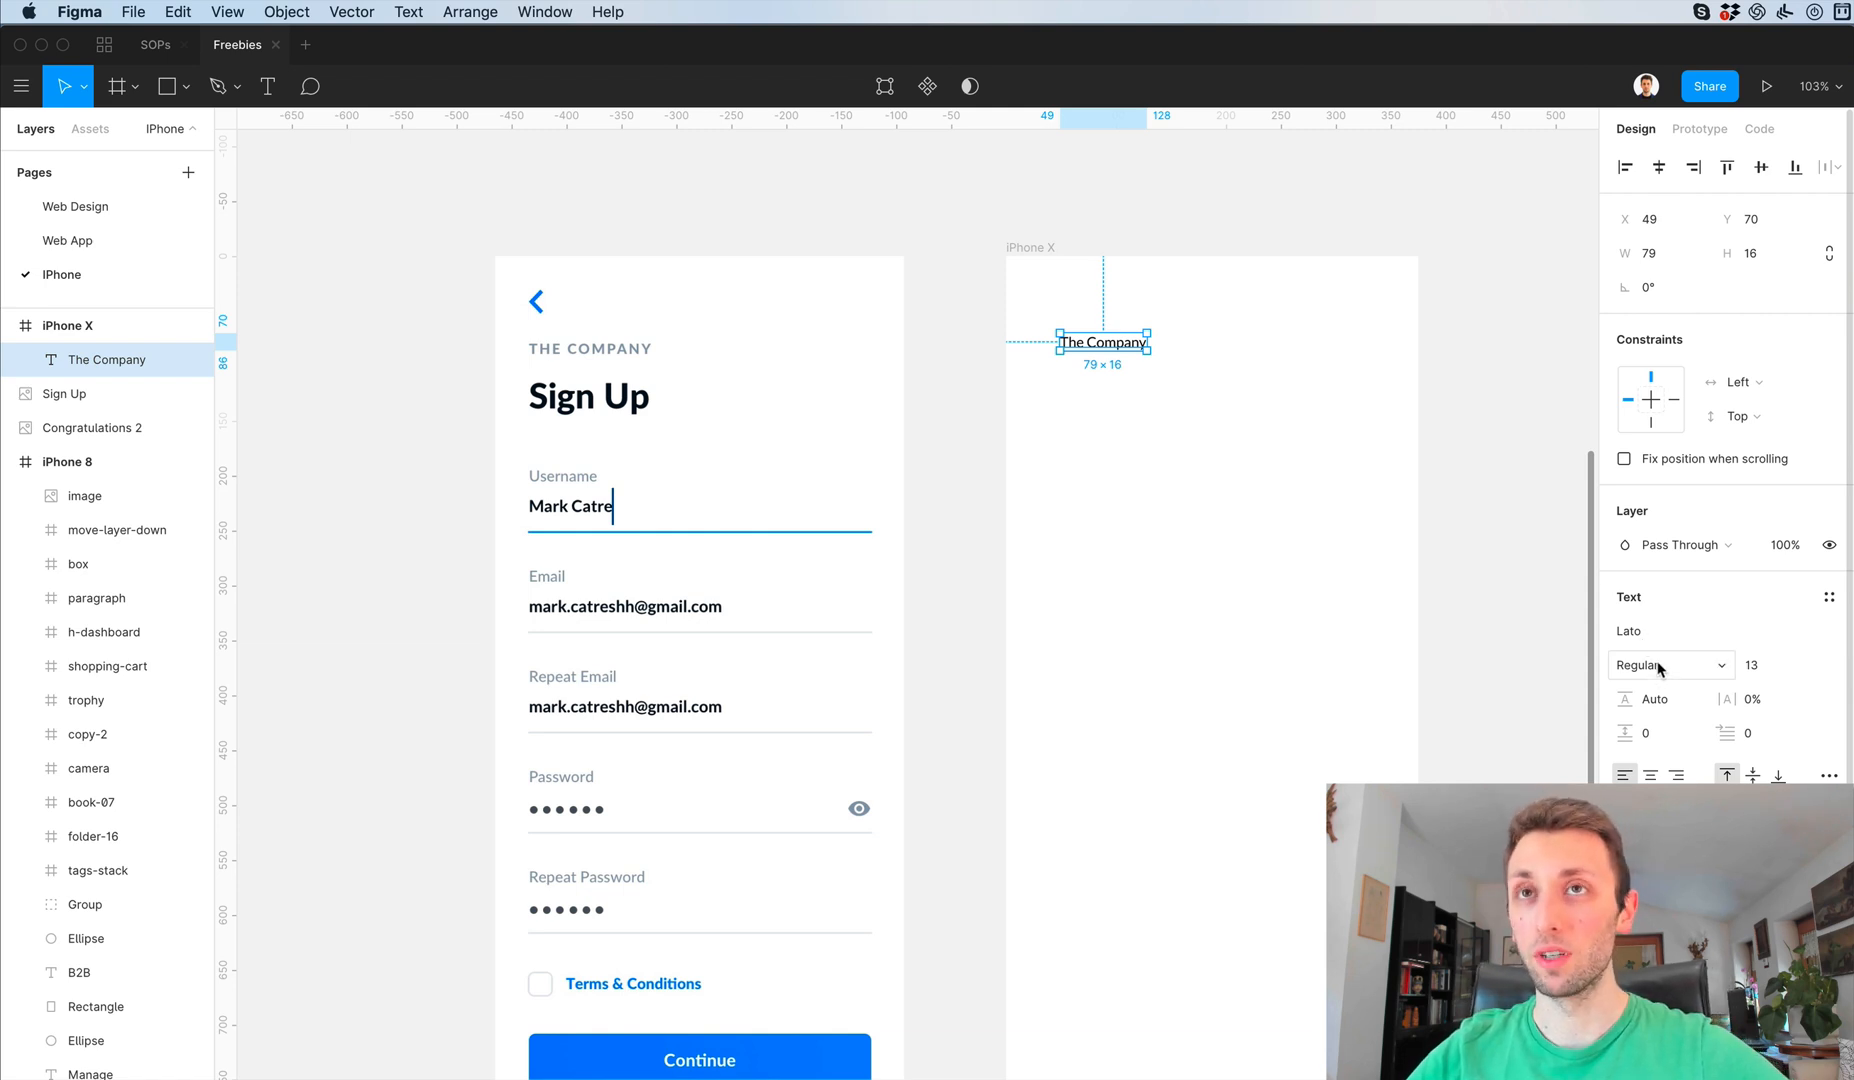
{"action": "left_click", "coordinate": [1670, 665]}
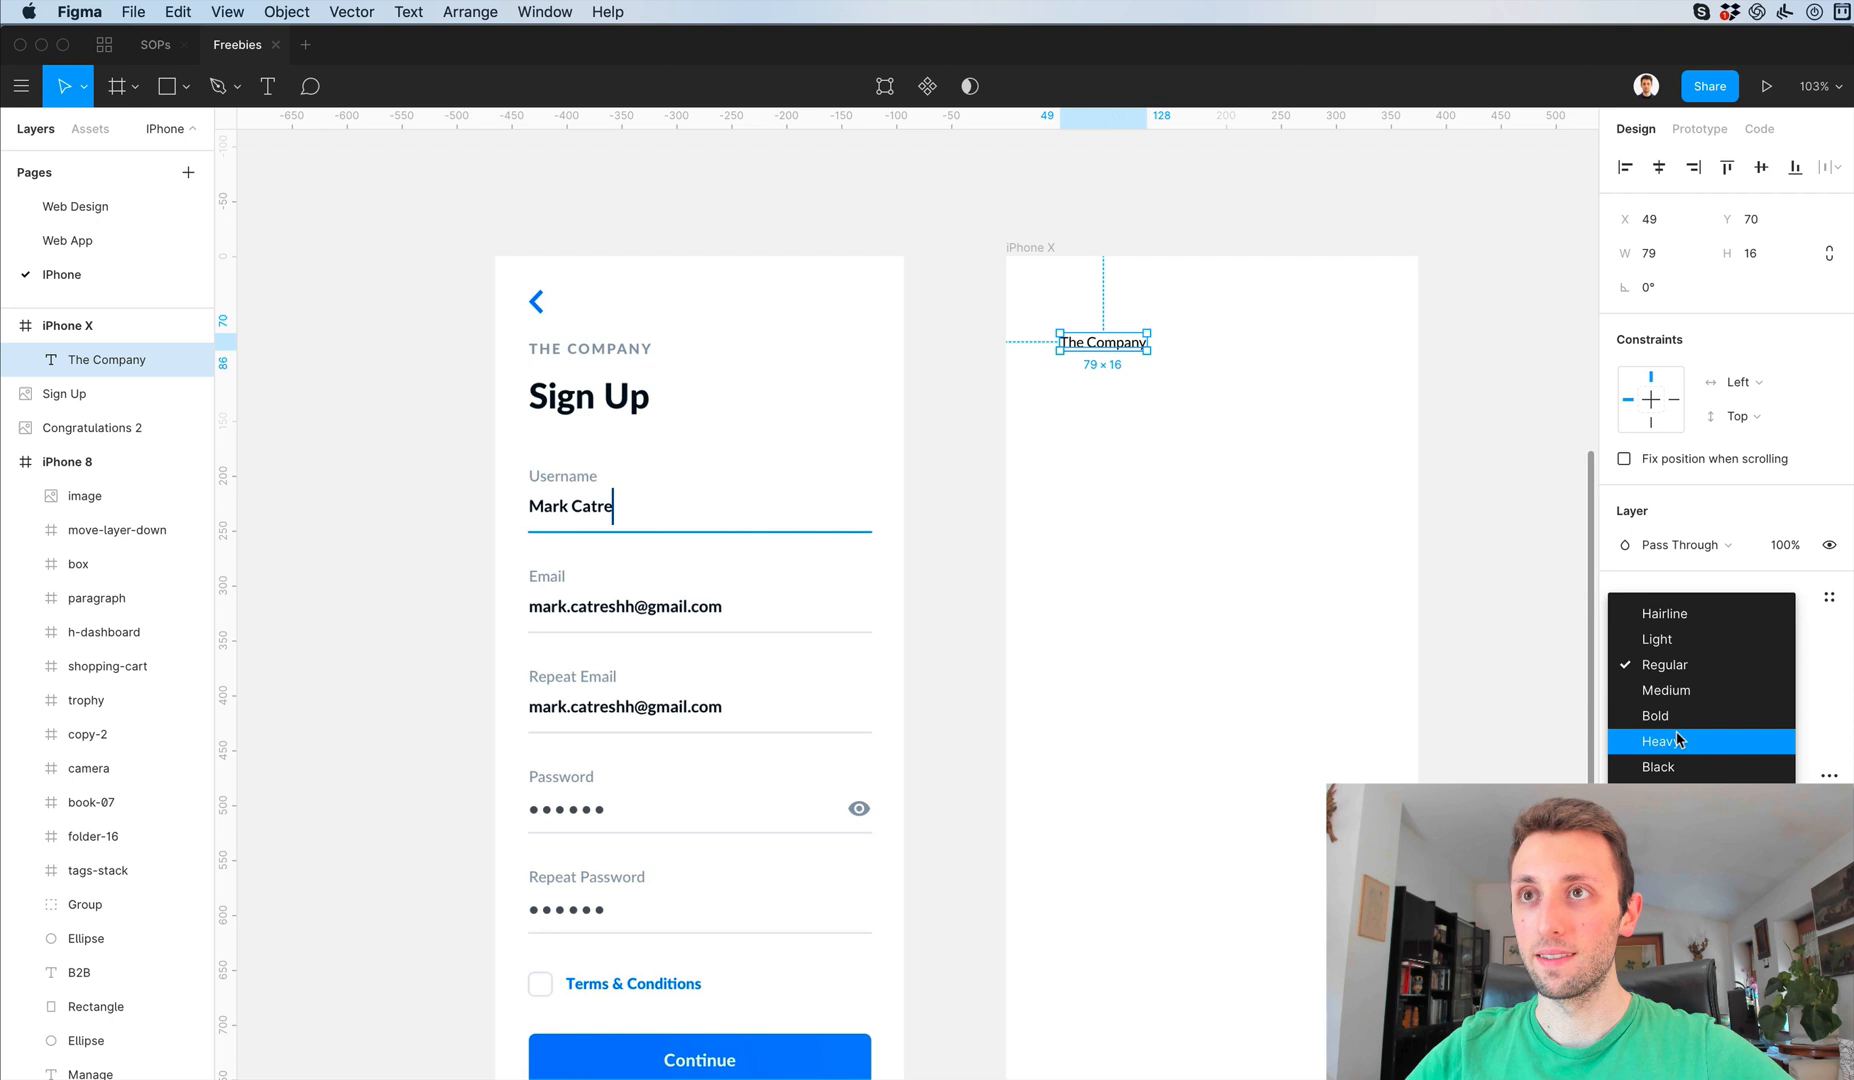
{"action": "left_click", "coordinate": [1659, 741]}
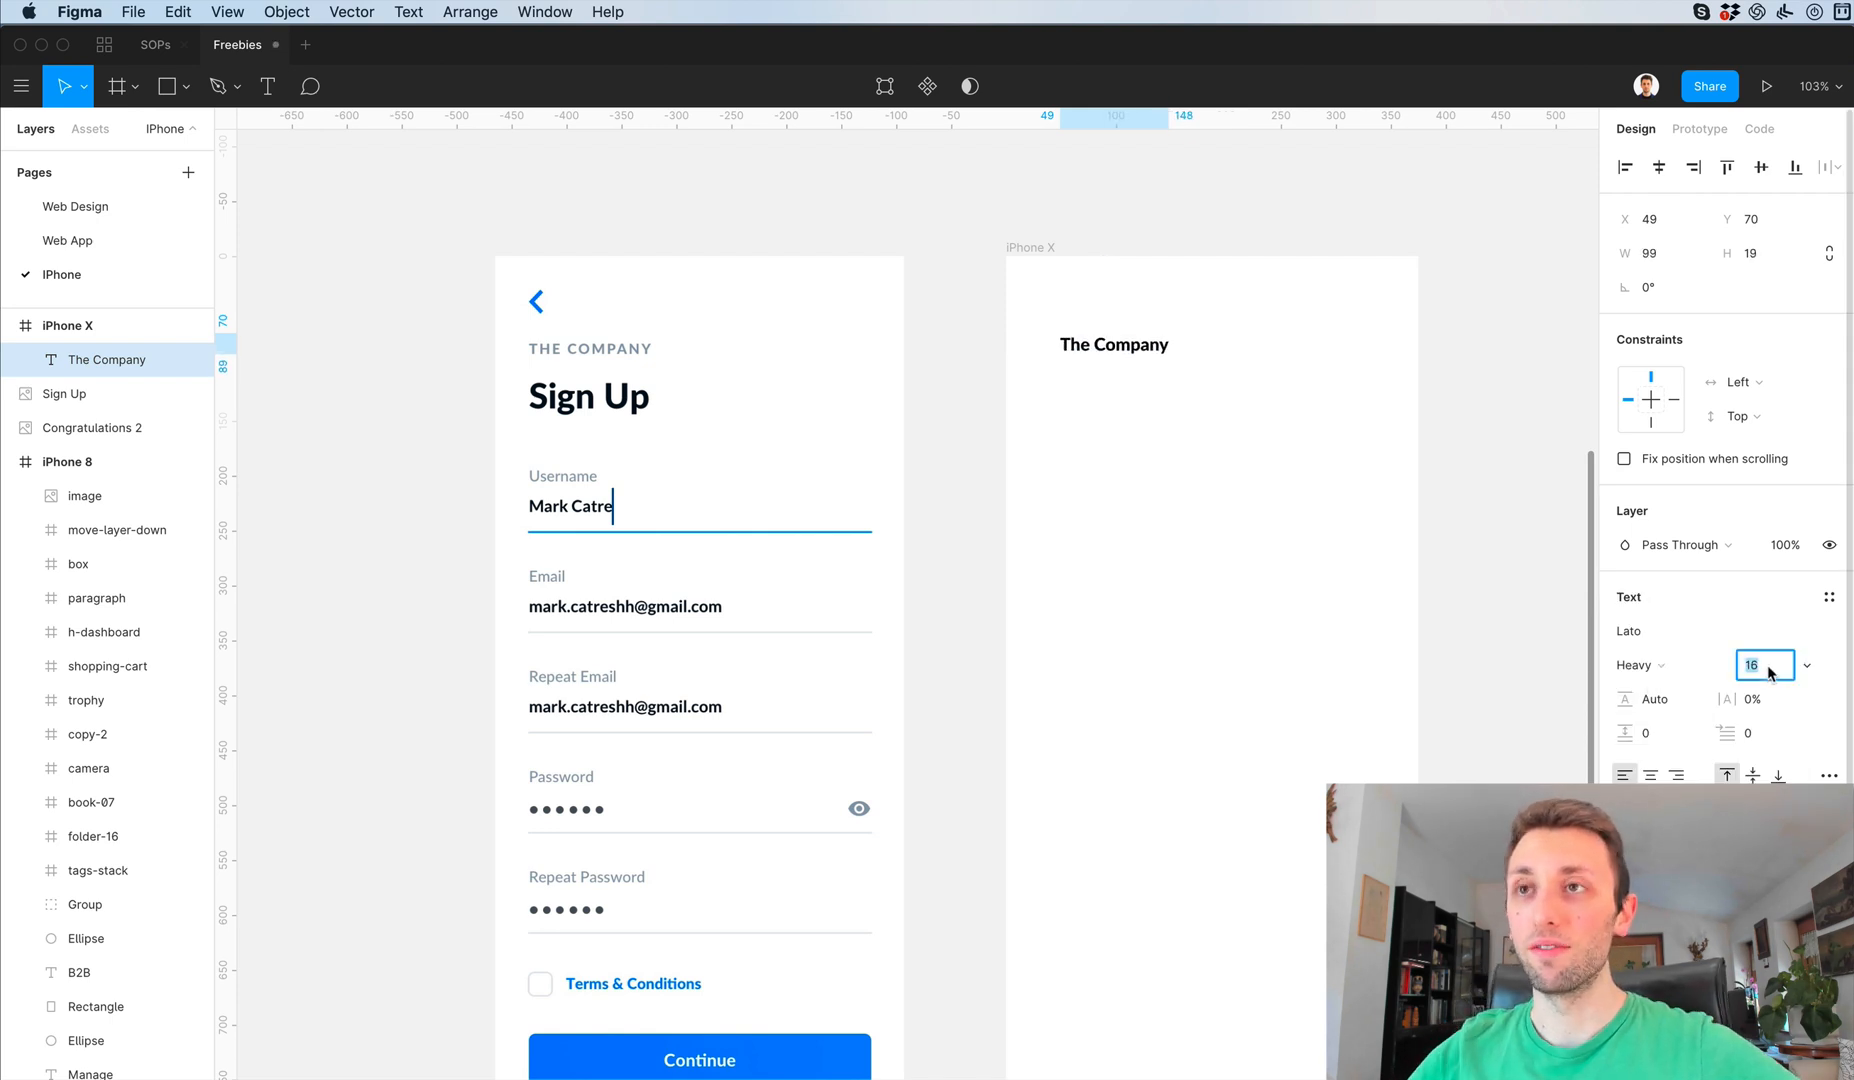
{"action": "left_click", "coordinate": [1828, 775]}
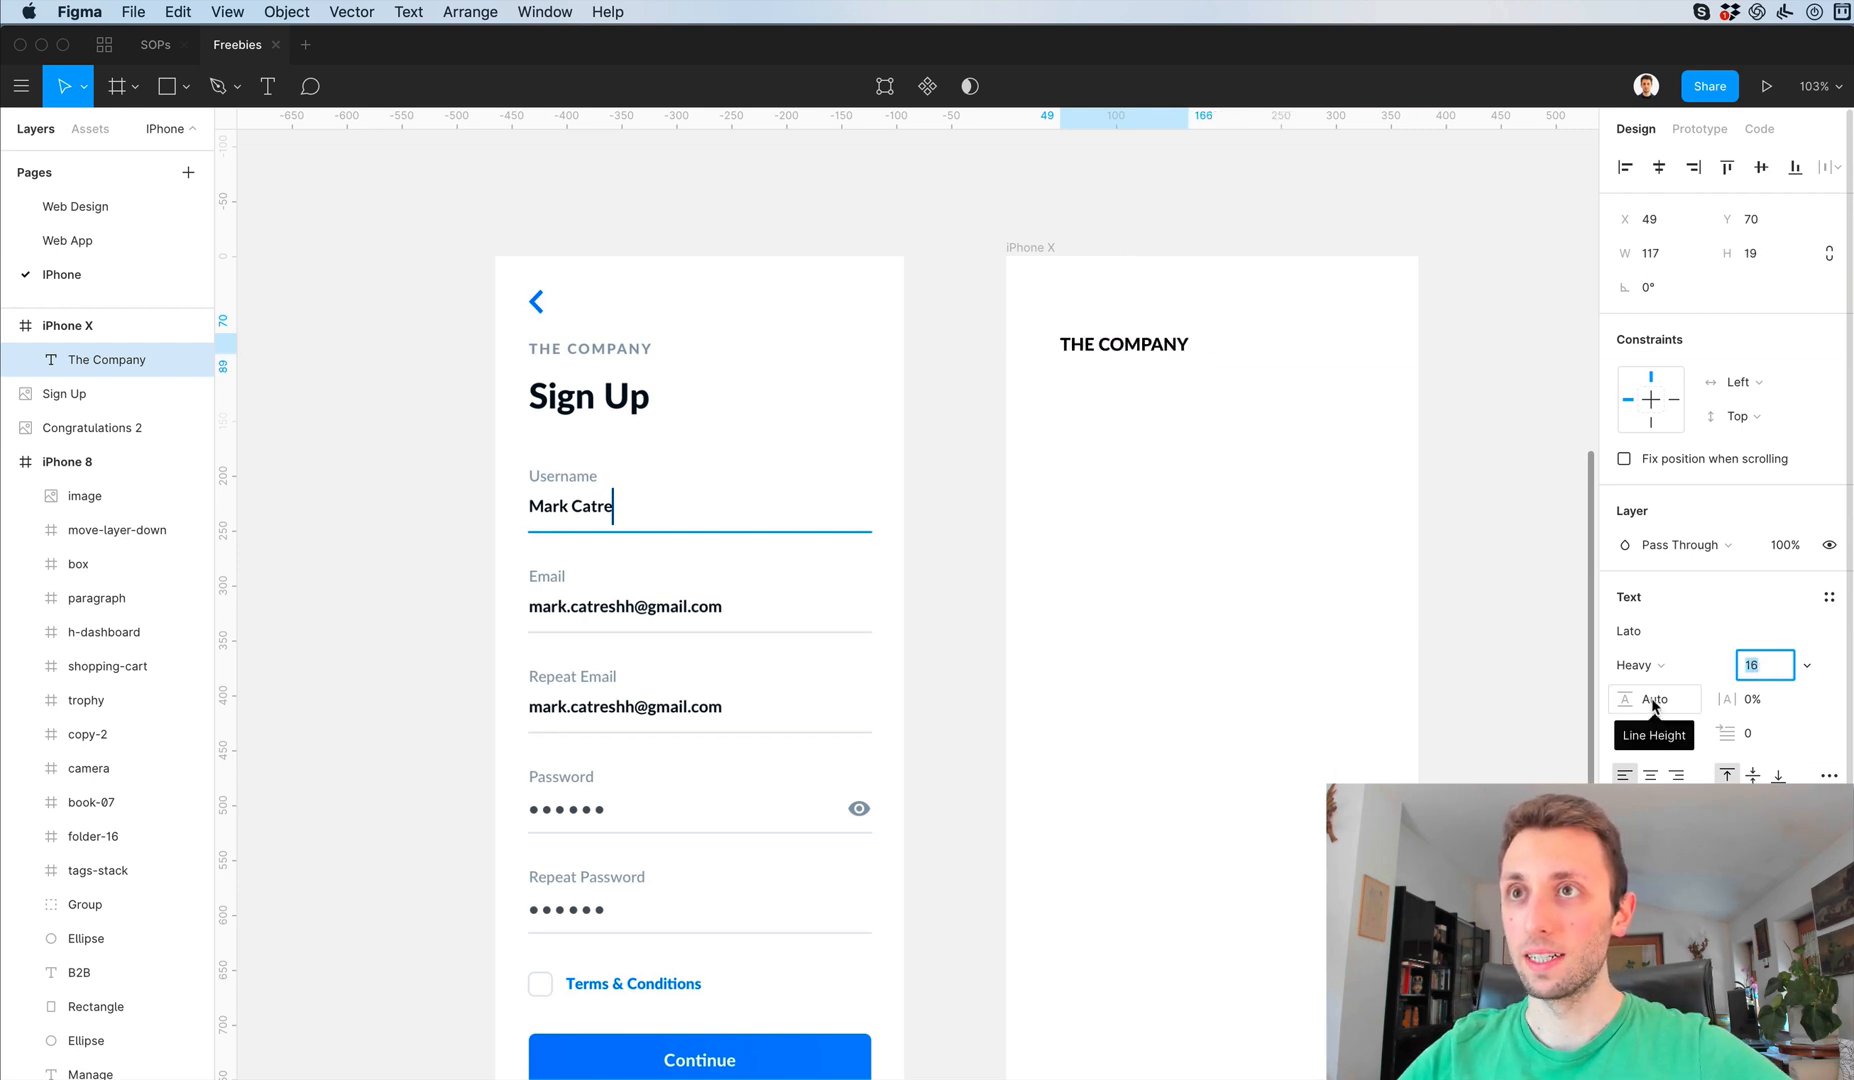
{"action": "left_click", "coordinate": [1653, 699]}
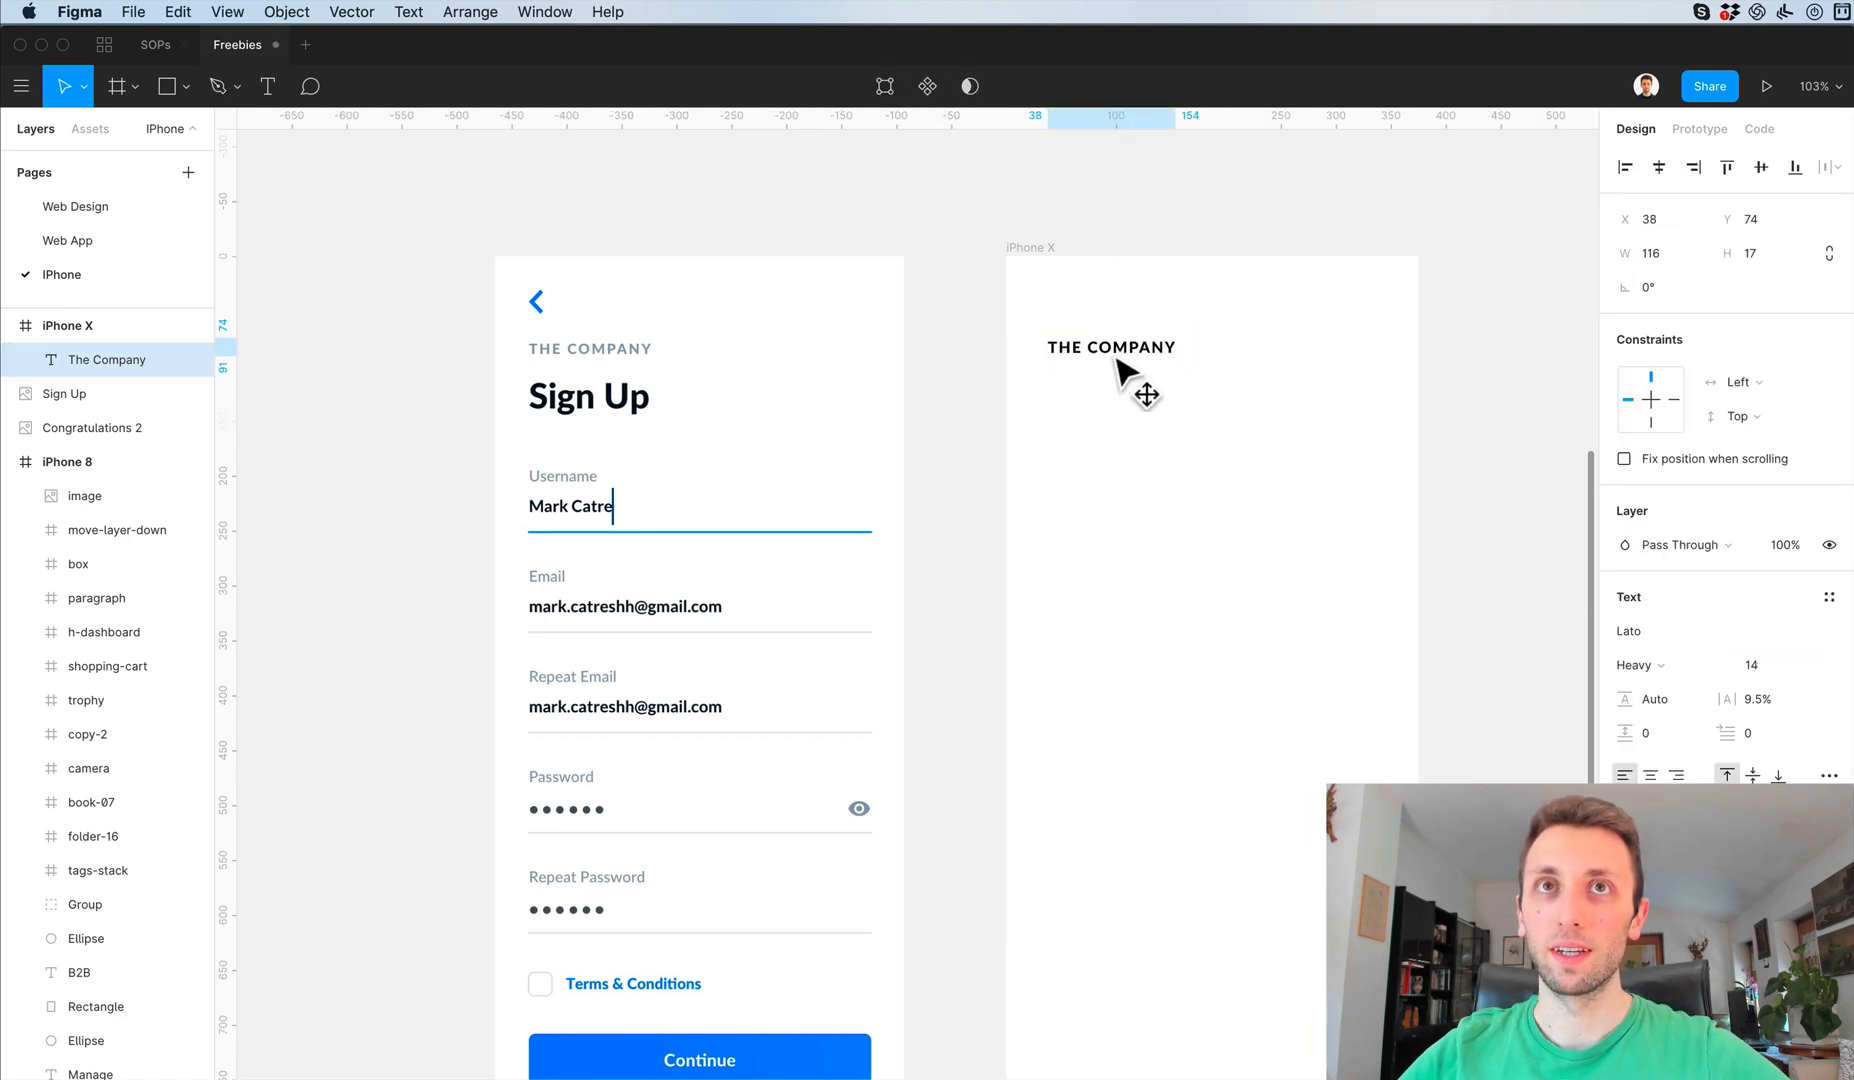
{"action": "left_click", "coordinate": [1110, 347]}
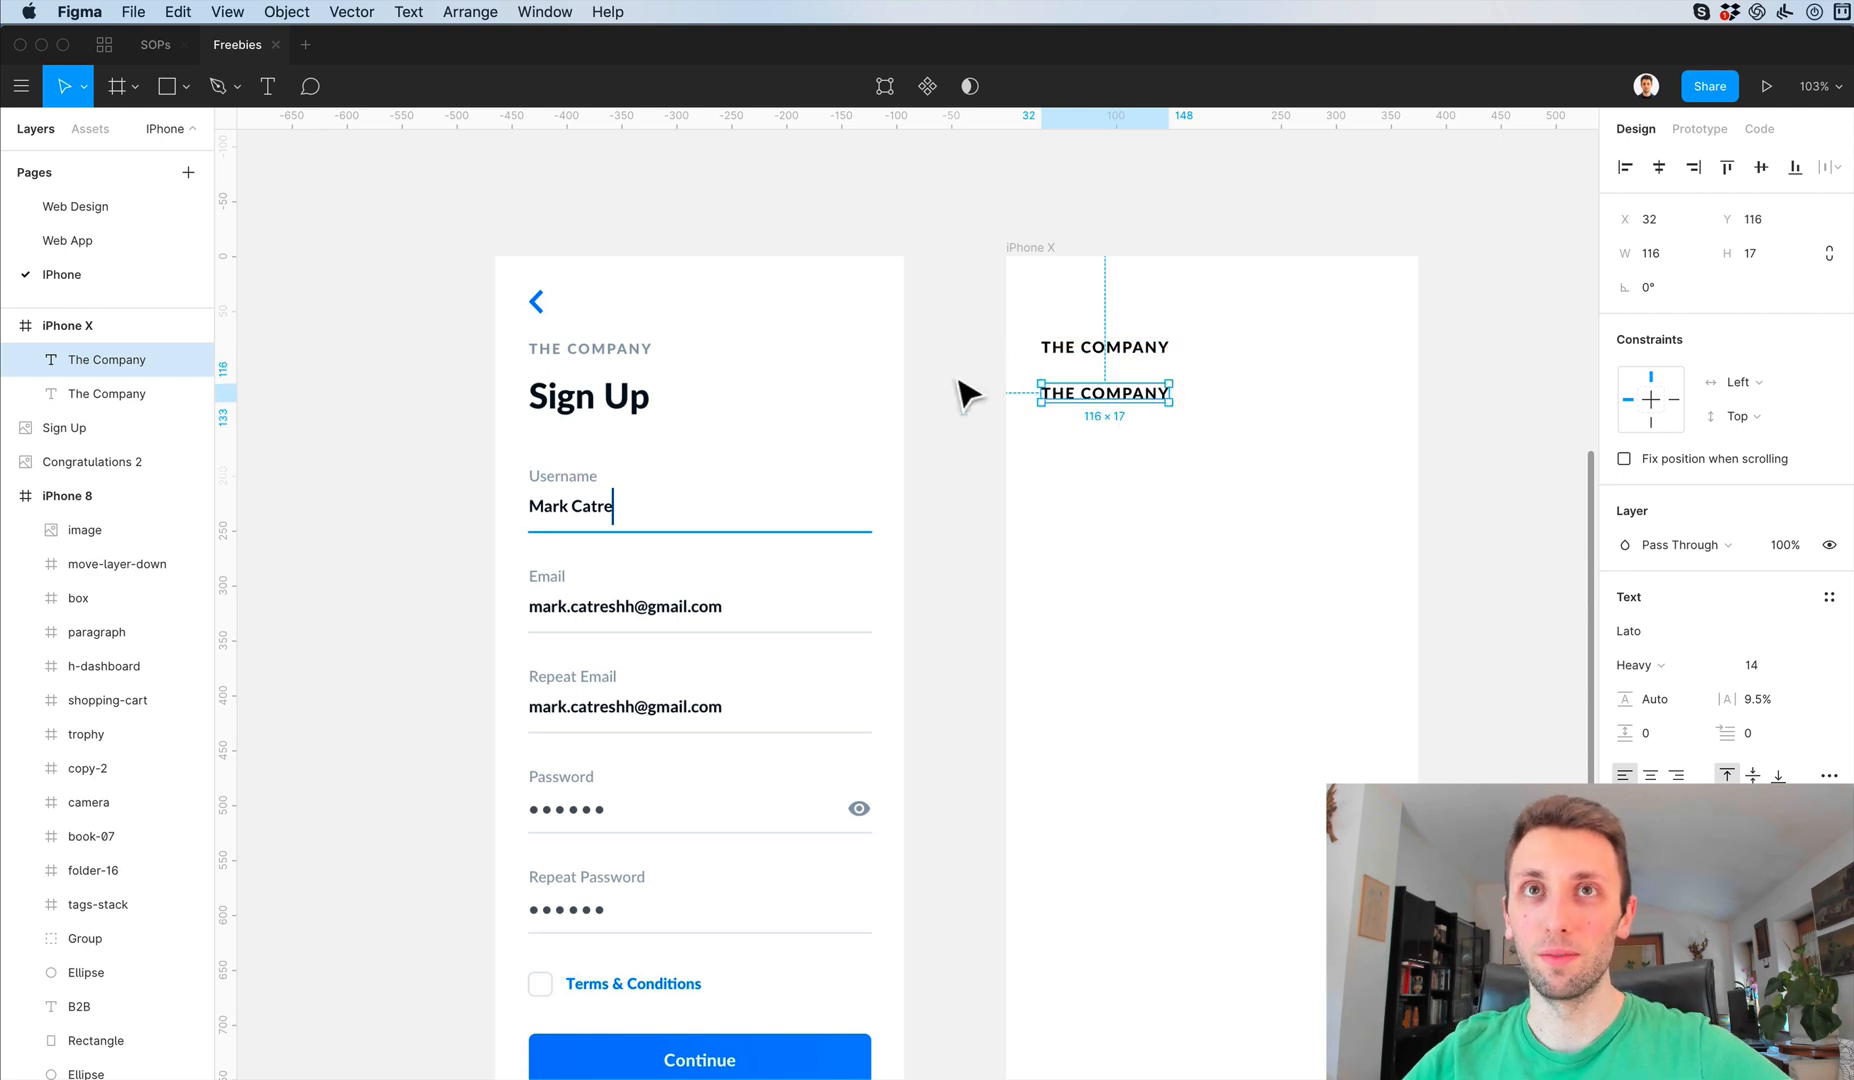
{"action": "mouse_move", "coordinate": [1111, 506]}
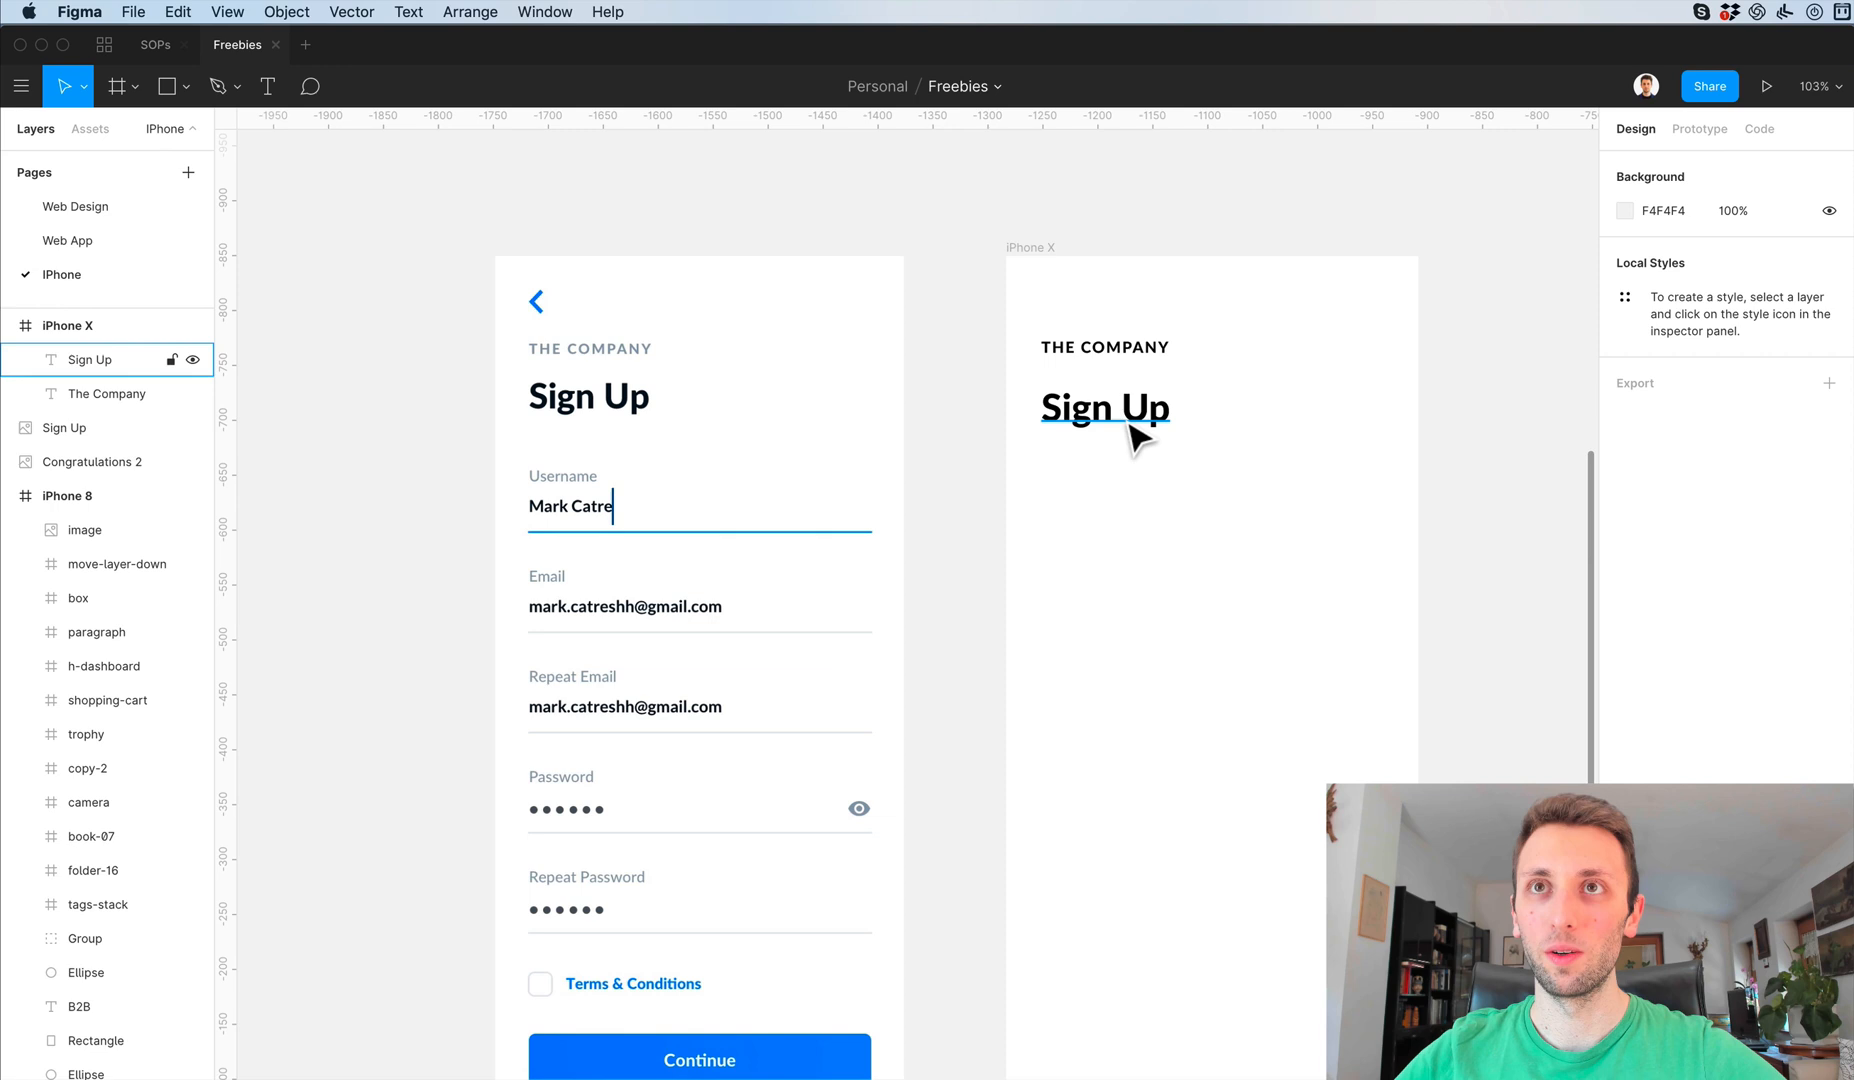
- Make THE COMPANY label grey and add a USERNAME label below Sign Up
{"action": "left_click", "coordinate": [1103, 406]}
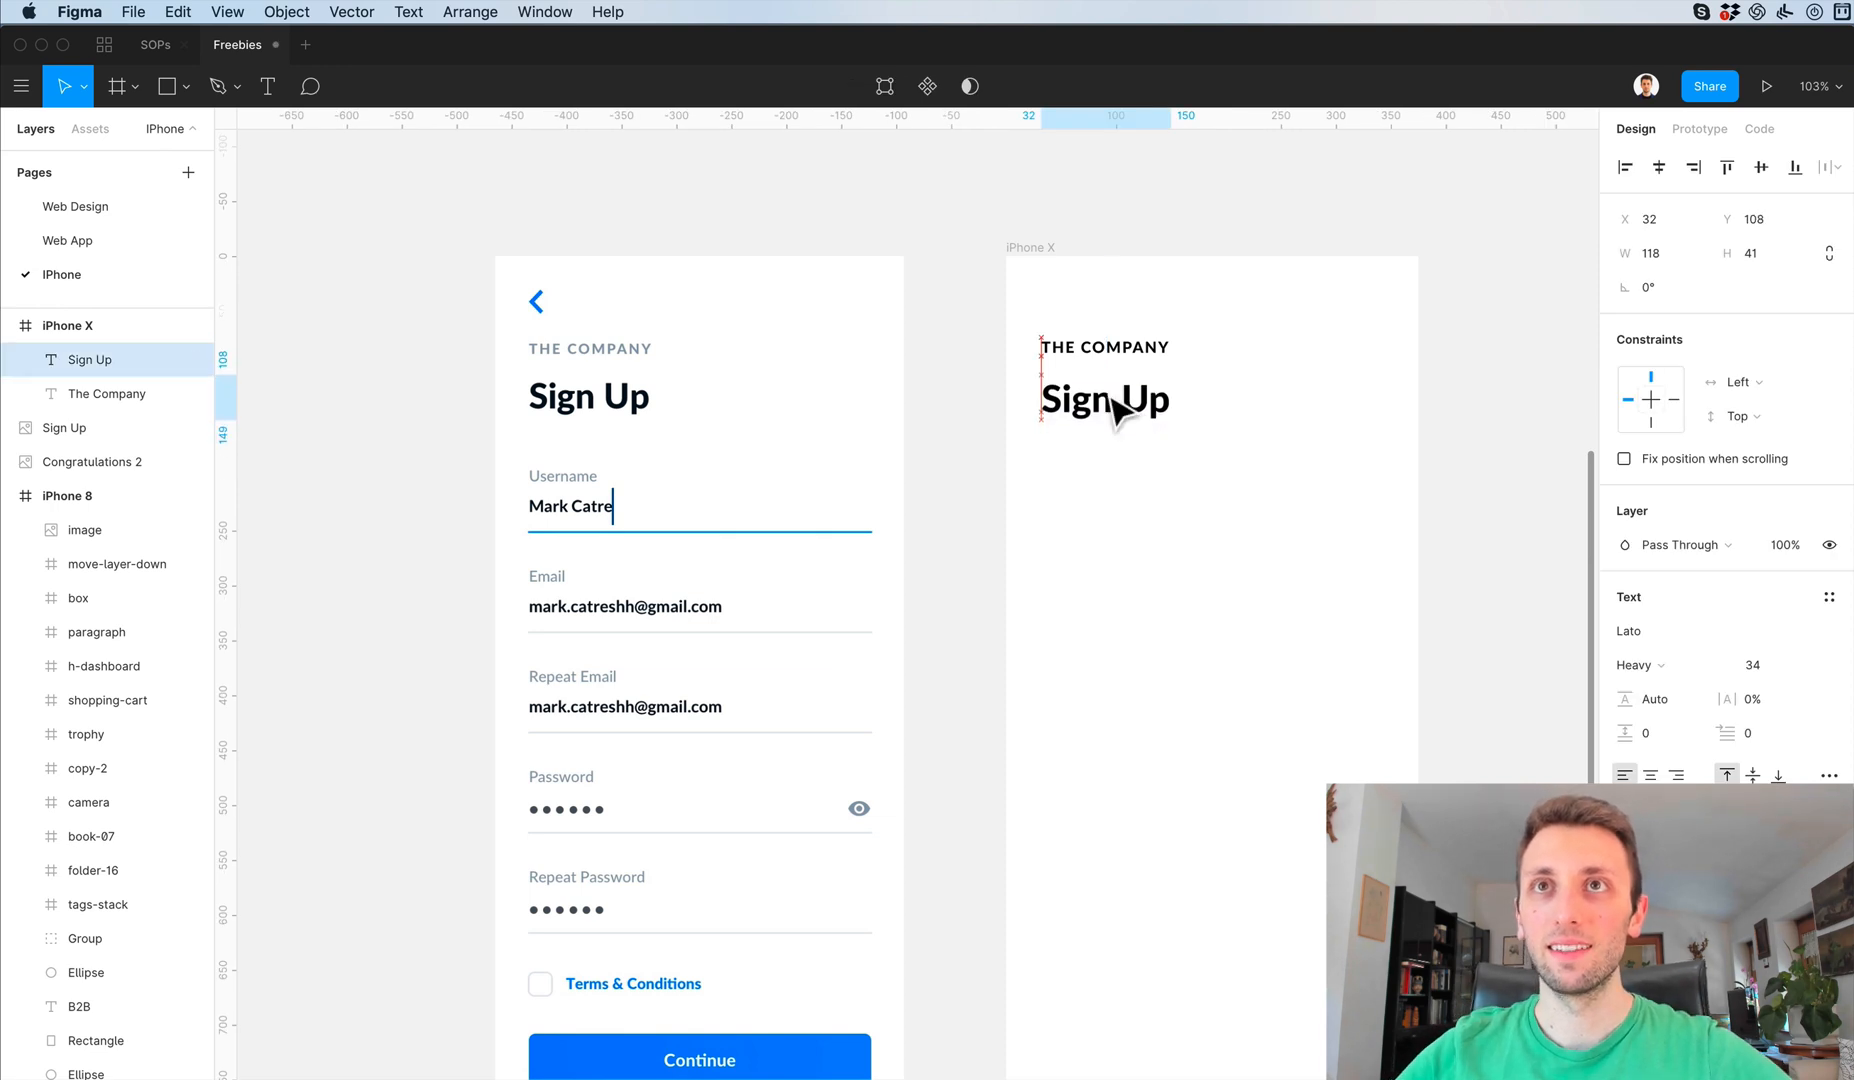
{"action": "left_click", "coordinate": [1103, 347]}
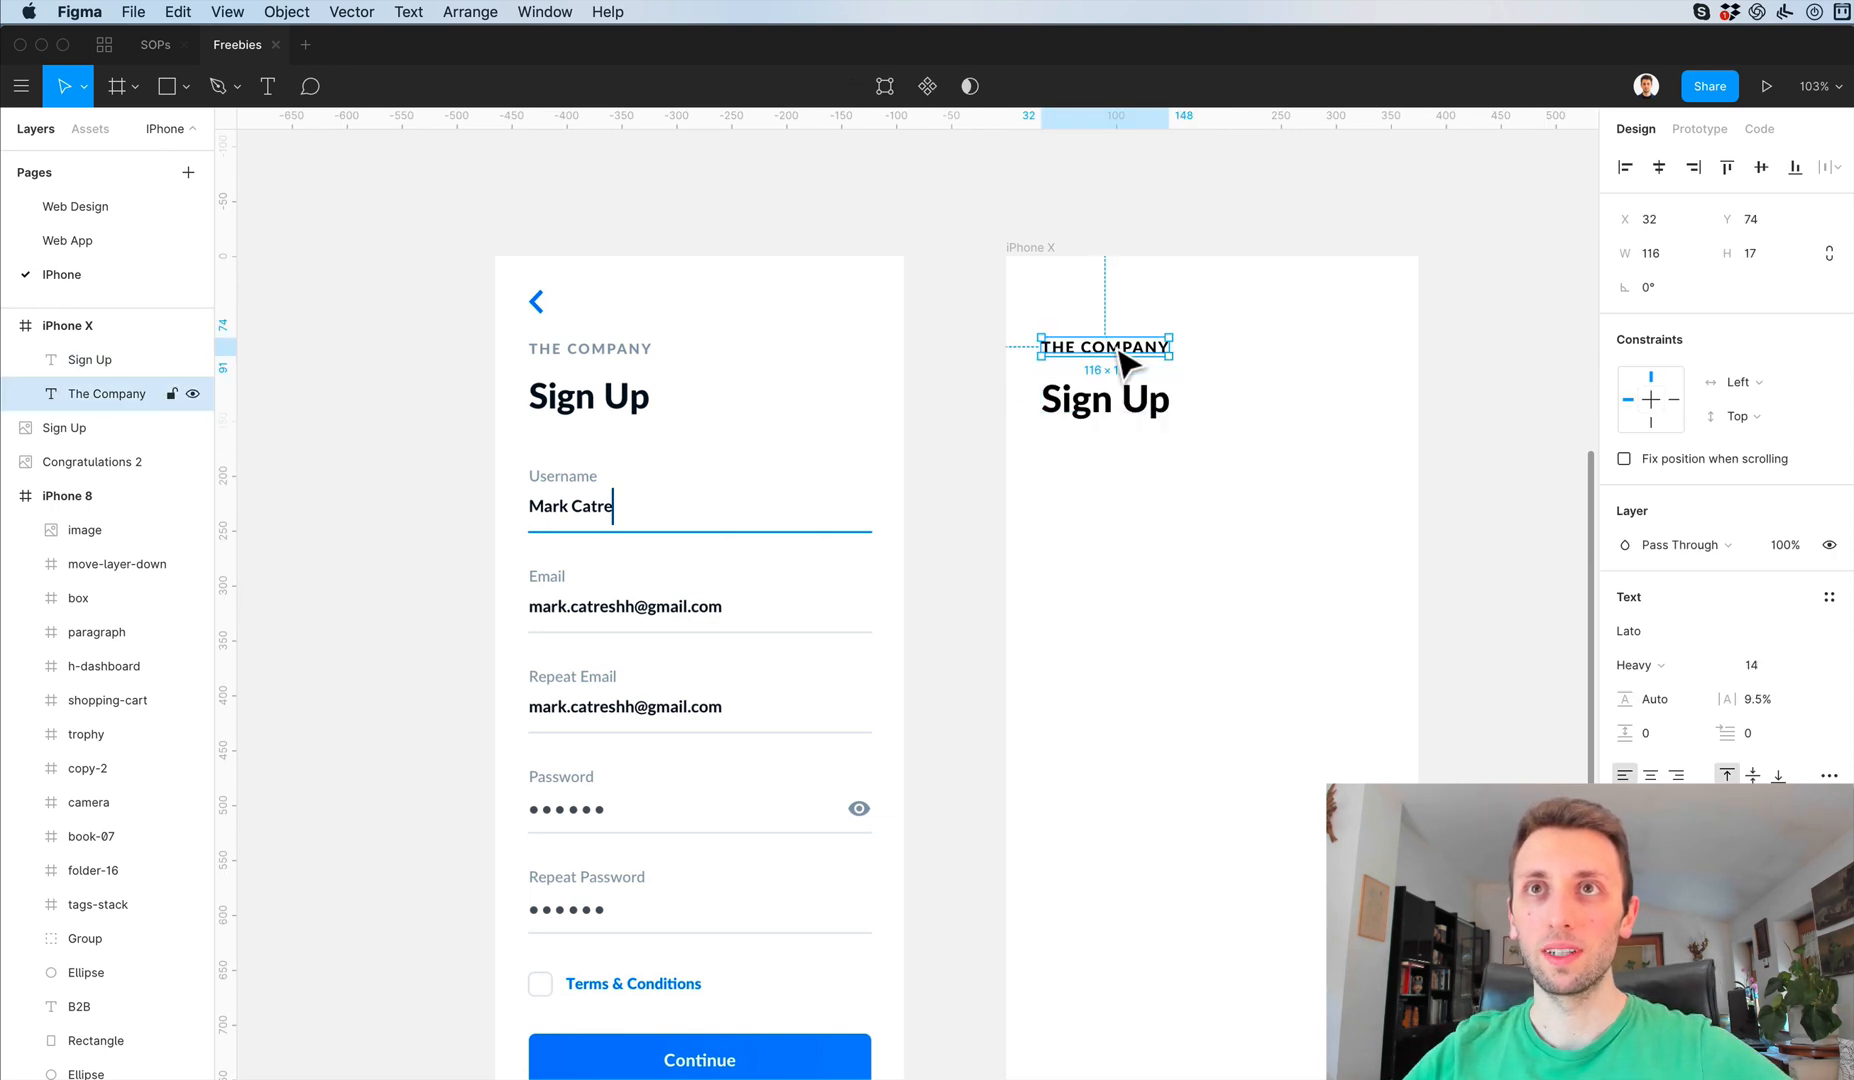
{"action": "mouse_move", "coordinate": [929, 369]}
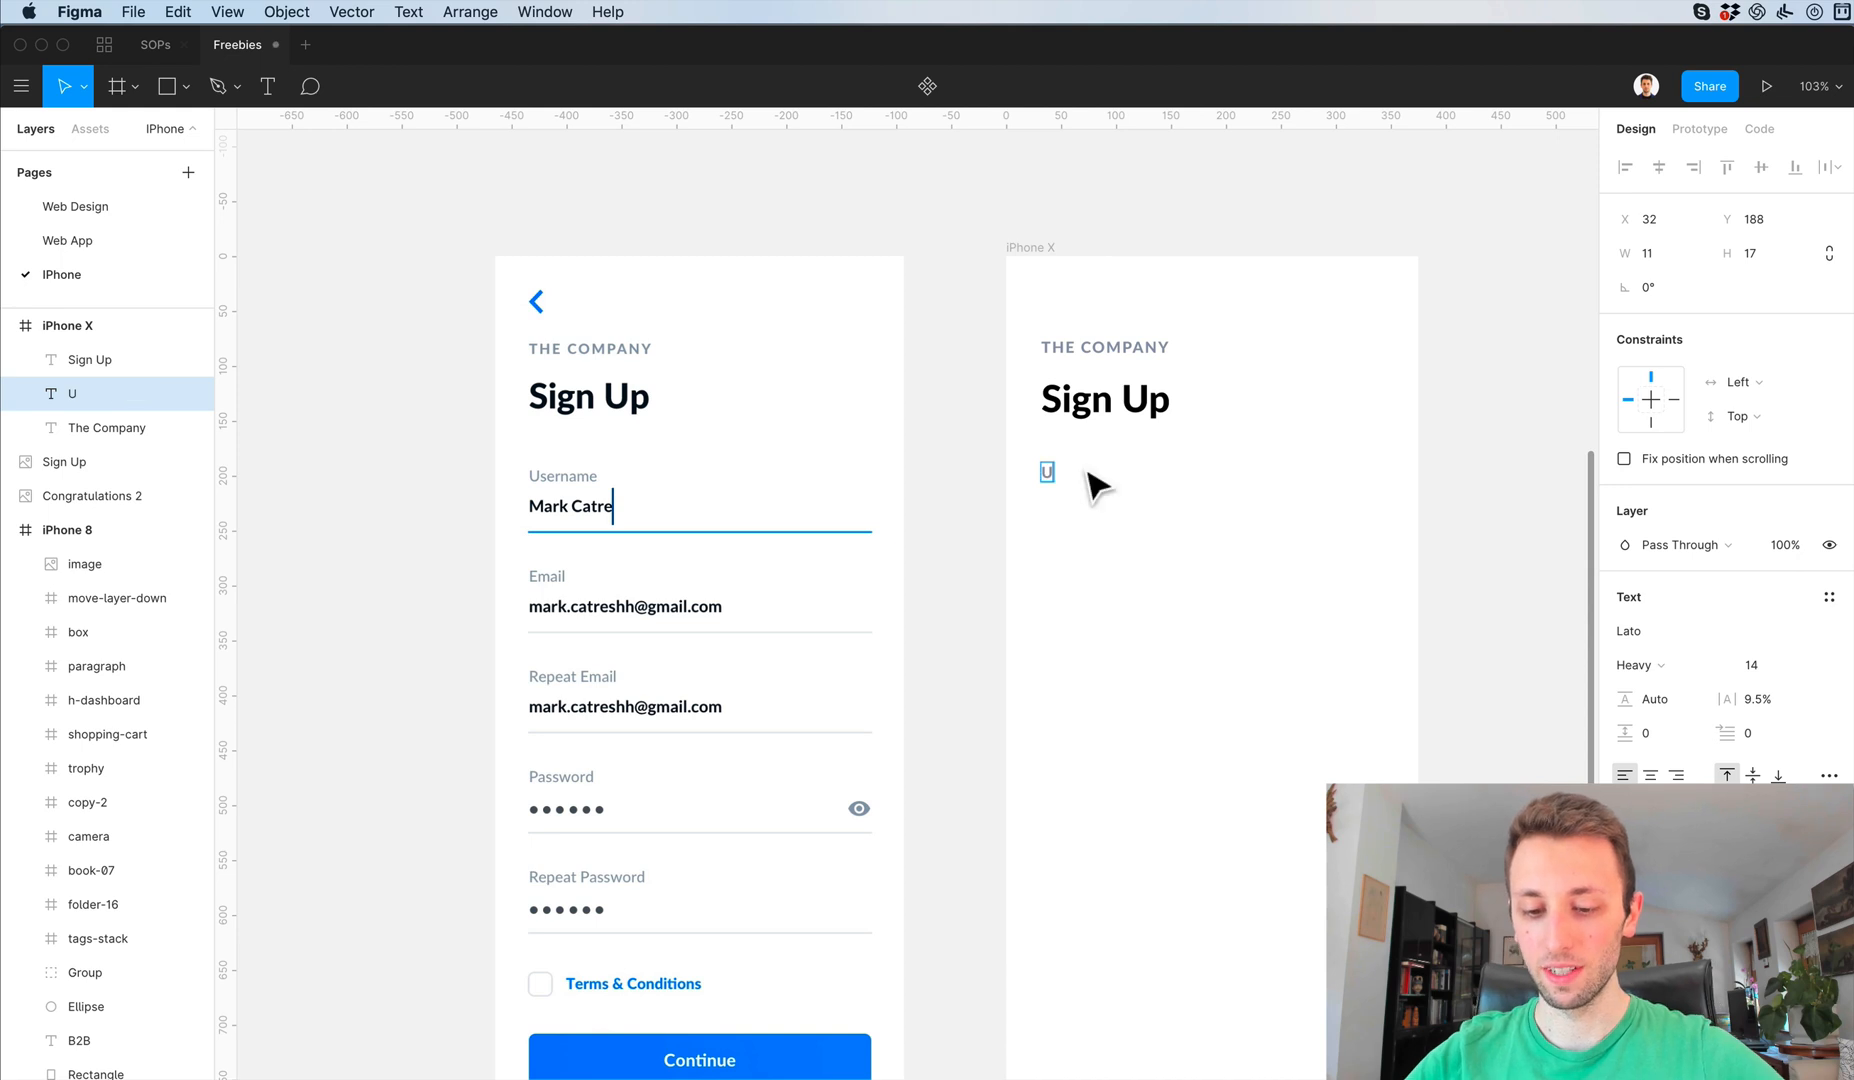
{"action": "type", "text": "USERNAME"}
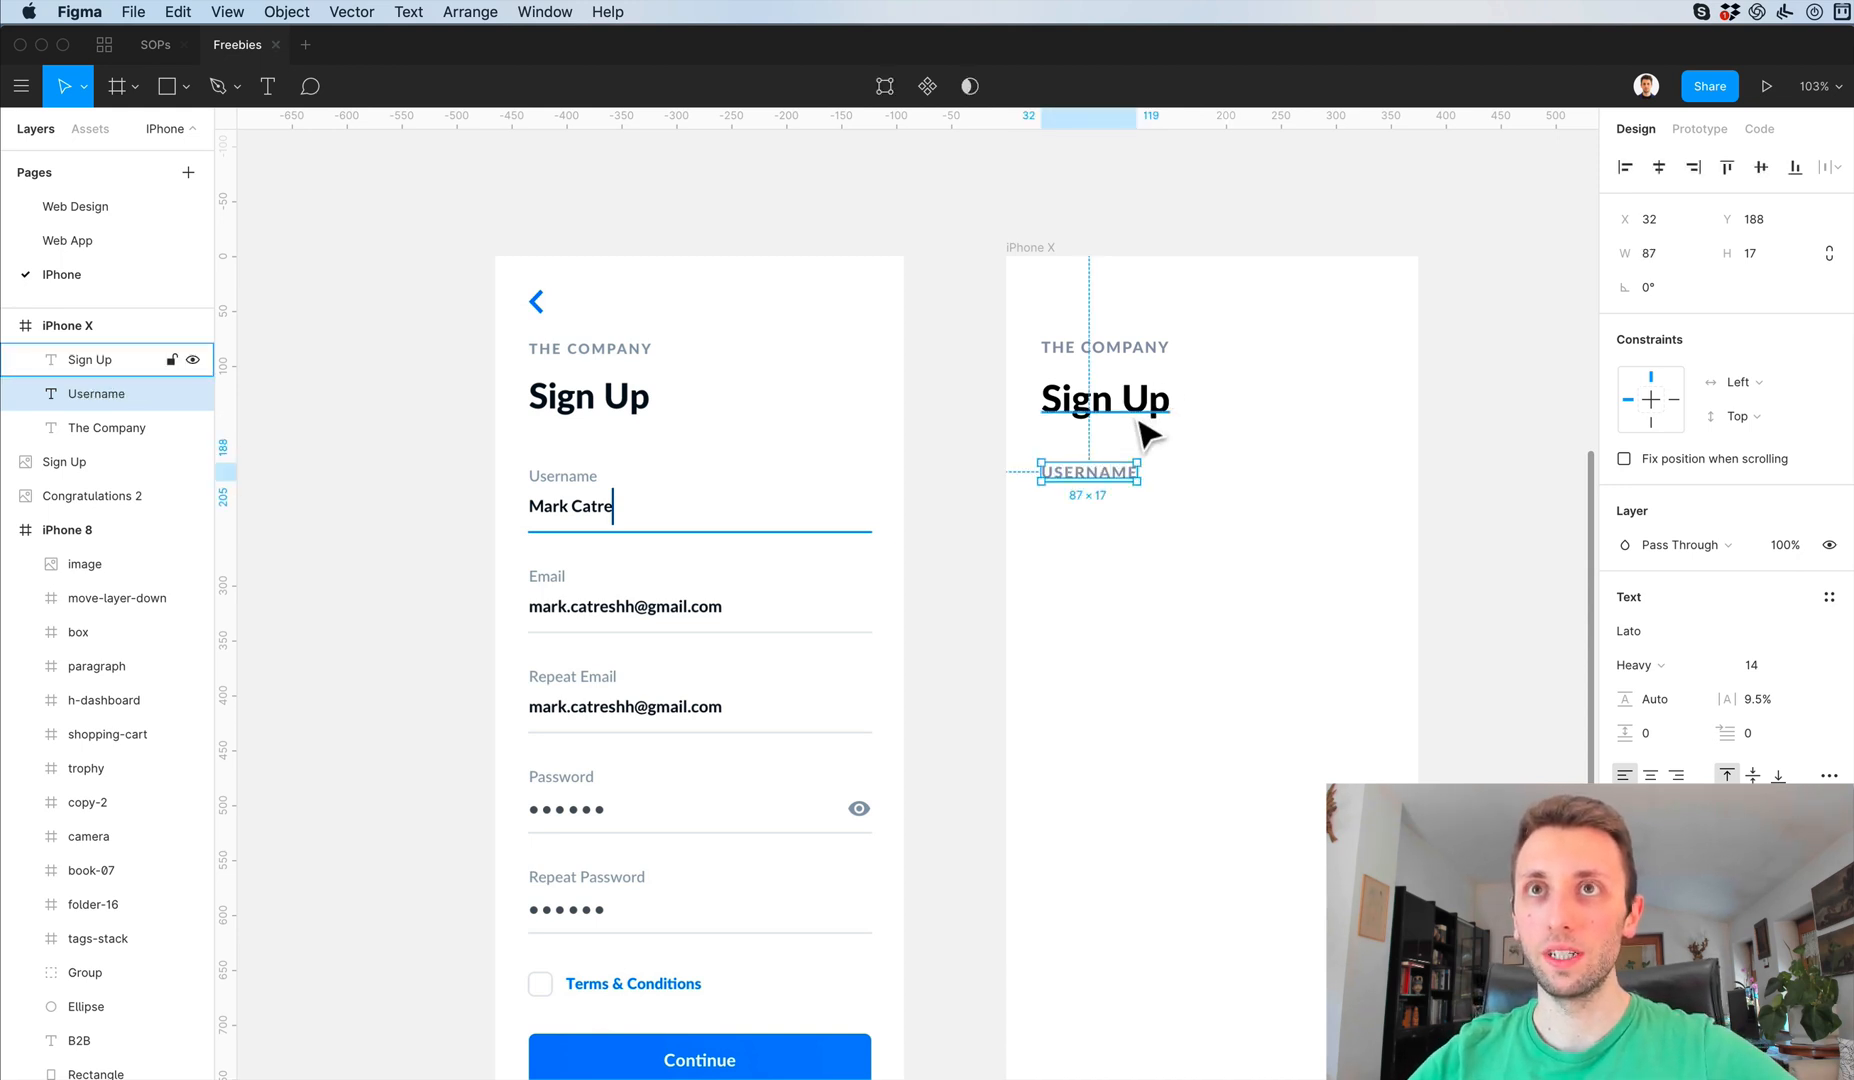
{"action": "mouse_move", "coordinate": [1242, 500]}
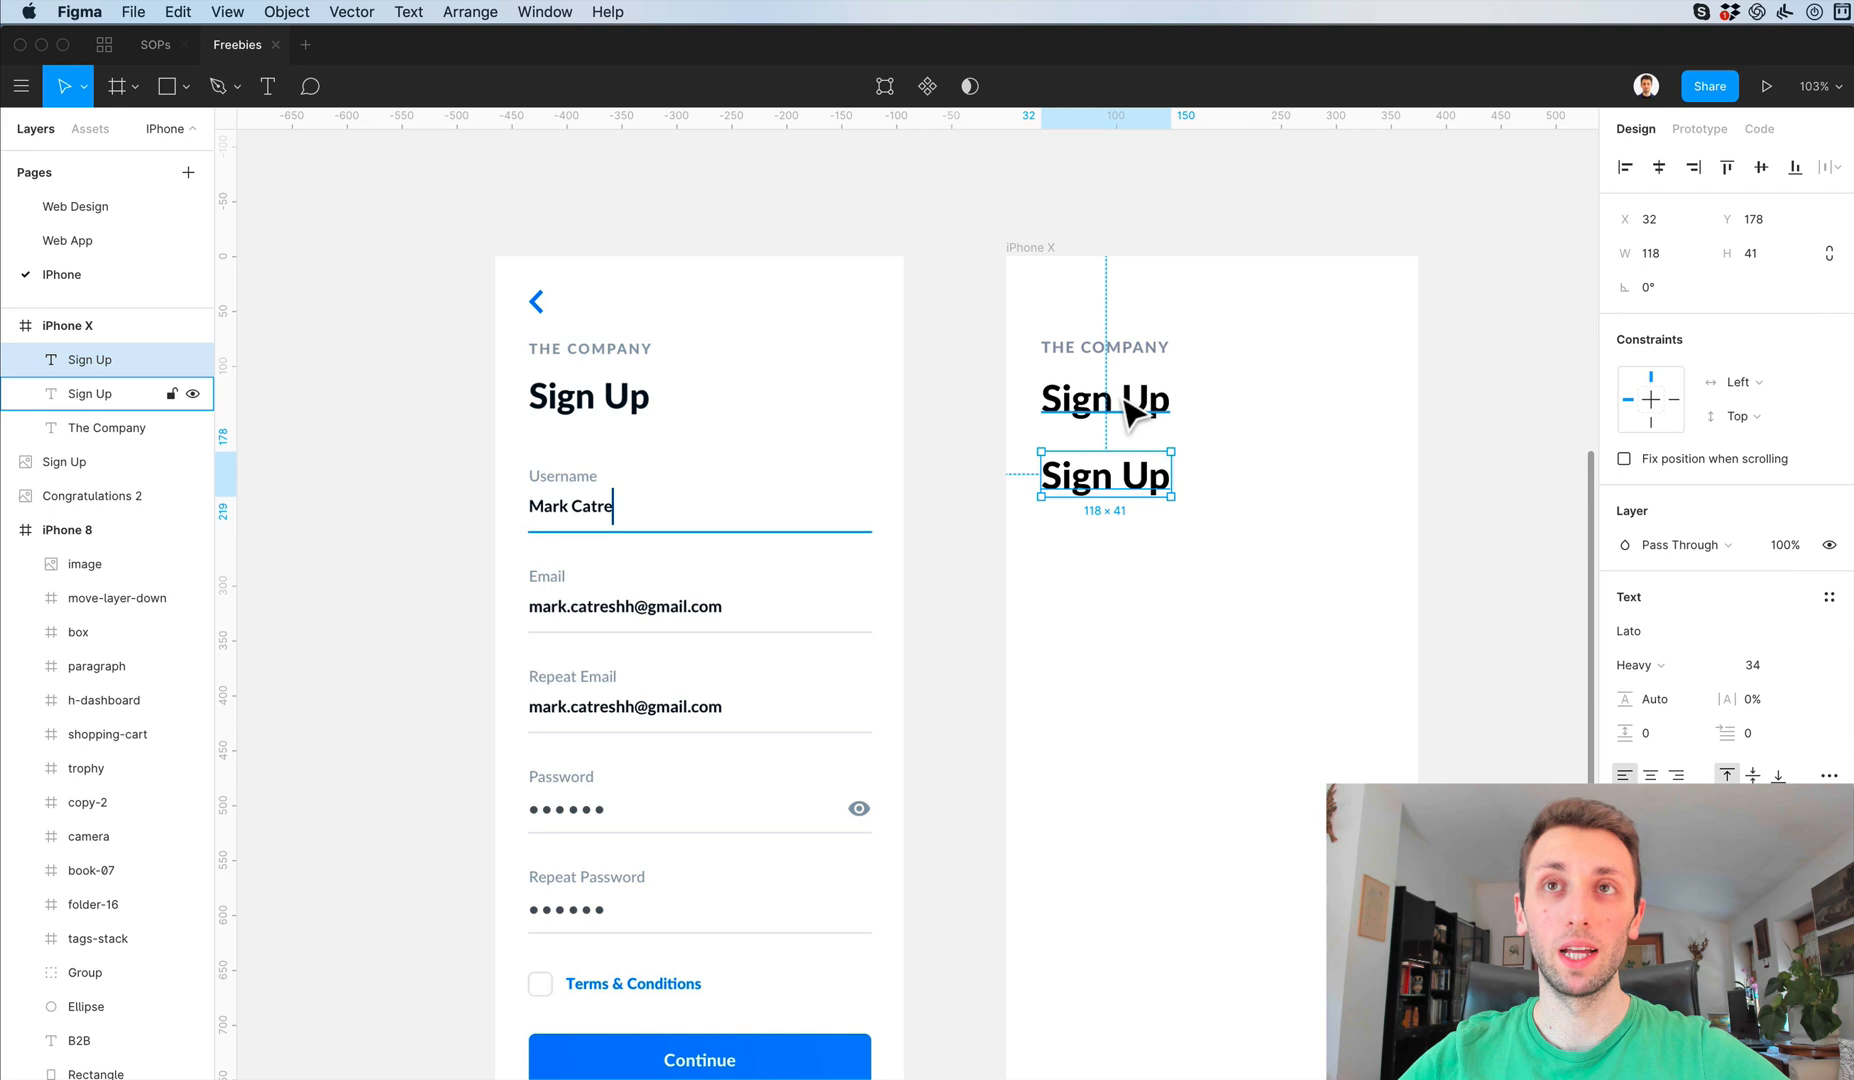
{"action": "mouse_move", "coordinate": [1117, 412]}
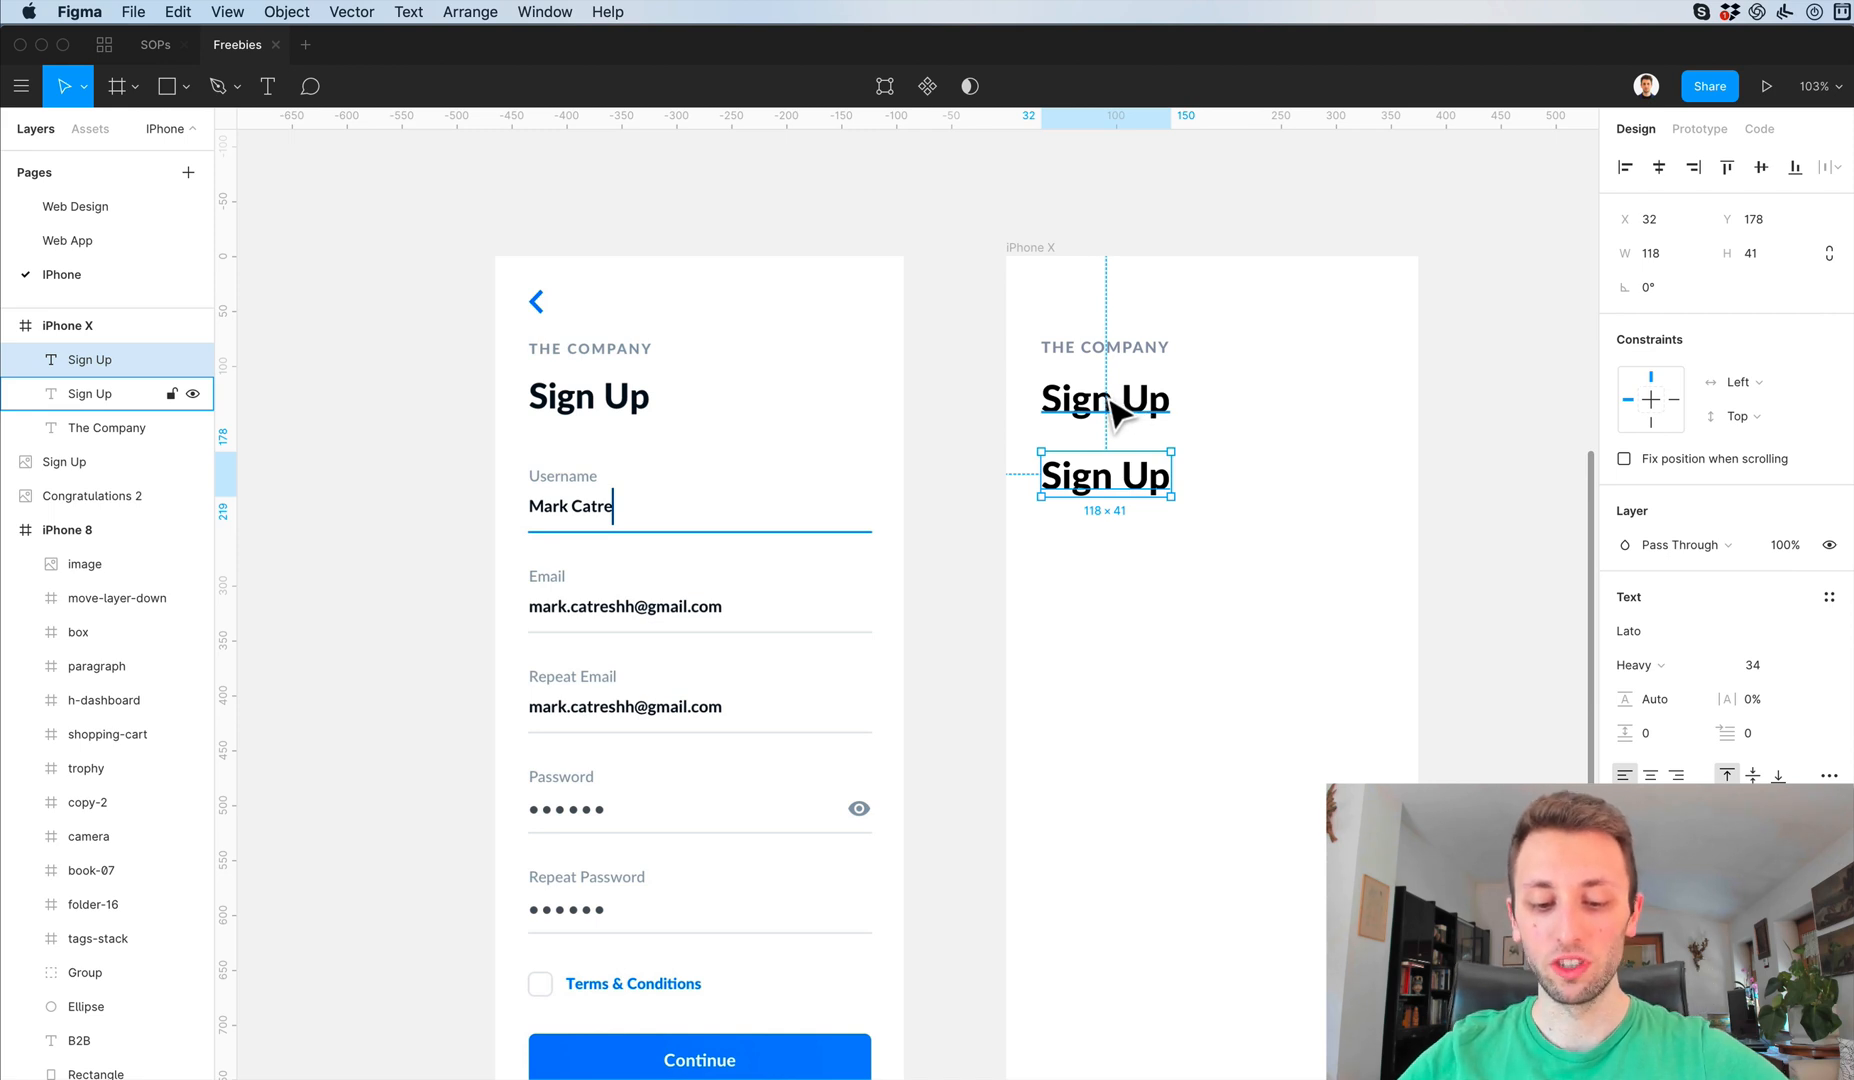
{"action": "mouse_move", "coordinate": [1139, 607]}
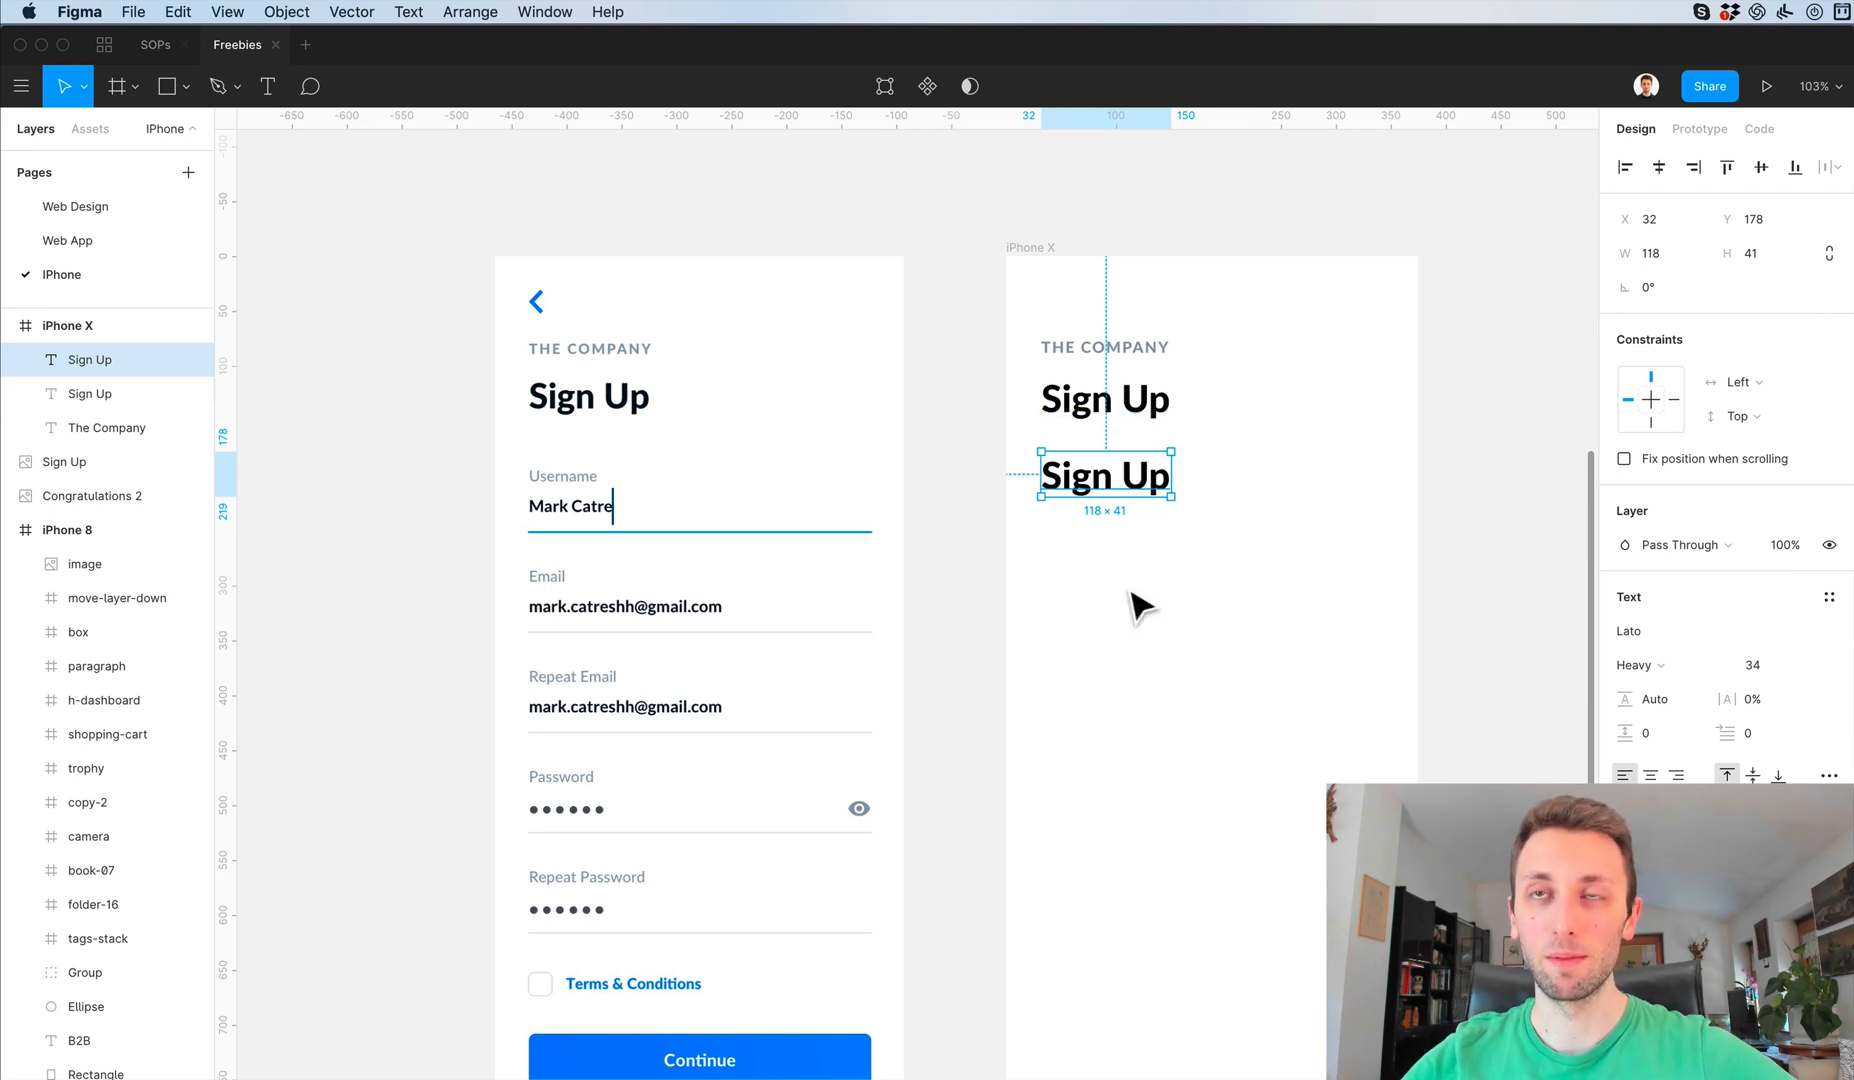
{"action": "mouse_move", "coordinate": [1168, 565]}
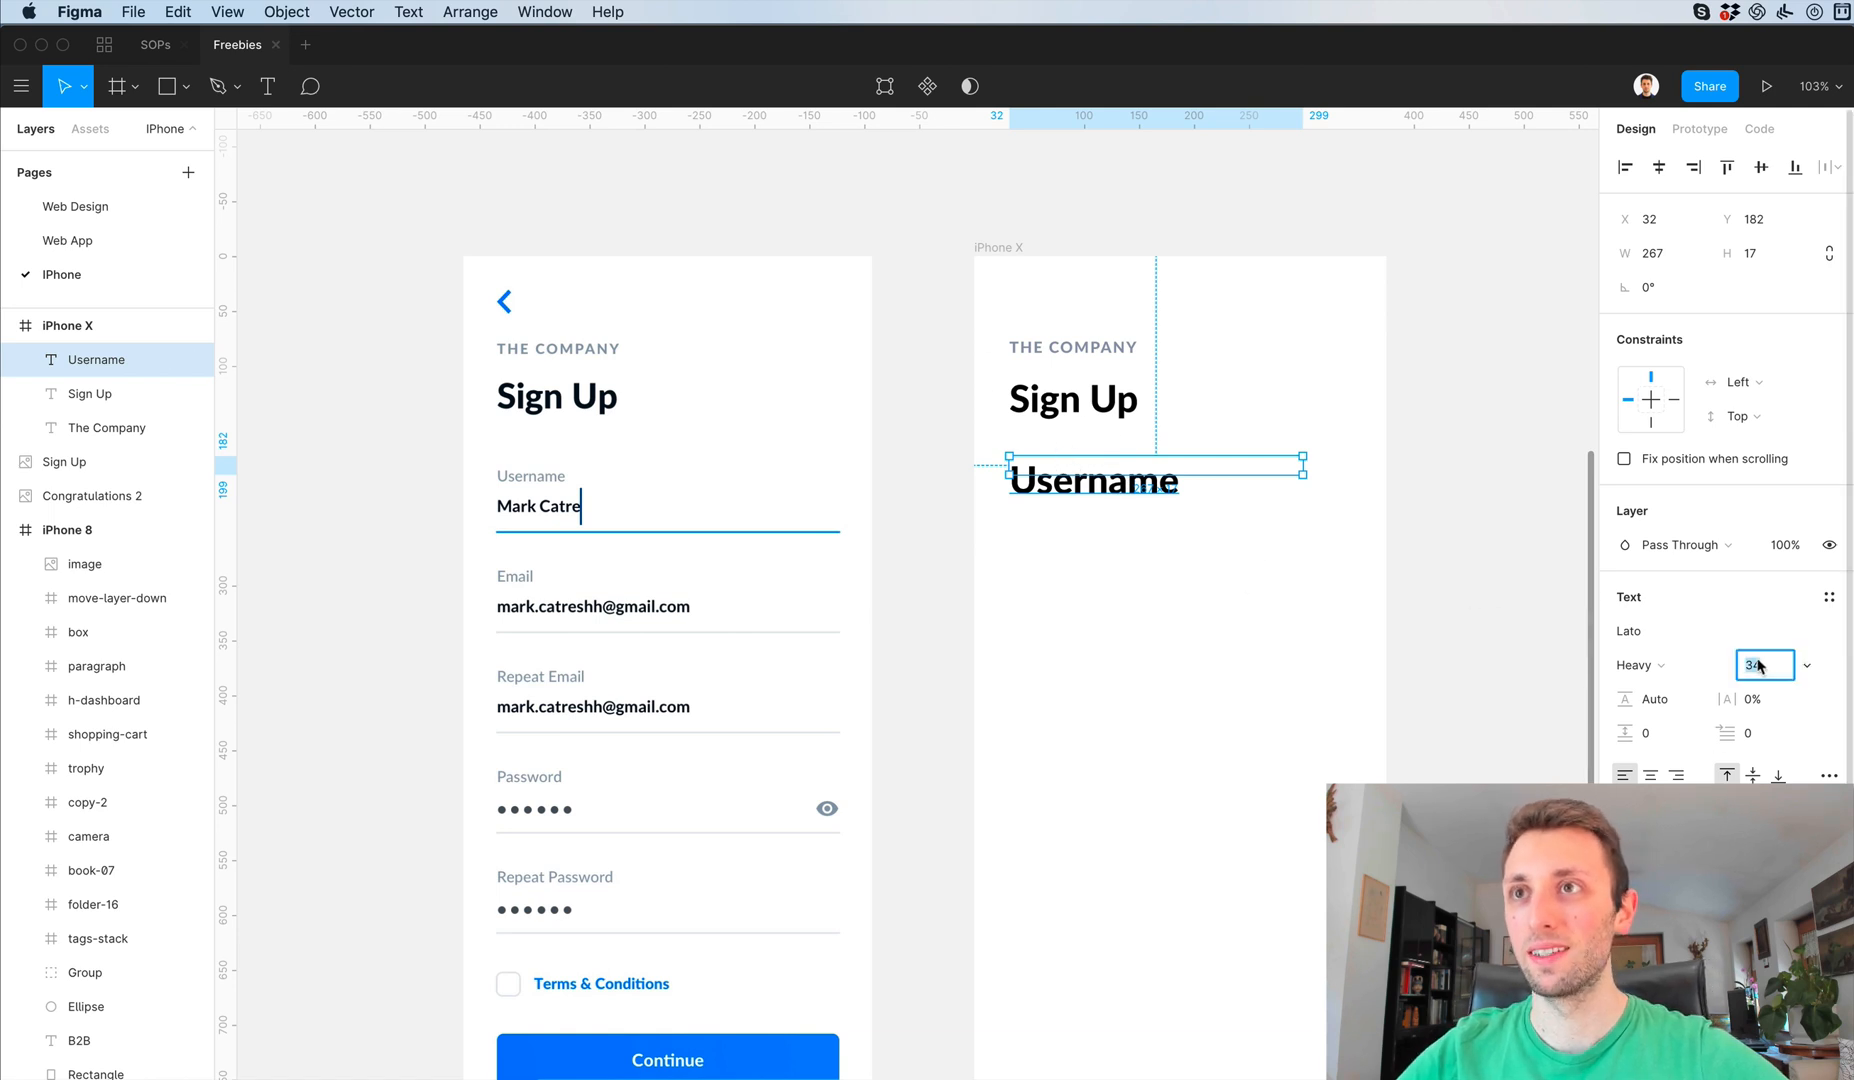
{"action": "type", "text": "13"}
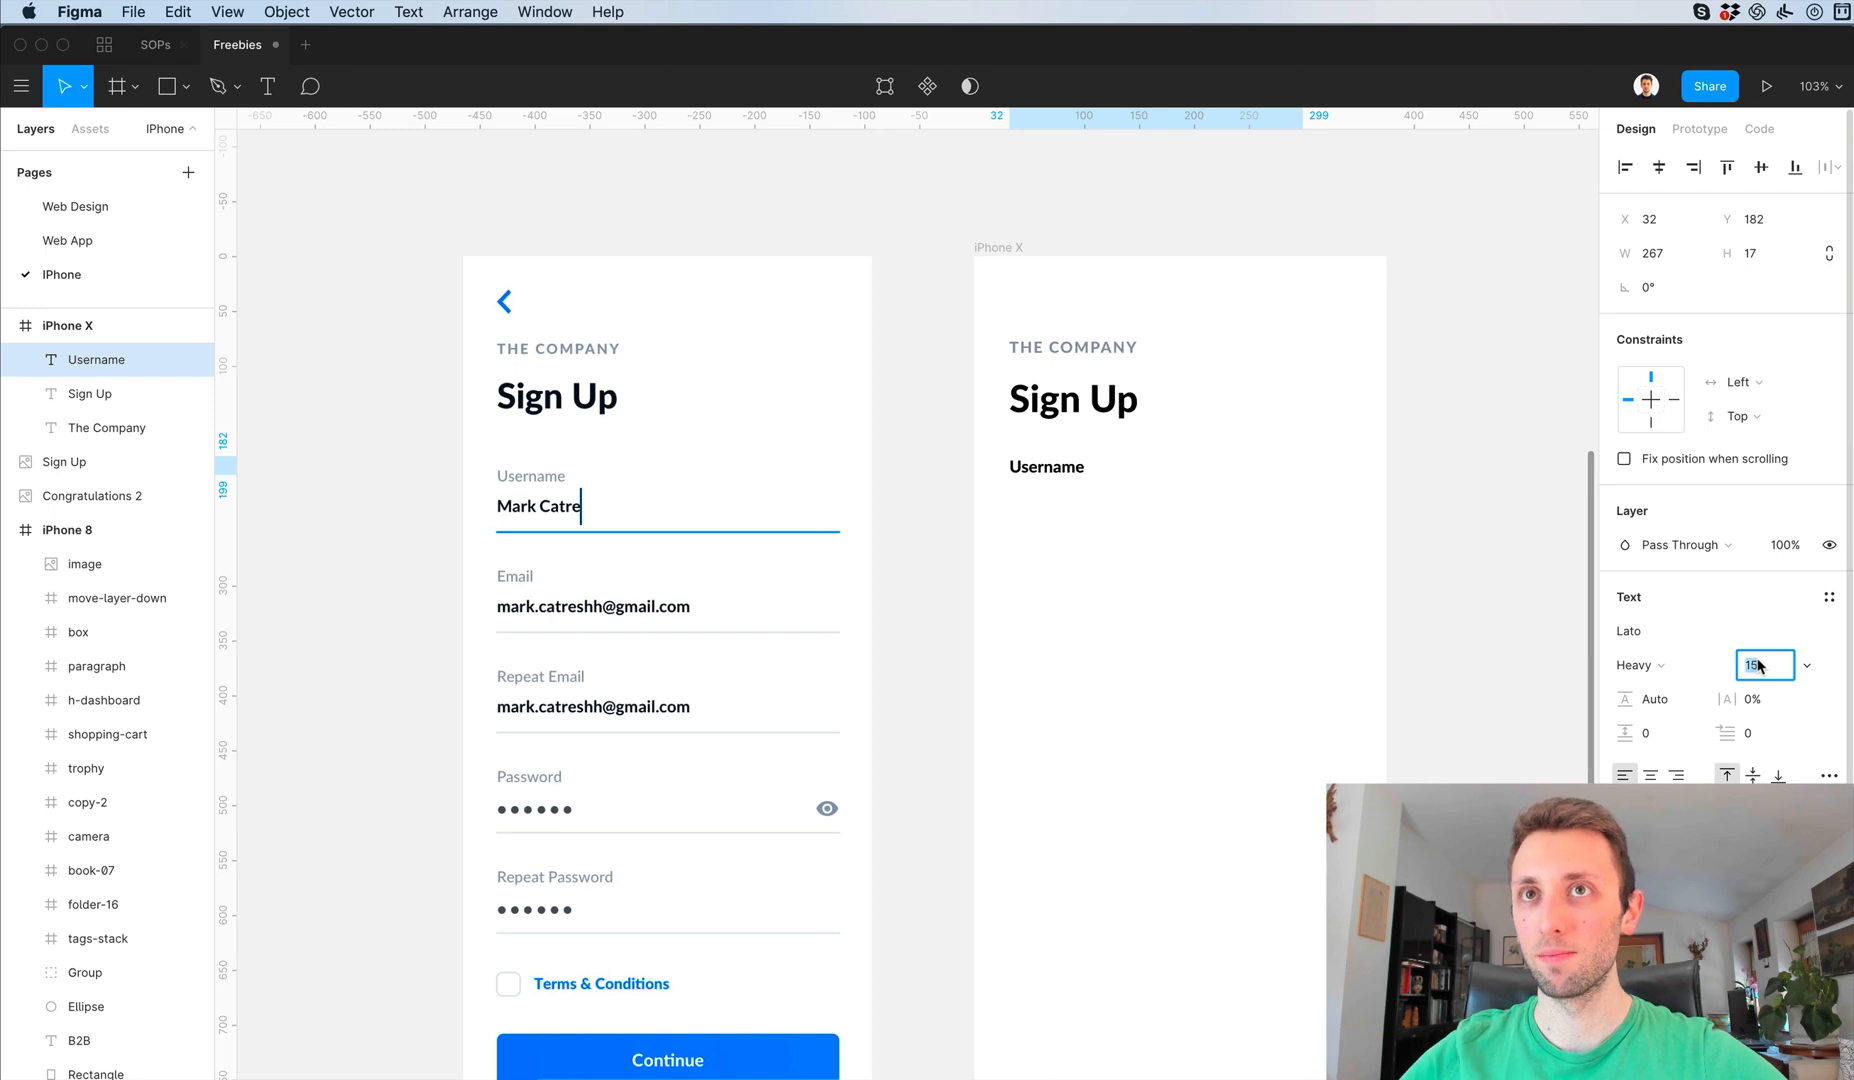
{"action": "left_click", "coordinate": [1045, 466]}
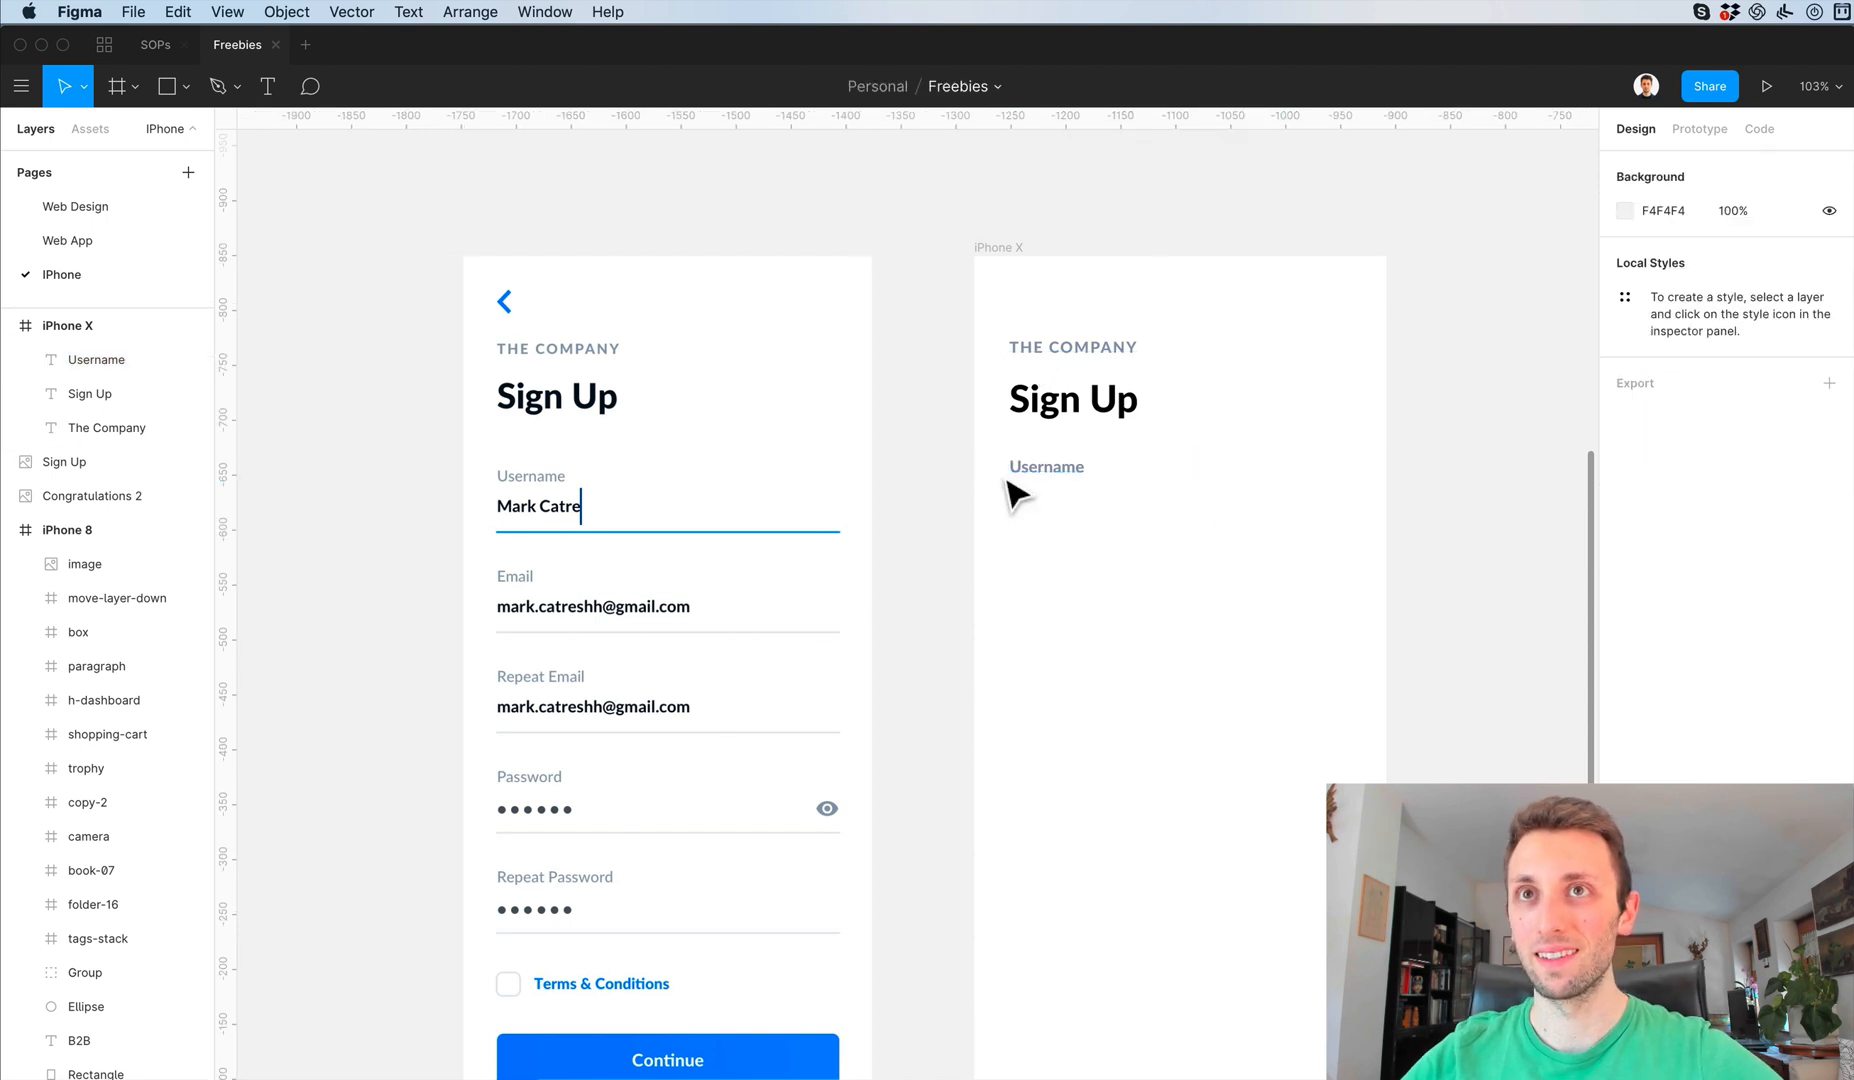
{"action": "left_click", "coordinate": [1045, 470]}
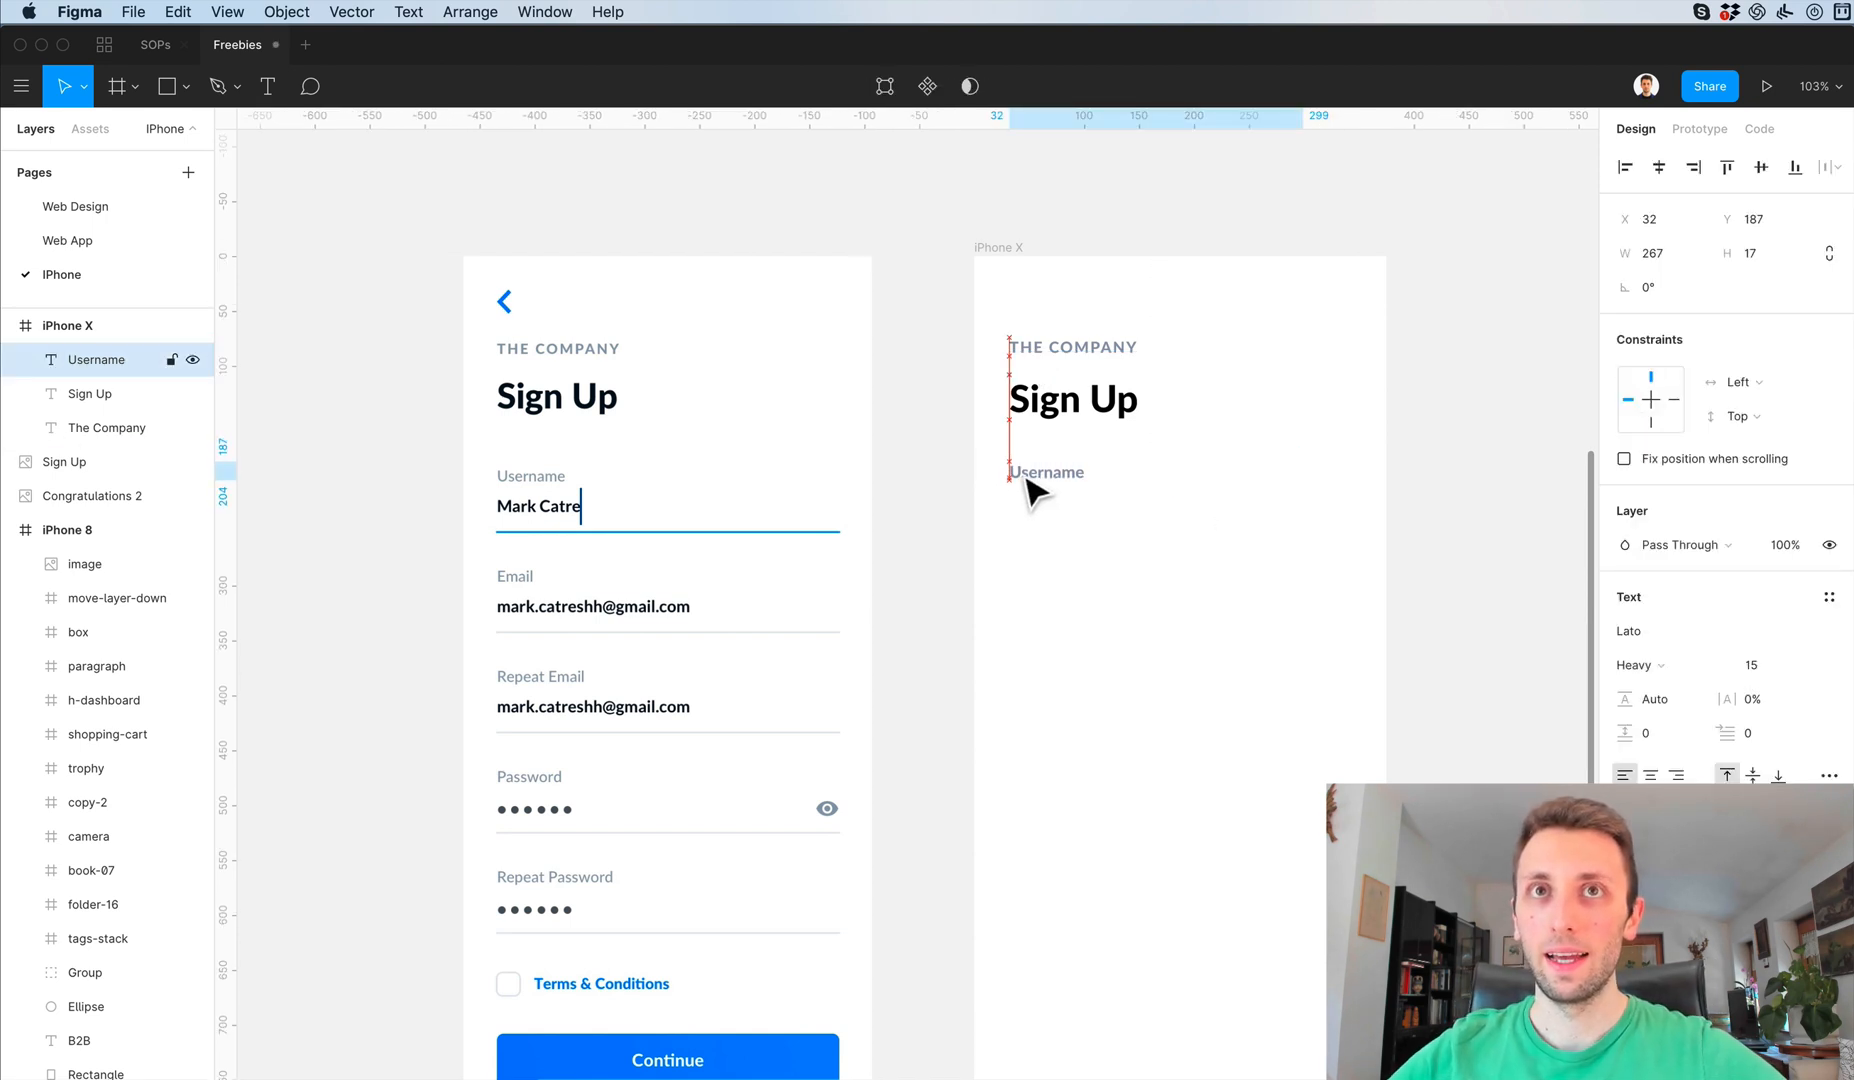
{"action": "left_click", "coordinate": [1639, 665]}
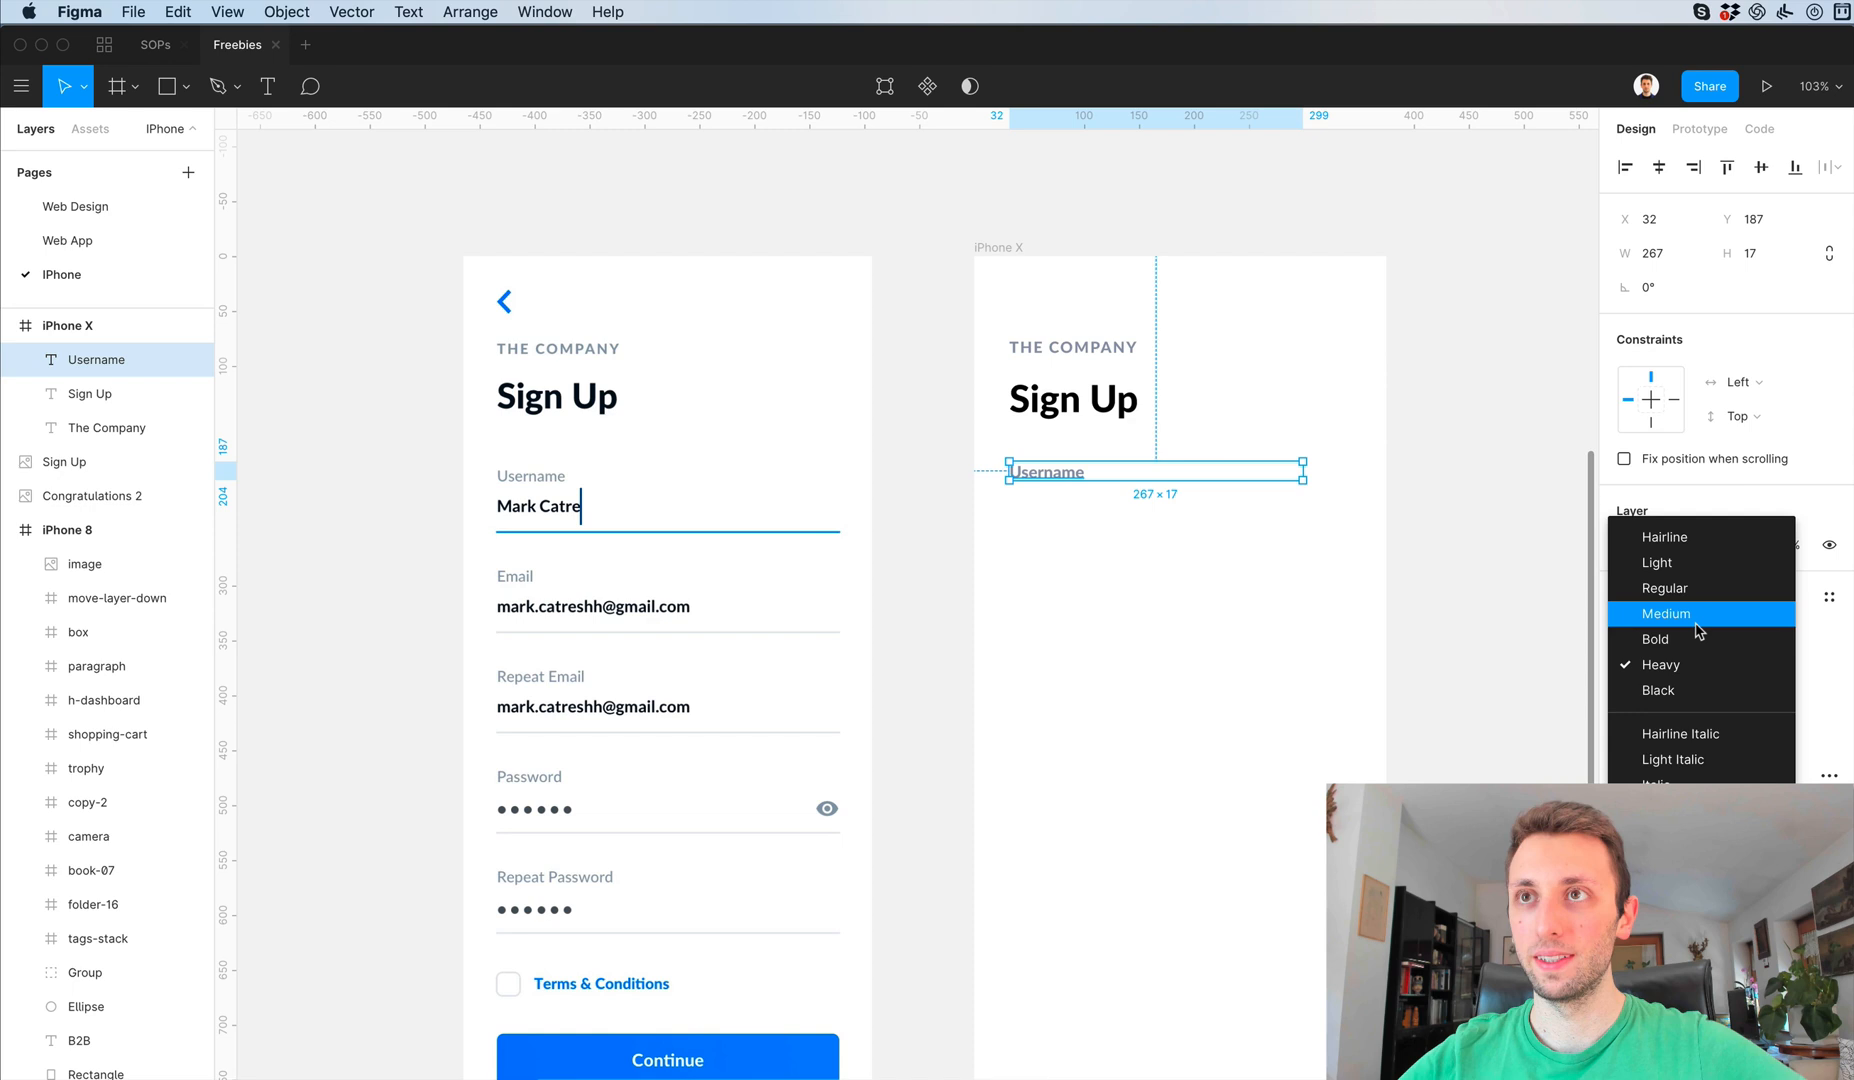
{"action": "left_click", "coordinate": [1666, 613]}
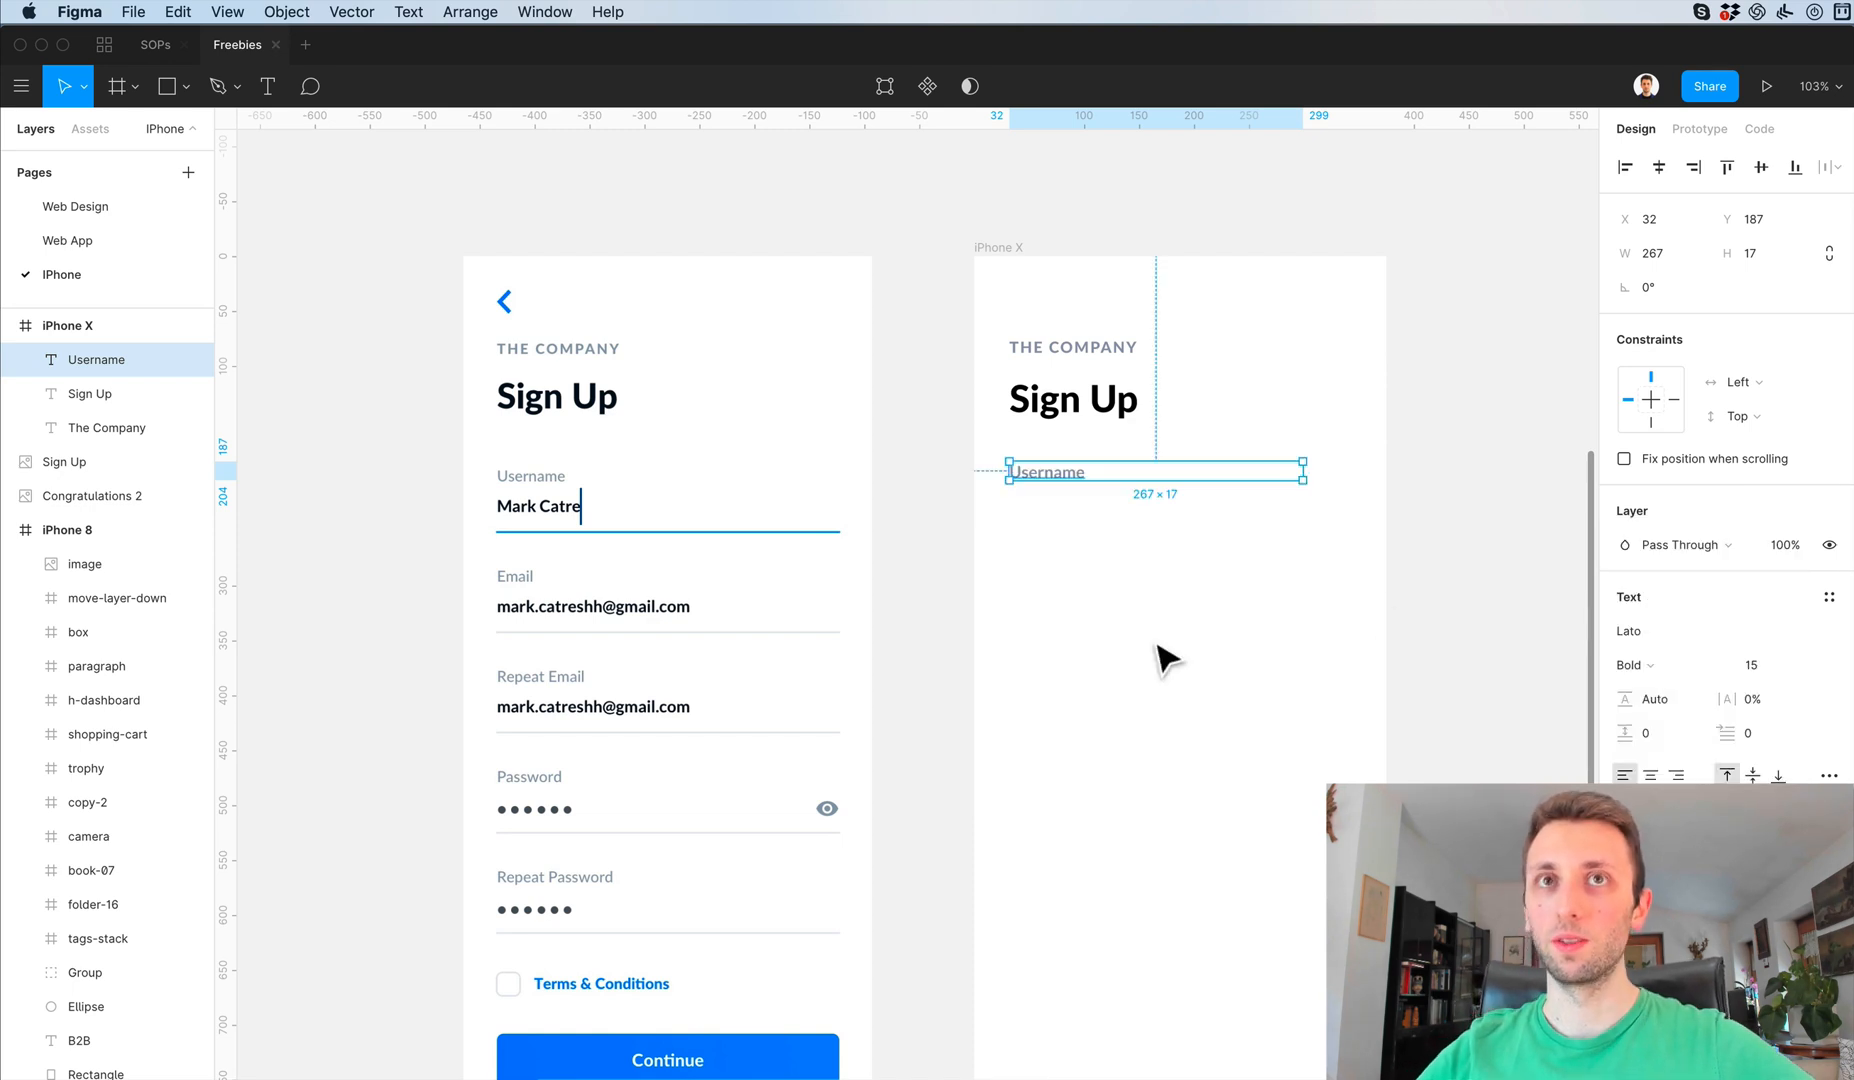
{"action": "mouse_move", "coordinate": [1076, 493]}
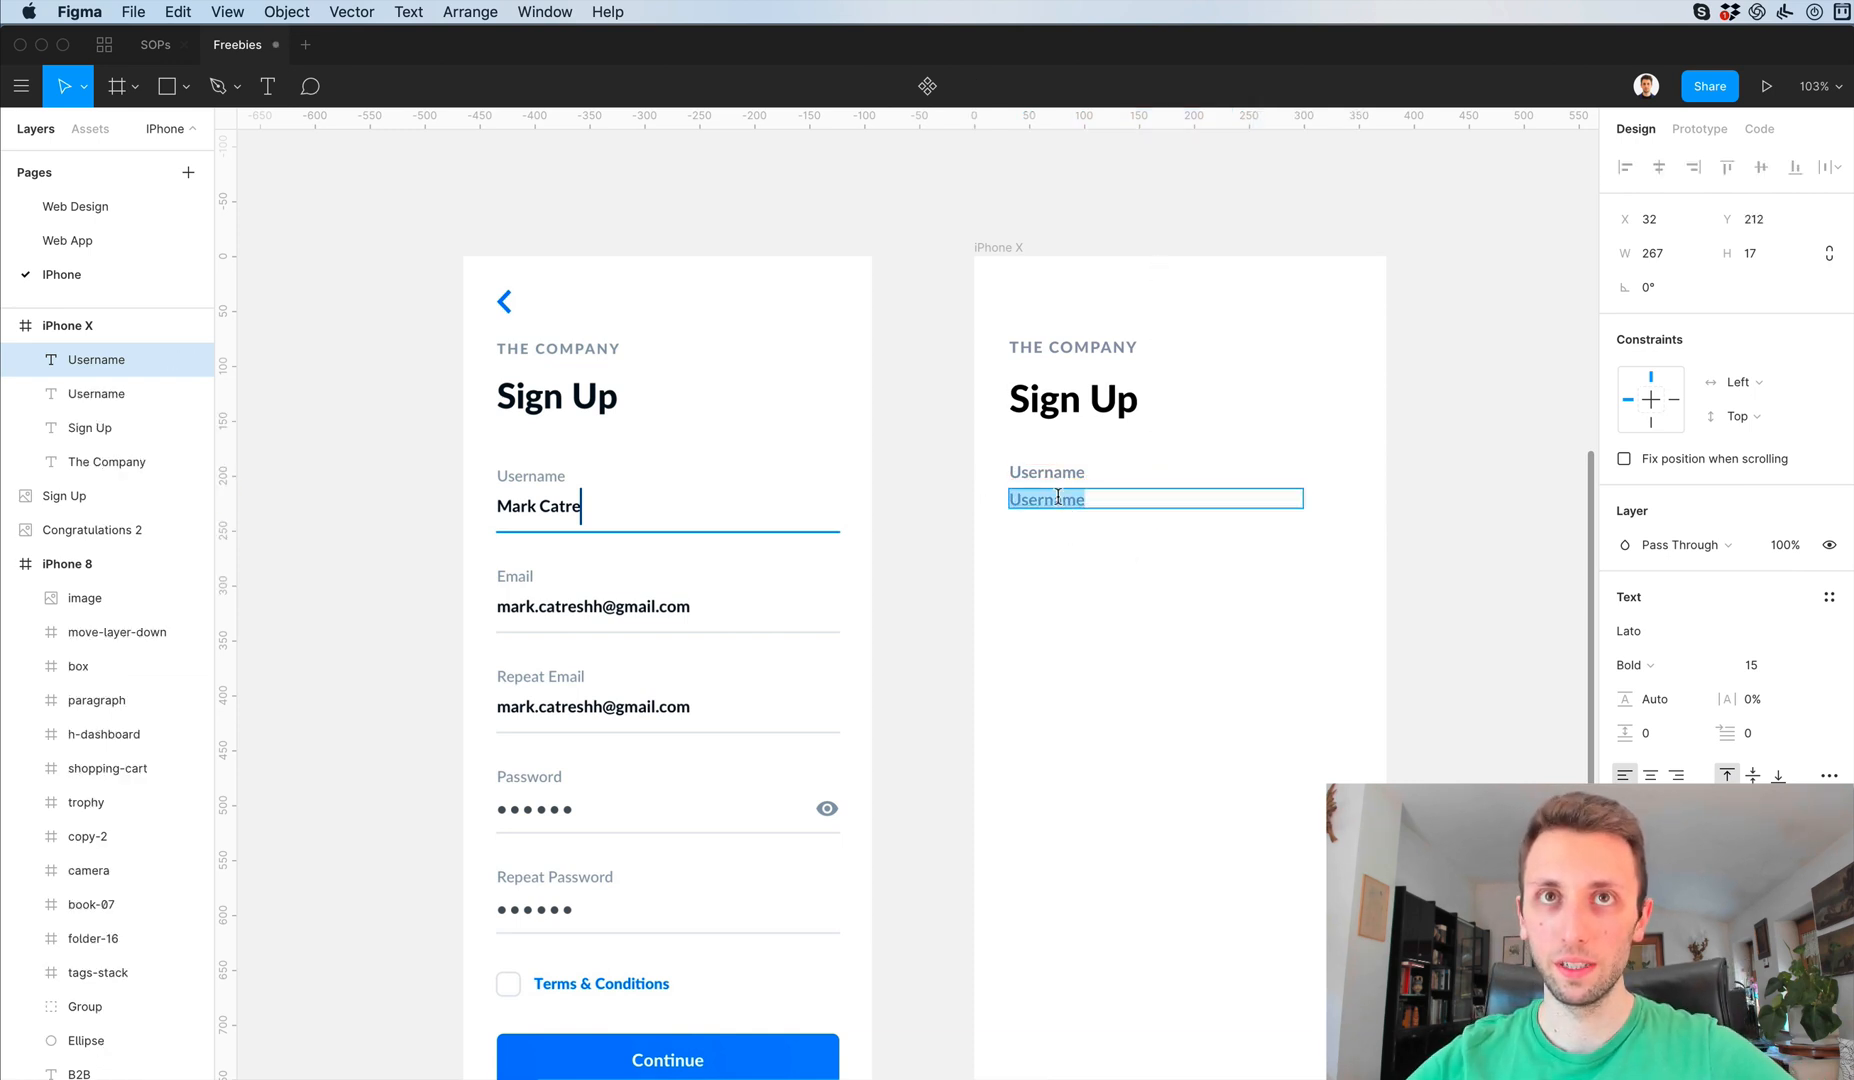
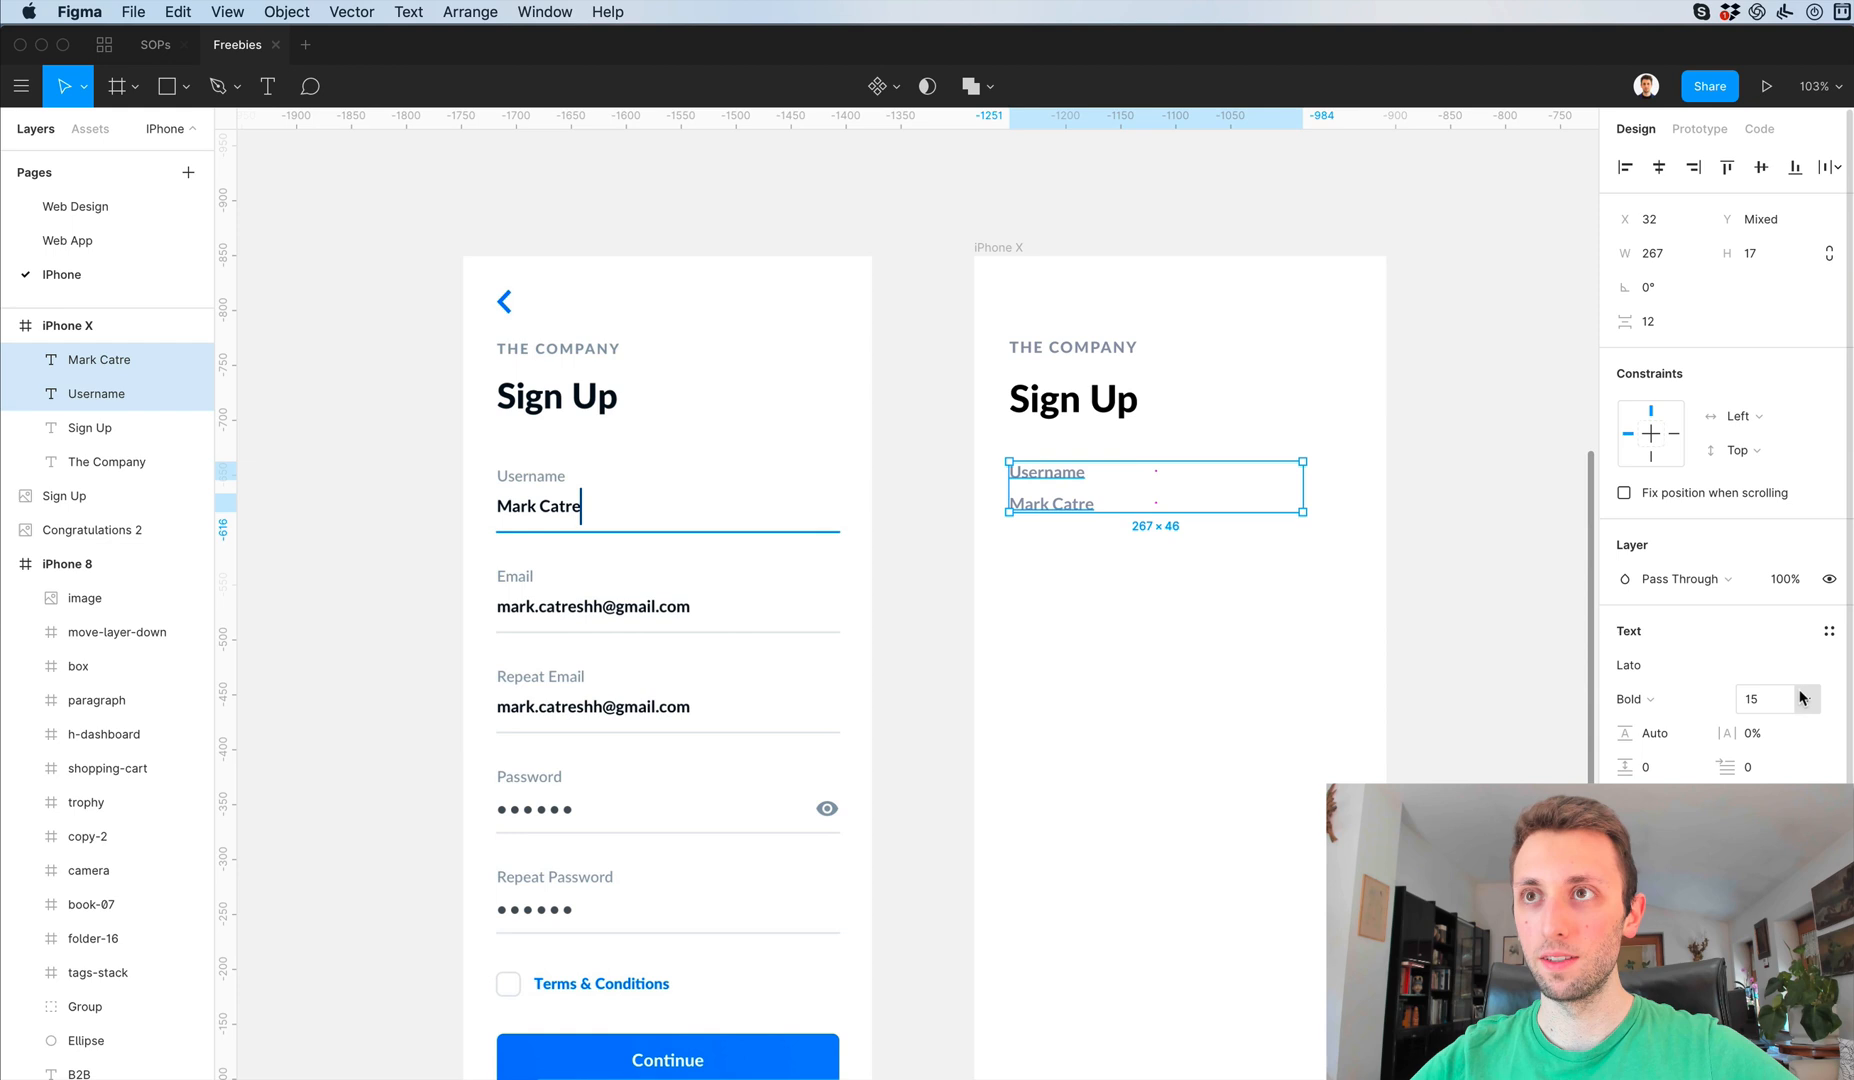
{"action": "left_click", "coordinate": [1130, 595]}
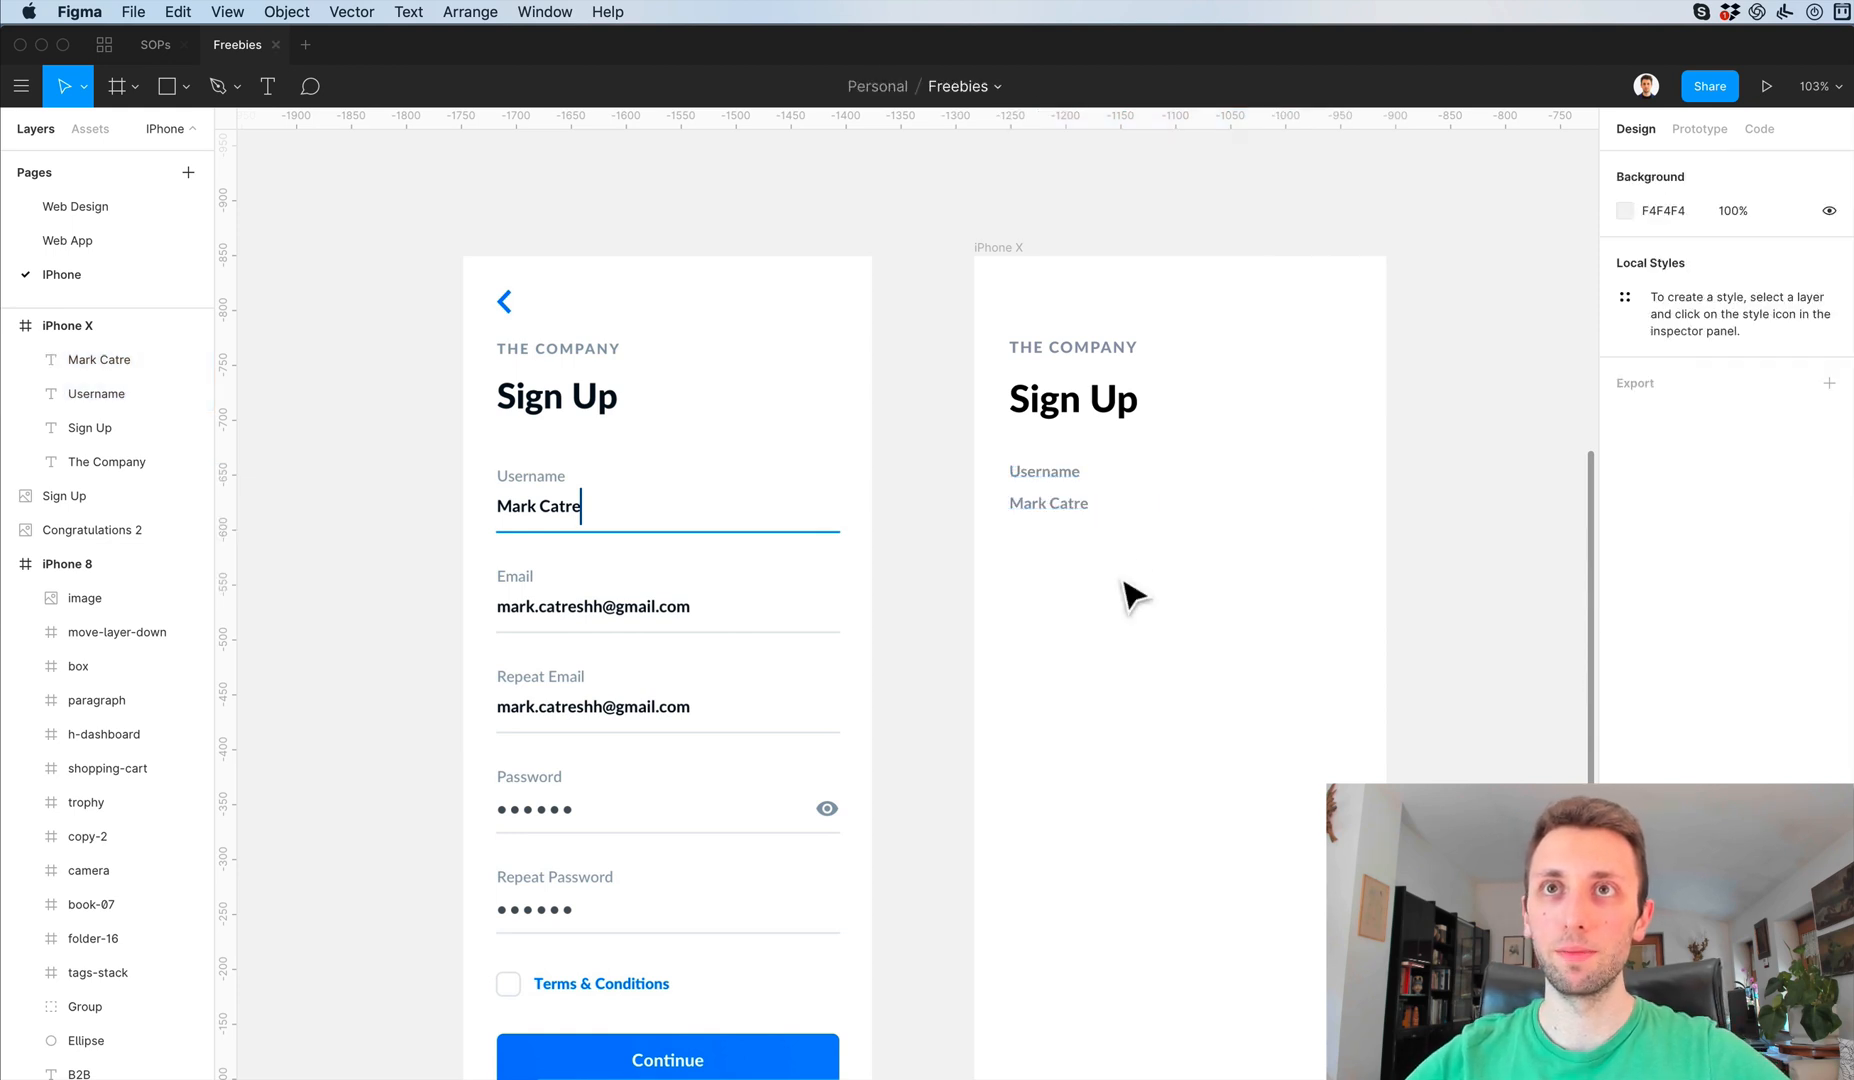
{"action": "left_click", "coordinate": [1049, 503]}
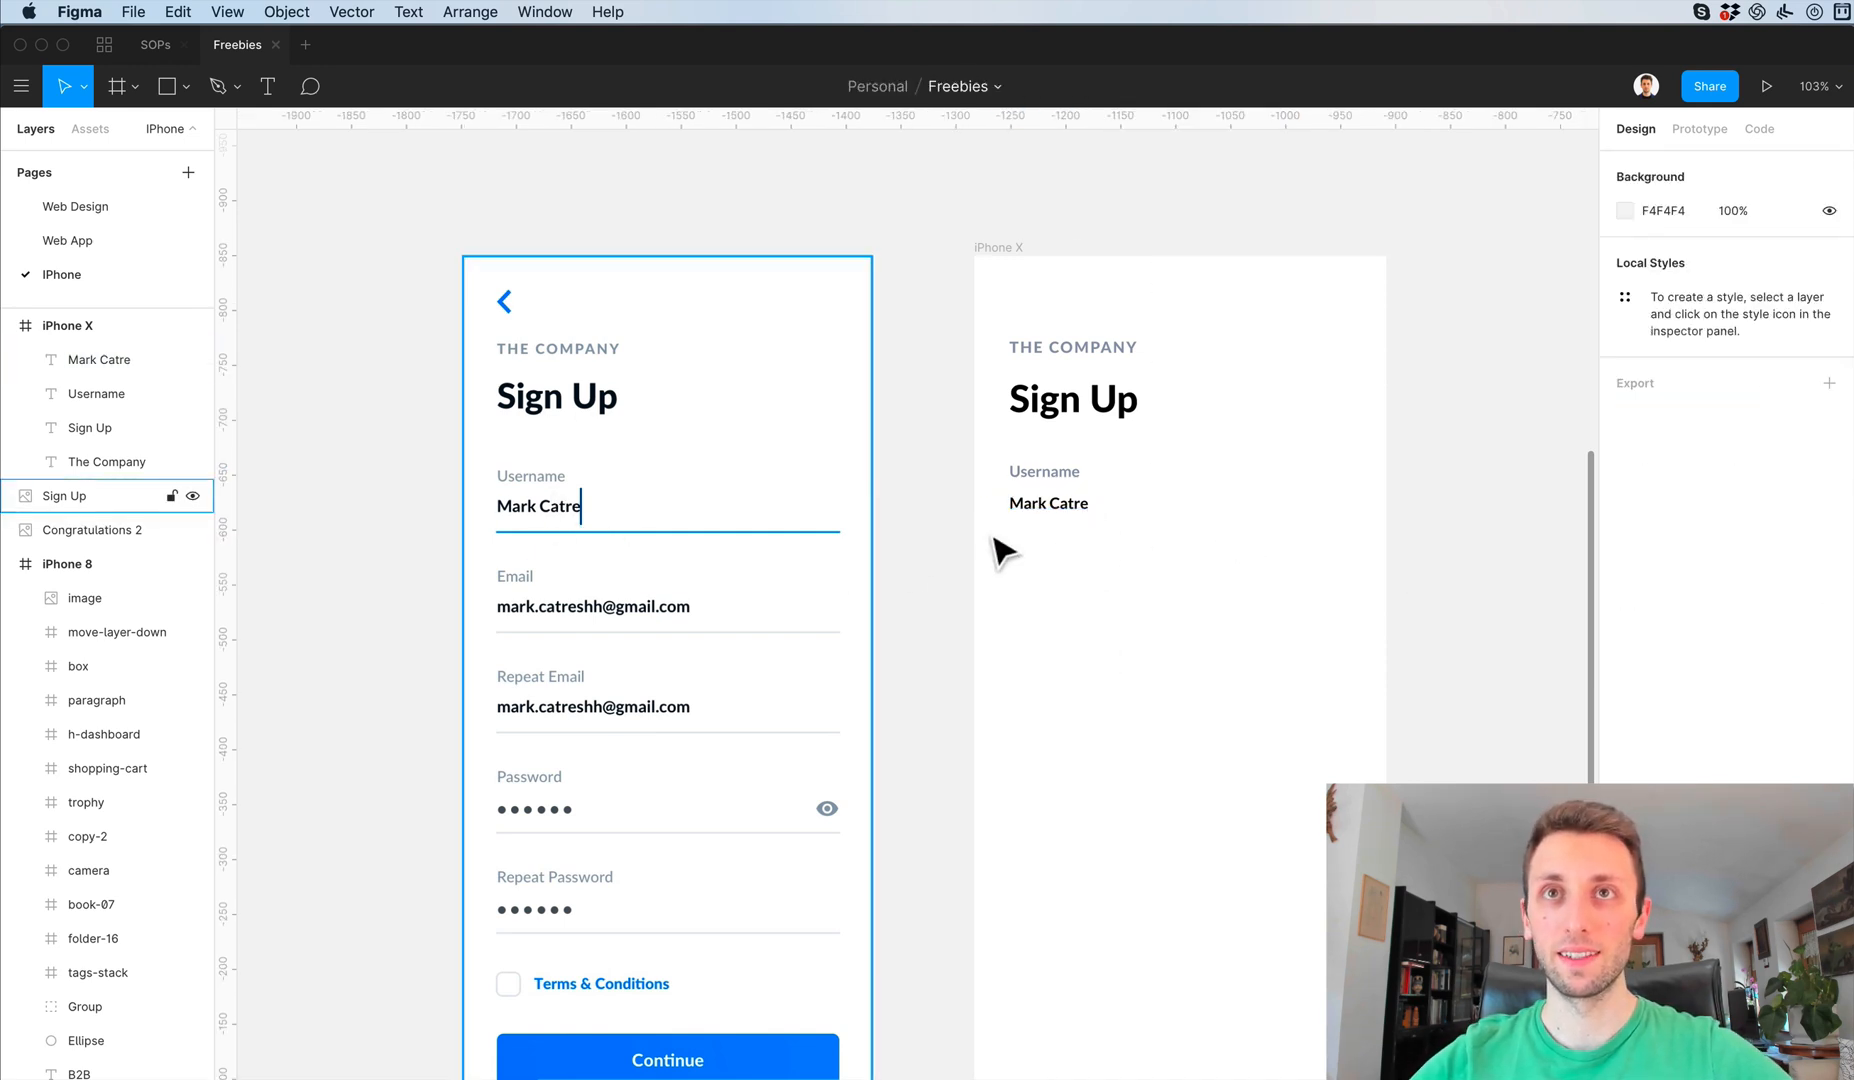
{"action": "left_click", "coordinate": [169, 85]}
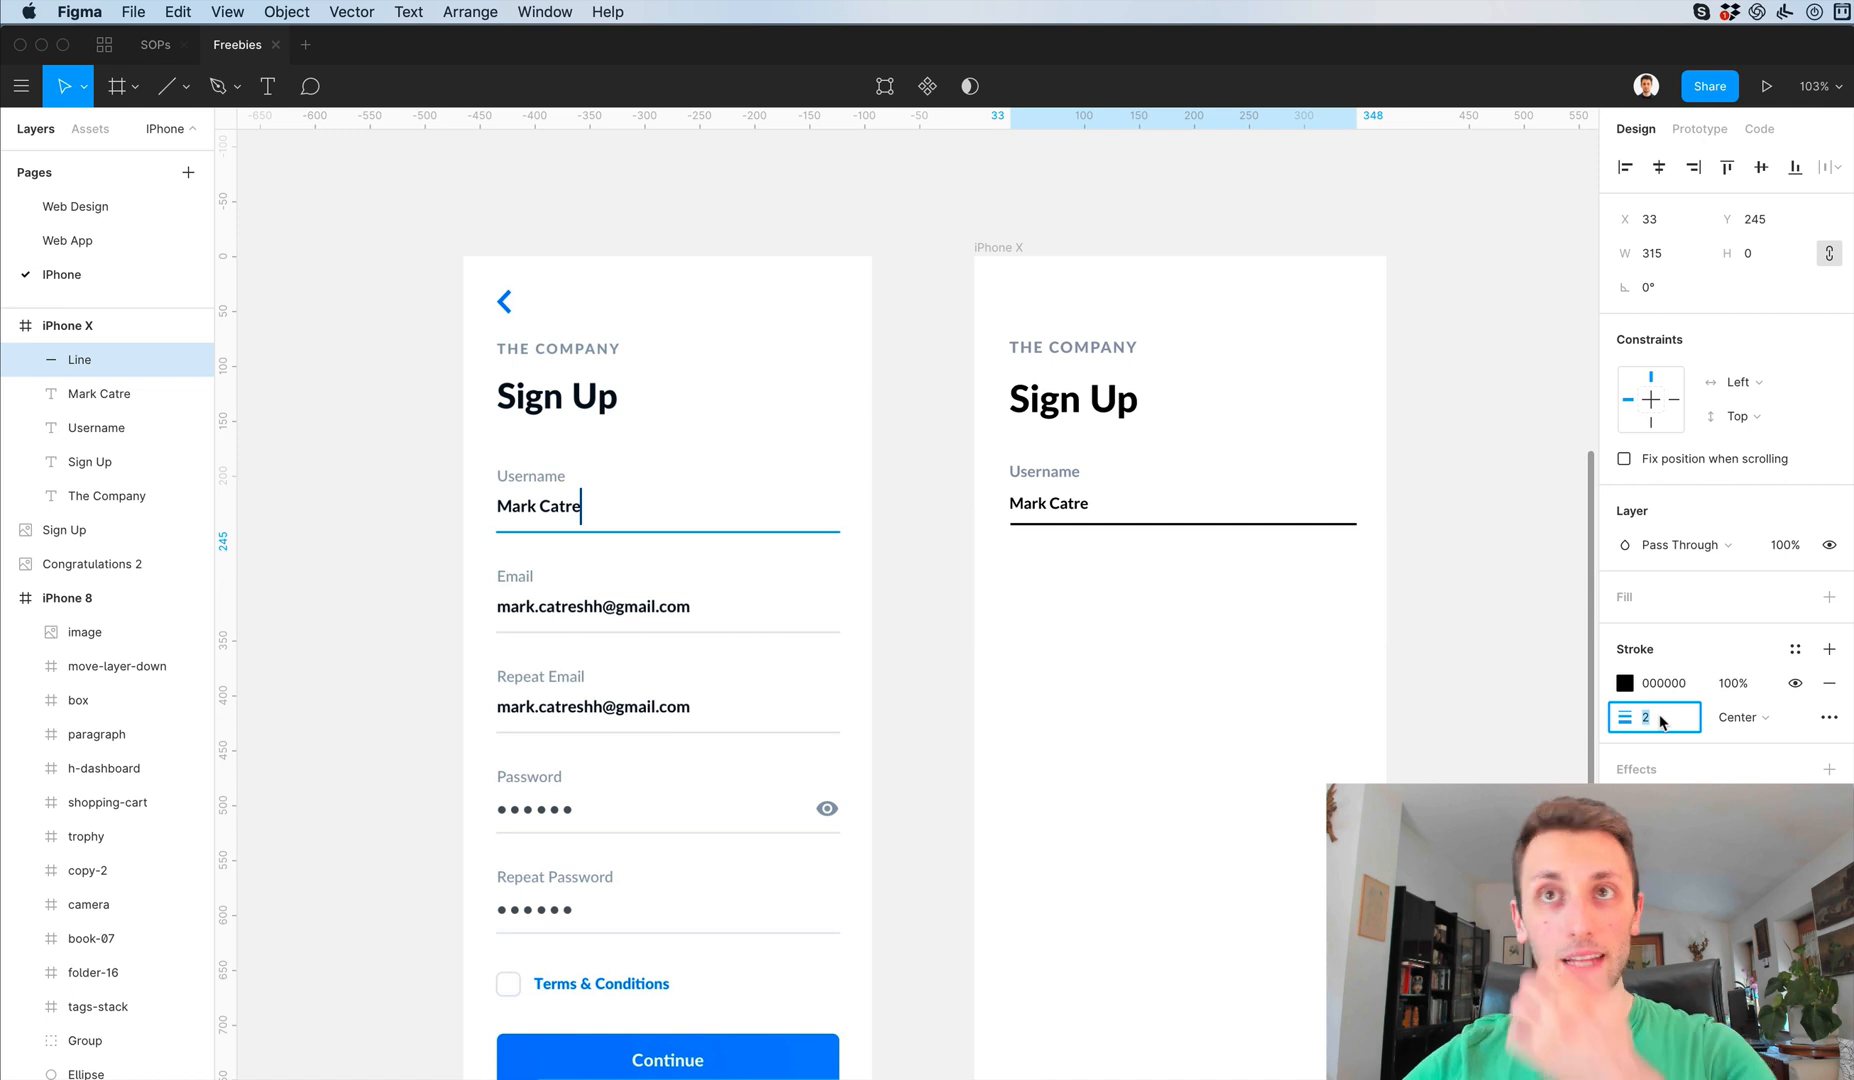
{"action": "type", "text": "1"}
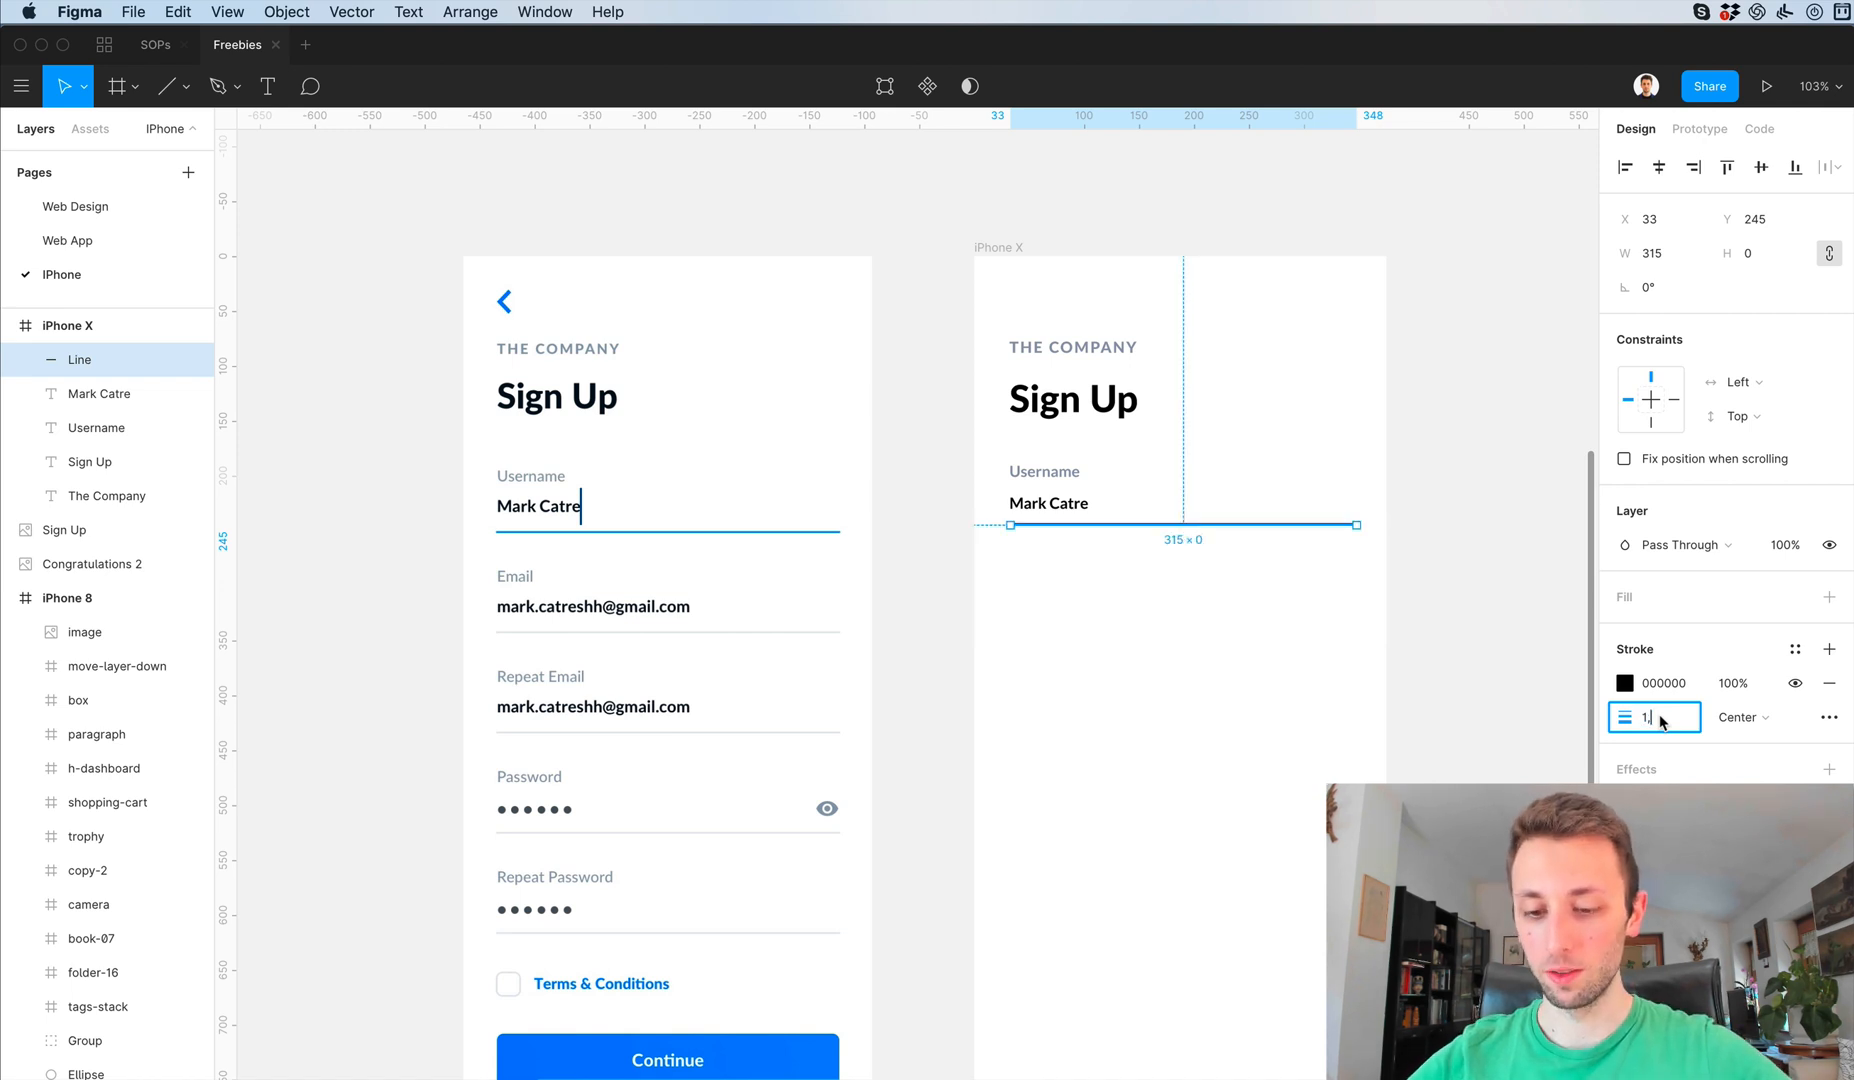
{"action": "left_click", "coordinate": [1048, 502]}
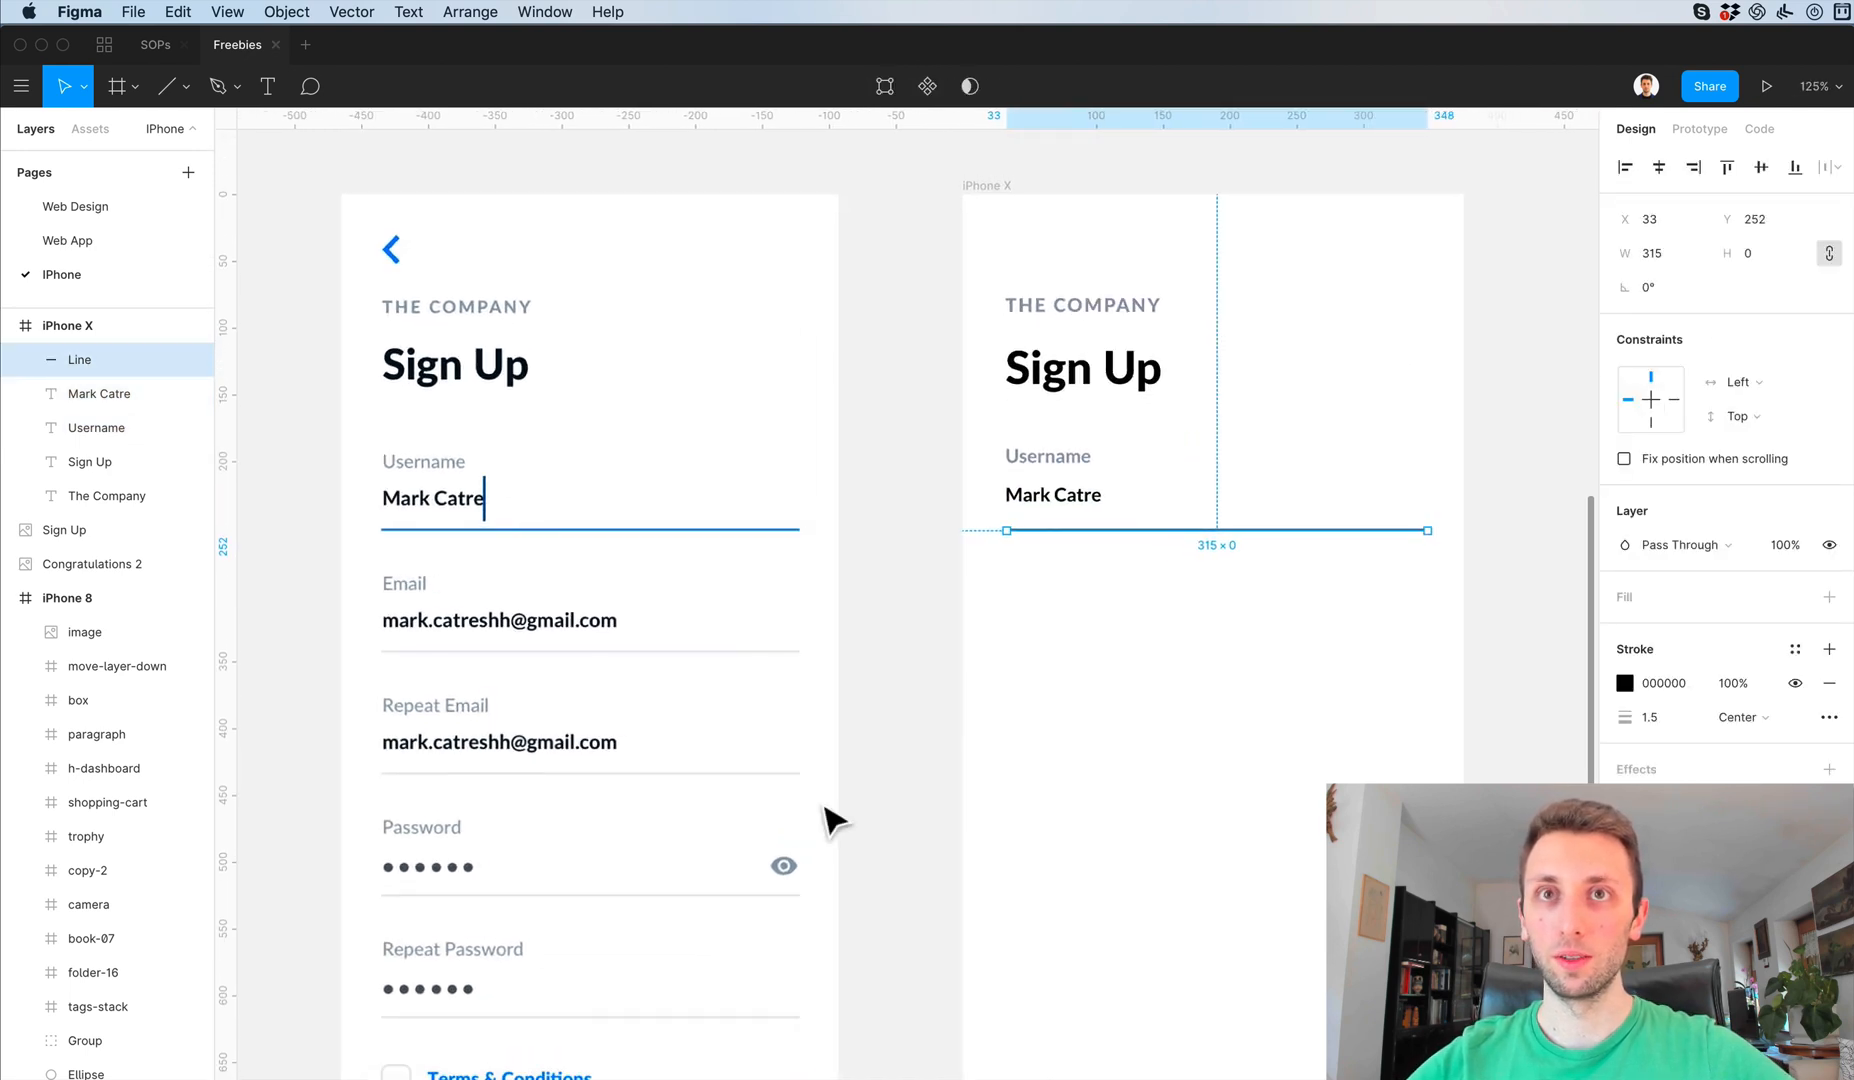
{"action": "scroll", "scroll_direction": "down", "scroll_amount": 3}
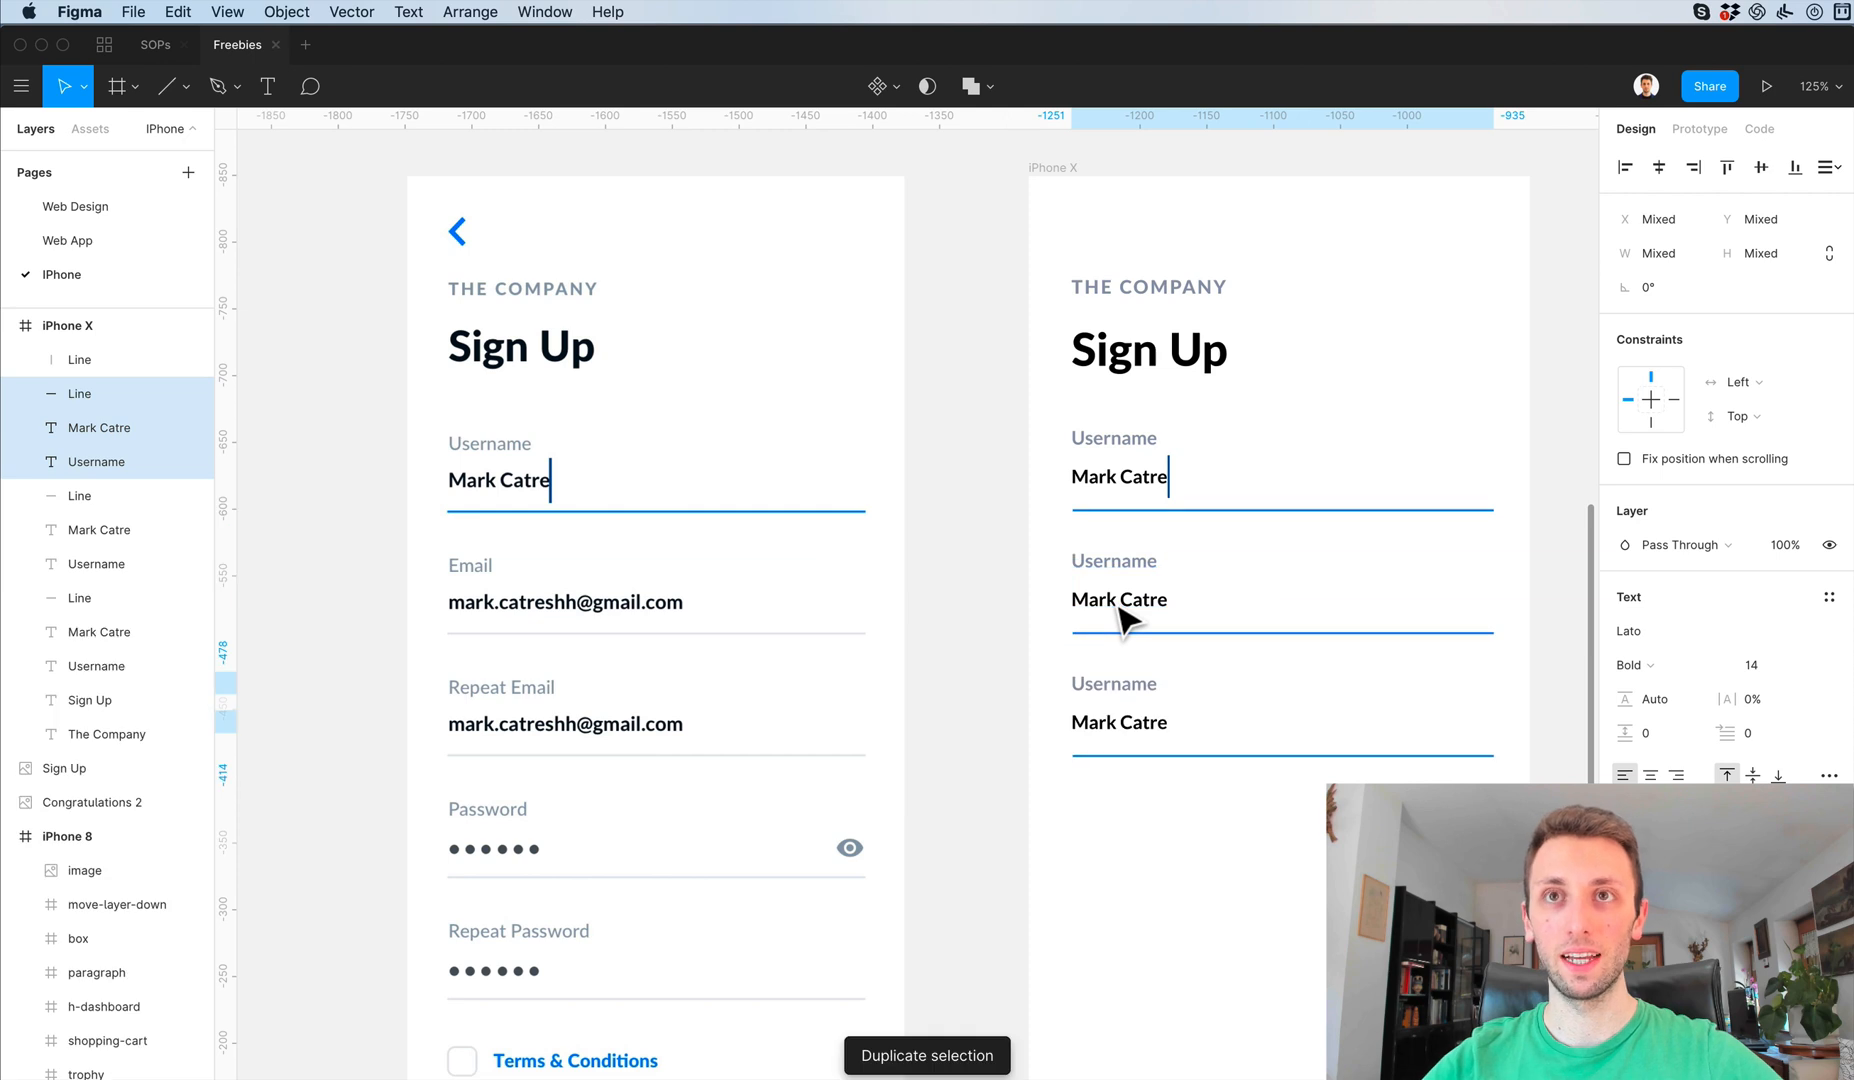
- Duplicate the underlined username field twice more for five stacked fields
{"action": "scroll", "scroll_direction": "down", "scroll_amount": 3}
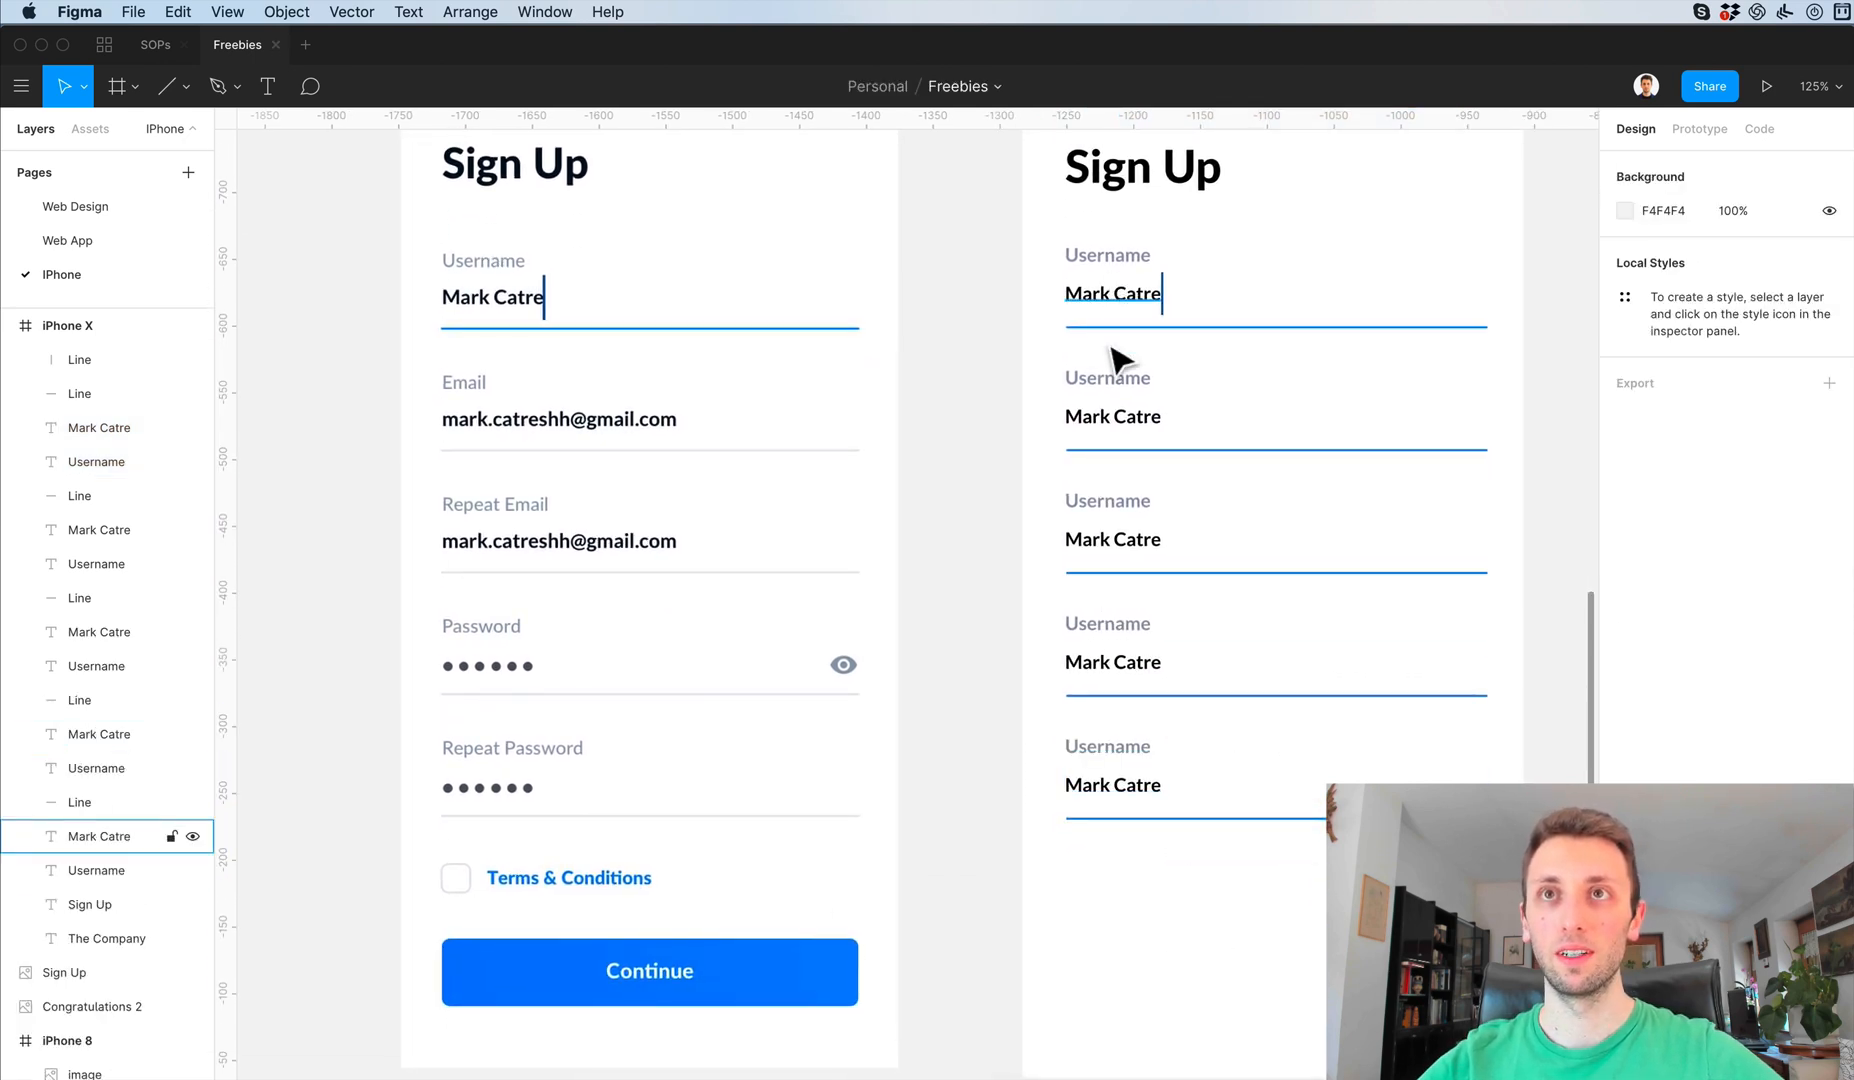
{"action": "mouse_move", "coordinate": [1419, 455]}
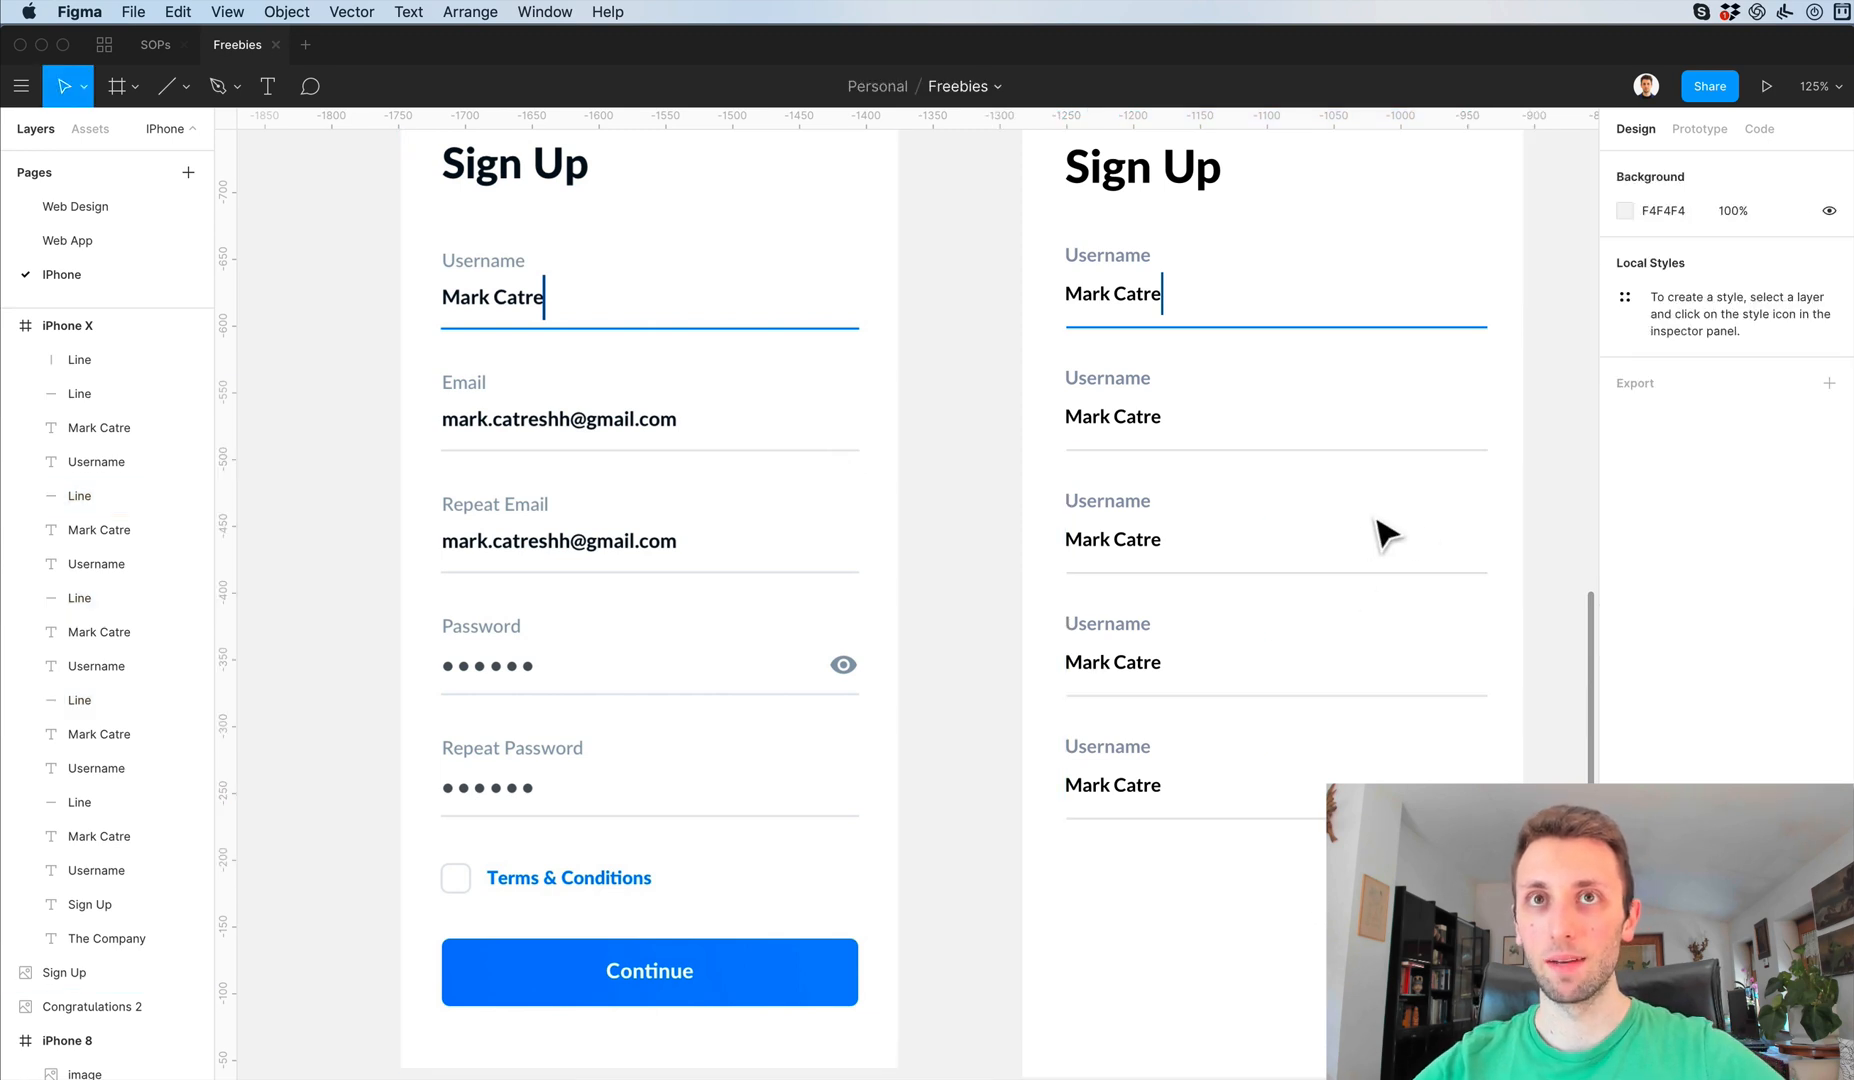
{"action": "left_click", "coordinate": [1108, 377]}
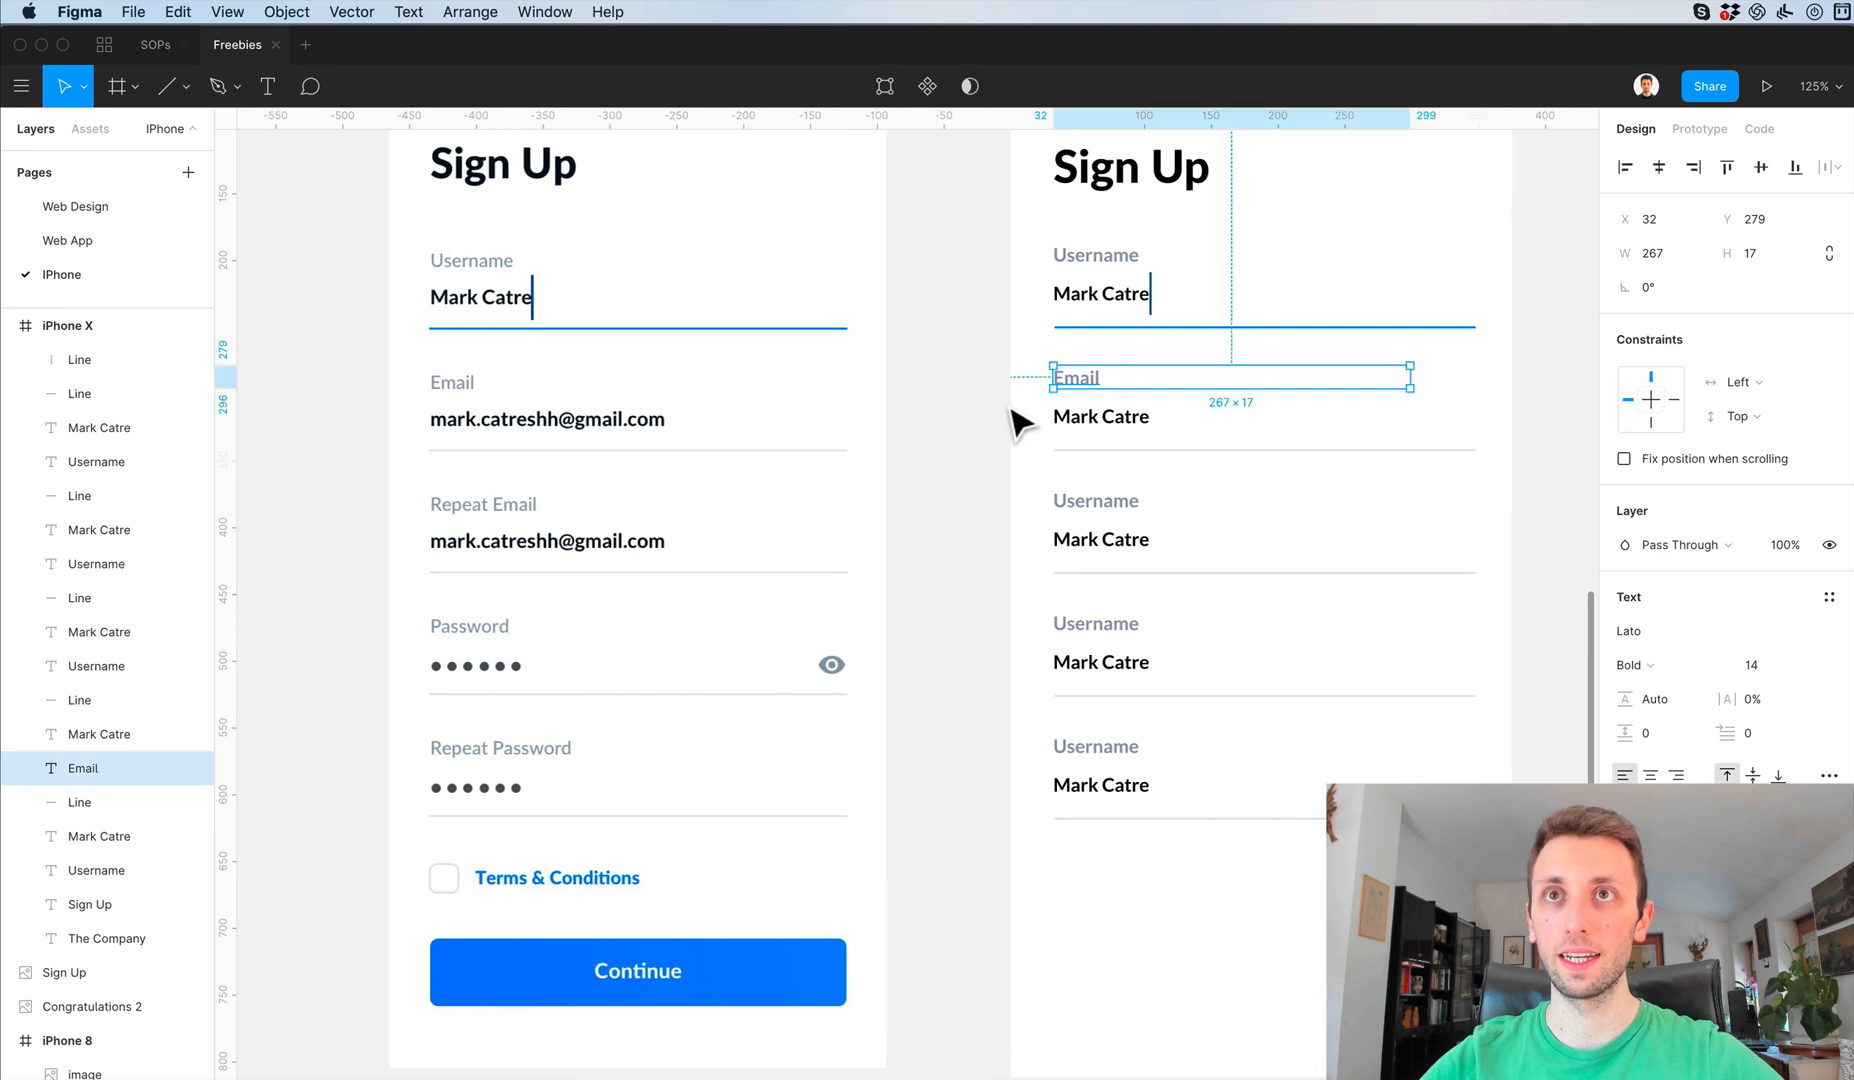
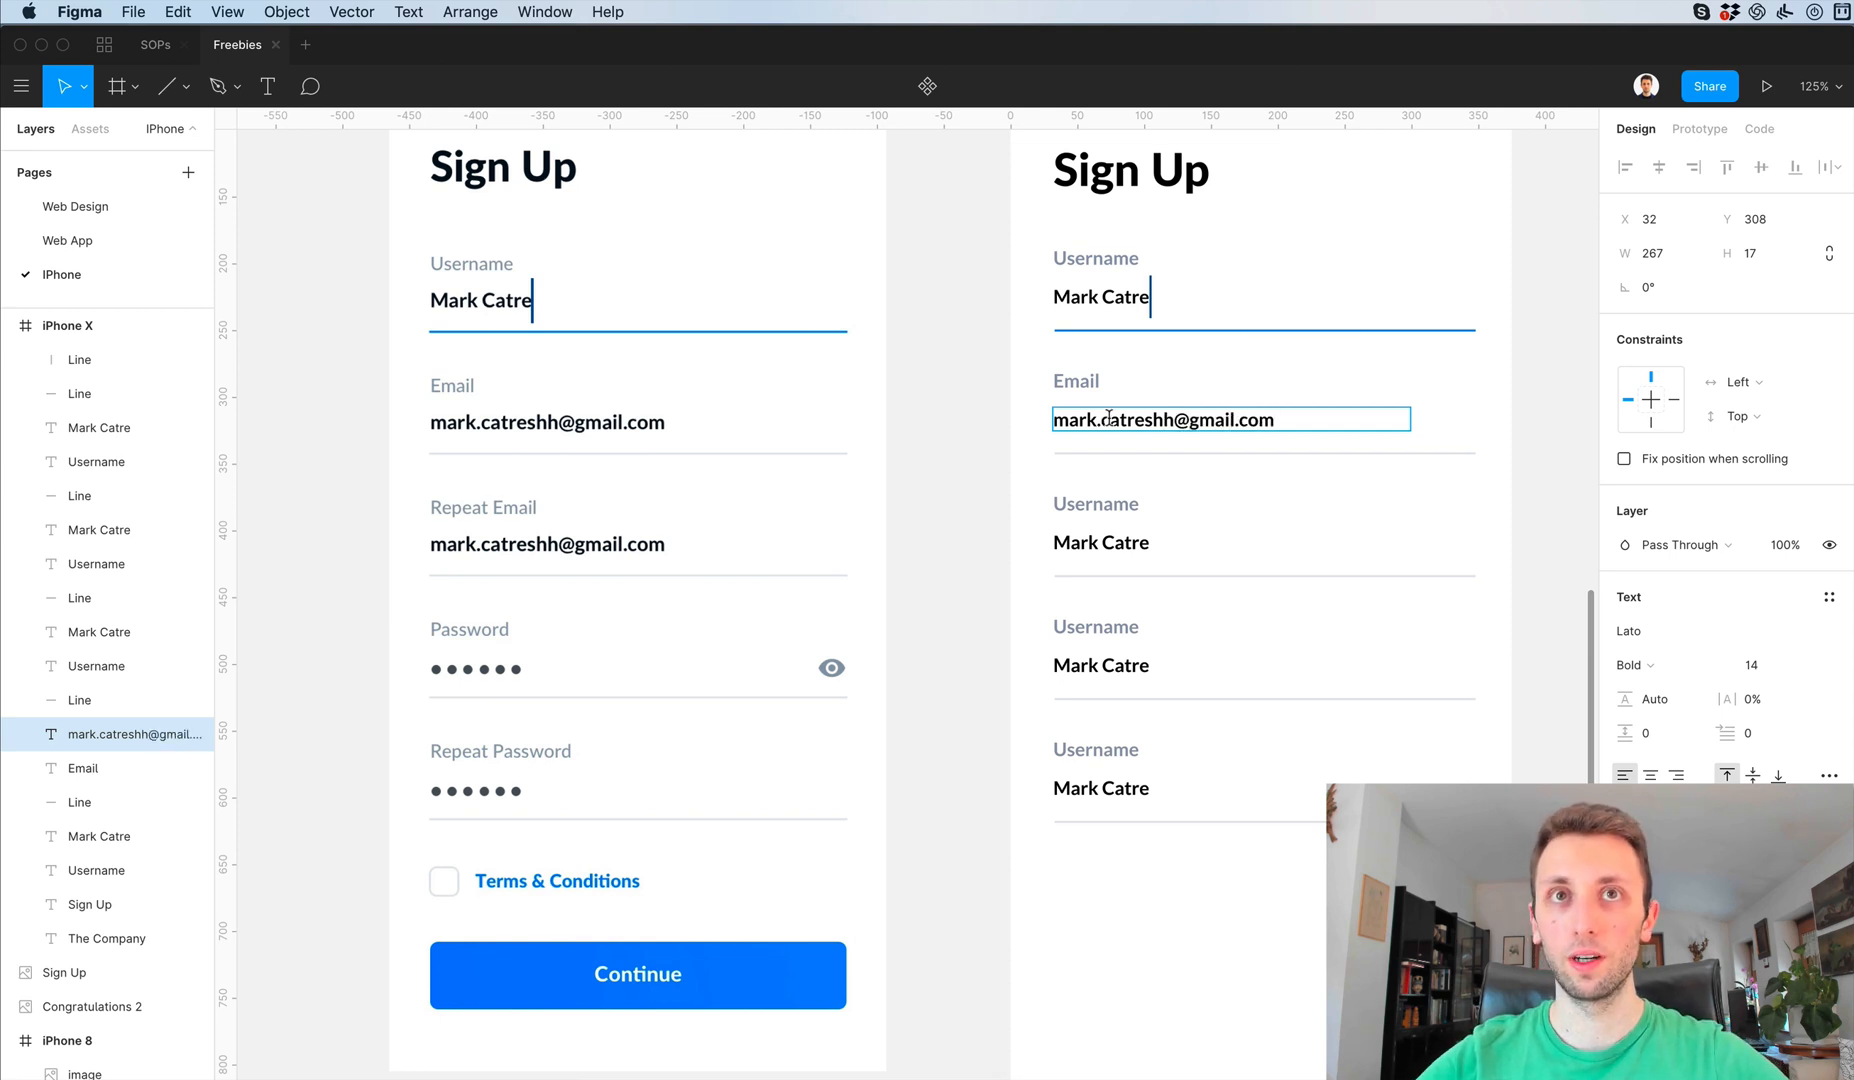
{"action": "left_click", "coordinate": [1101, 542]}
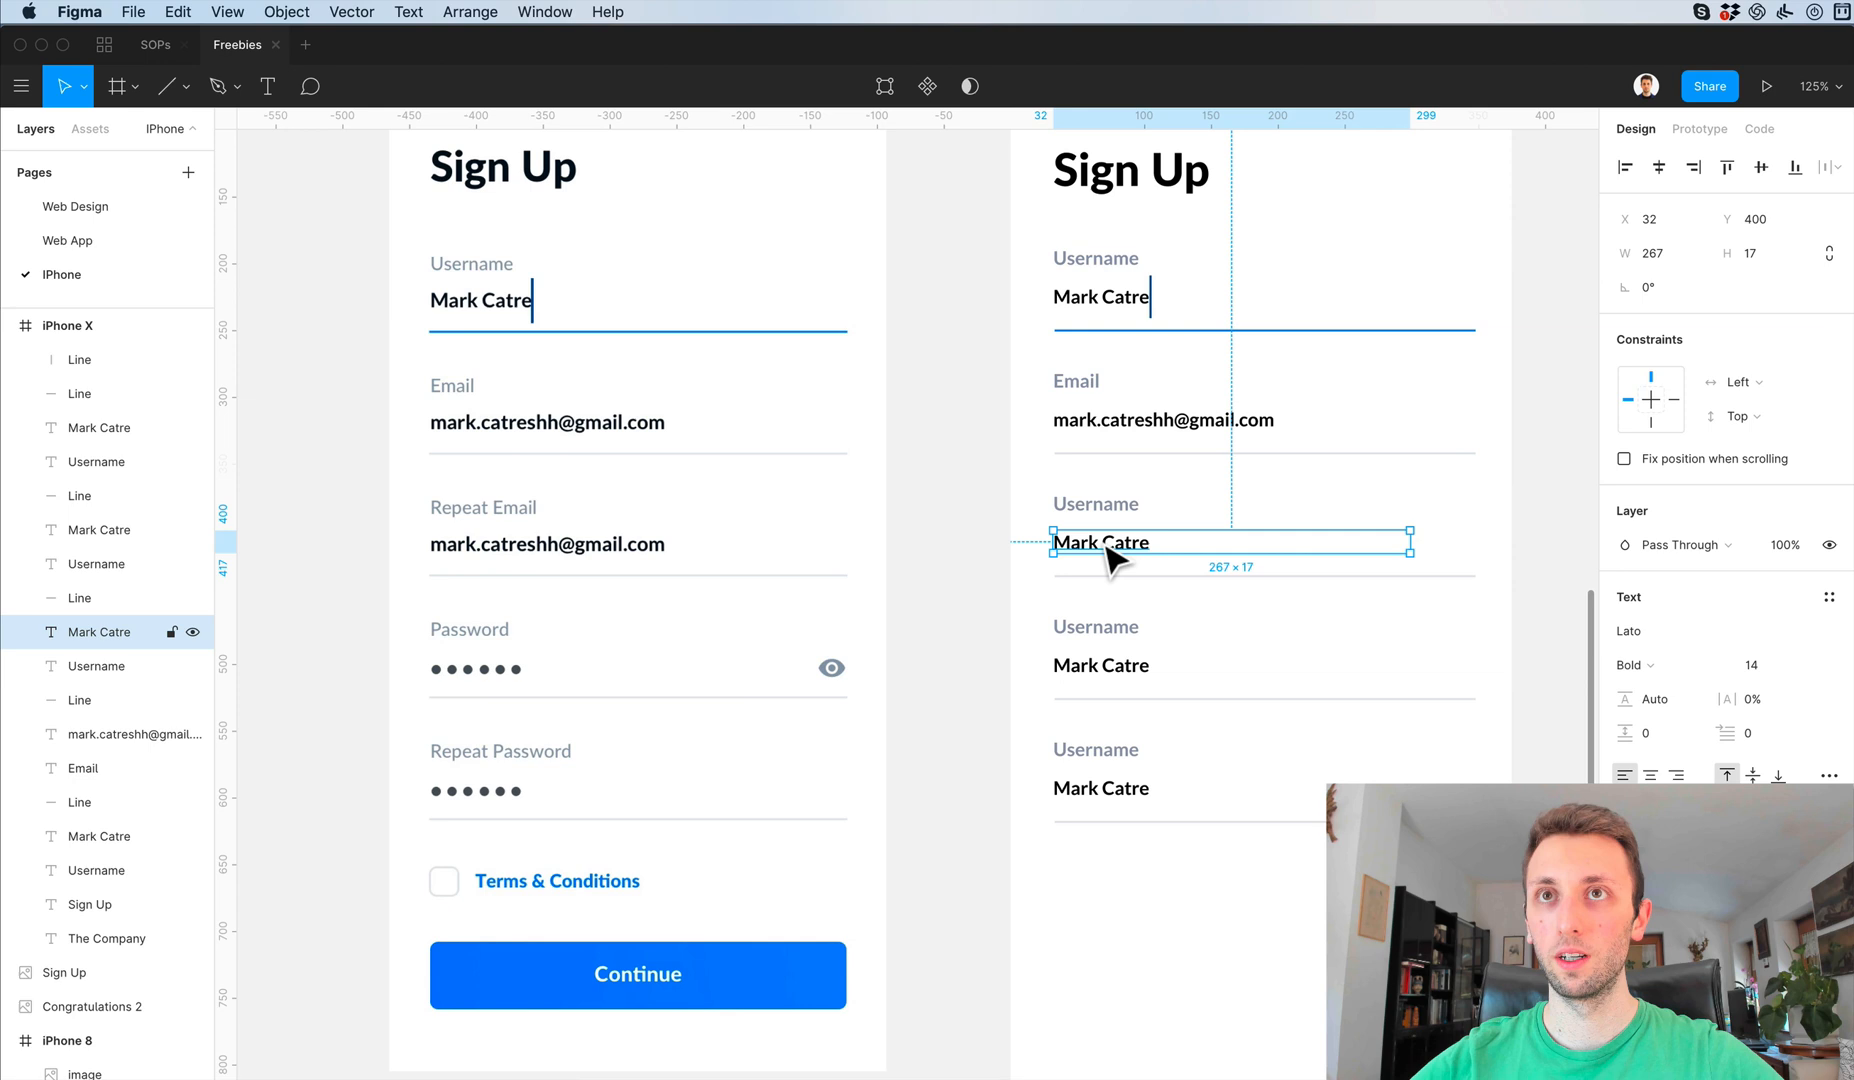
{"action": "left_click", "coordinate": [1076, 380]}
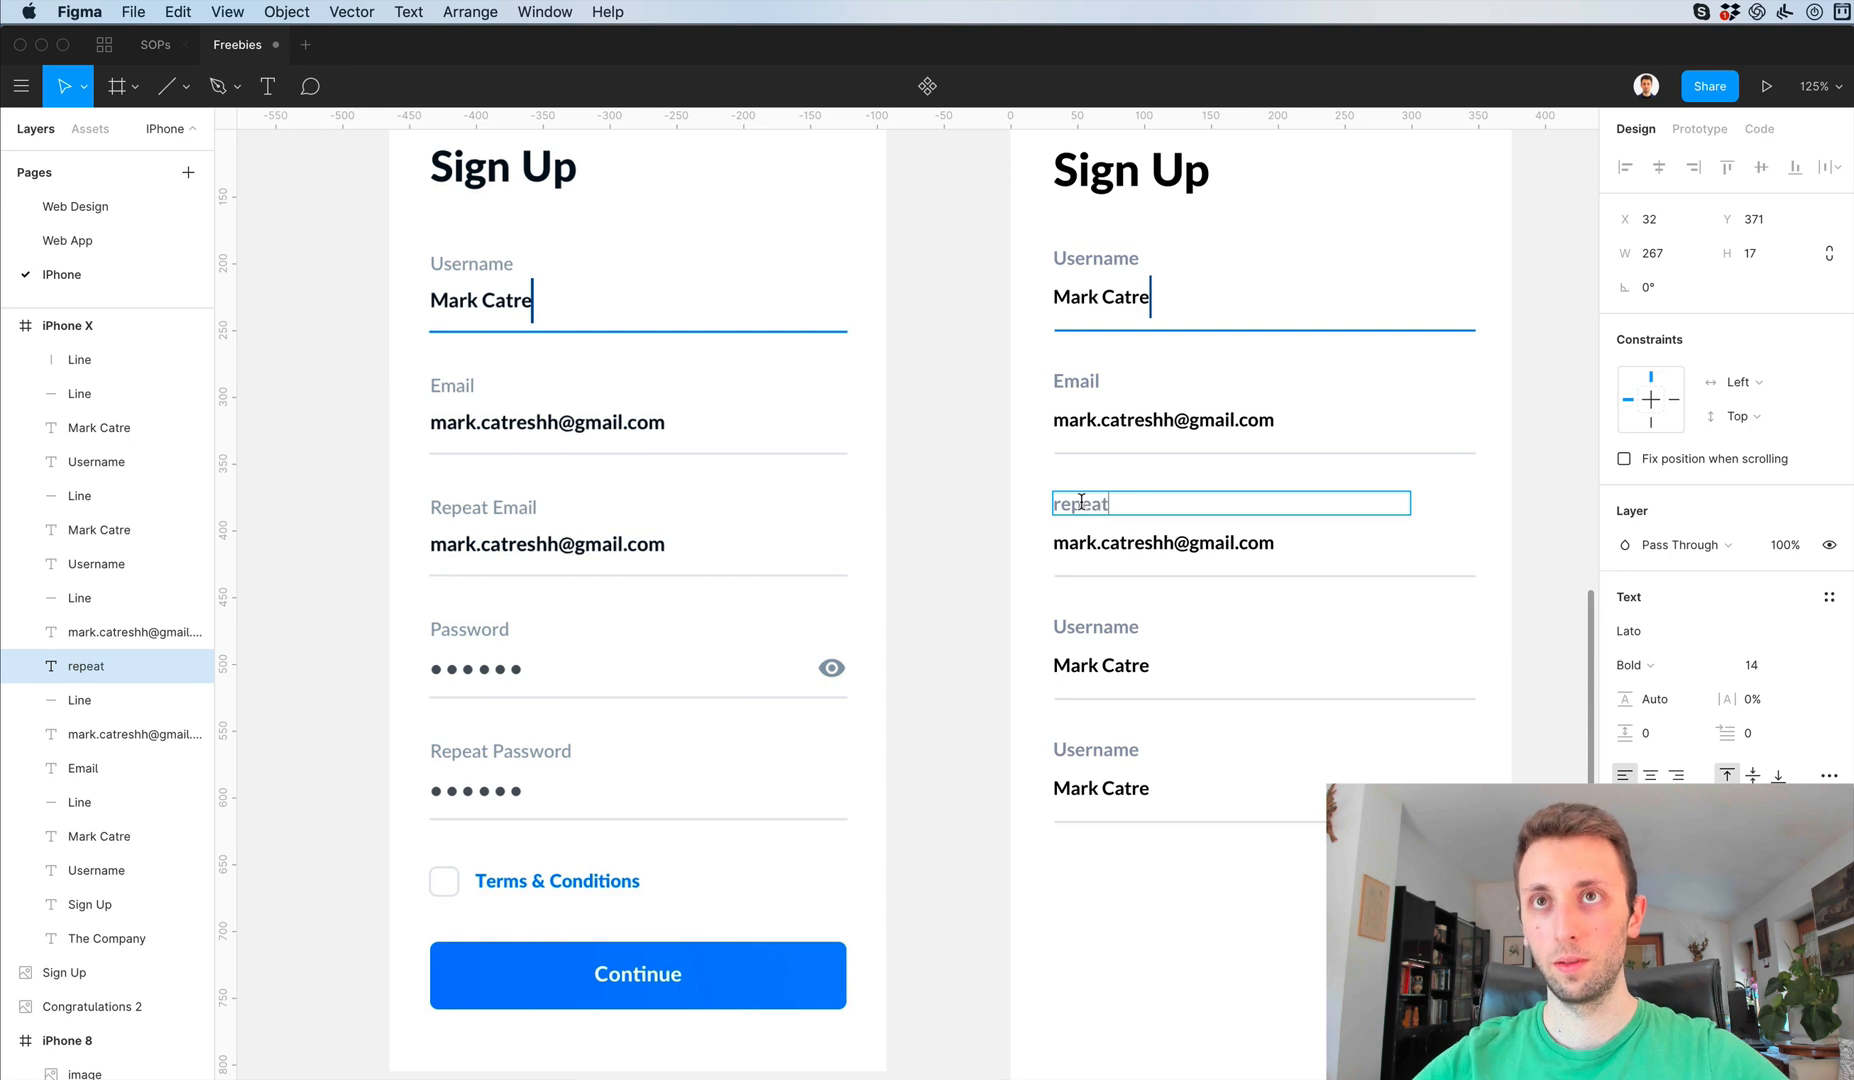
{"action": "type", "text": "Repeat Email"}
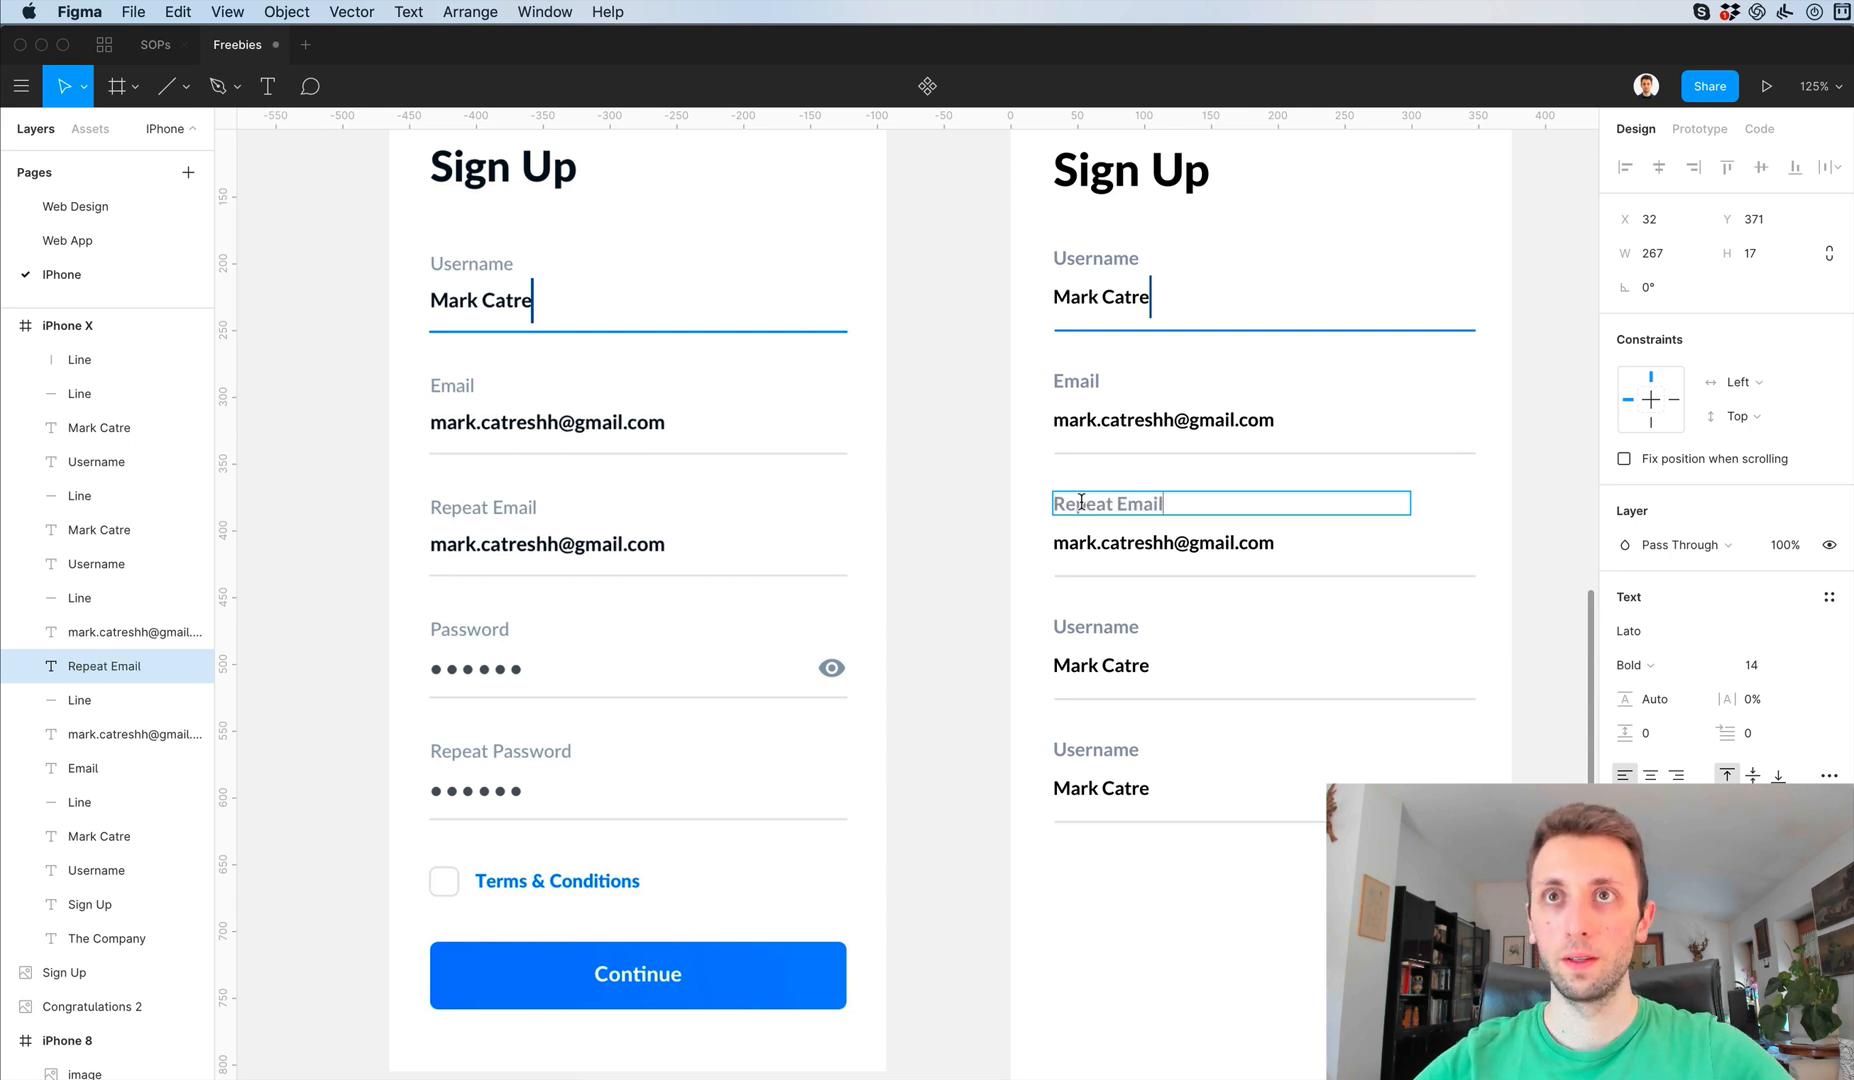
{"action": "left_click", "coordinate": [1096, 626]}
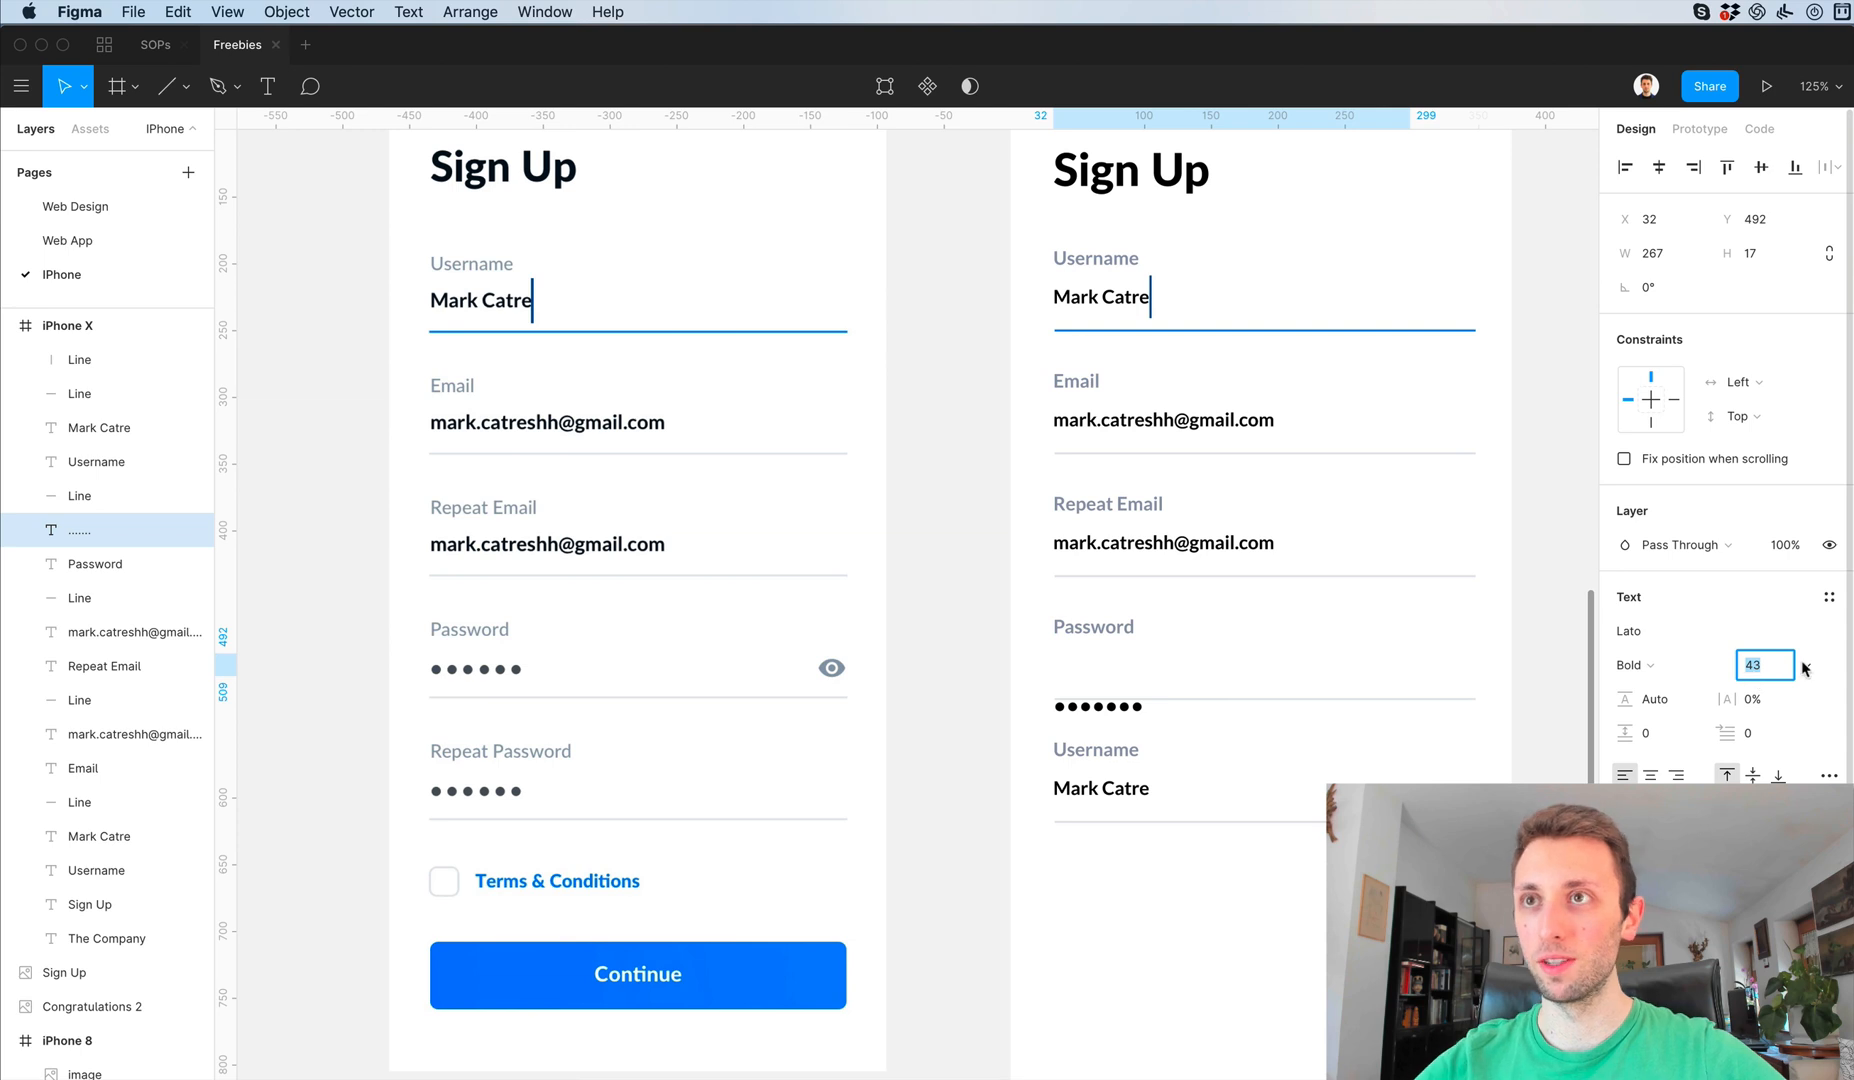
{"action": "mouse_move", "coordinate": [1751, 698]}
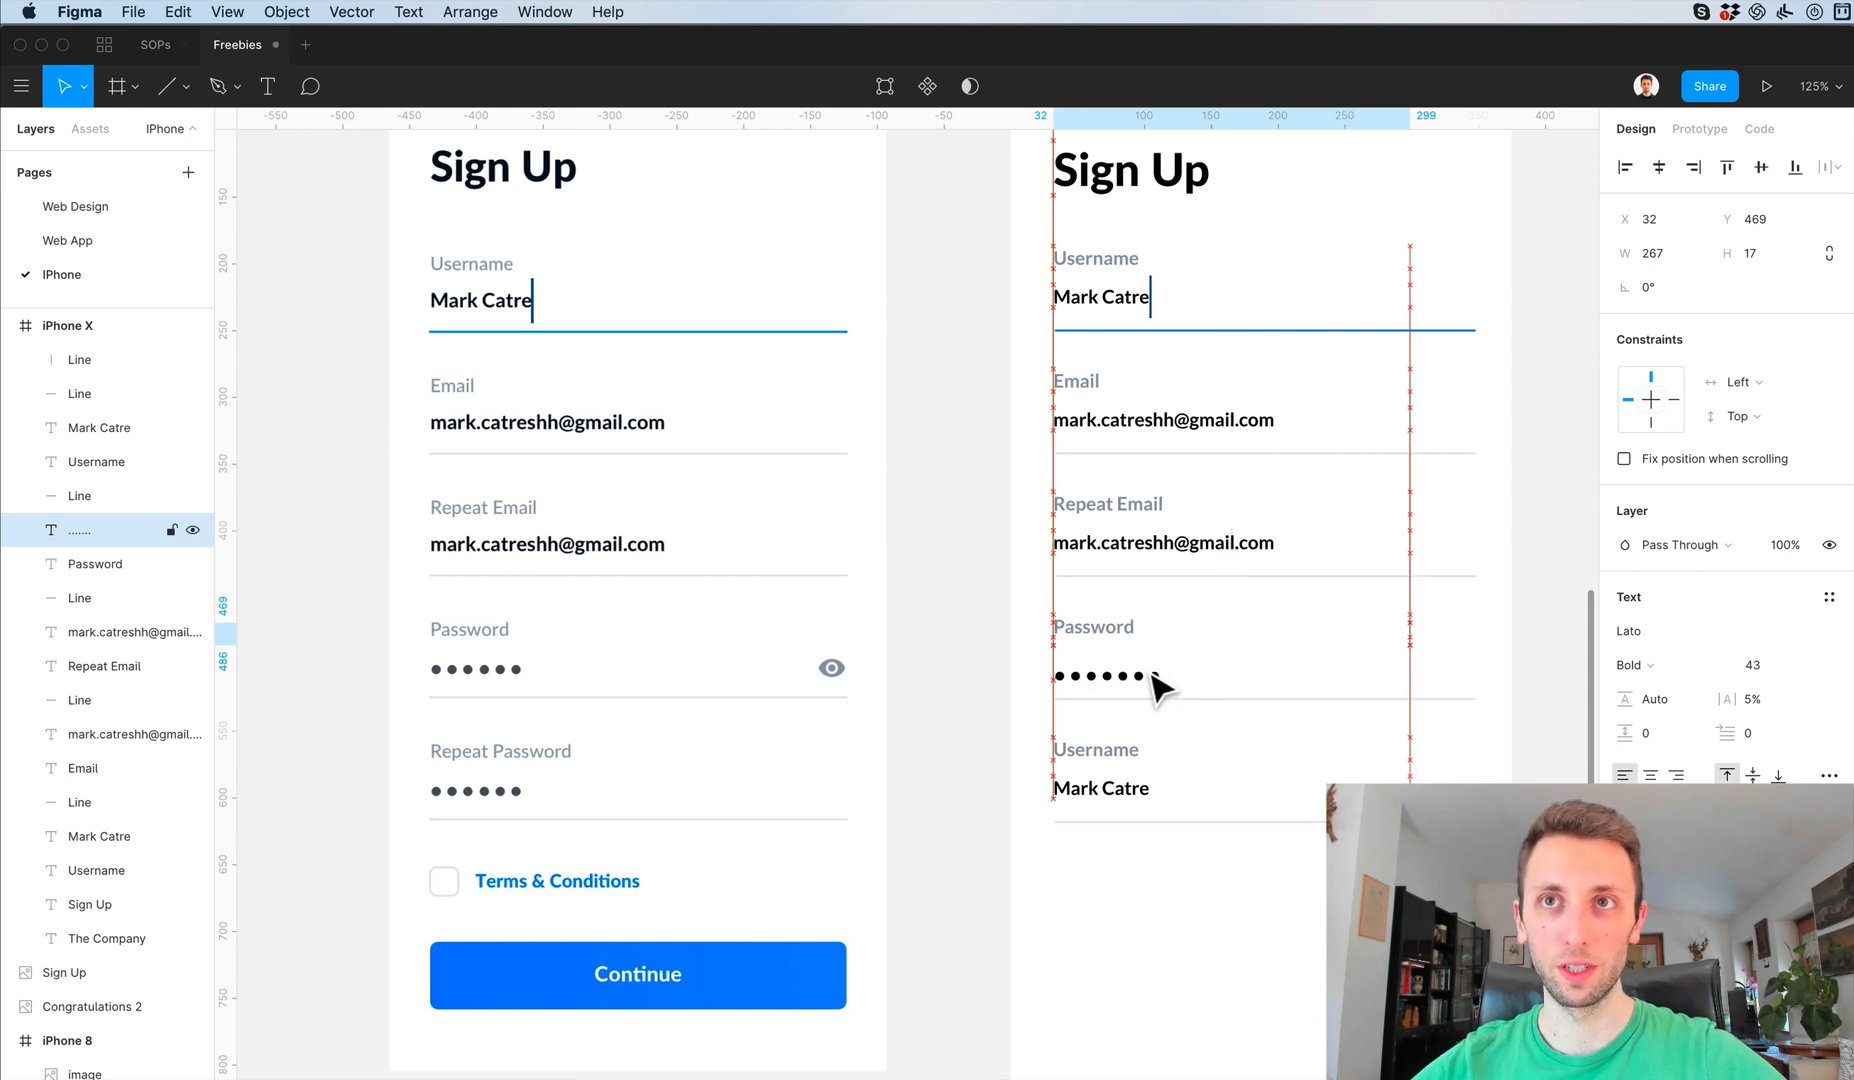
- Resize the password dots and reuse them for a Repeat Password field
{"action": "left_click", "coordinate": [1094, 626]}
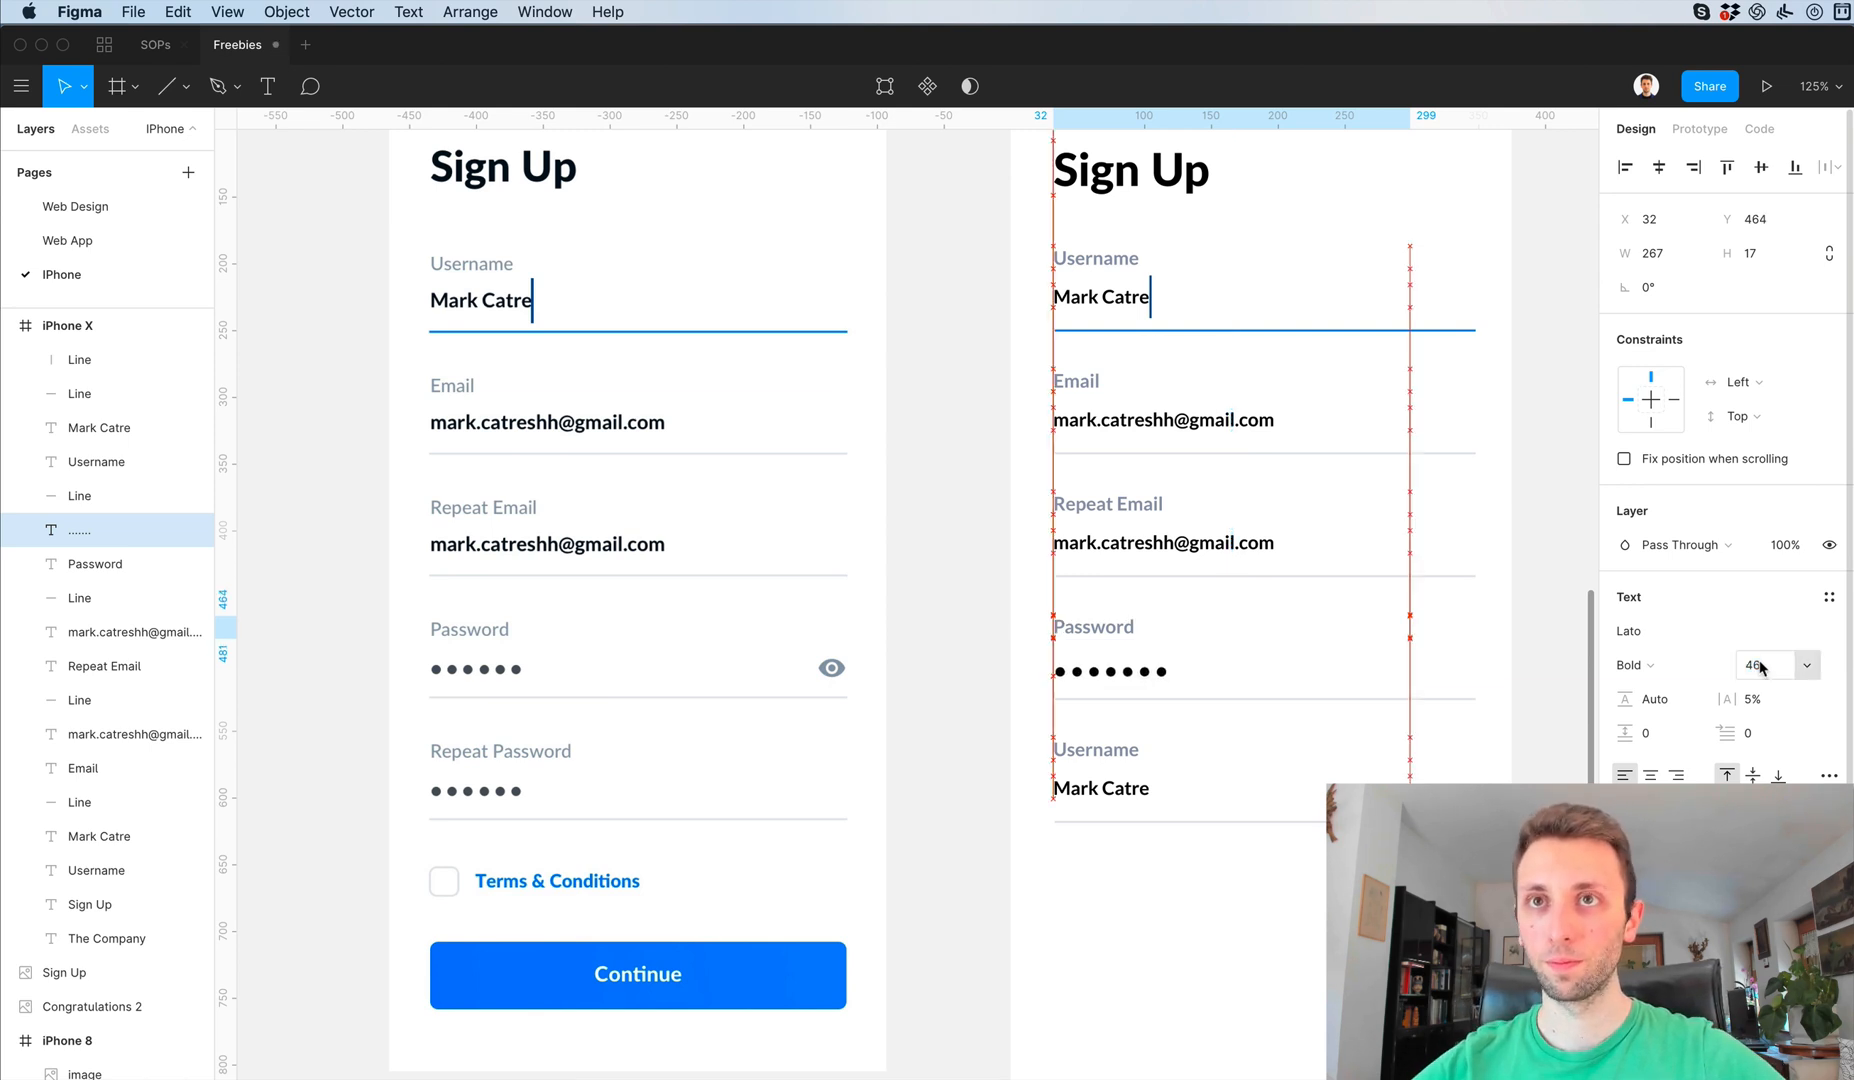
{"action": "left_click", "coordinate": [1093, 626]}
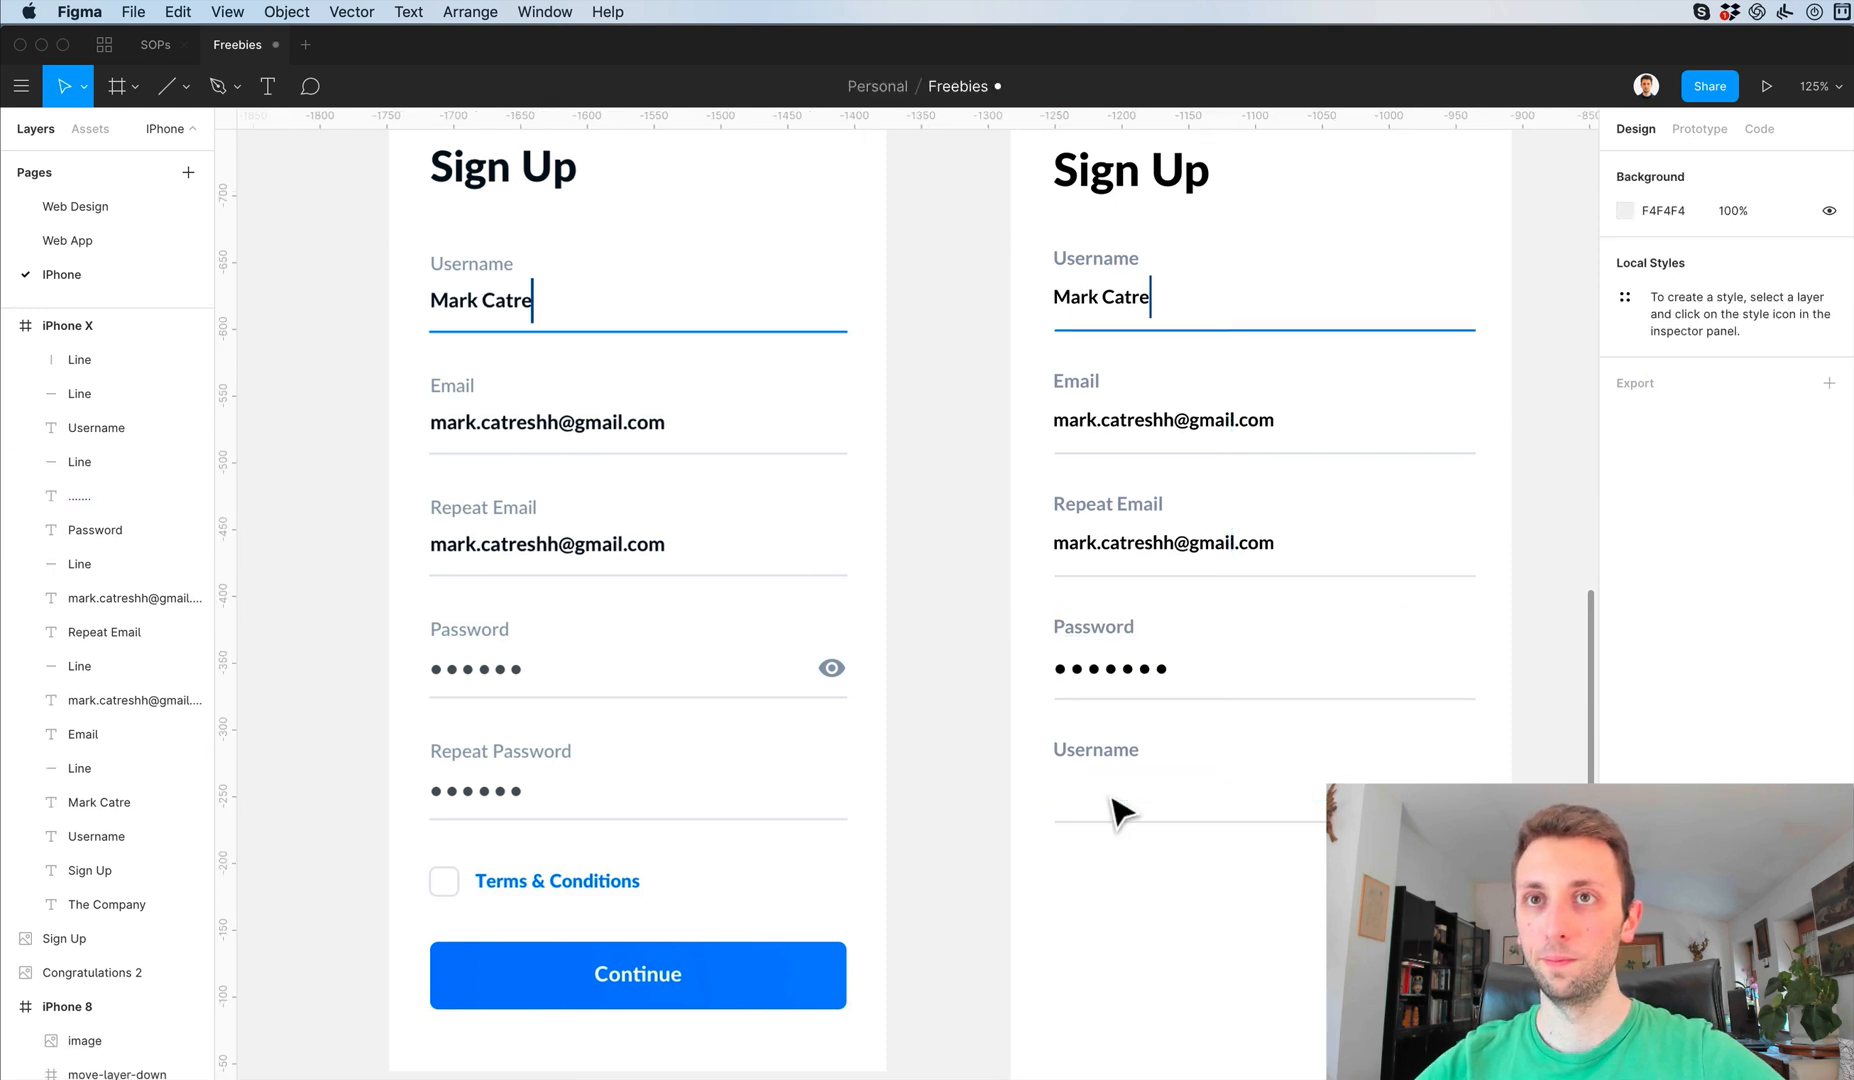
{"action": "left_click", "coordinate": [1096, 749]}
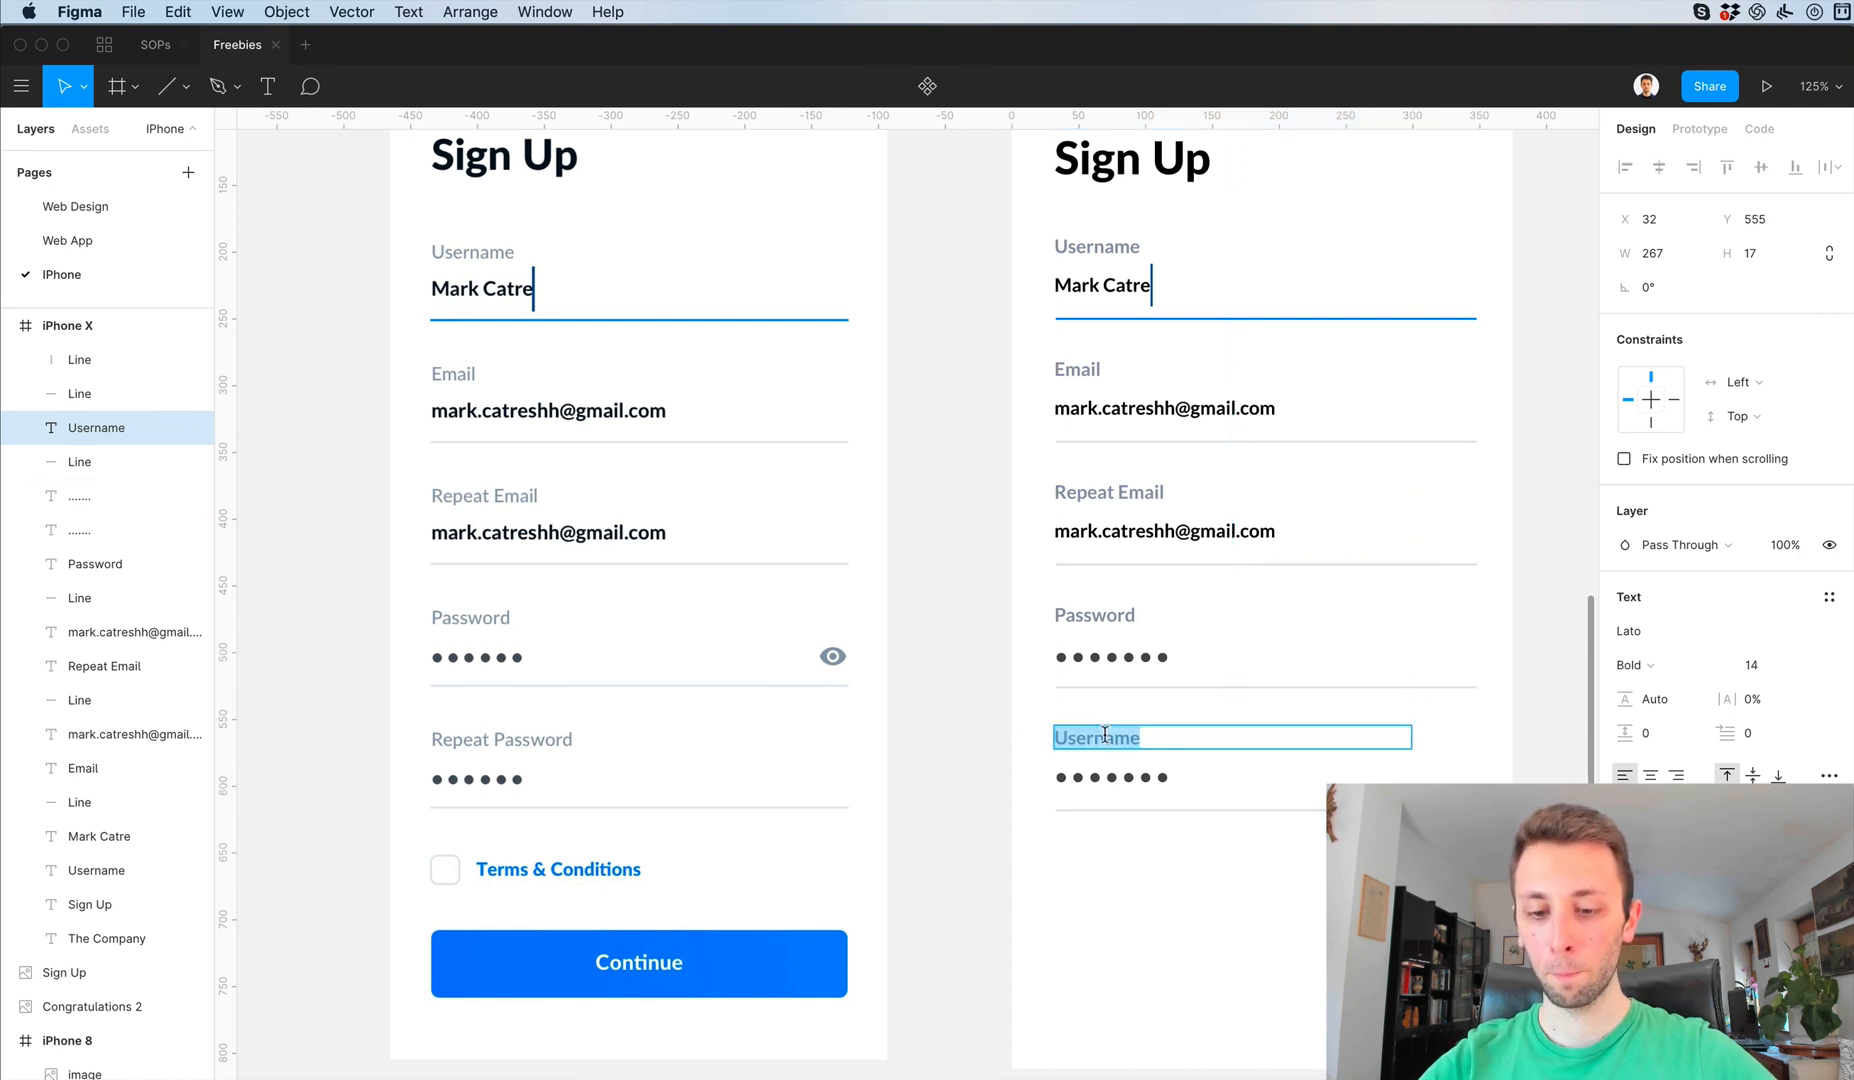
{"action": "type", "text": "Repeat Password"}
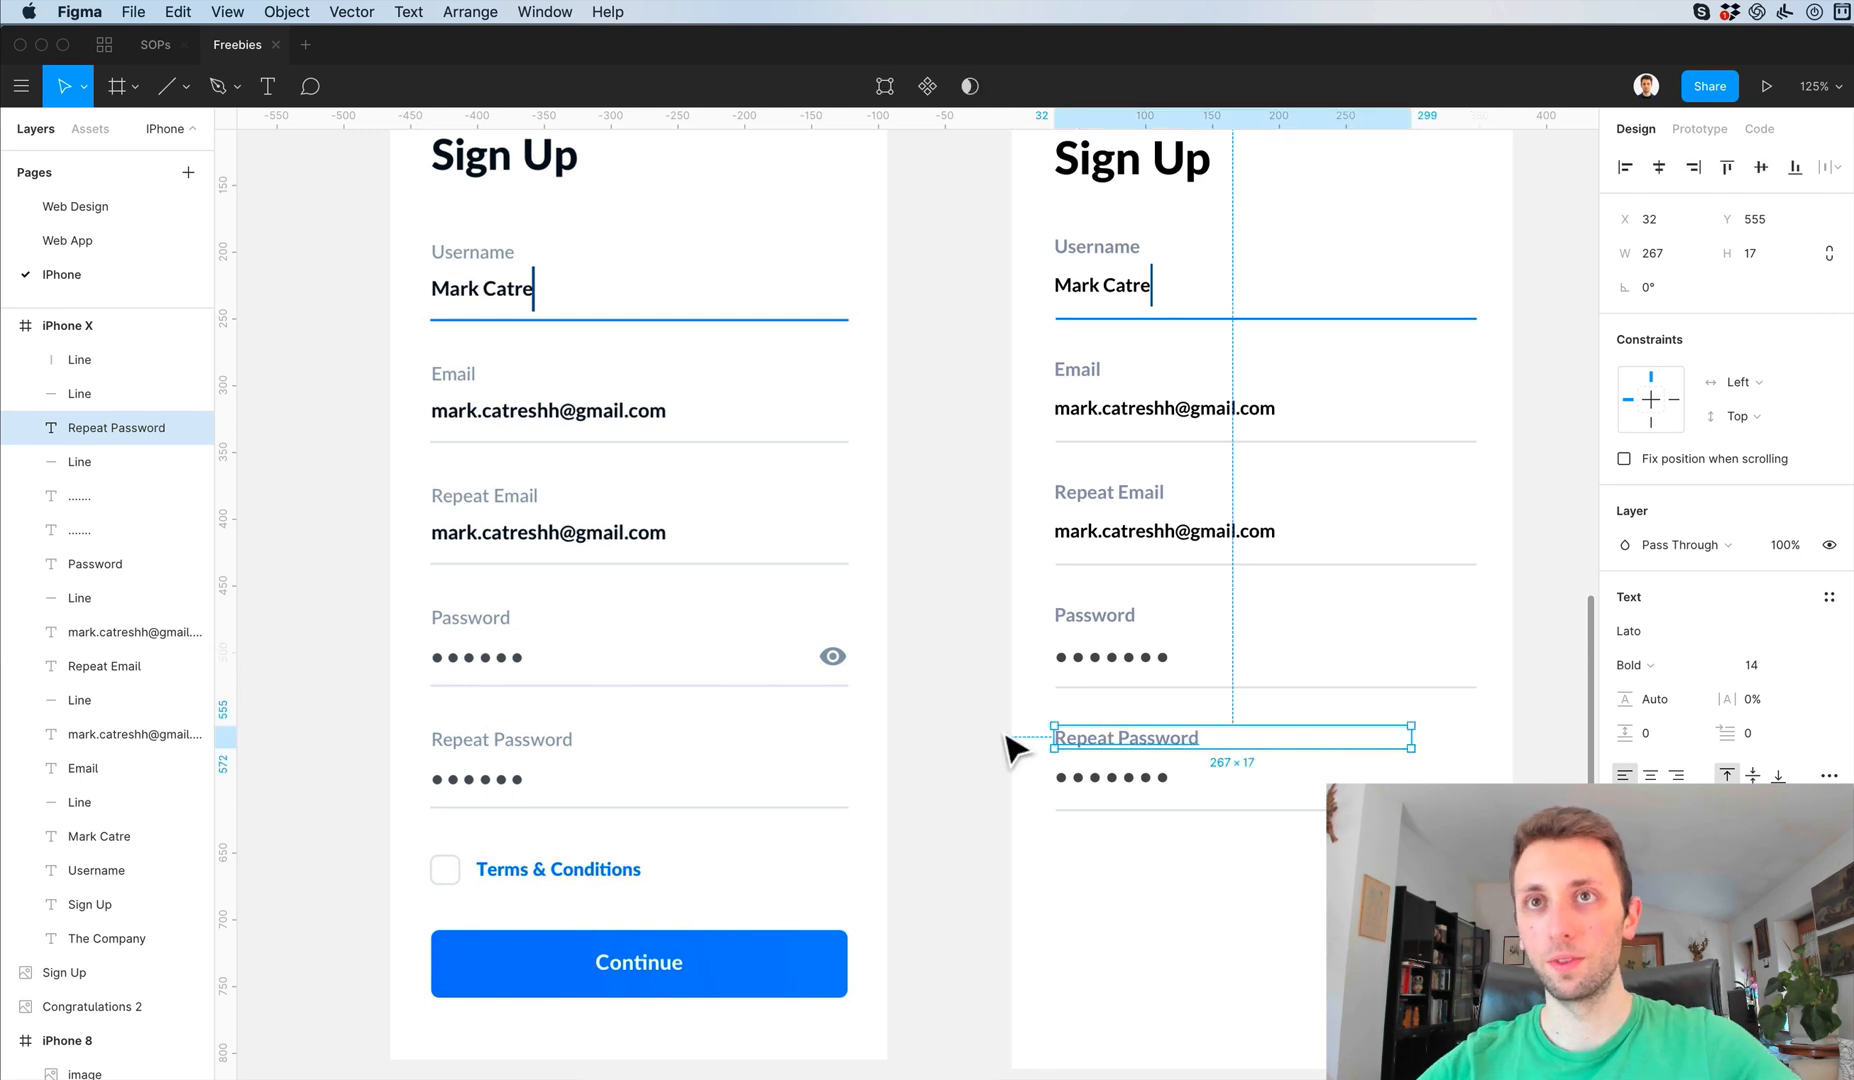
{"action": "left_click", "coordinate": [1165, 885]}
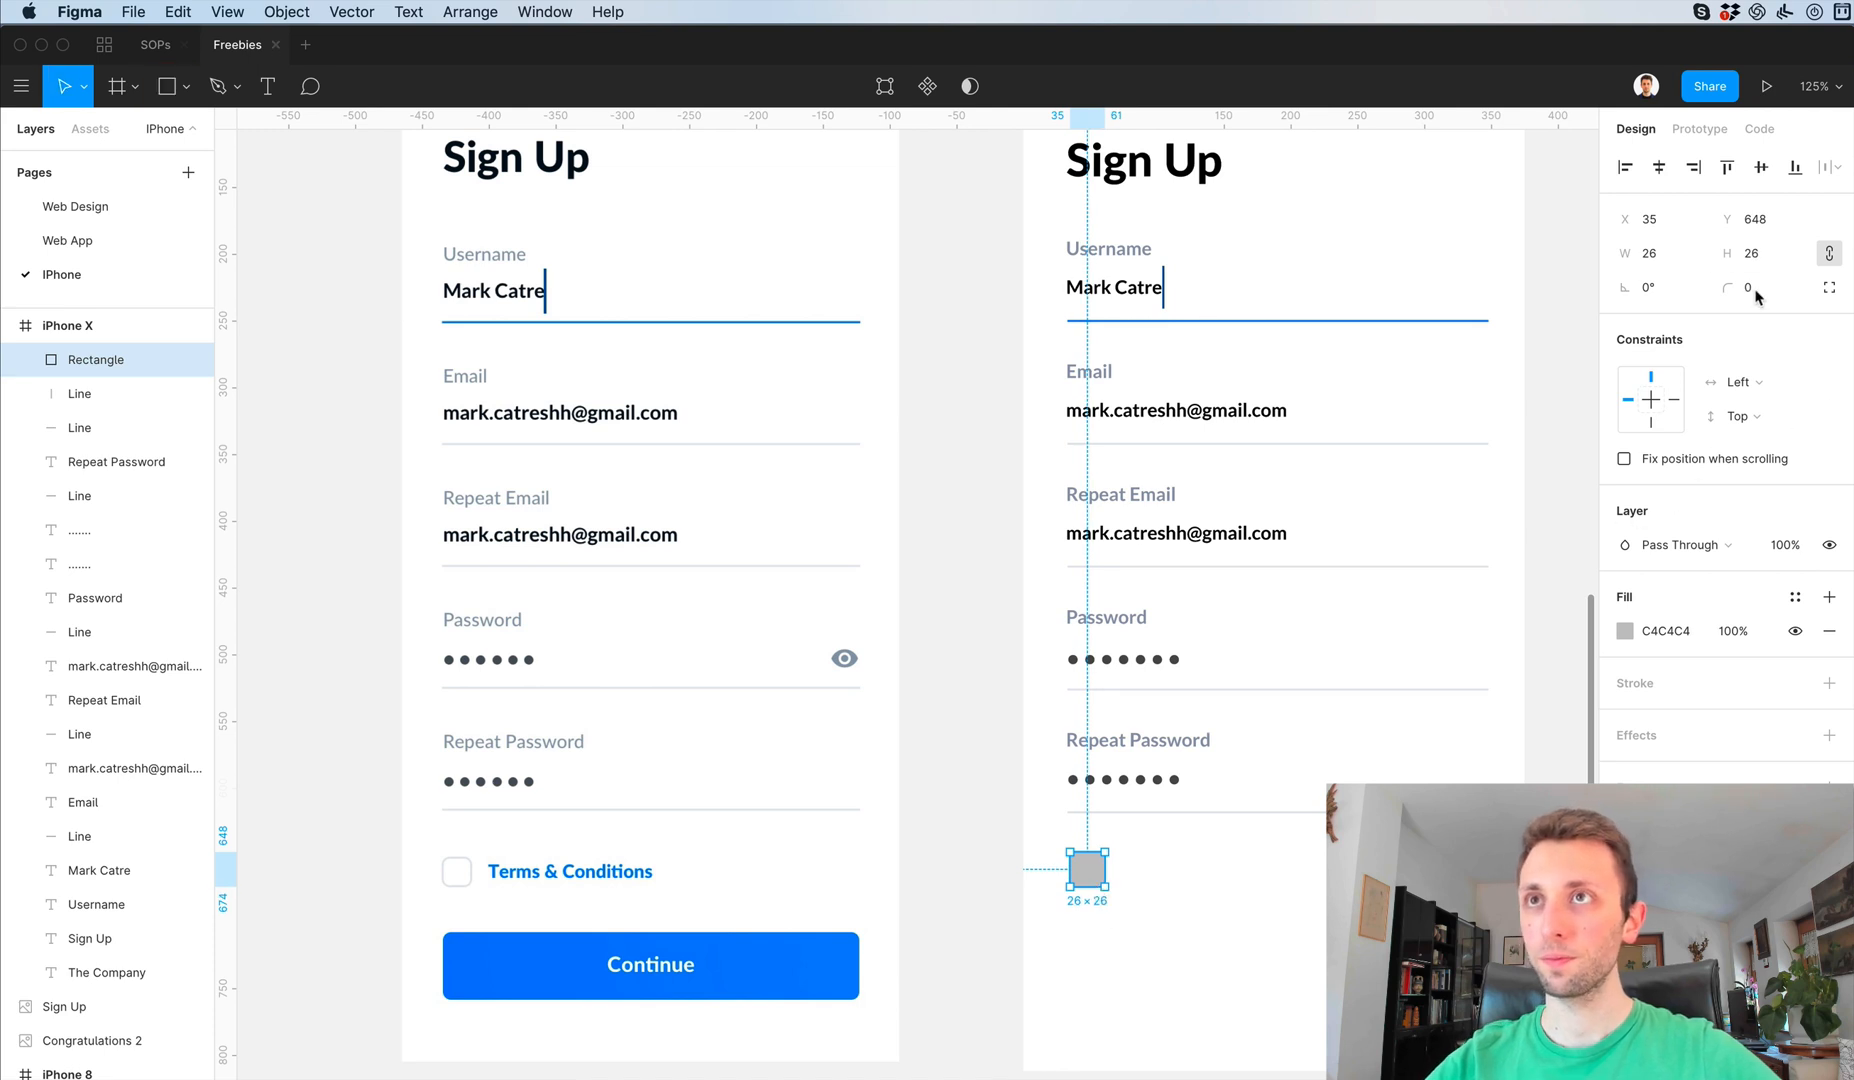
- Give the checkbox corner radius 6, a 2 px border, and light grey fill and stroke
{"action": "left_click", "coordinate": [1756, 287]}
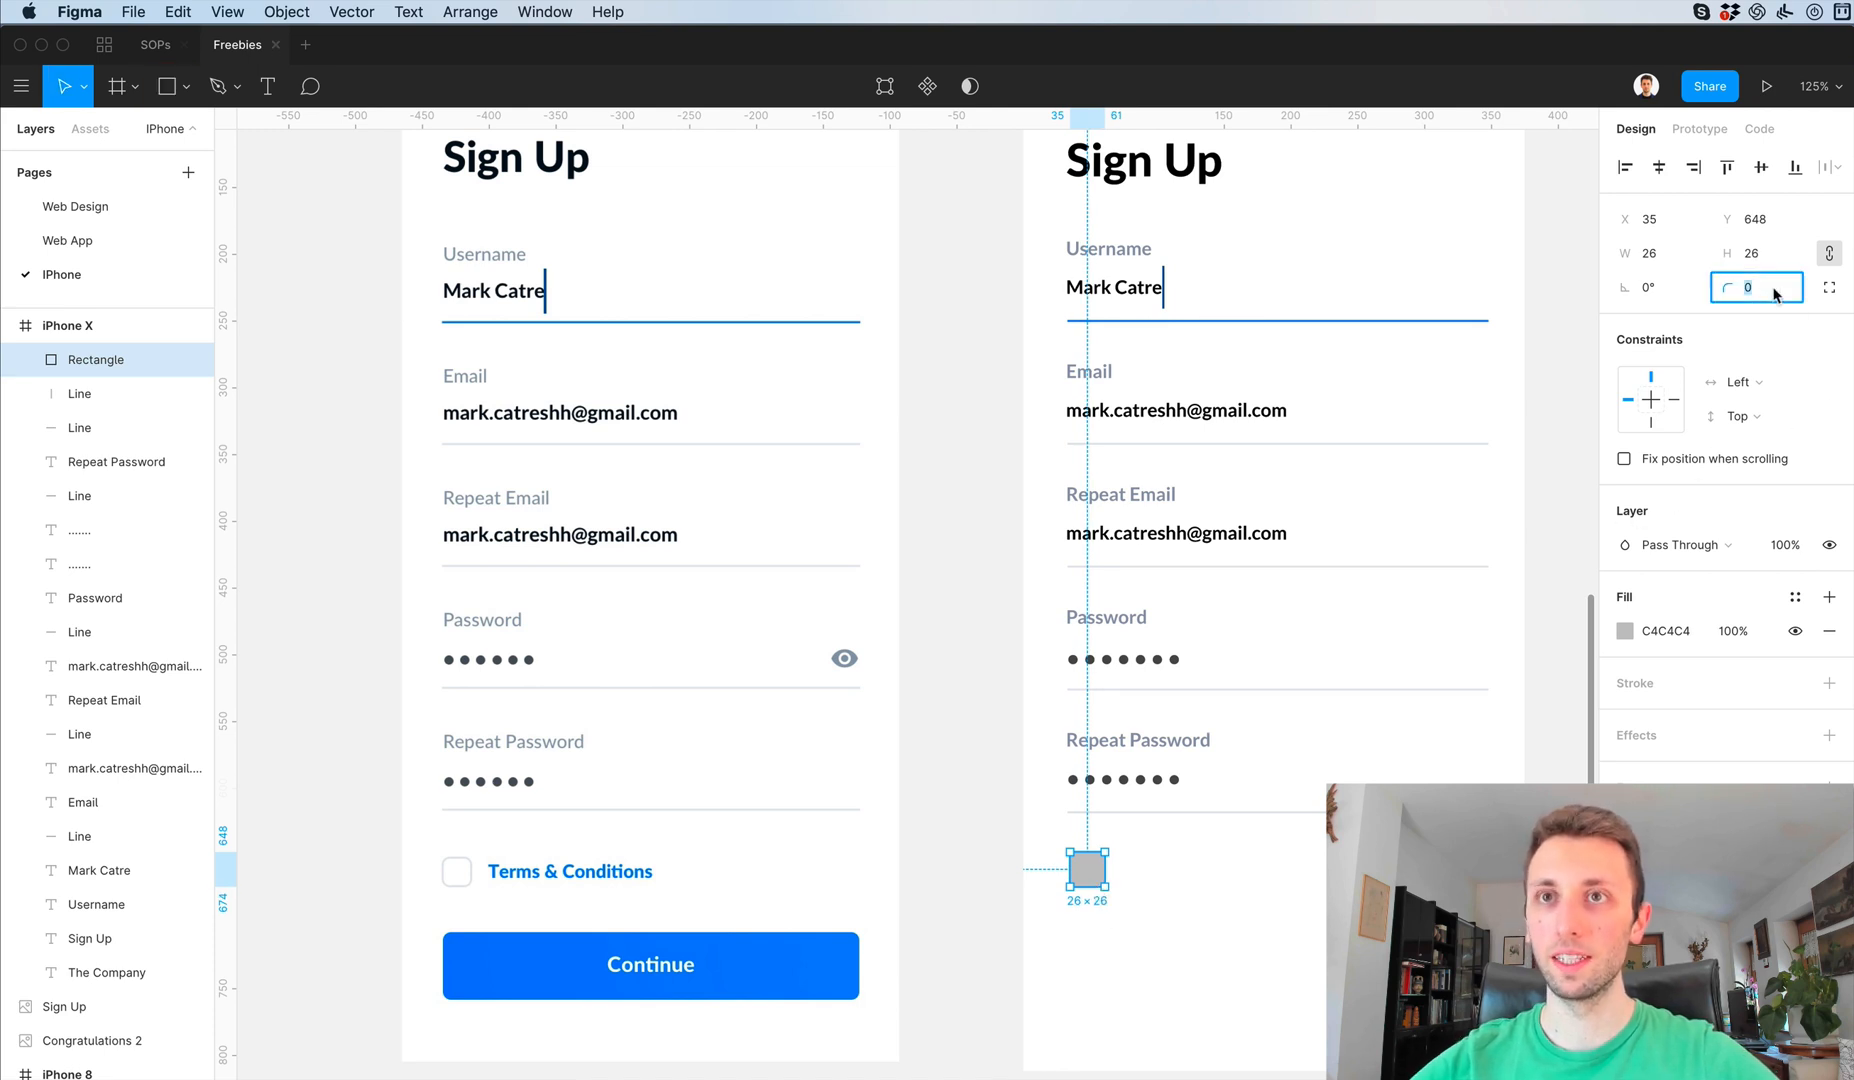
{"action": "type", "text": "6"}
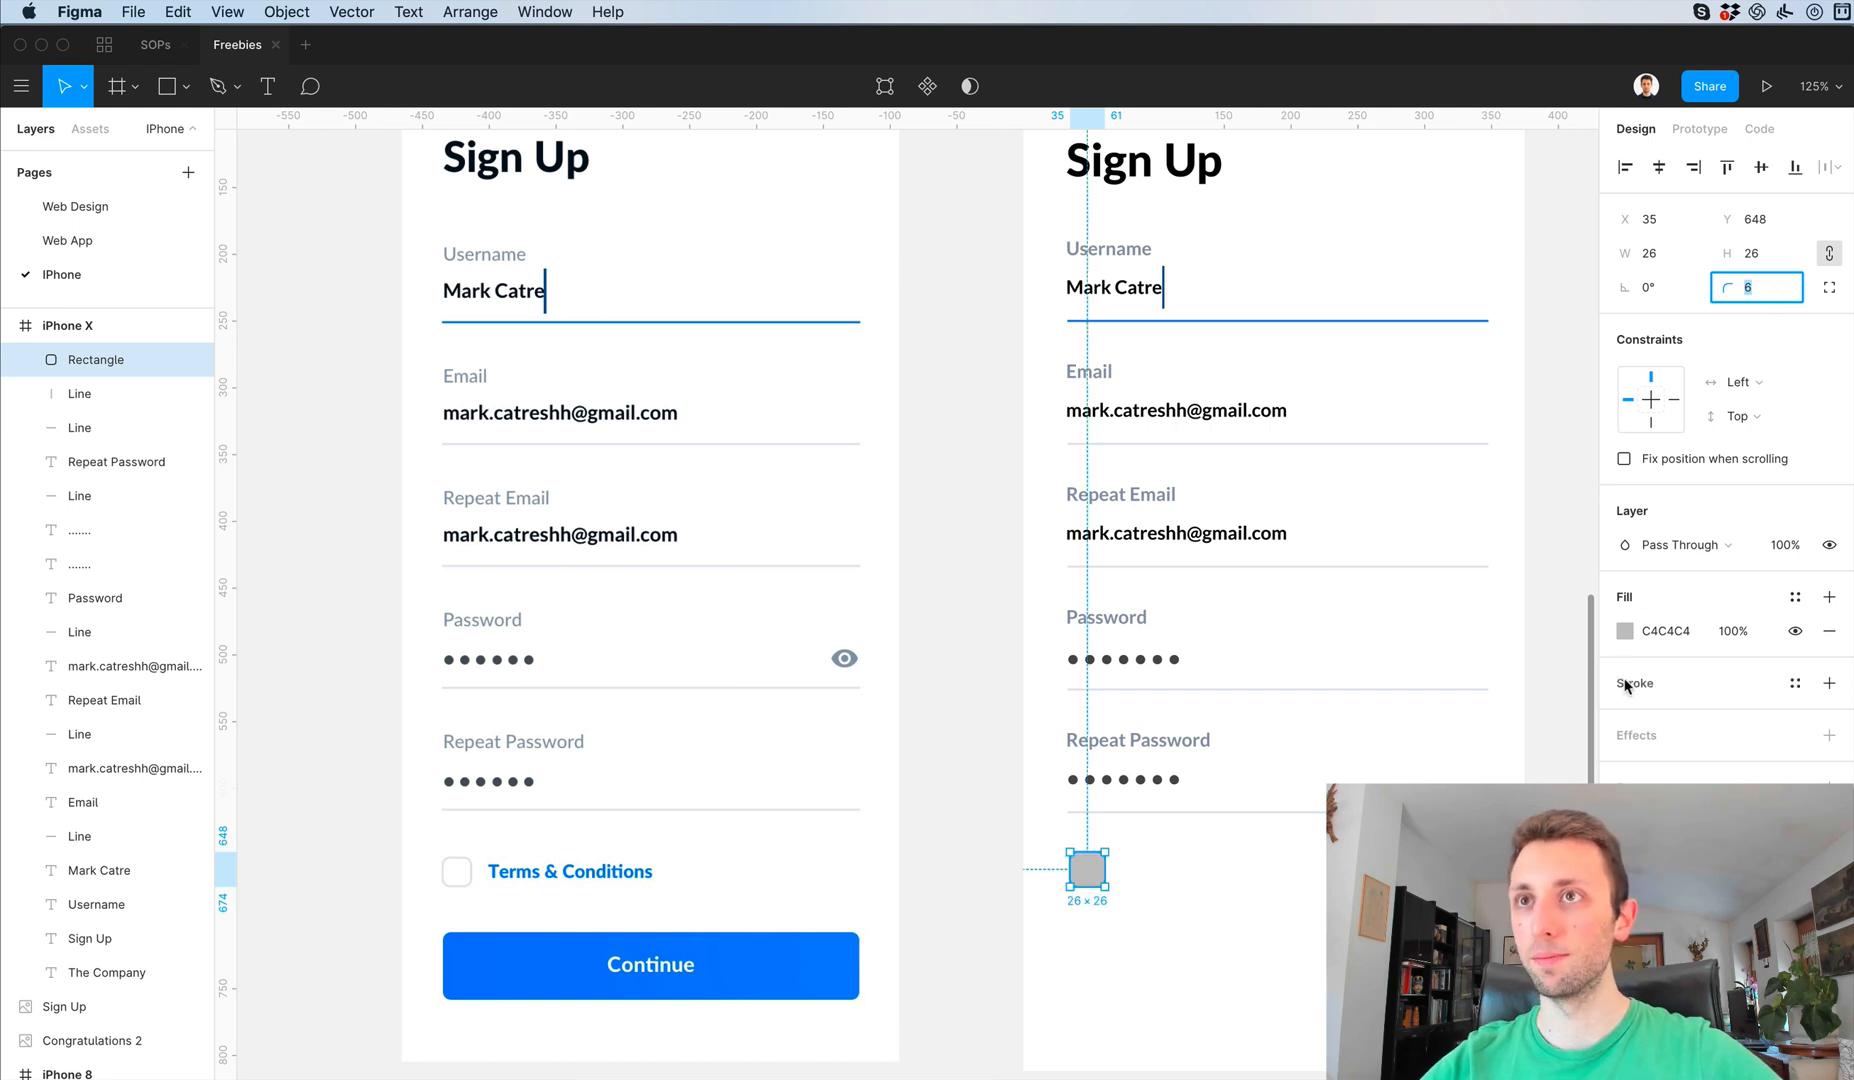
{"action": "left_click", "coordinate": [1828, 684]}
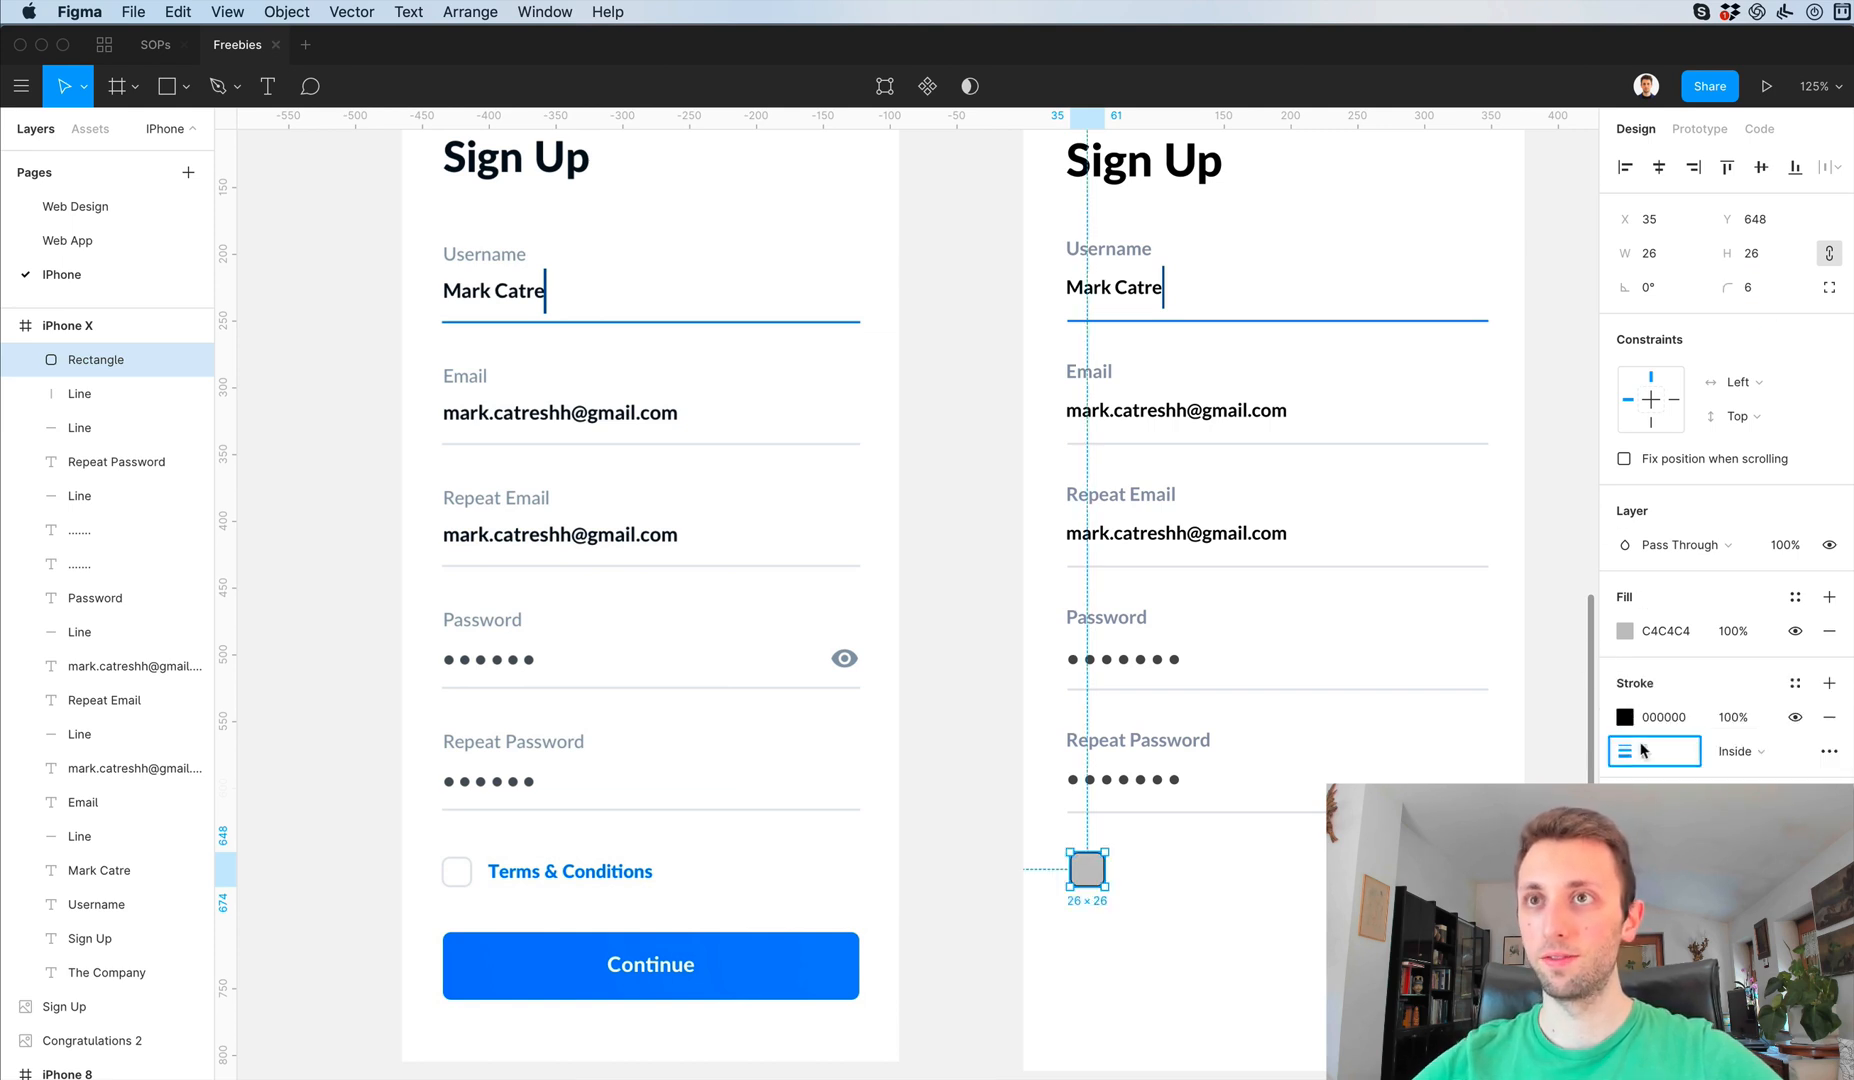
{"action": "type", "text": "2"}
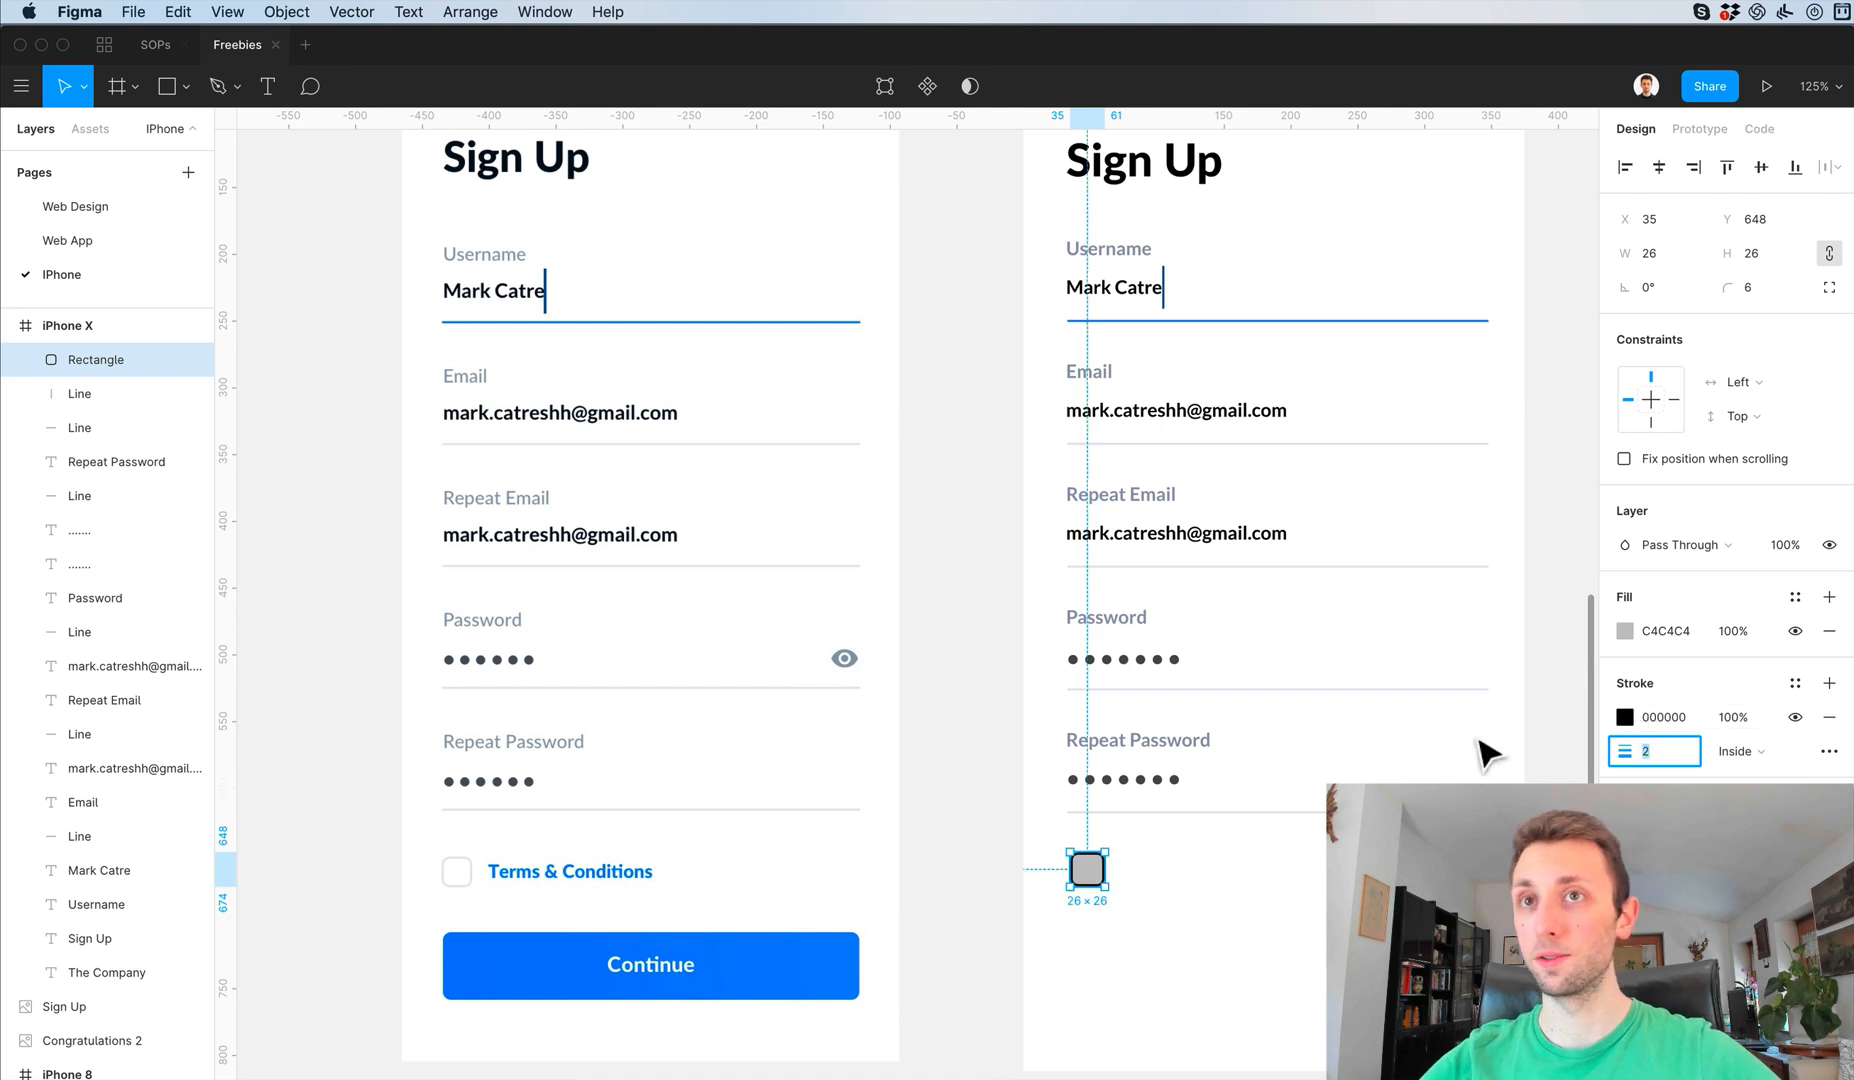
{"action": "left_click", "coordinate": [1625, 630]}
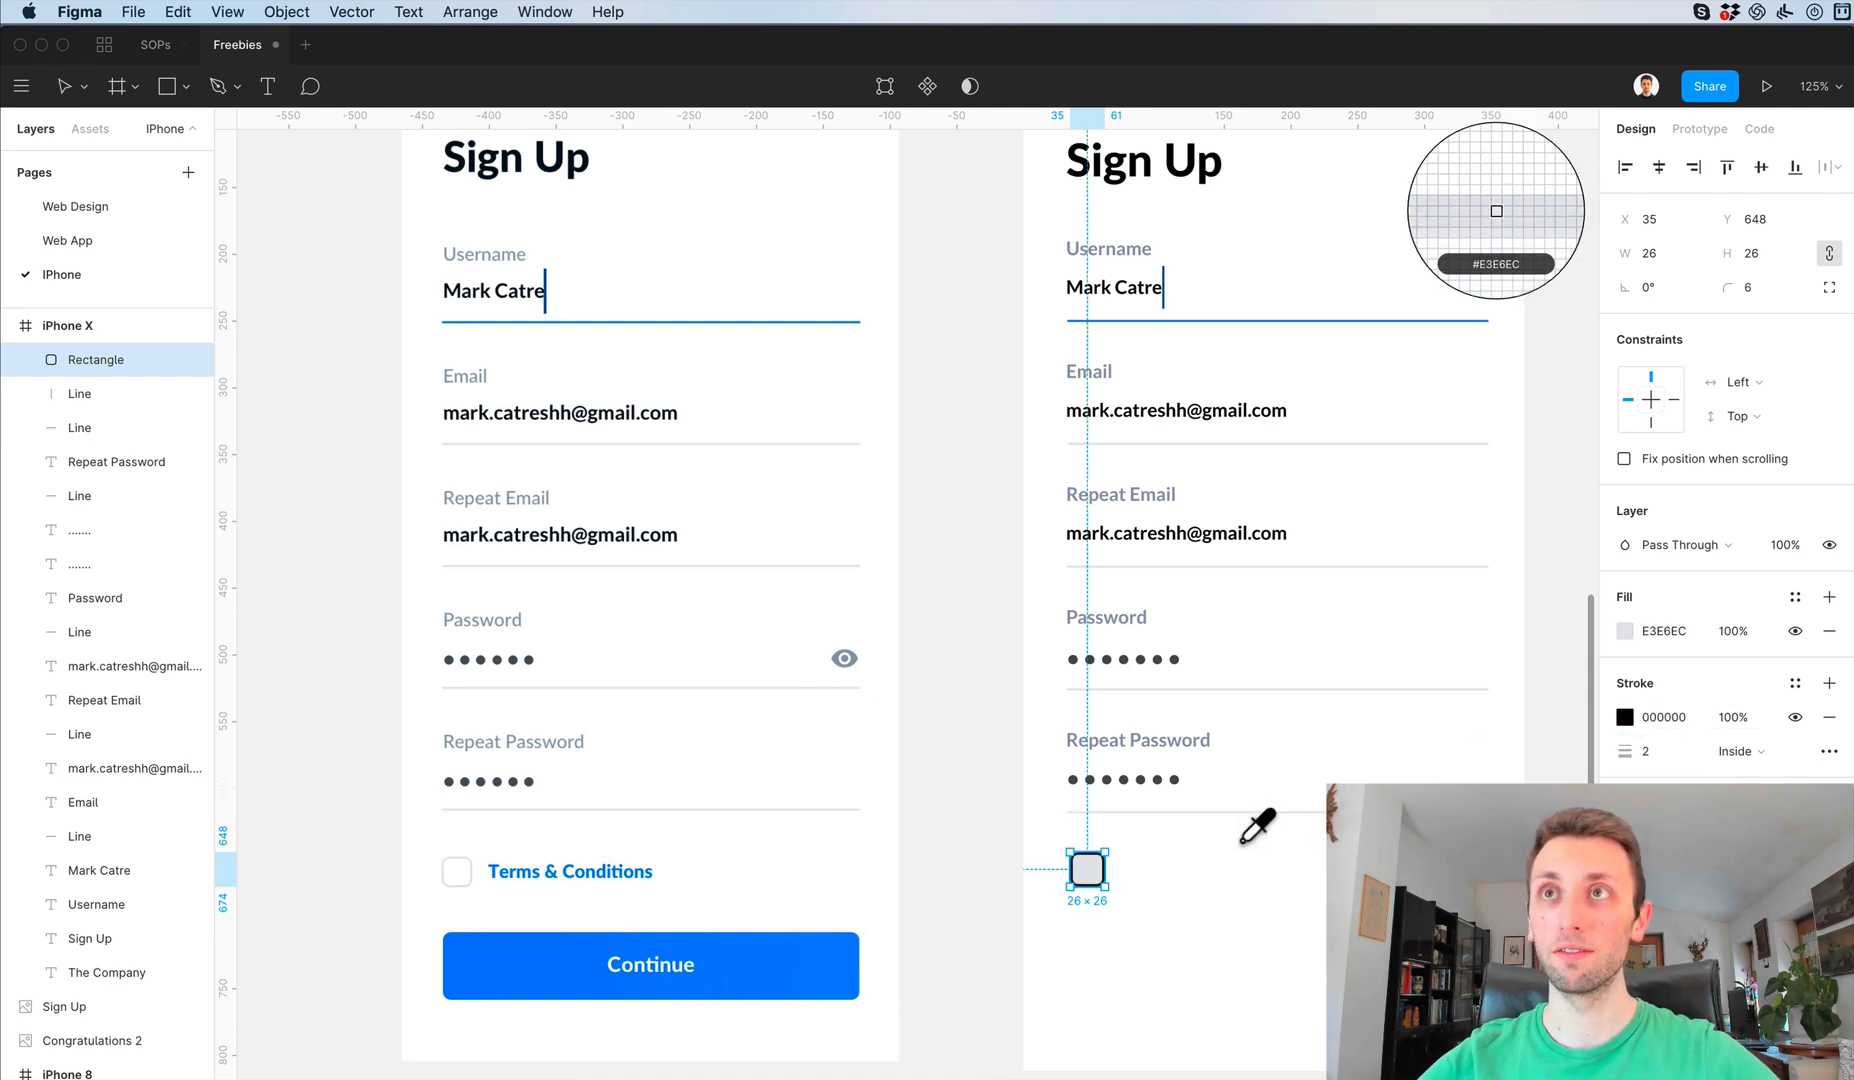
{"action": "left_click", "coordinate": [1627, 630]}
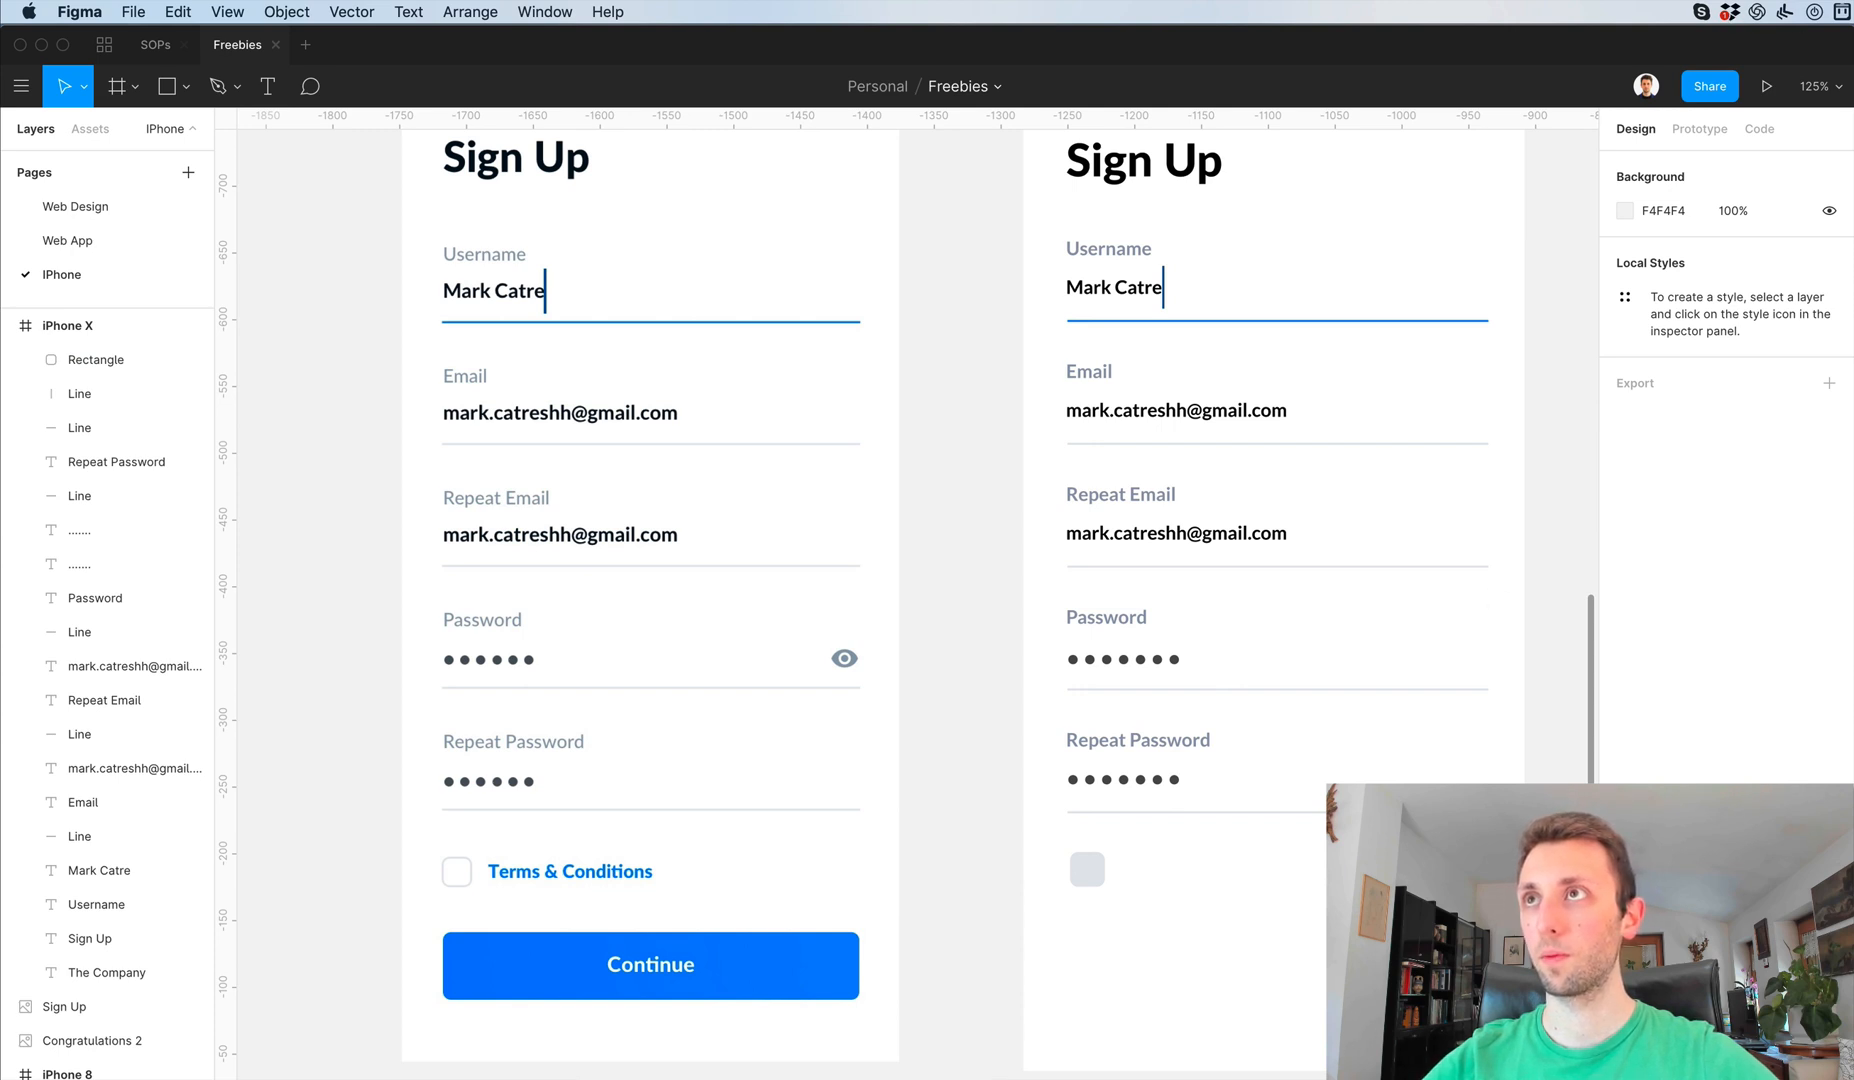
{"action": "left_click", "coordinate": [1085, 869]}
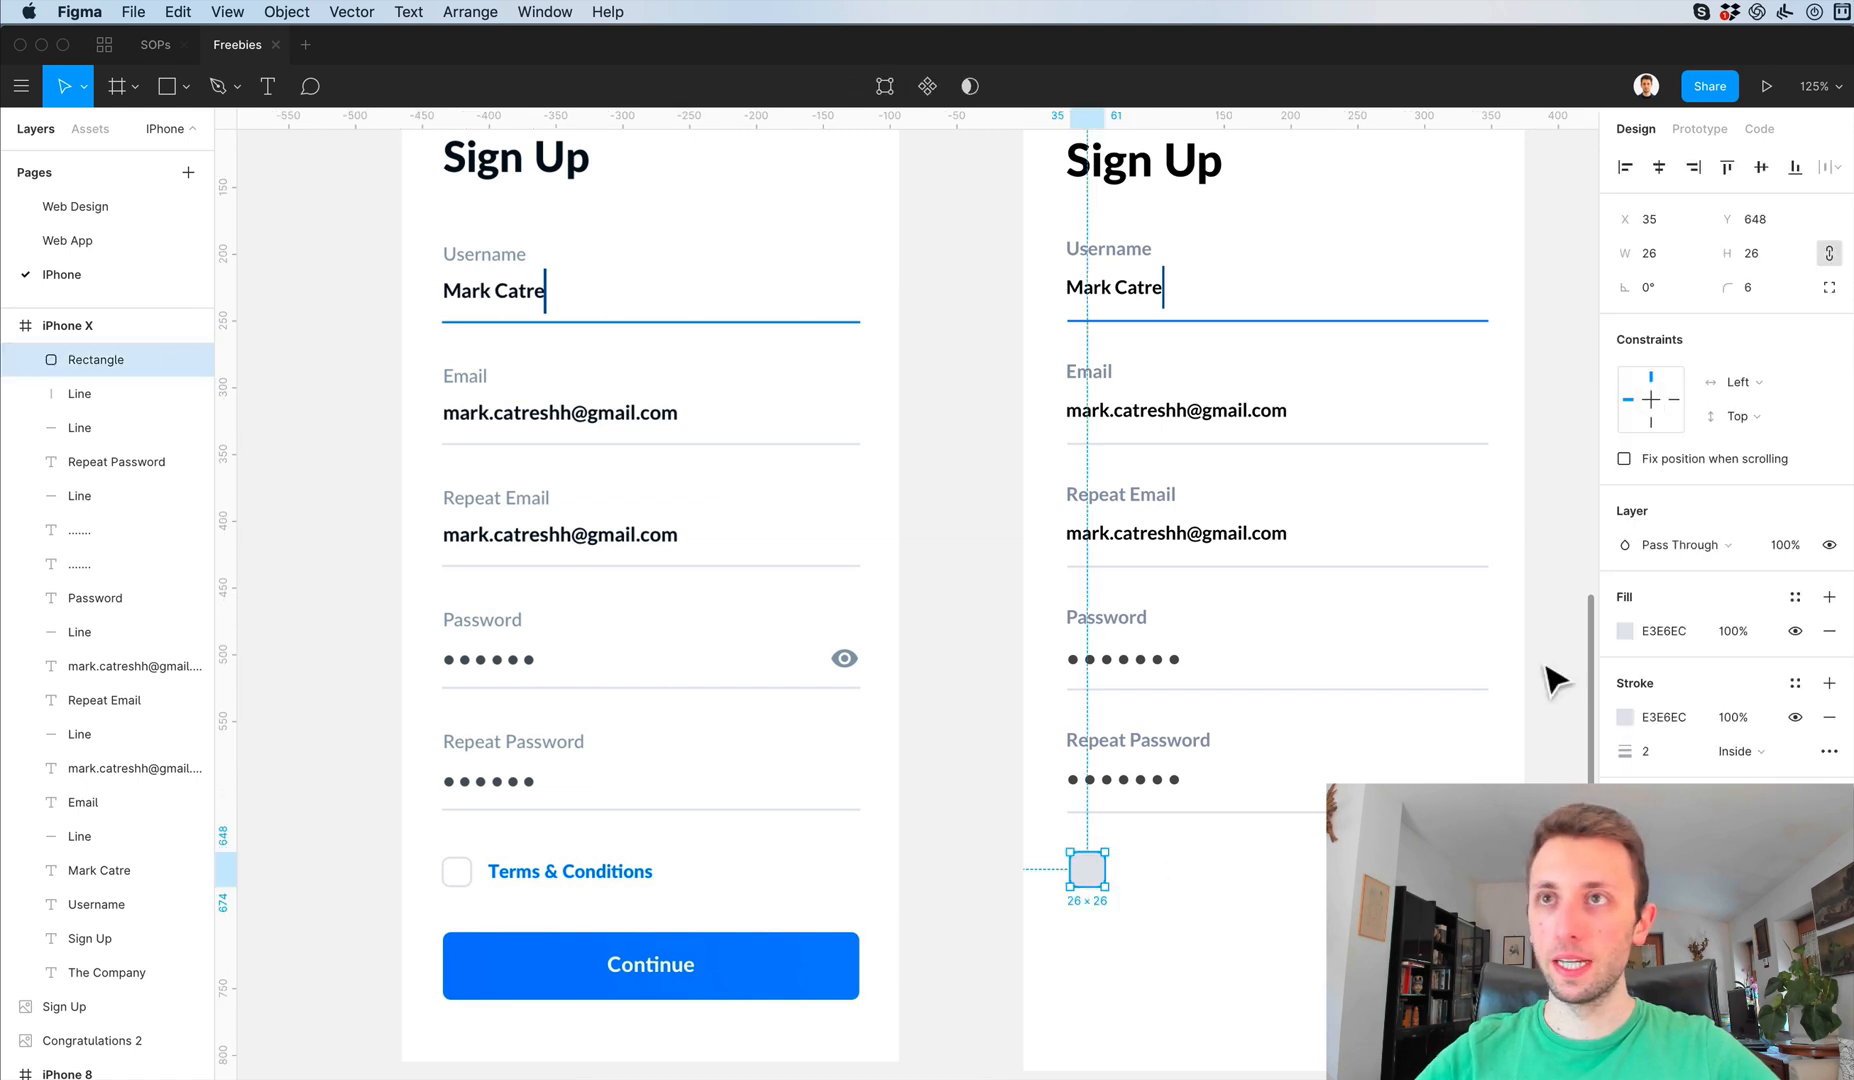
{"action": "left_click", "coordinate": [1828, 630]}
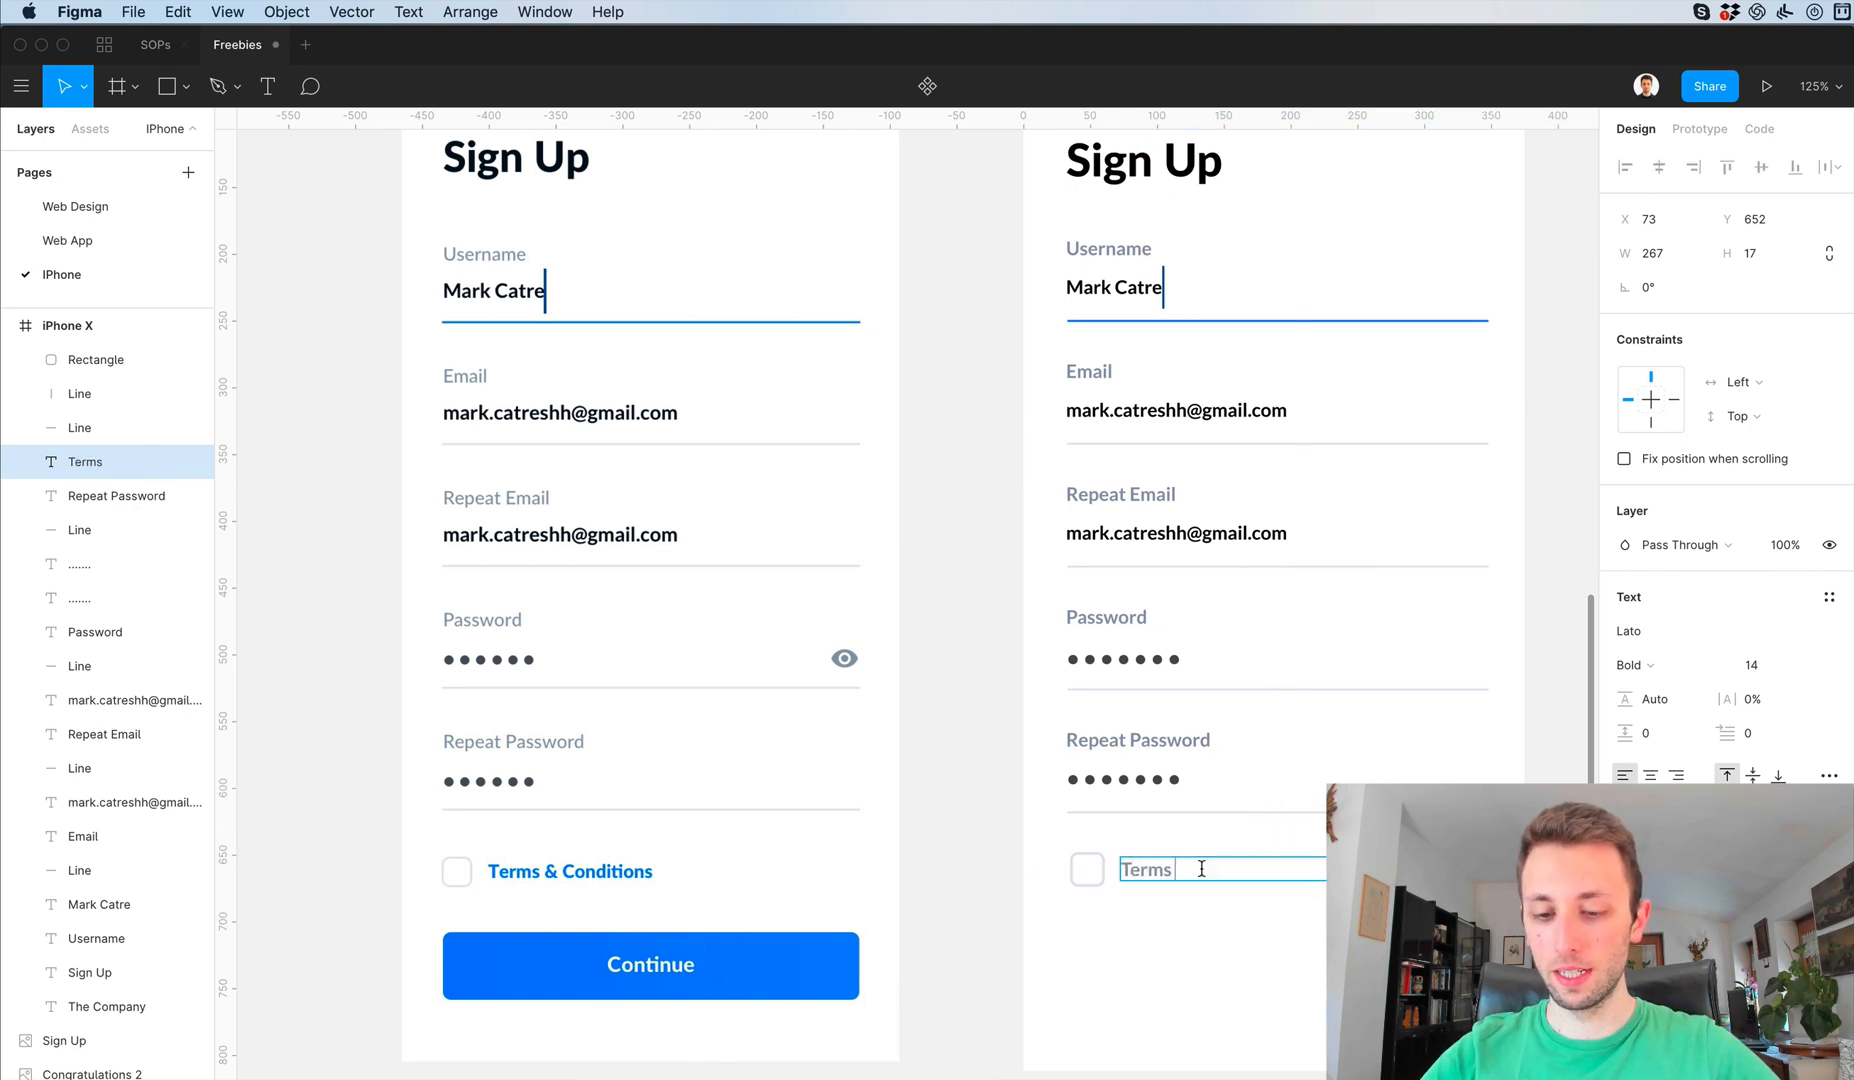
- Enter 'Terms & Conditions' beside the checkbox and add a wide rectangle below
{"action": "type", "text": "& Conditions"}
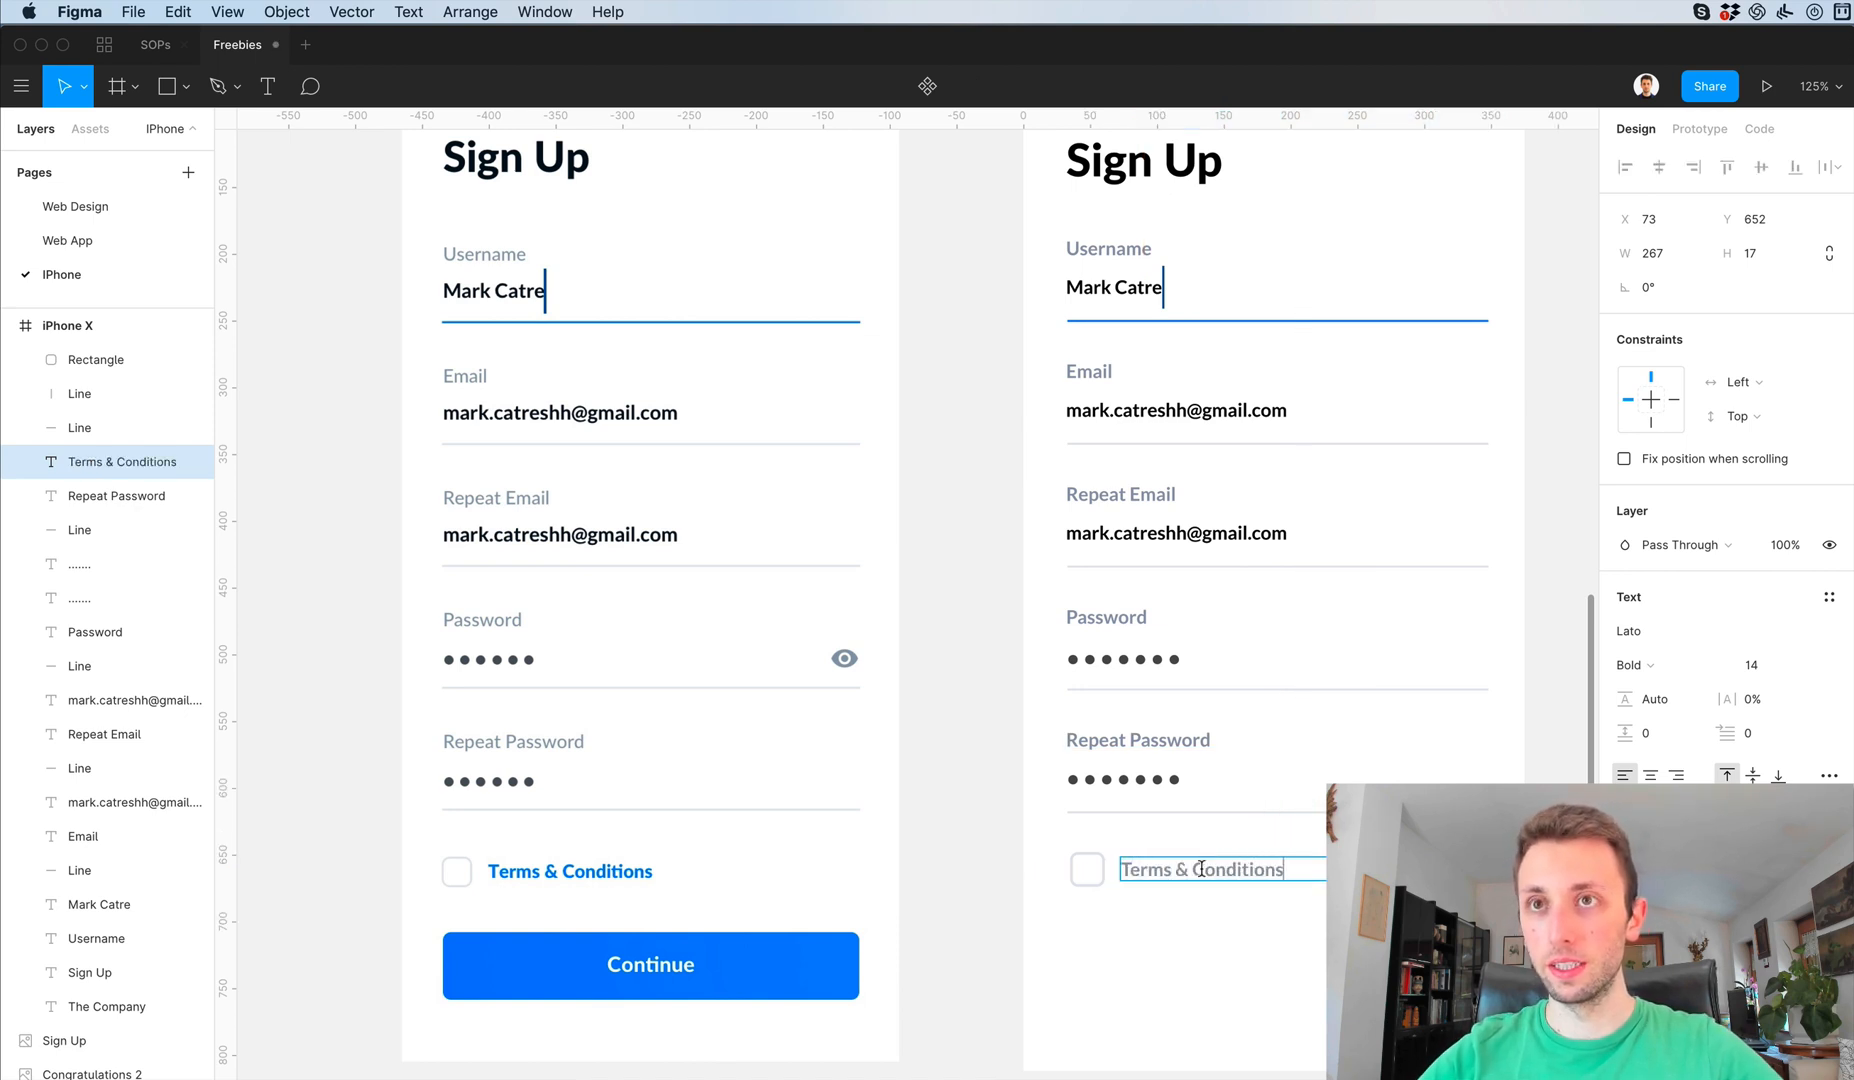
{"action": "left_click", "coordinate": [1199, 868]}
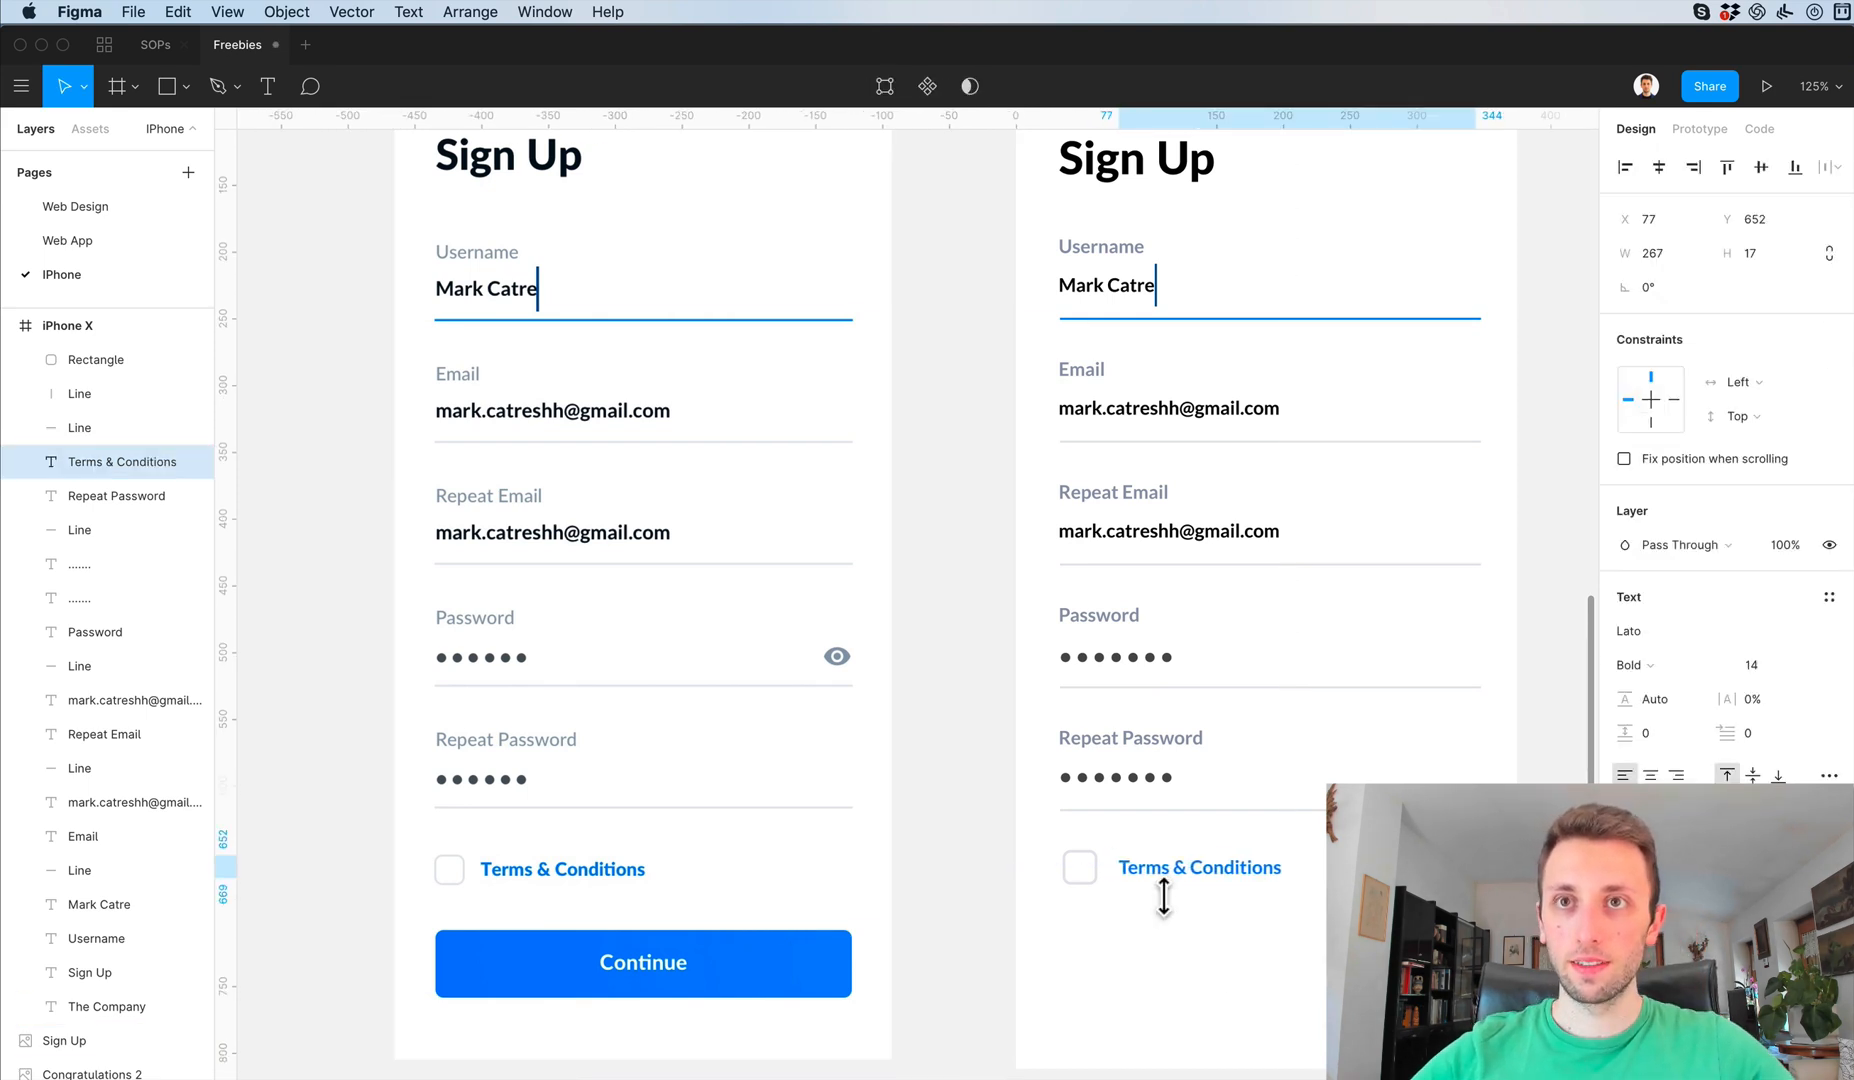
{"action": "left_click", "coordinate": [1147, 946]}
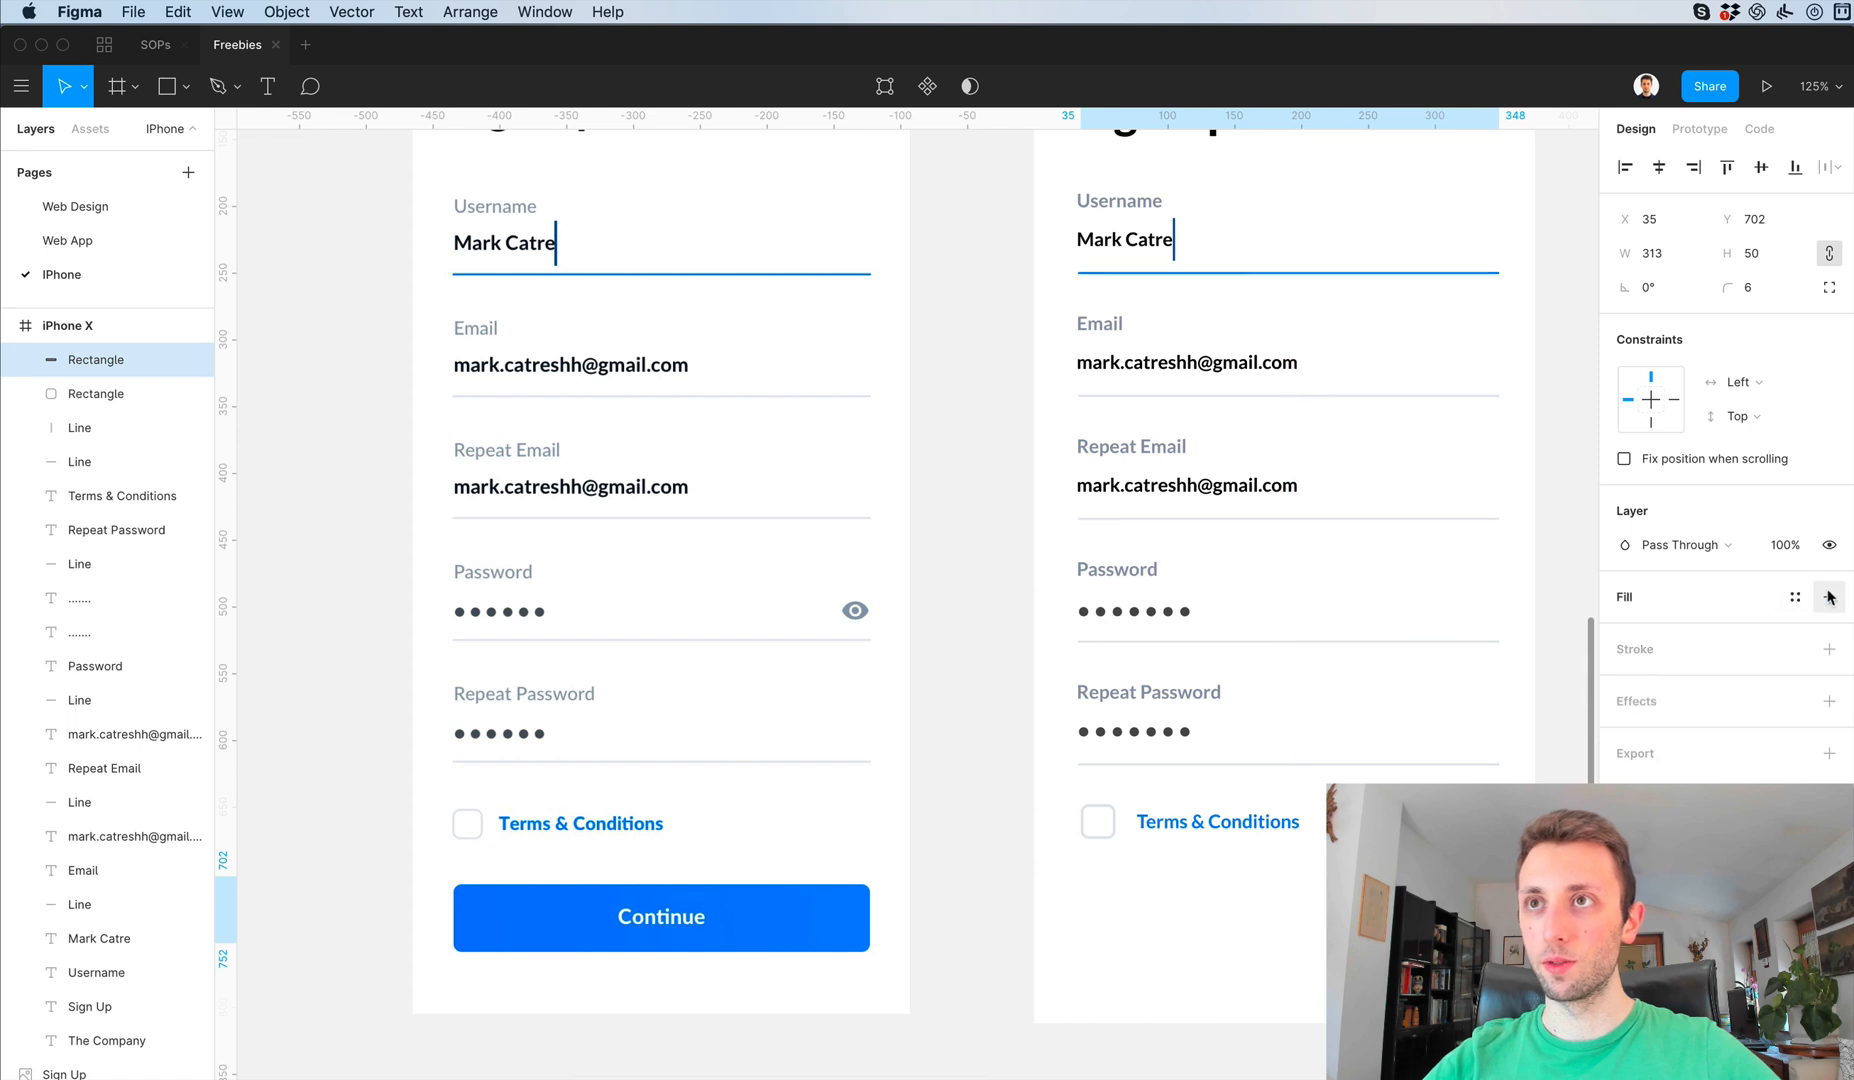
- Fill the 313×50 button blue and place a centered white Continue label copied from the text
{"action": "left_click", "coordinate": [1828, 596]}
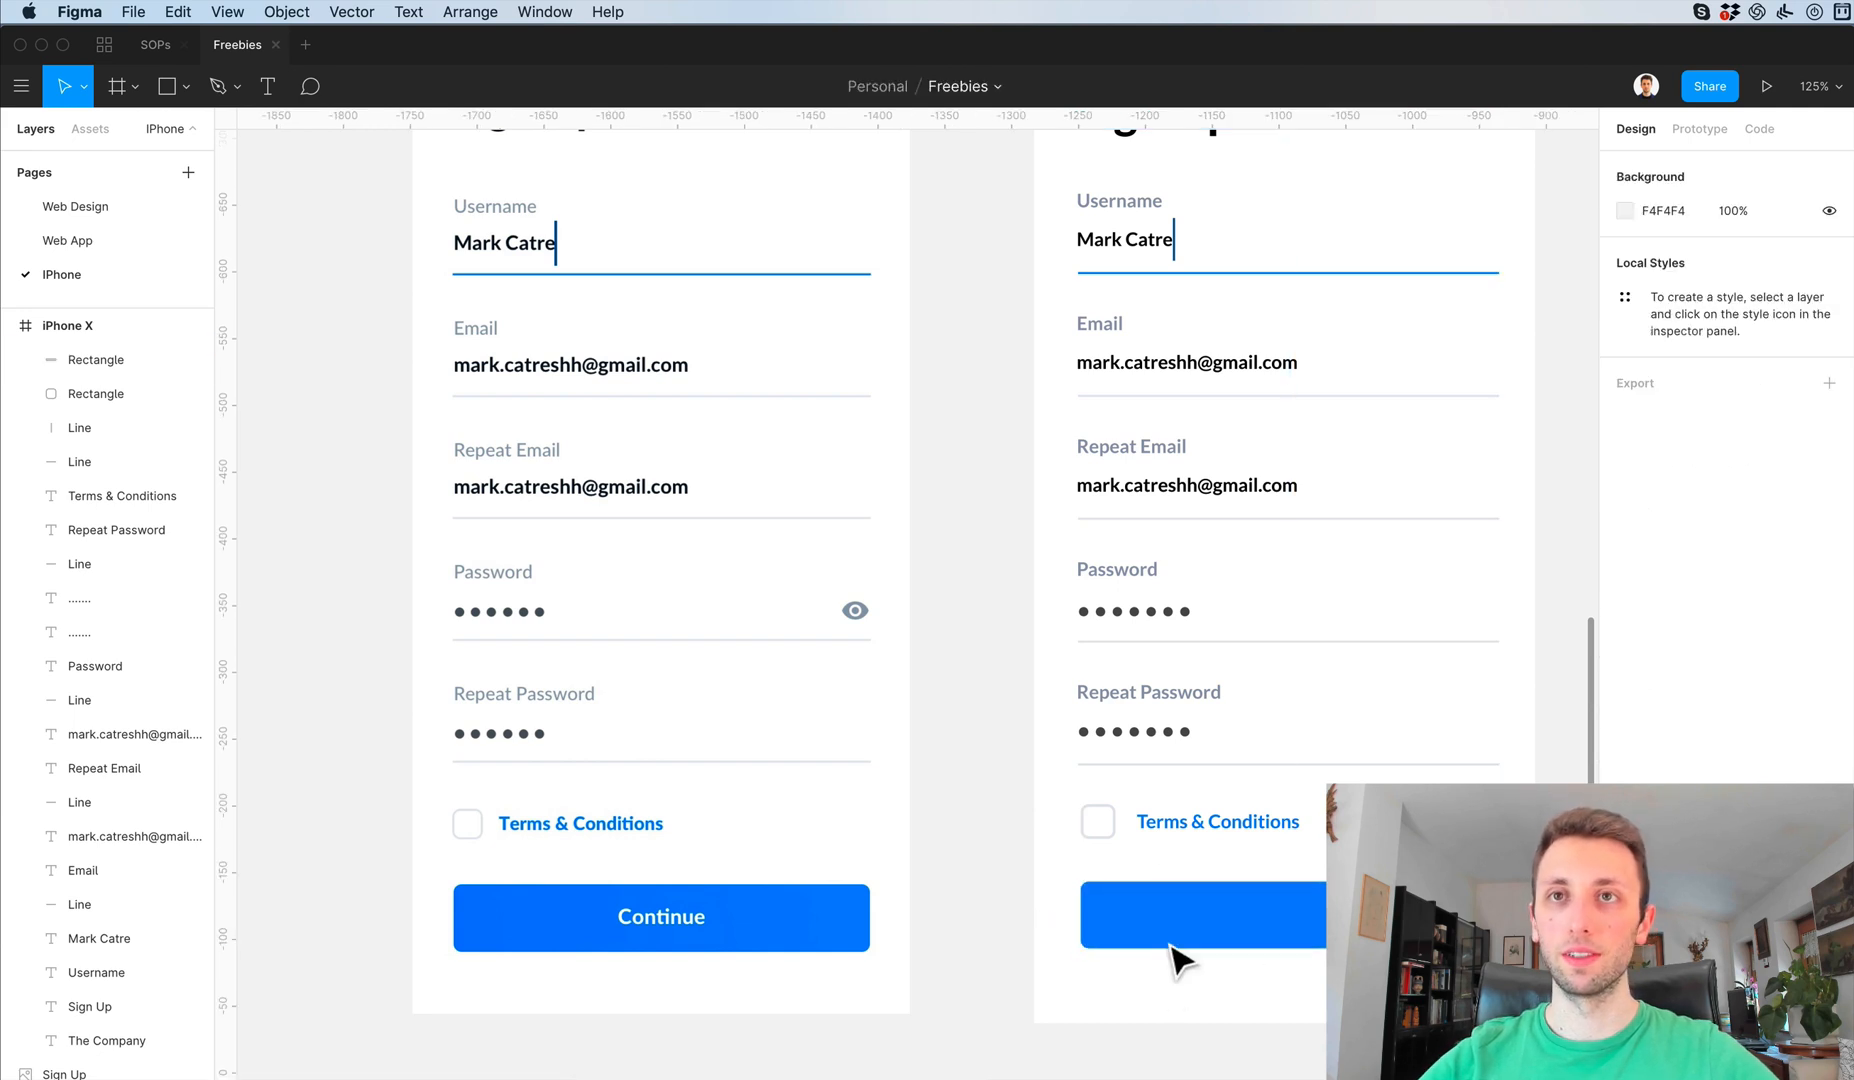
{"action": "left_click", "coordinate": [1217, 821]}
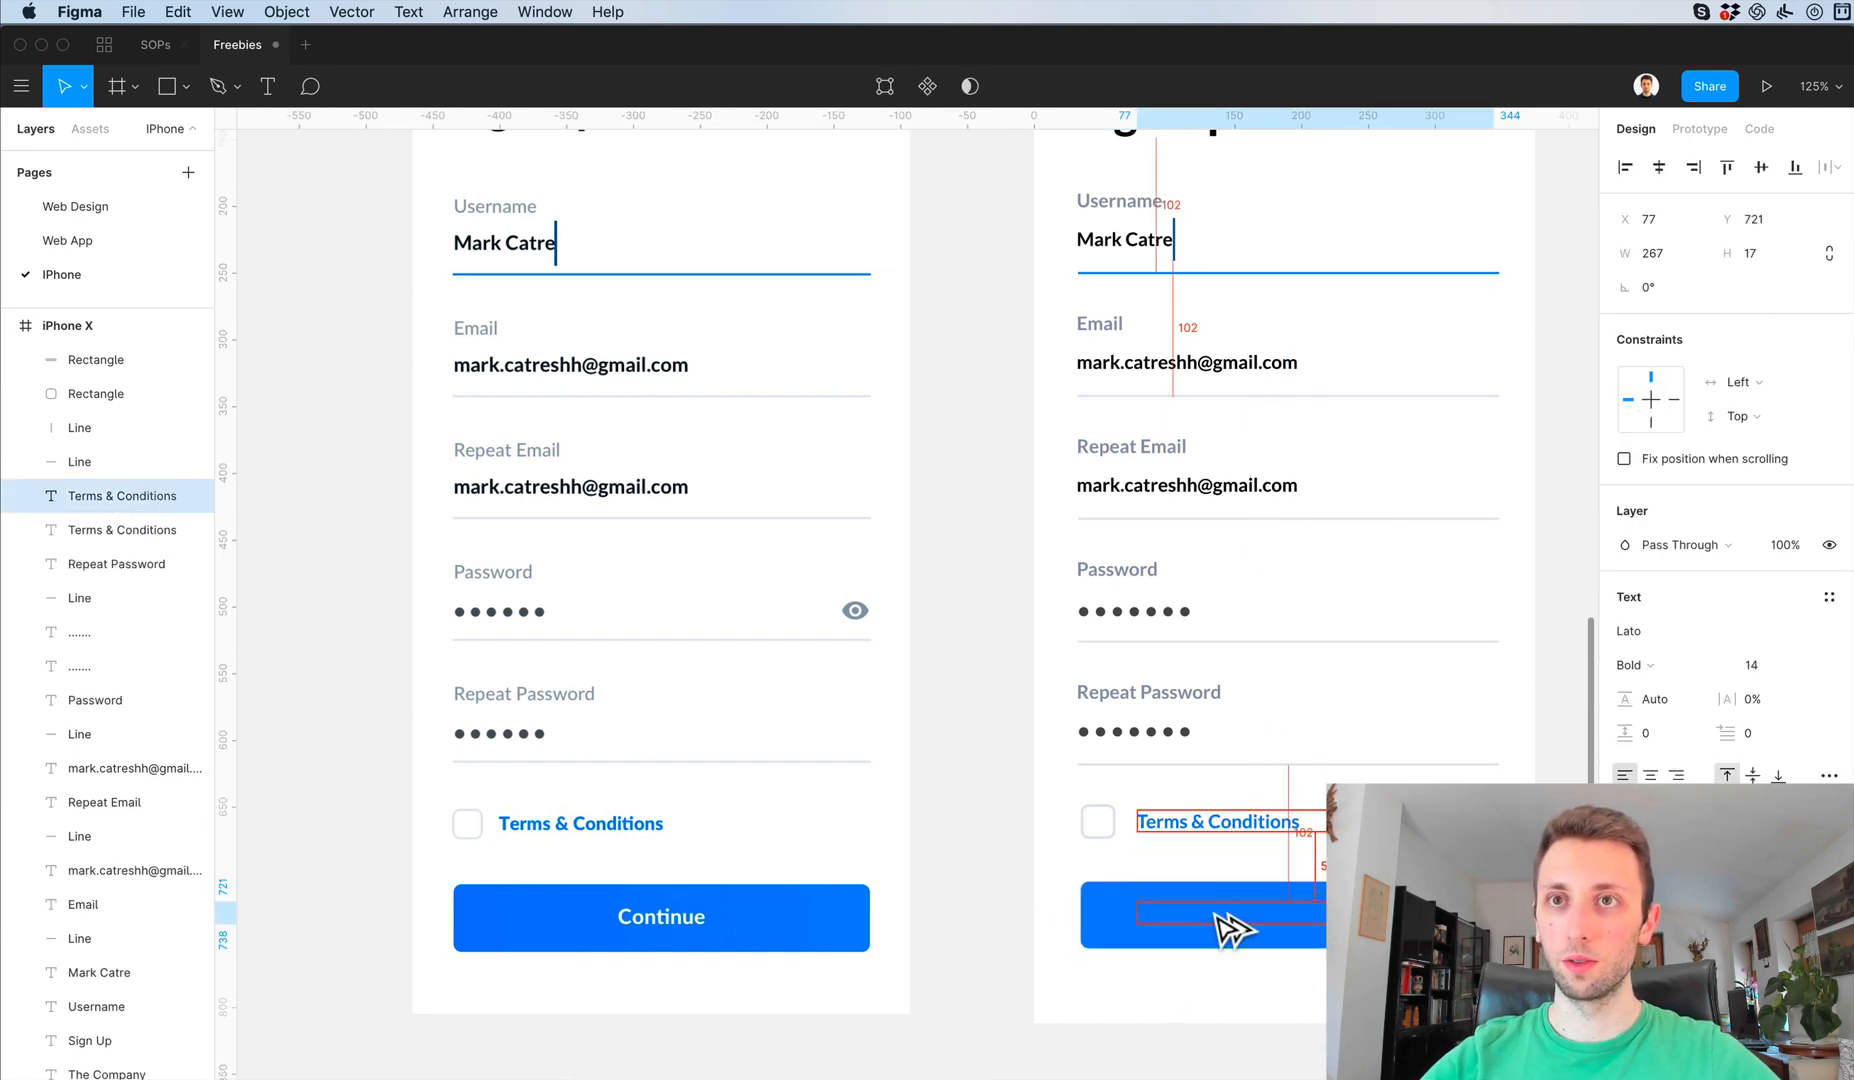
{"action": "left_click", "coordinate": [1200, 914]}
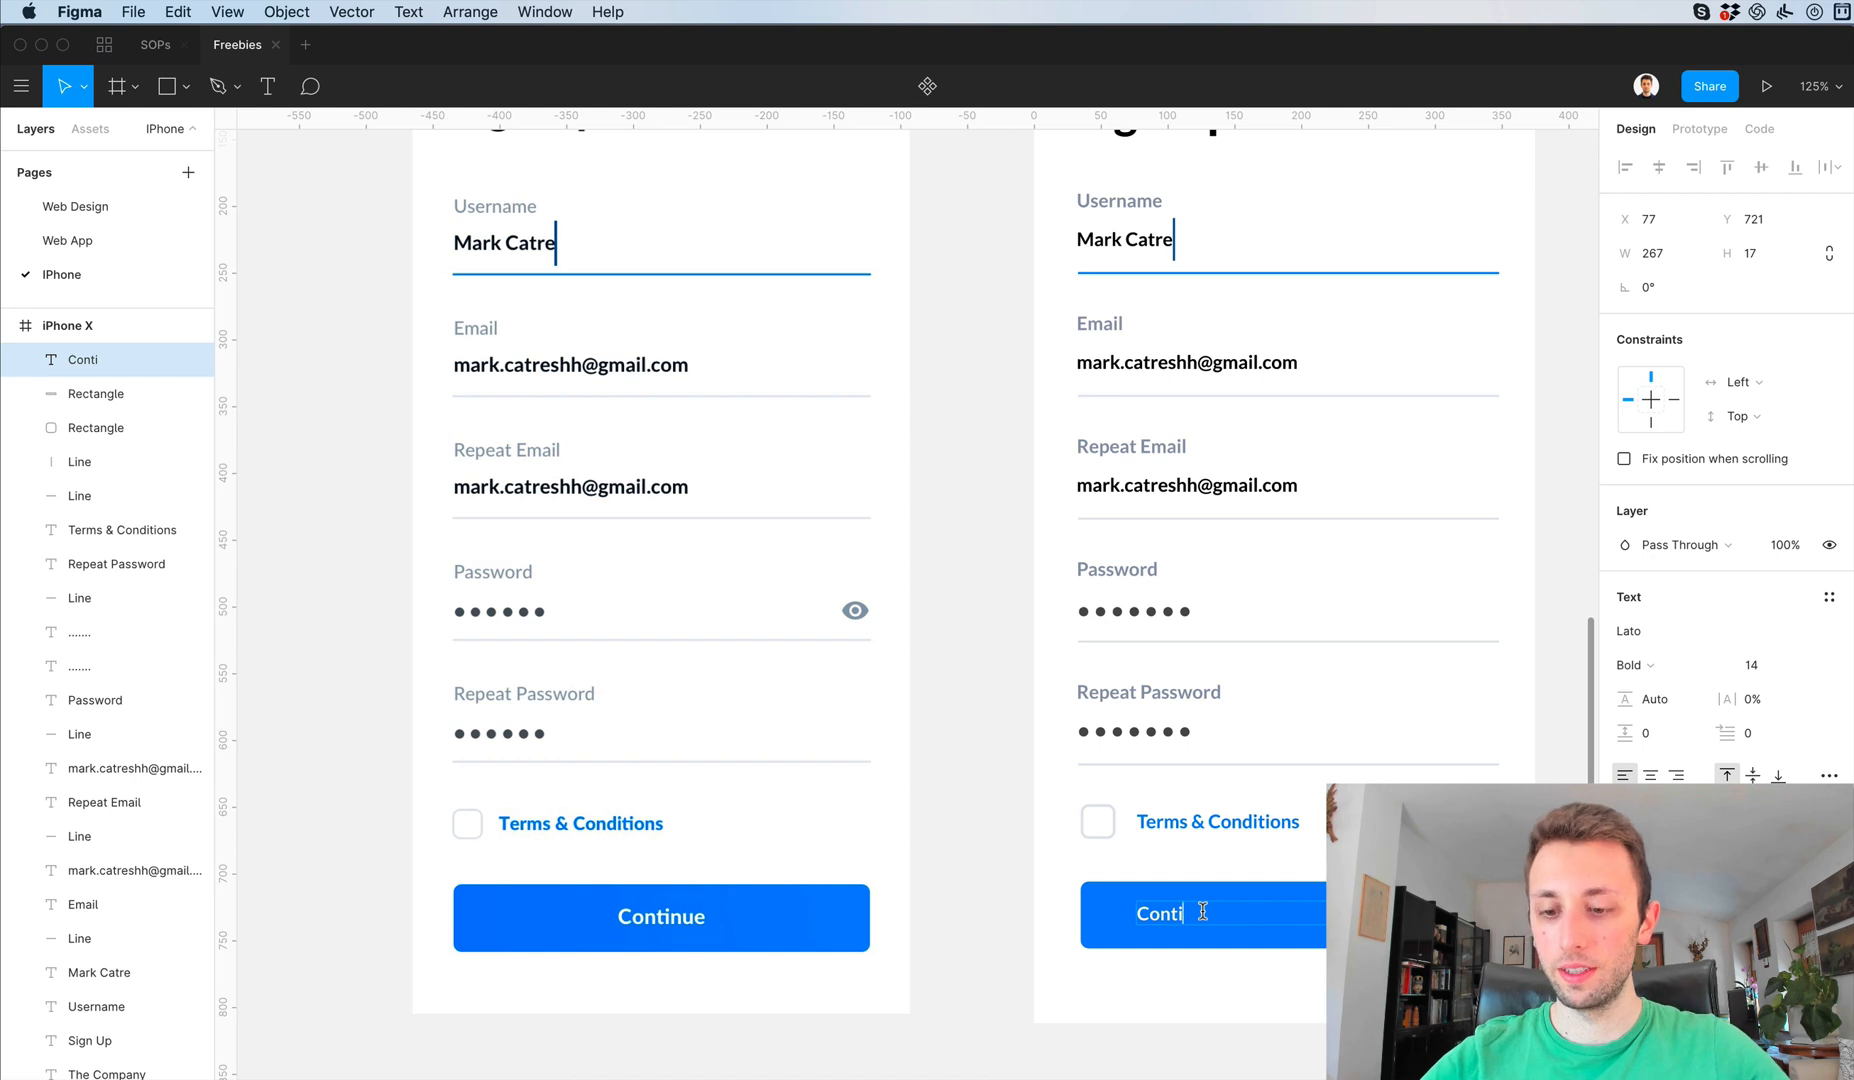
{"action": "left_click", "coordinate": [1174, 913]}
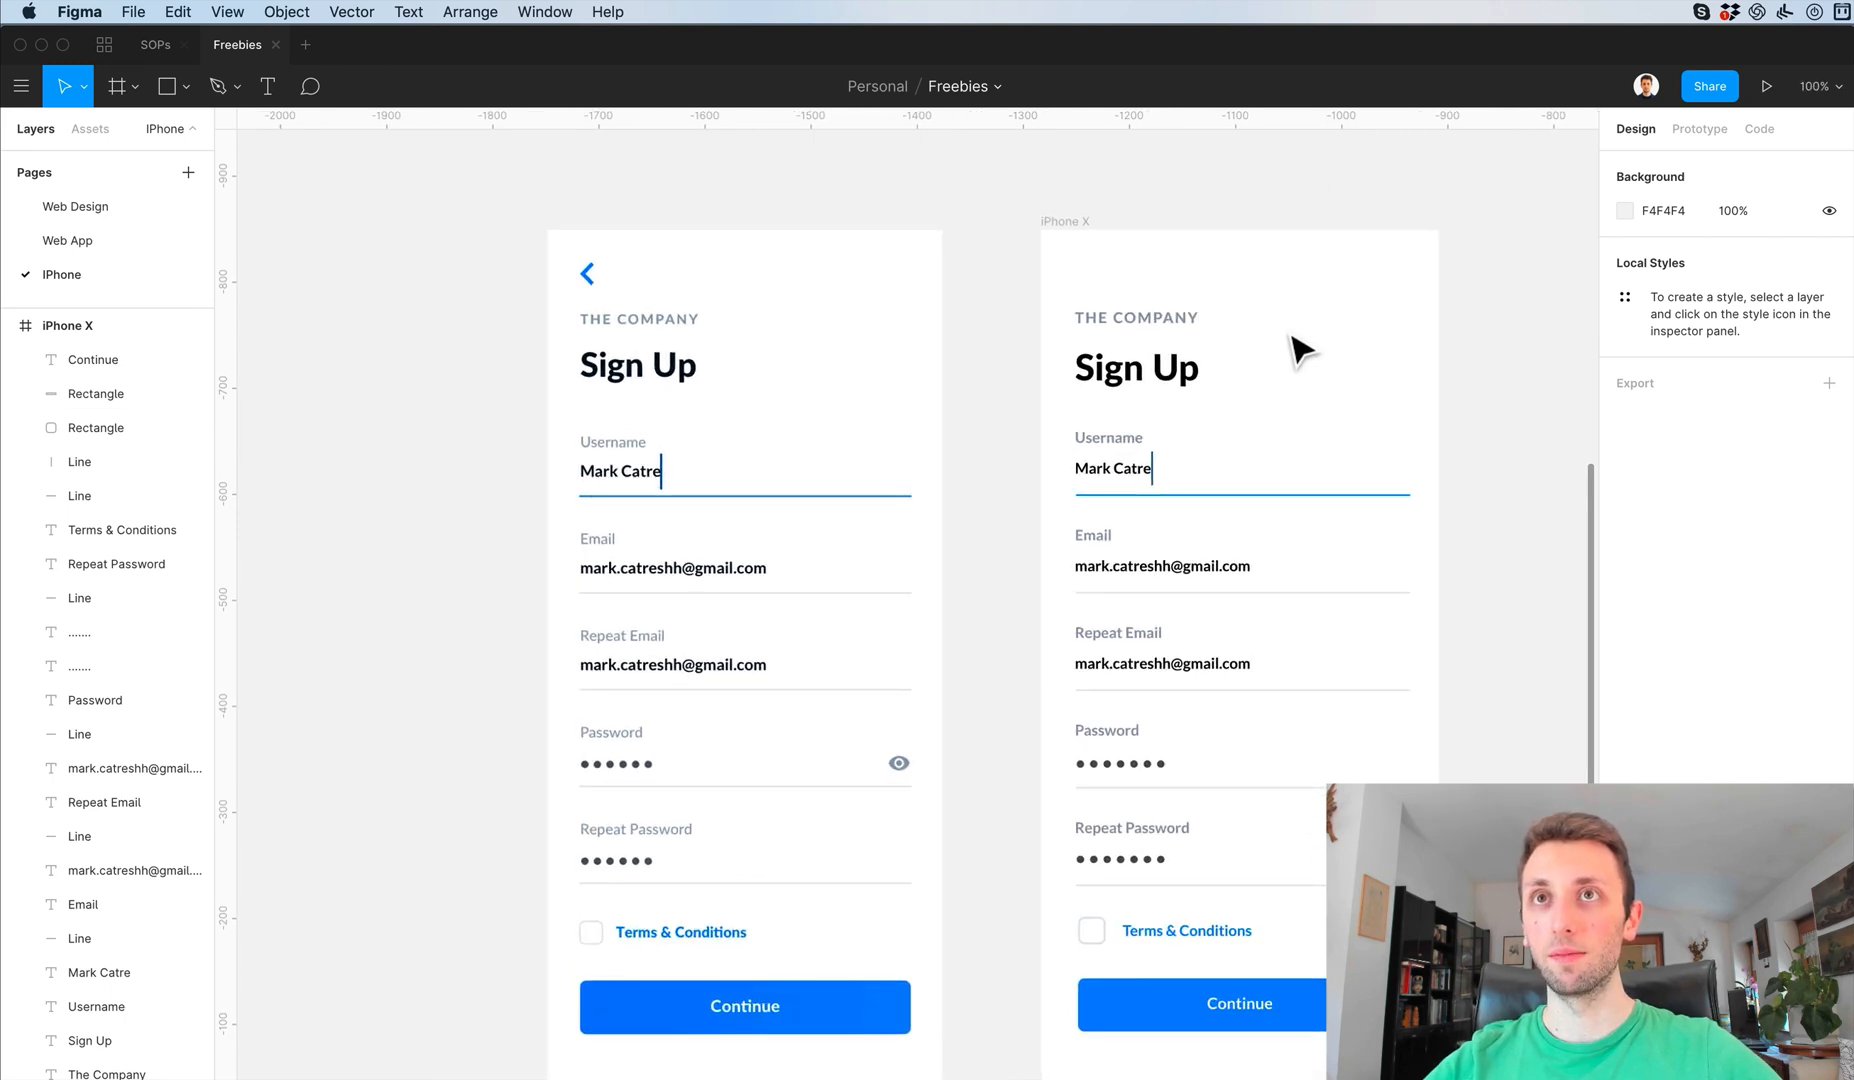
{"action": "mouse_move", "coordinate": [1493, 426]}
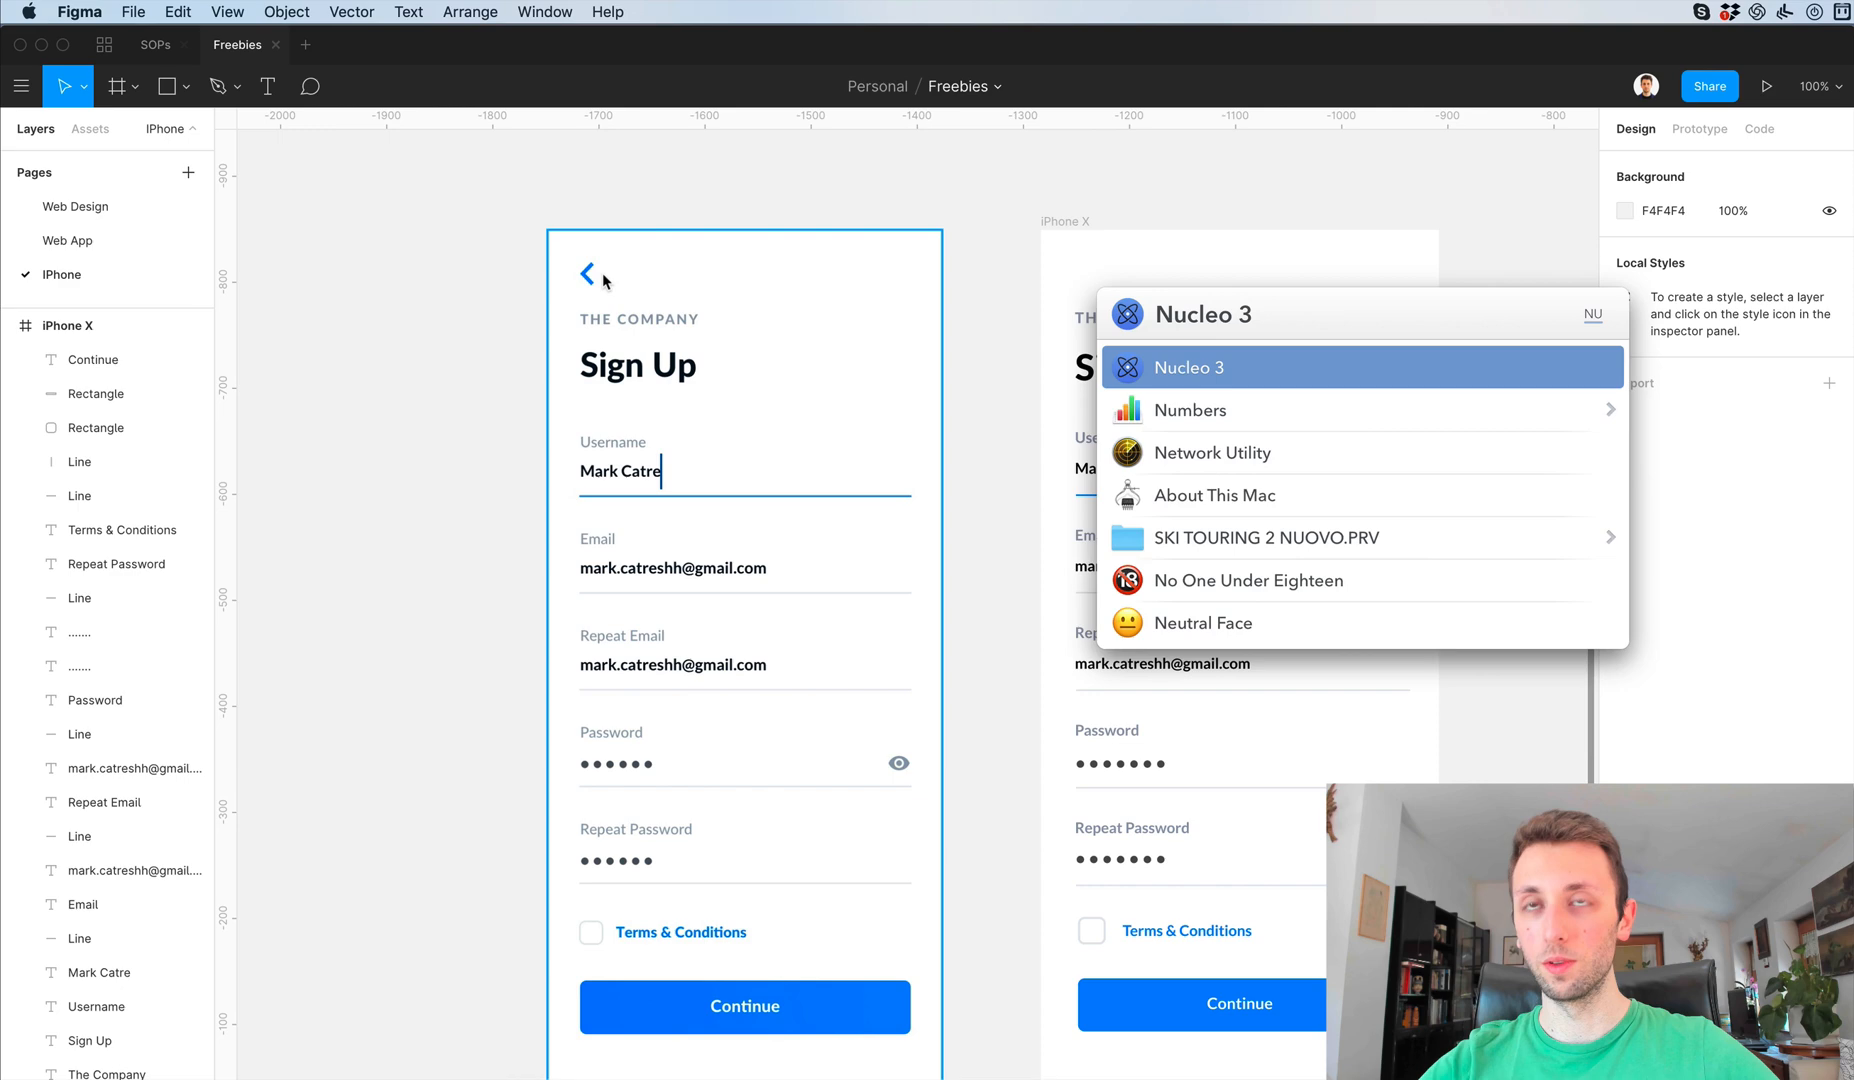
- Launch Nucleo, browse the arrow search results and drag the chevron icon into Figma
{"action": "left_click", "coordinate": [1189, 367]}
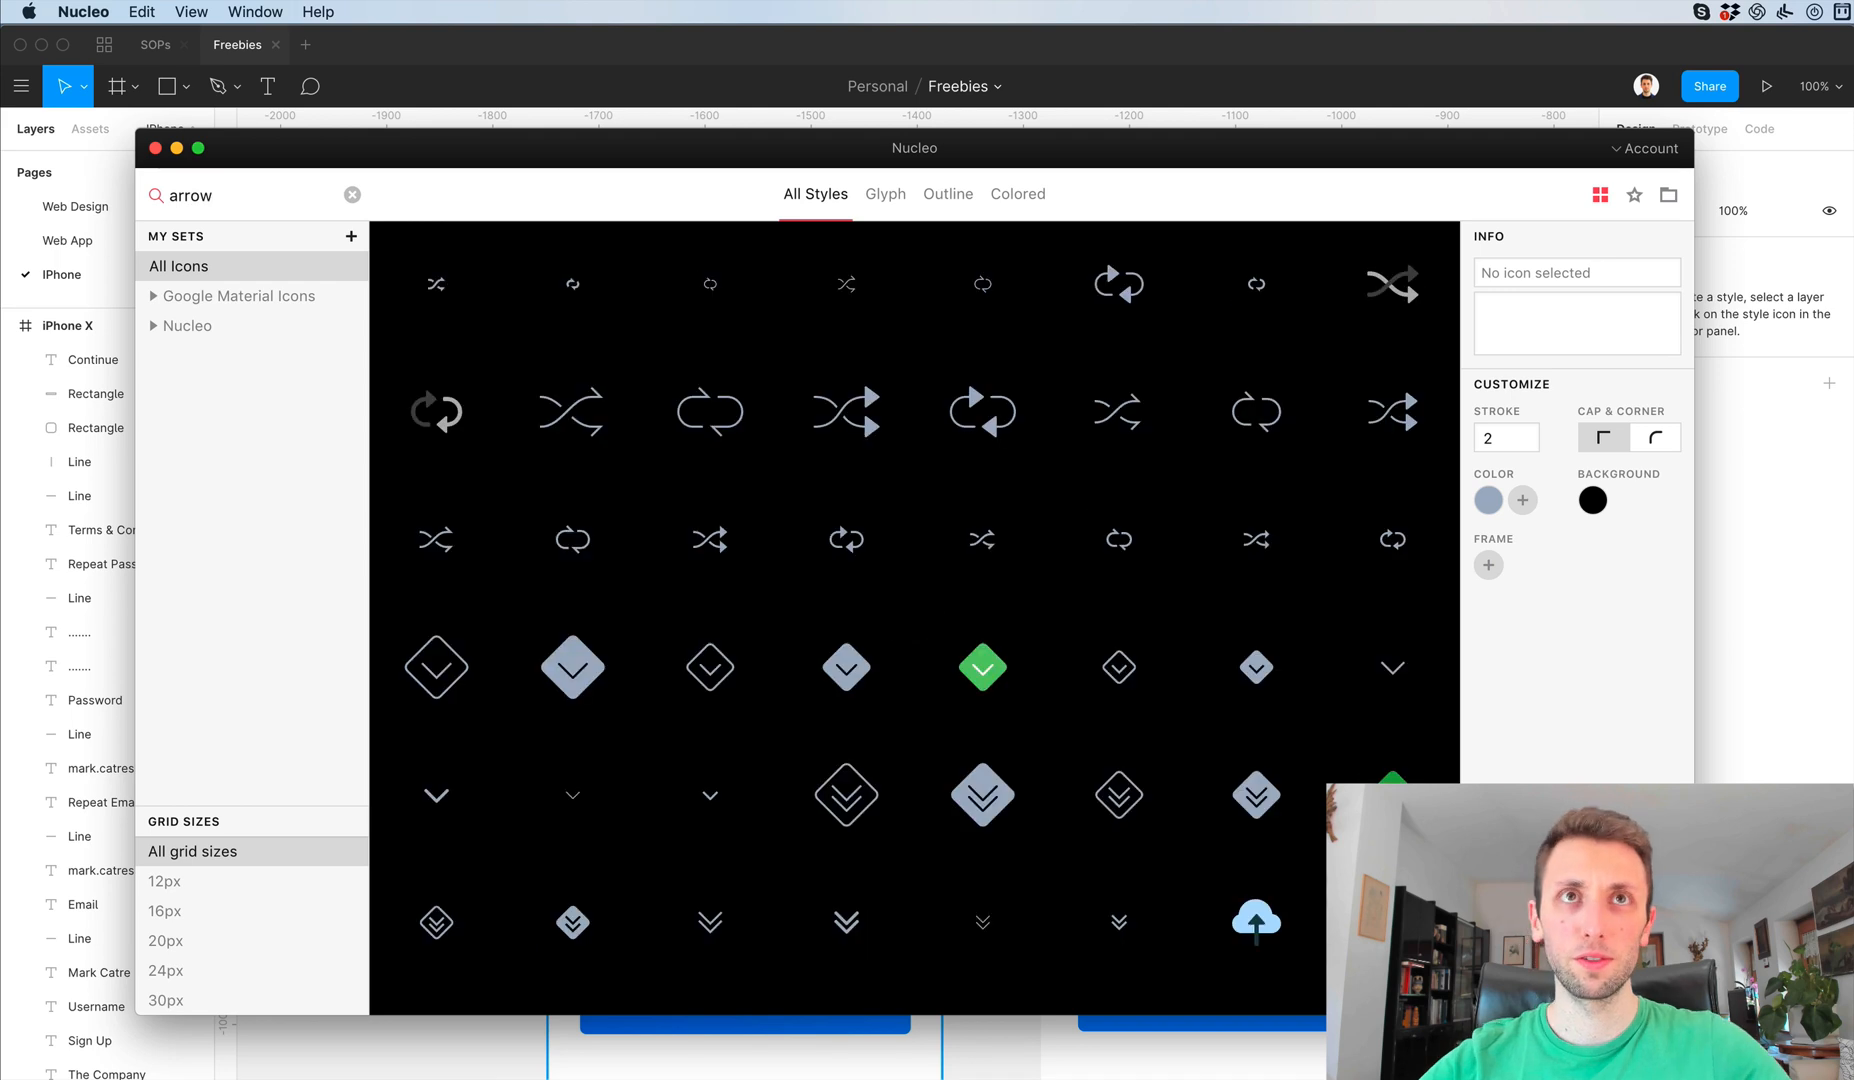
{"action": "mouse_move", "coordinate": [981, 412]}
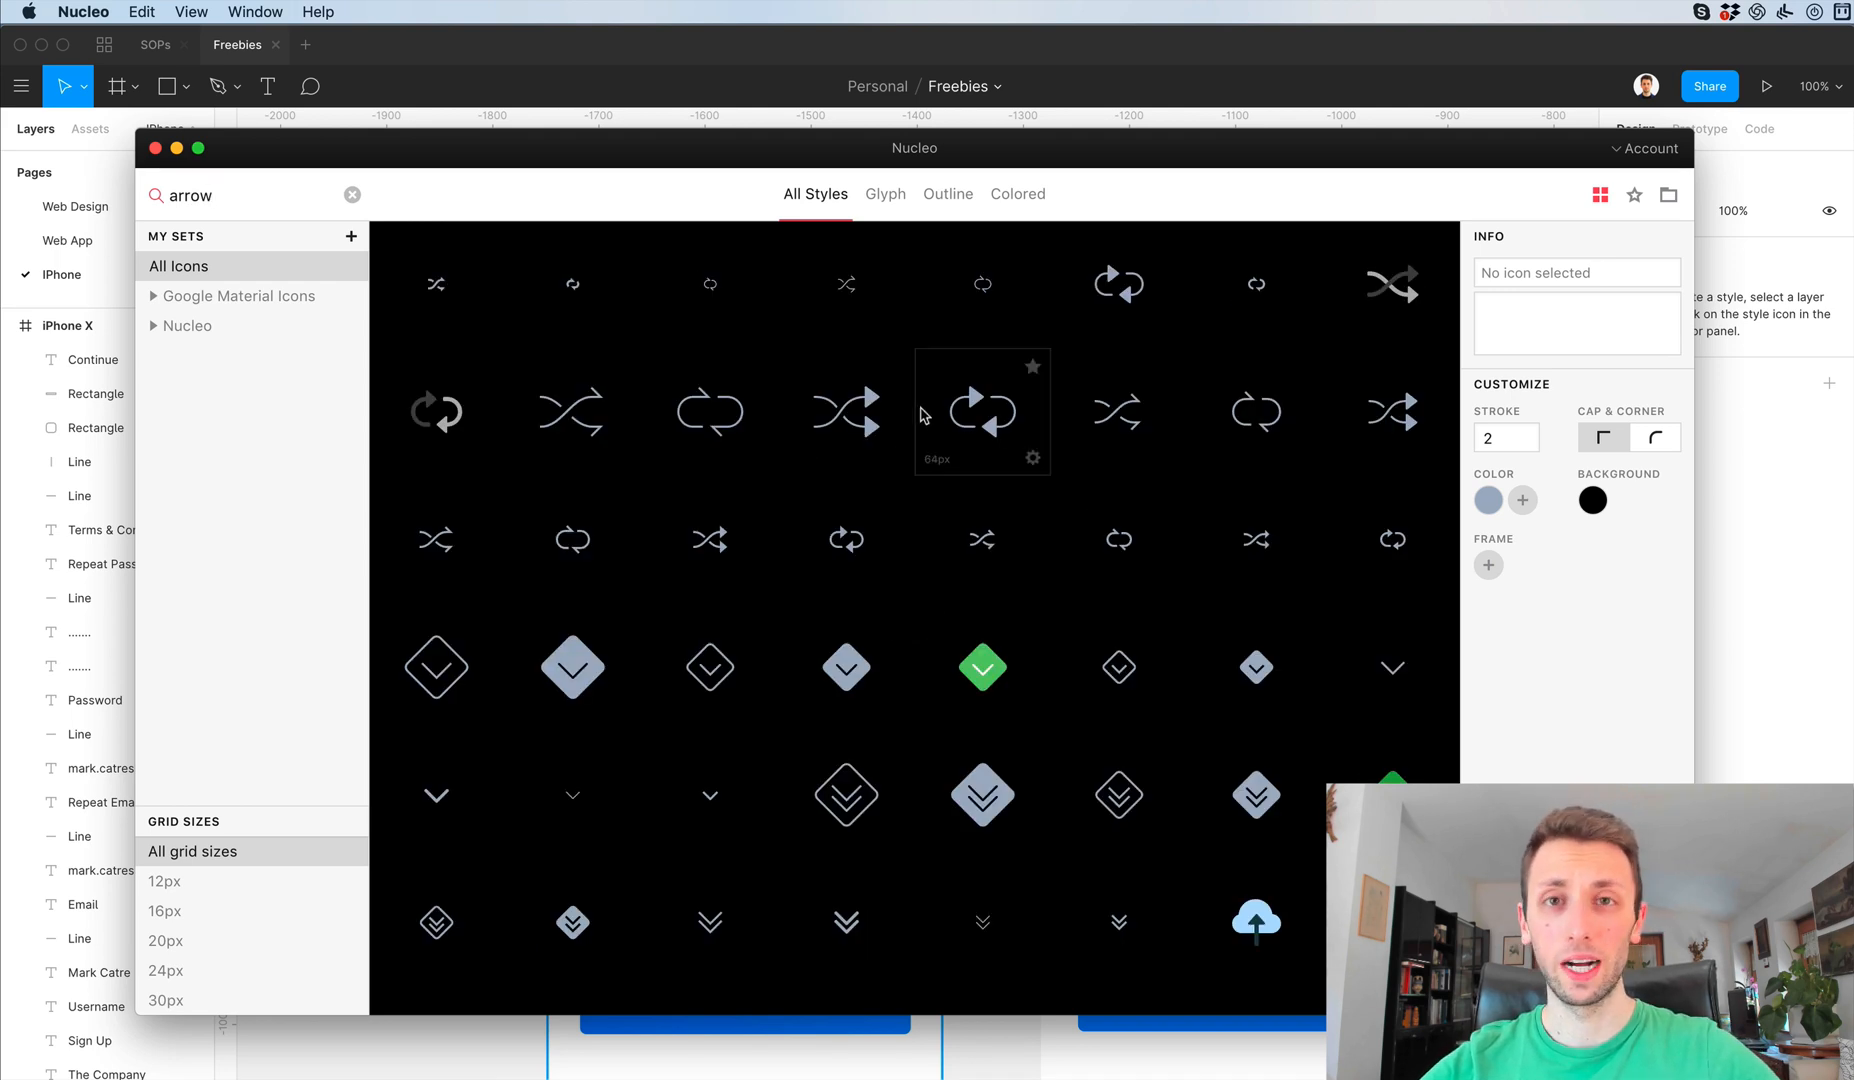
{"action": "scroll", "scroll_direction": "down", "scroll_amount": 3}
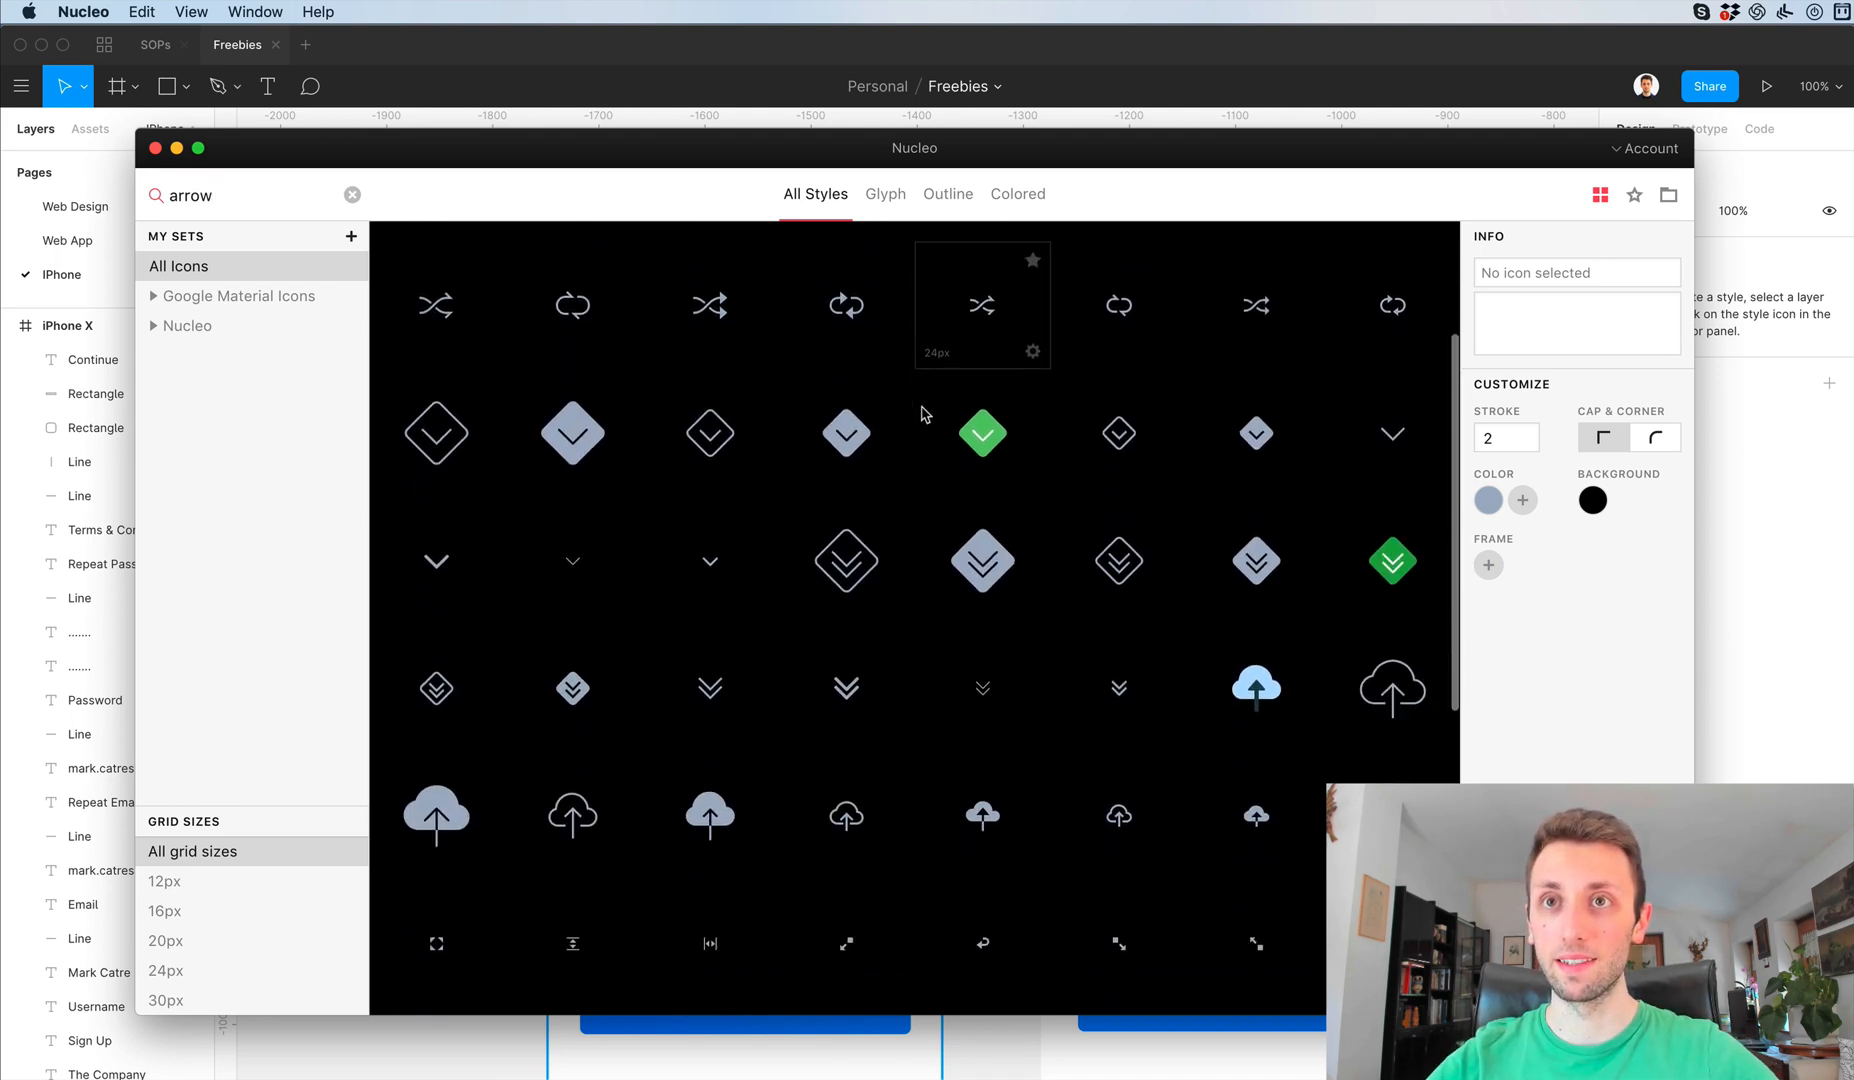
{"action": "scroll", "scroll_direction": "down", "scroll_amount": 3}
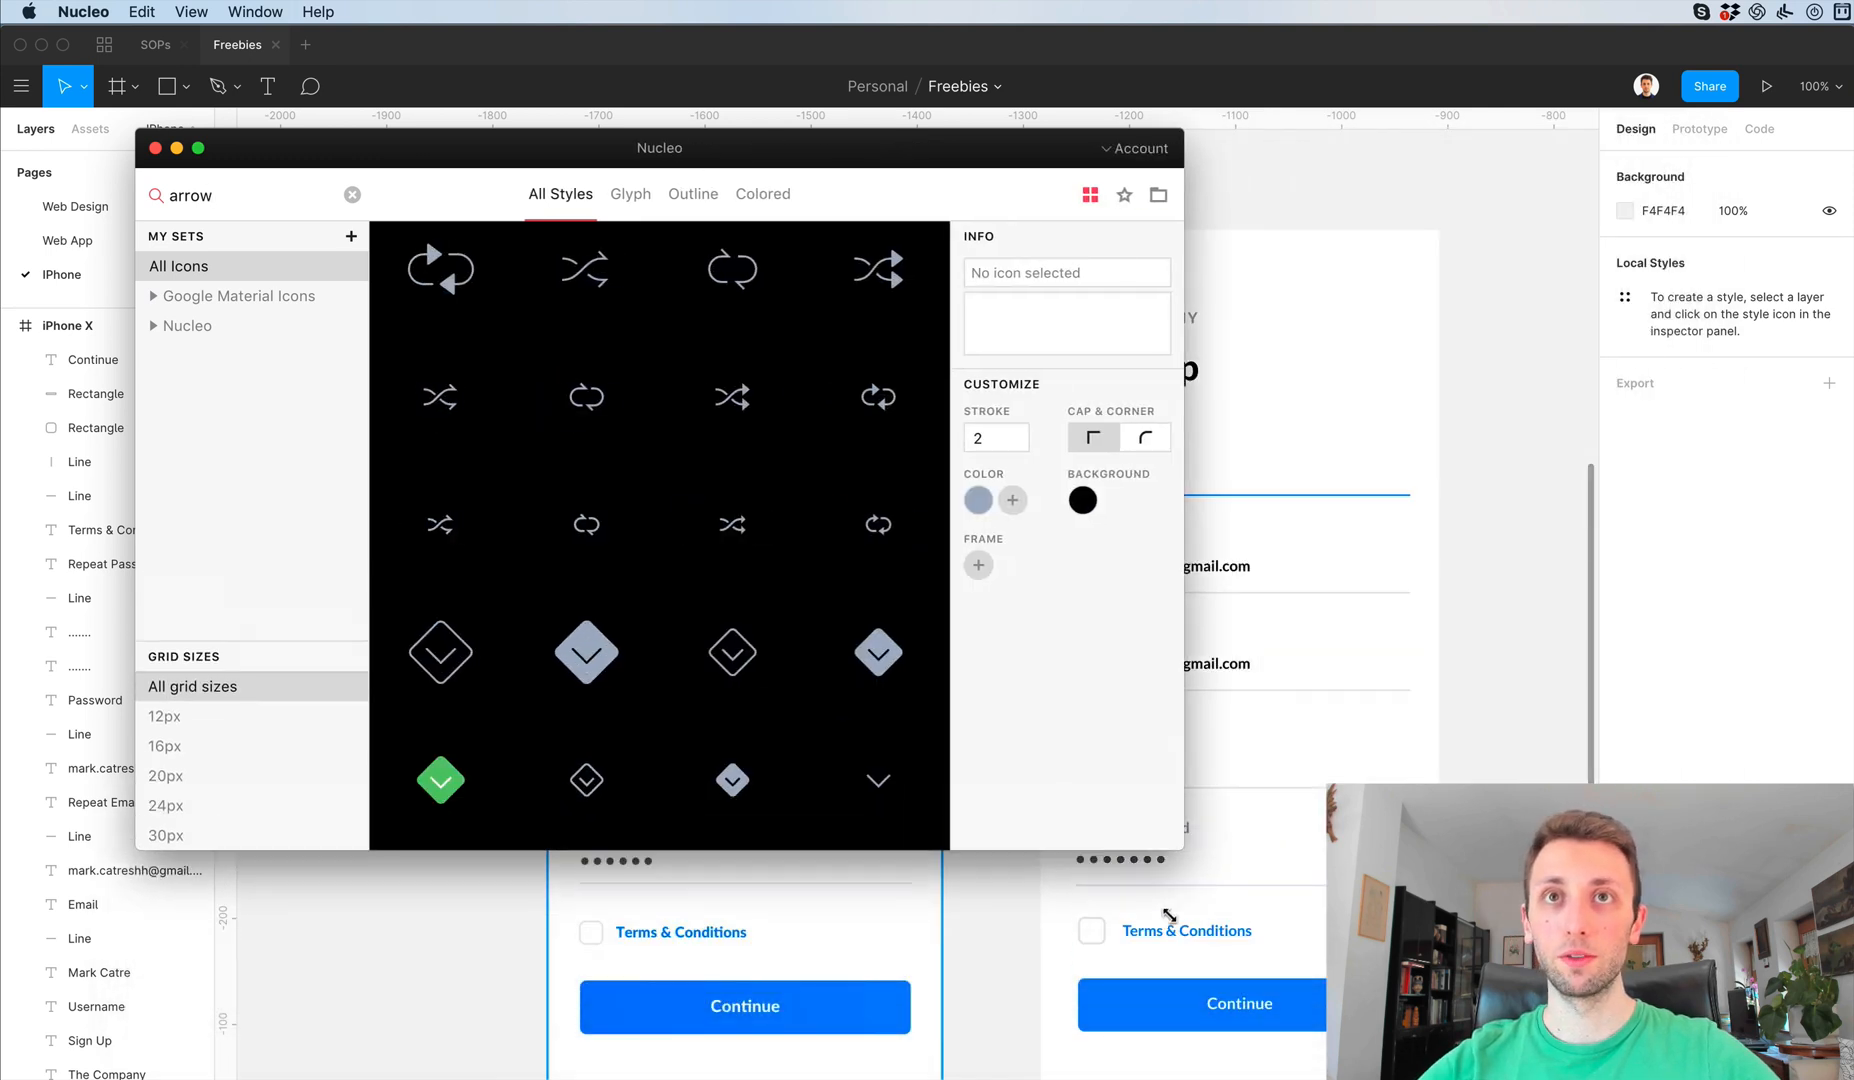
{"action": "scroll", "scroll_direction": "down", "scroll_amount": 3}
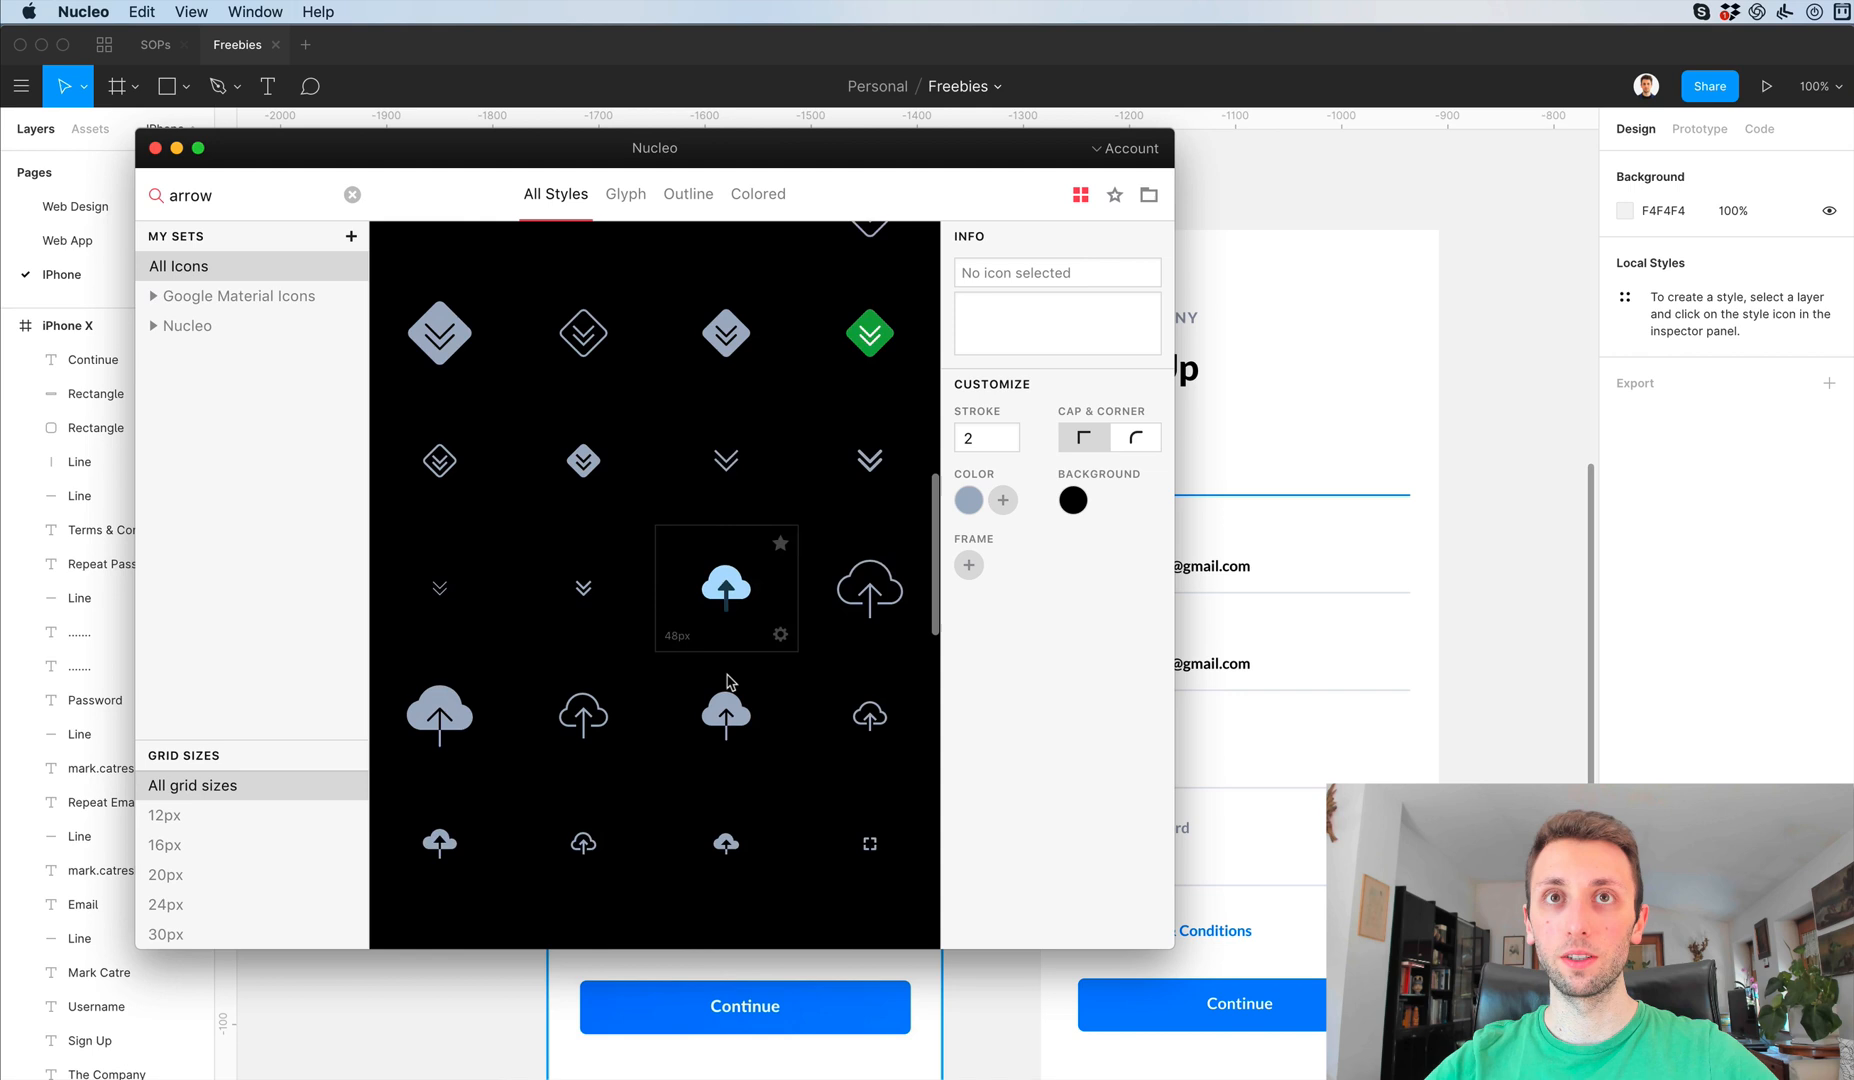
{"action": "scroll", "scroll_direction": "up", "scroll_amount": 3}
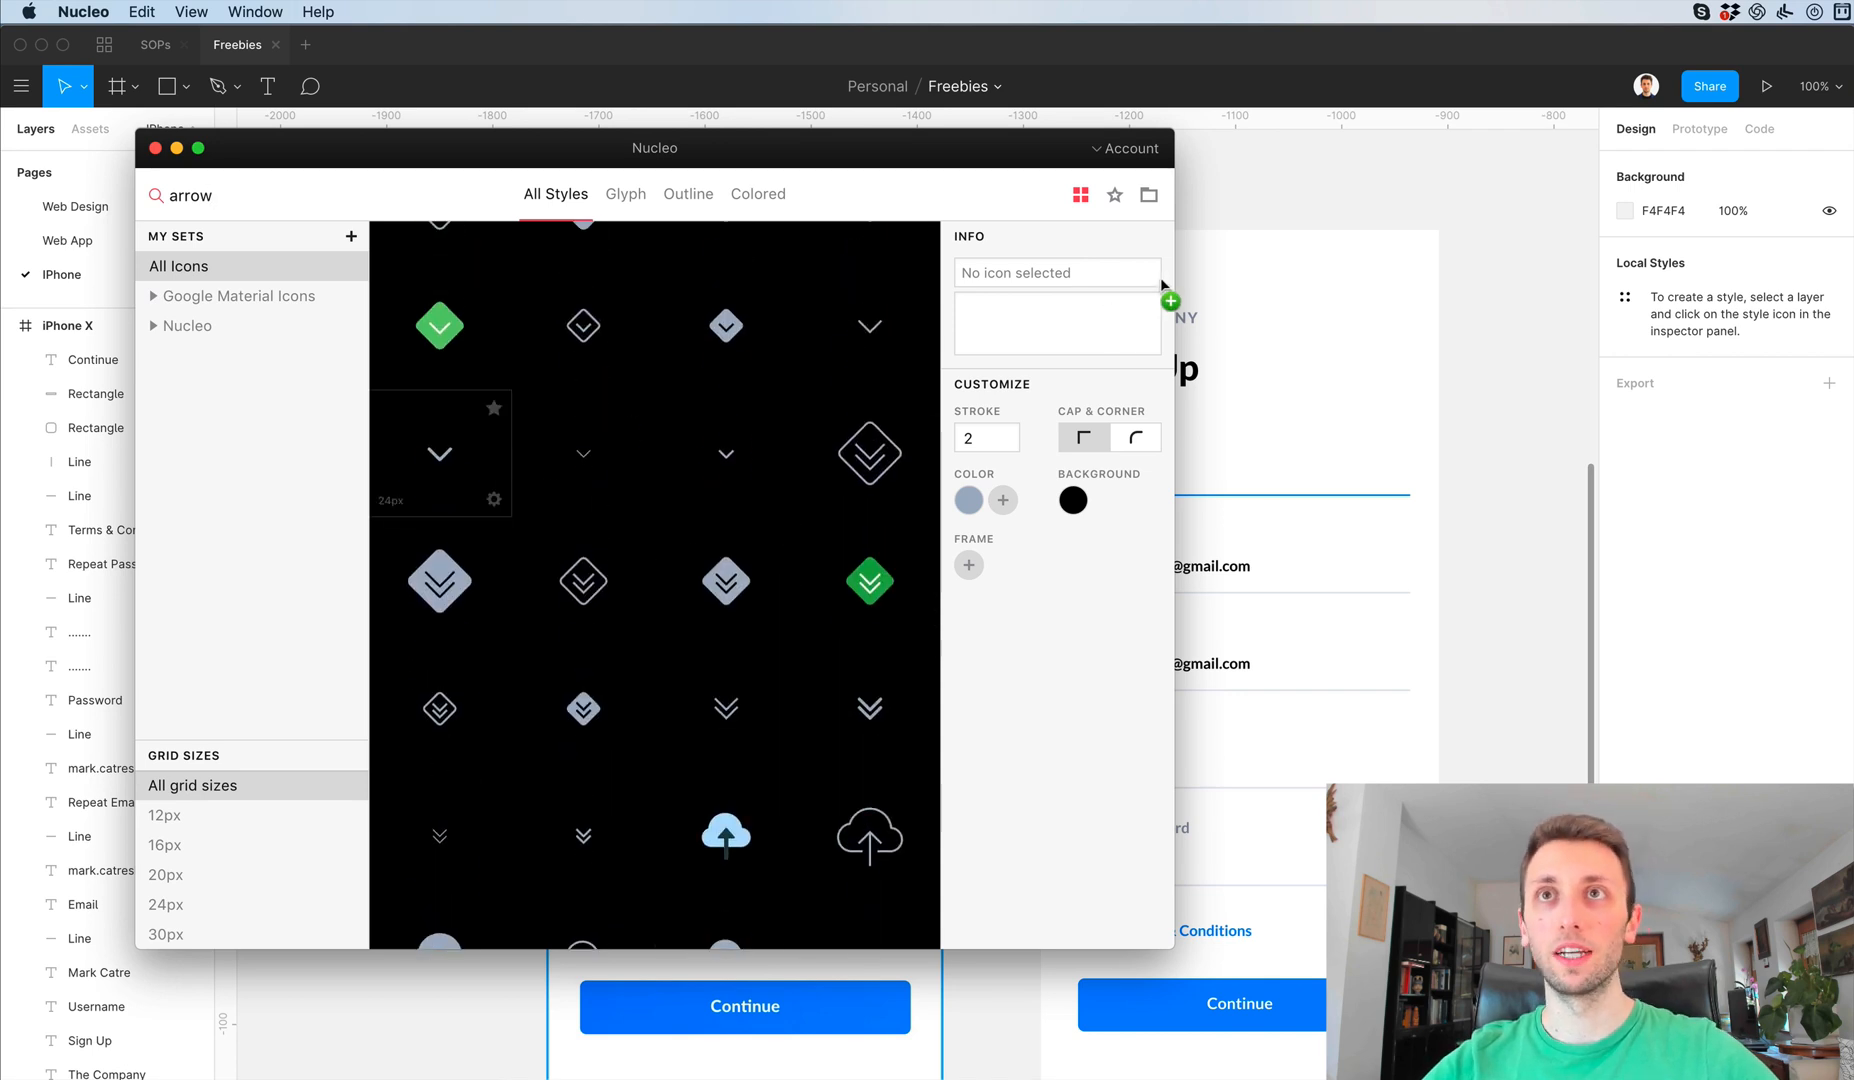
{"action": "left_click", "coordinate": [1257, 278]}
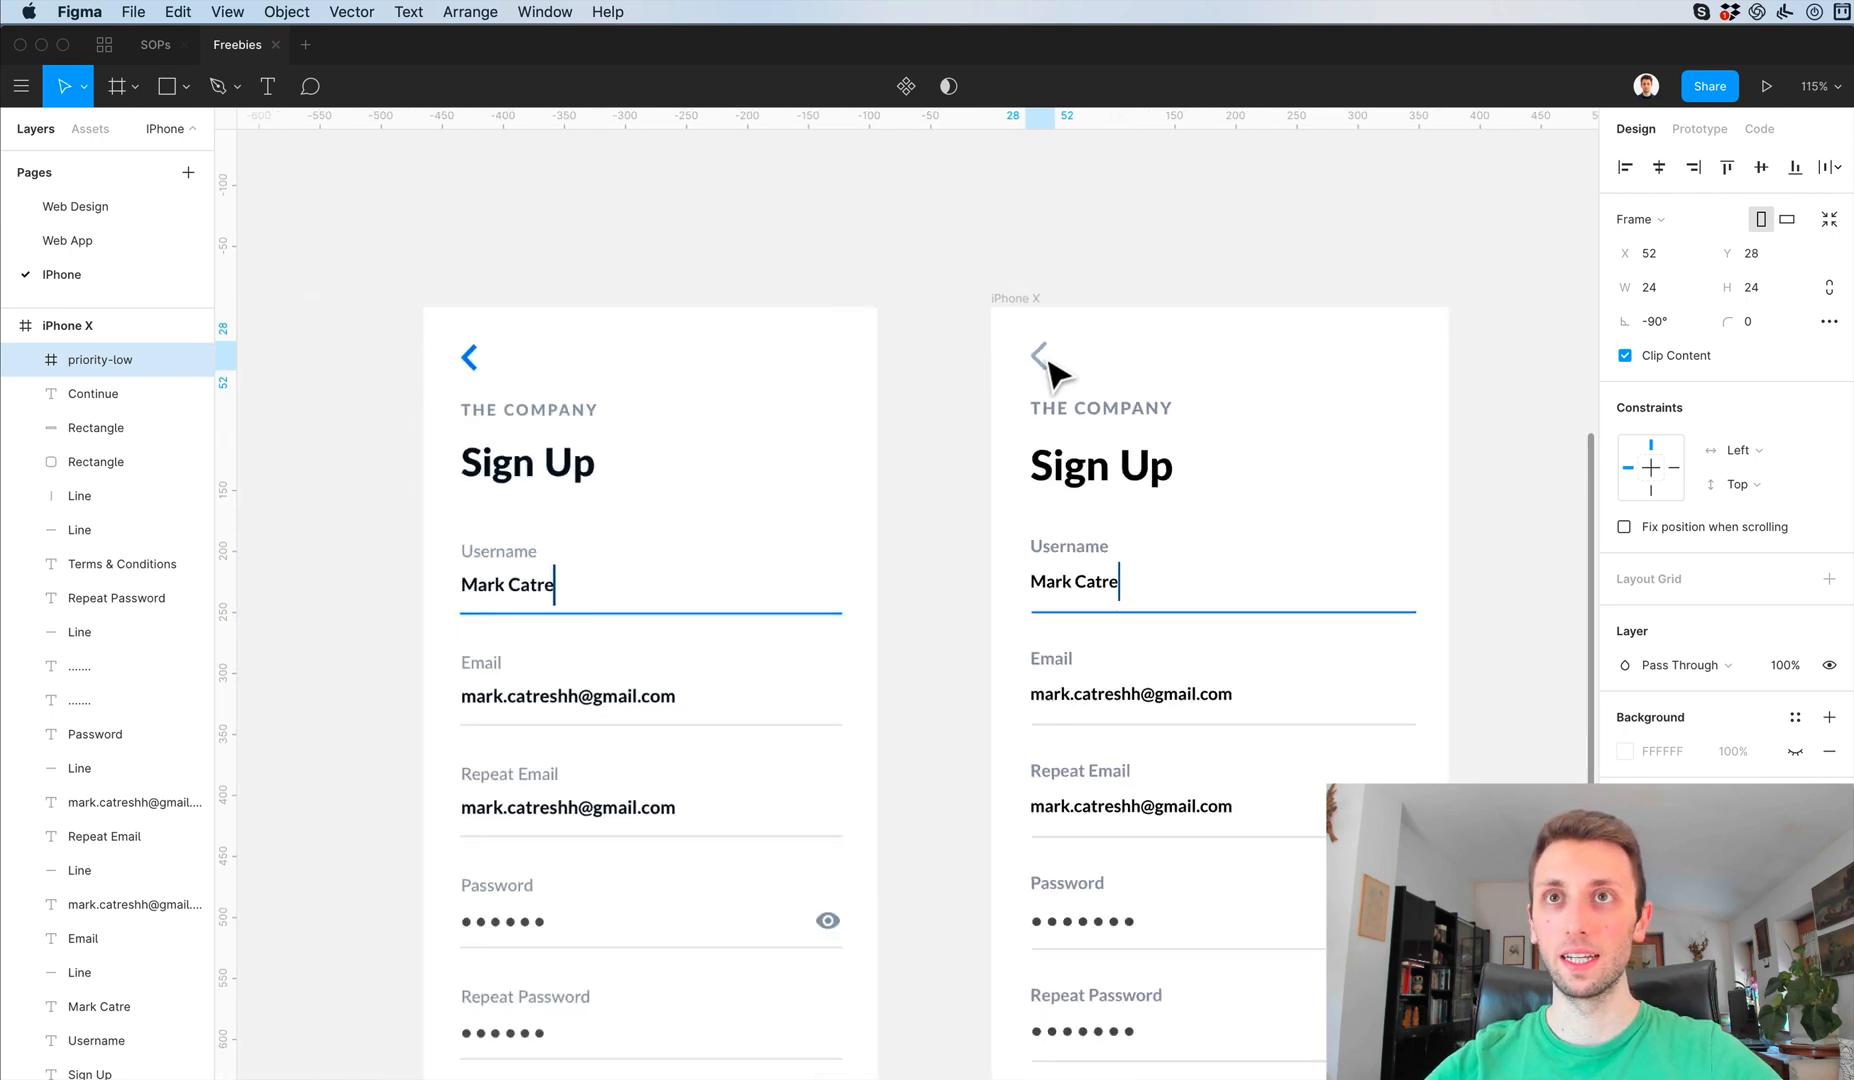
- Rotate the imported chevron -90°, color it blue and place it top-left
{"action": "scroll", "scroll_direction": "down", "scroll_amount": 3}
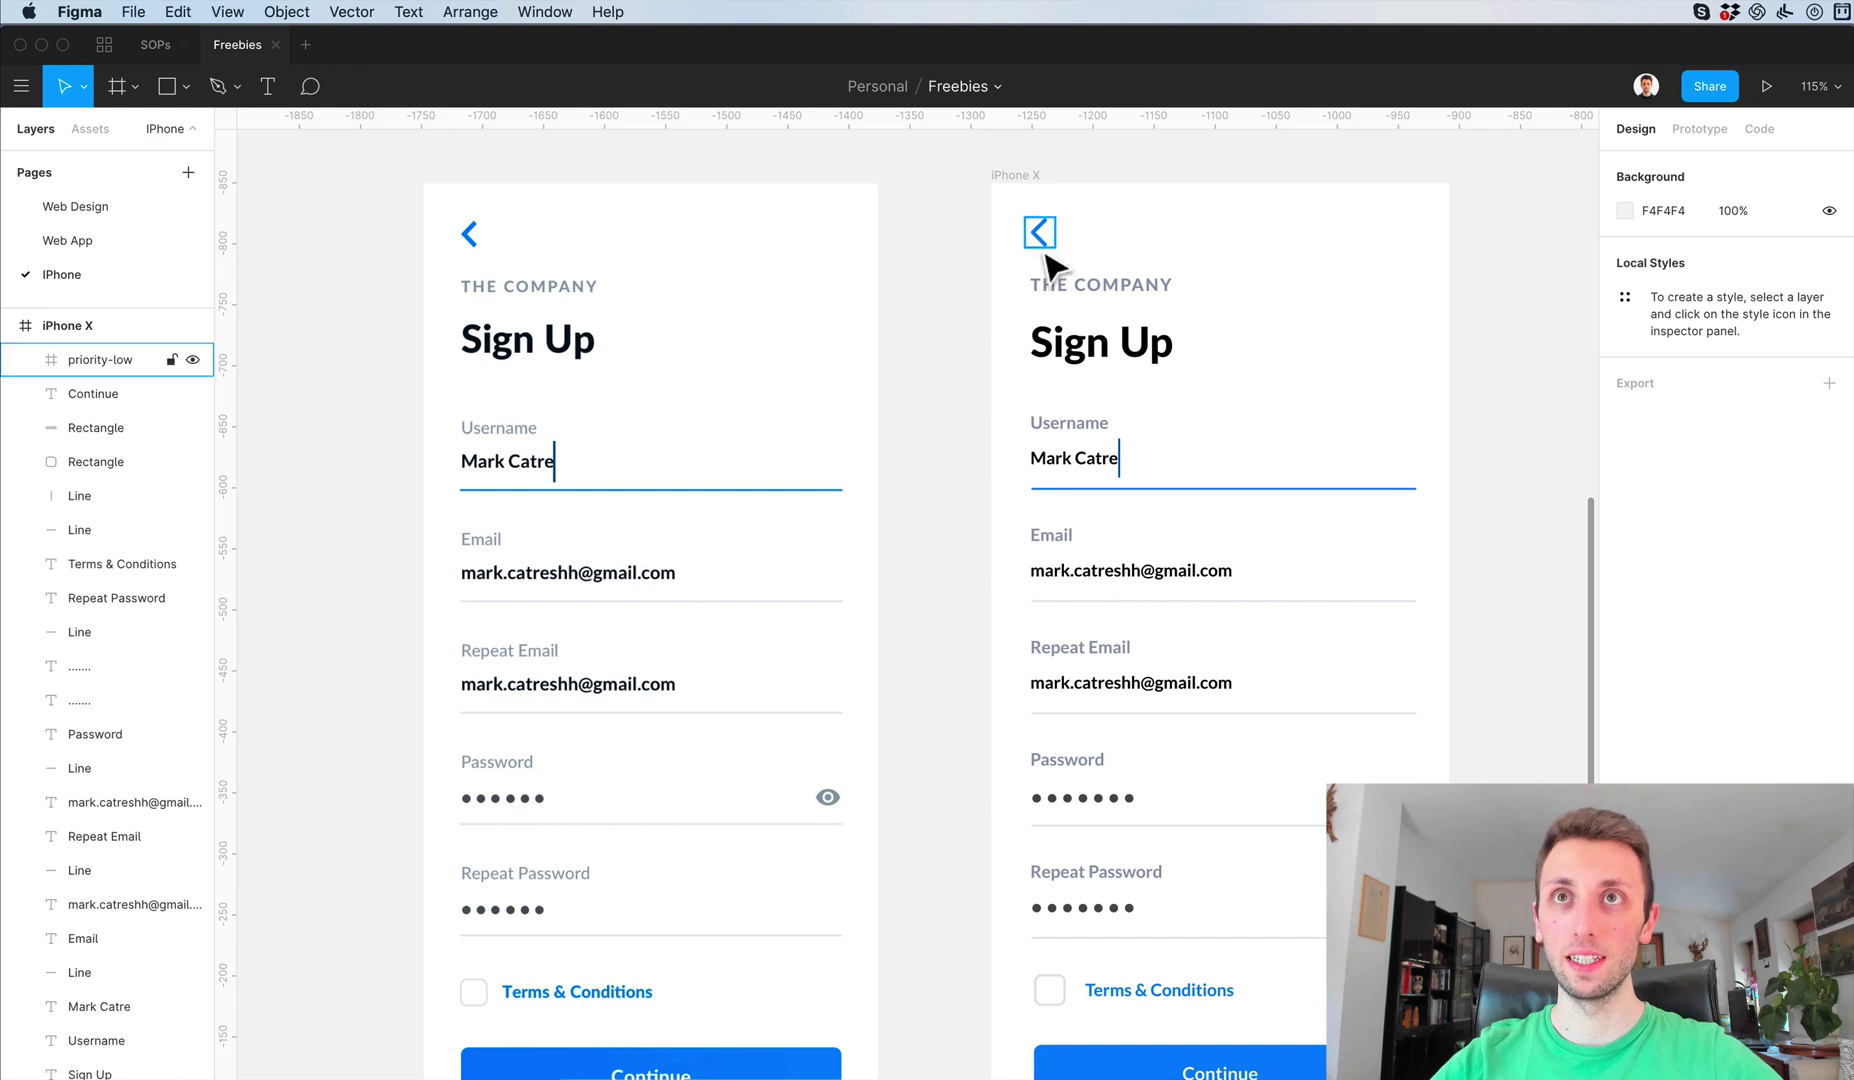
{"action": "left_click", "coordinate": [1041, 232]}
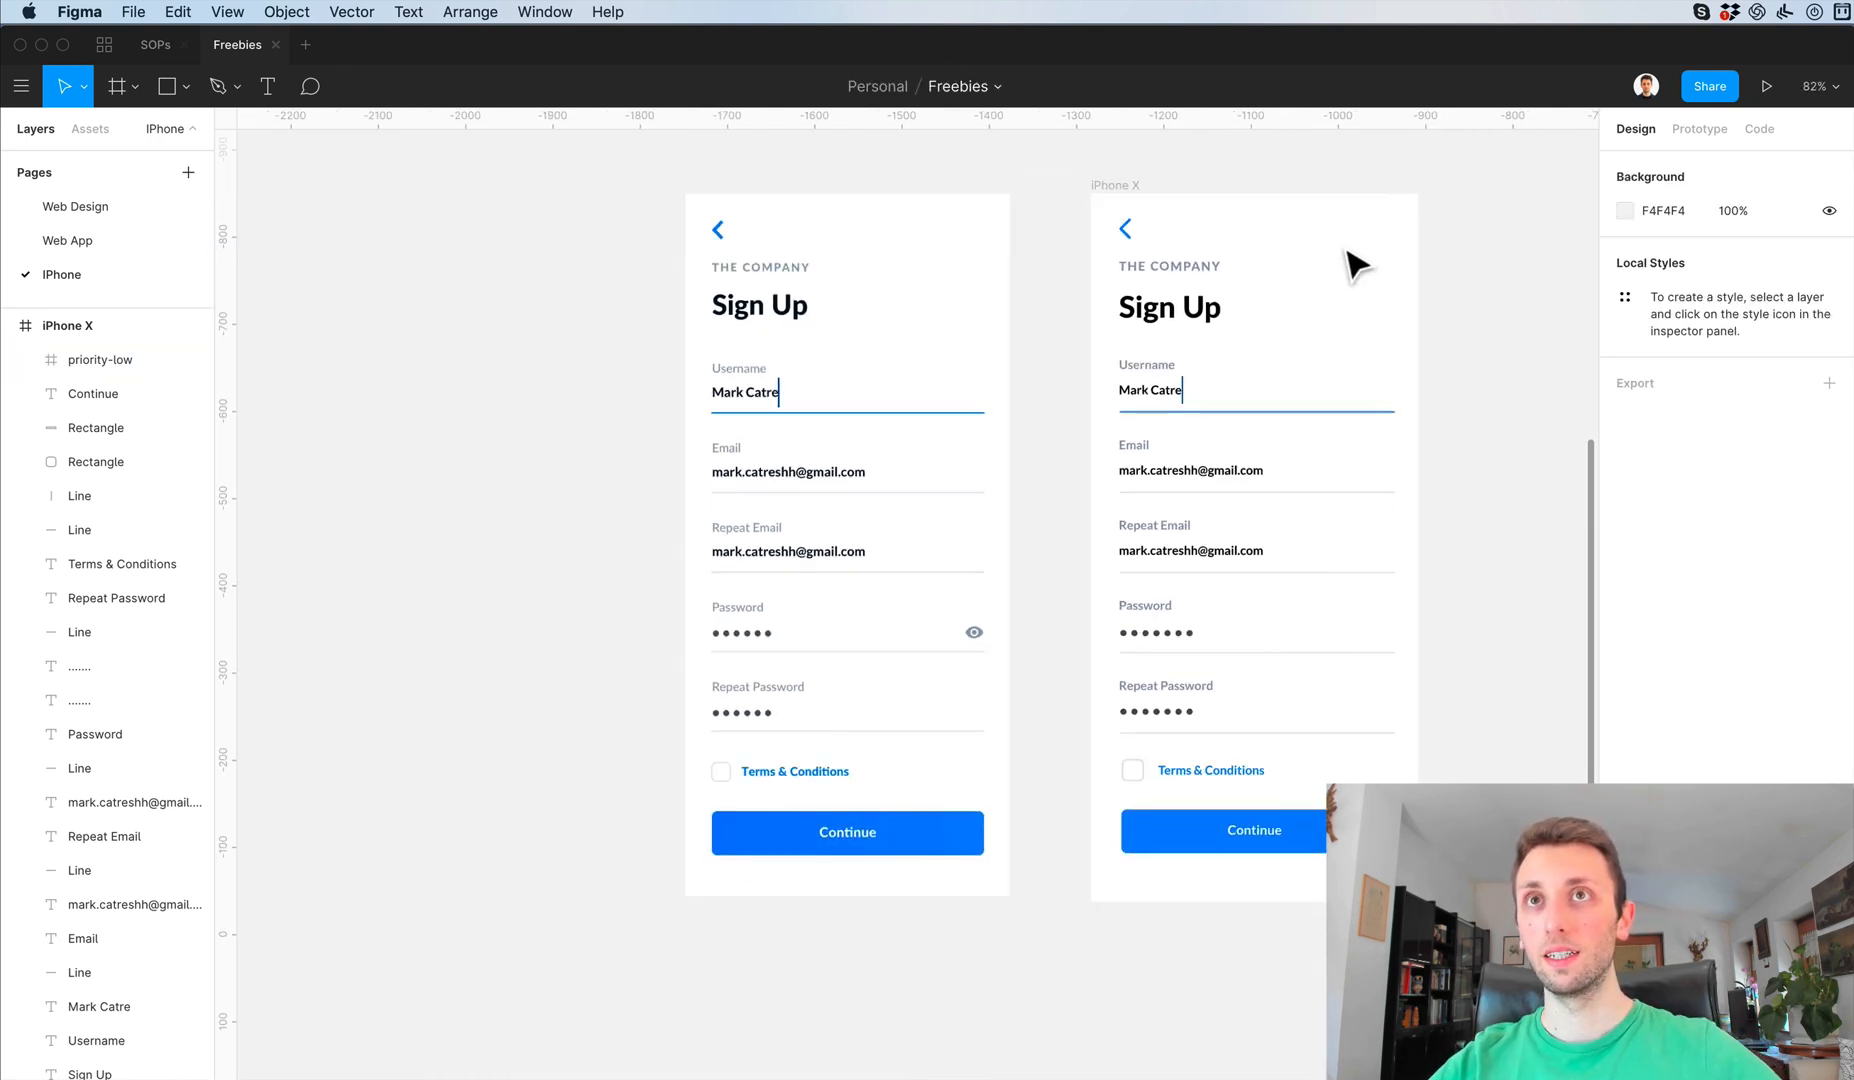
{"action": "scroll", "scroll_direction": "down", "scroll_amount": 3}
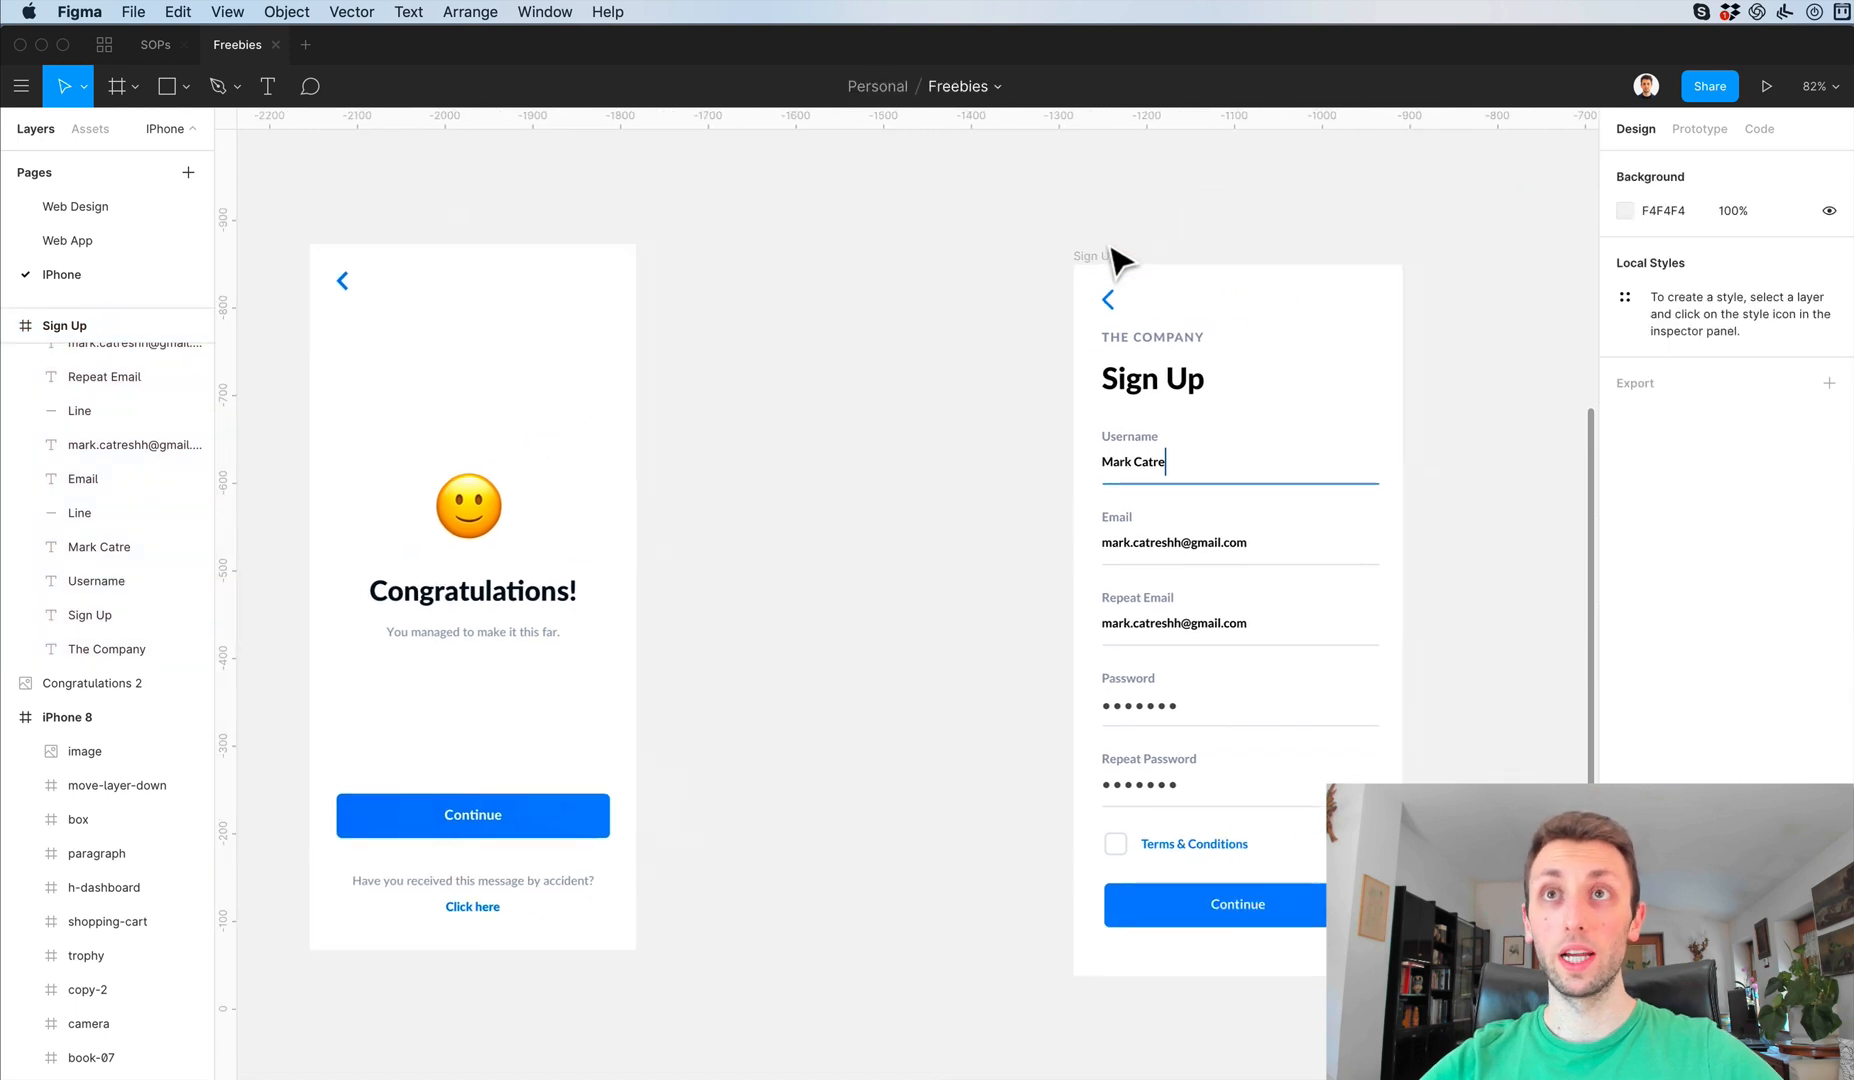
- Select the Sign Up frame and rename its layer
{"action": "left_click", "coordinate": [1067, 257]}
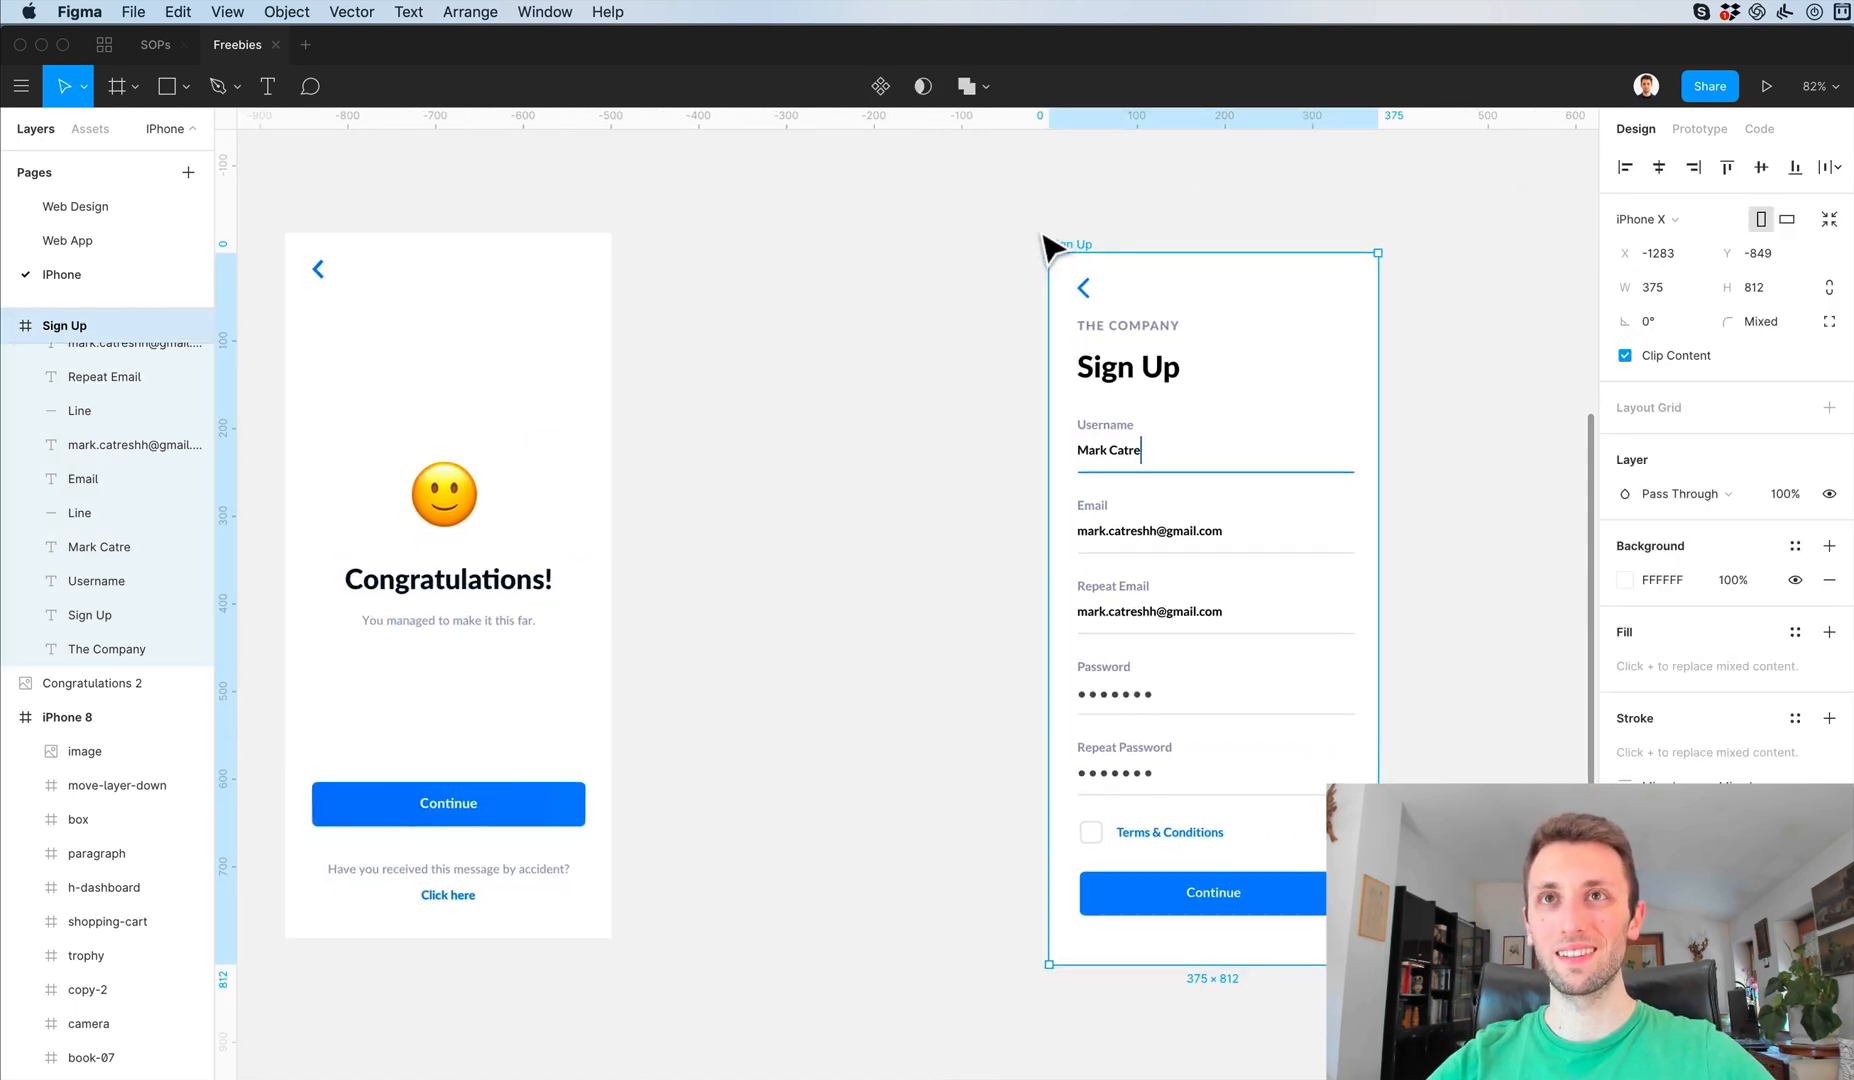
{"action": "double_click", "coordinate": [64, 325]}
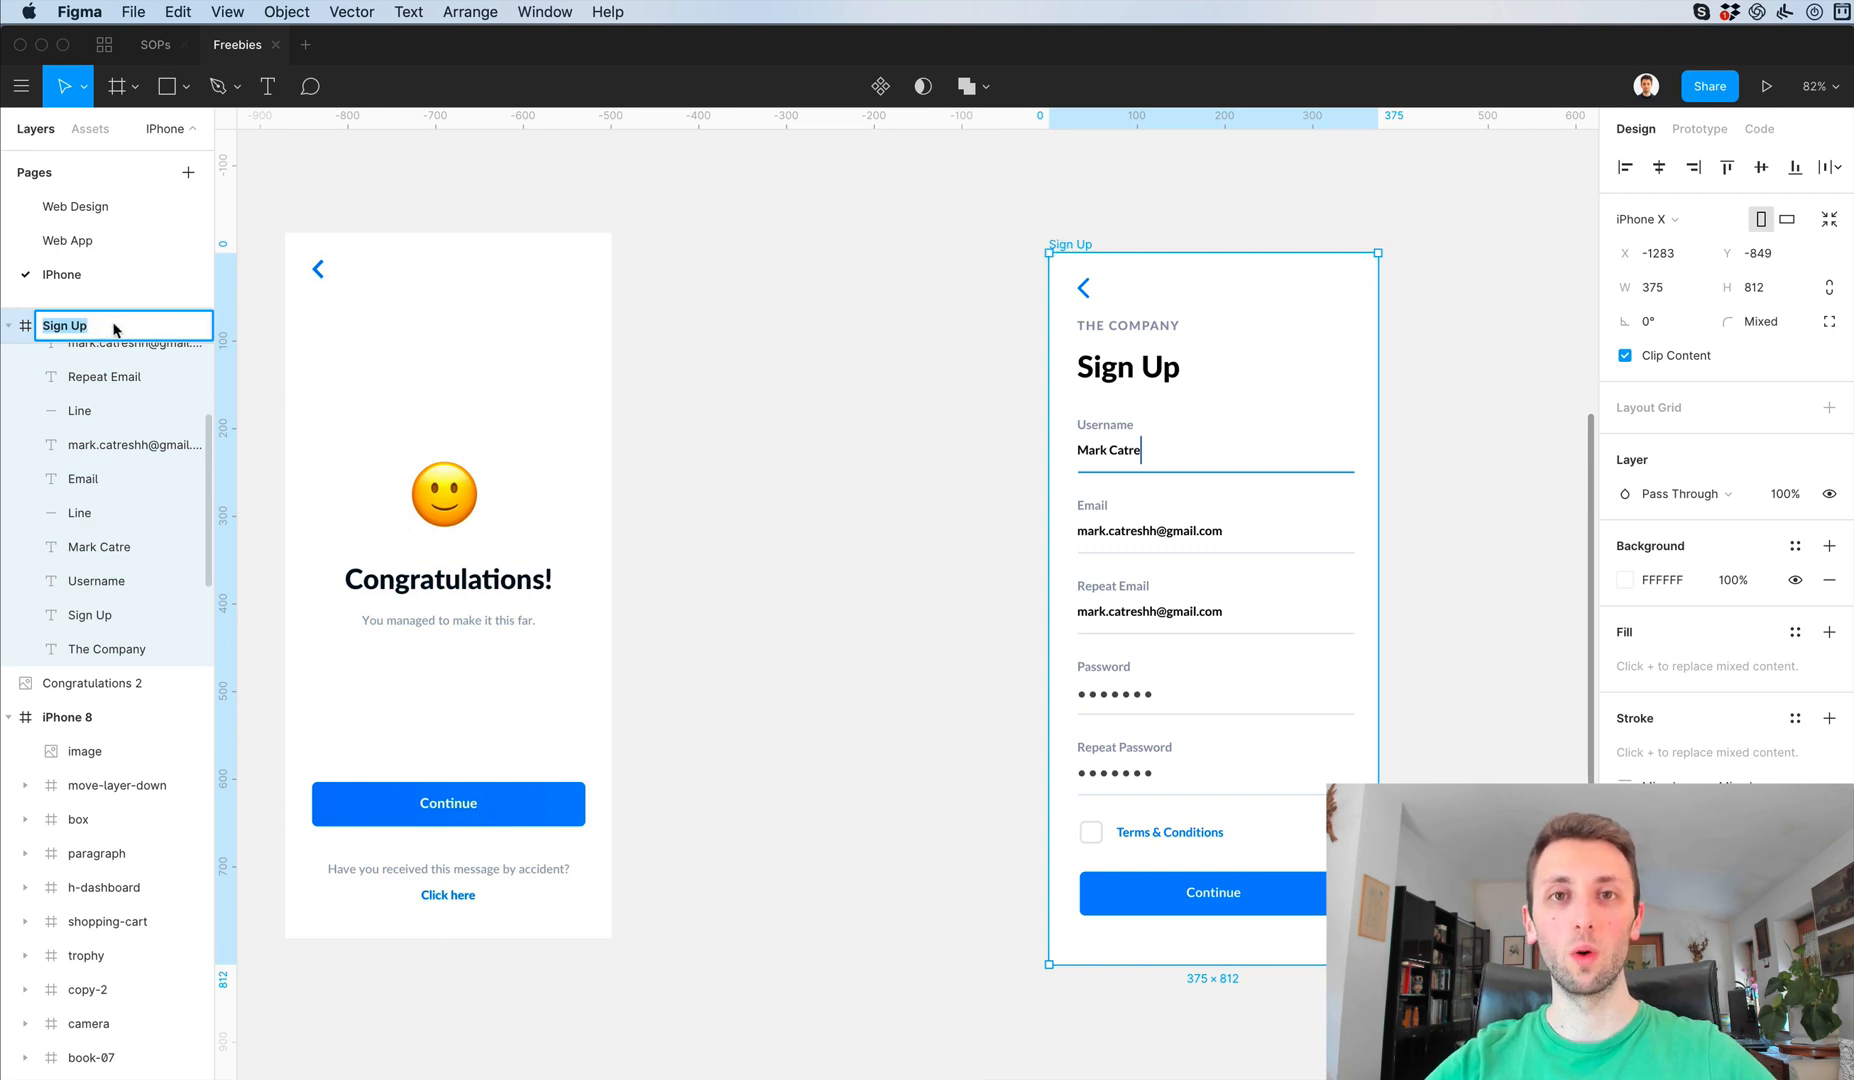
{"action": "left_click", "coordinate": [834, 444]}
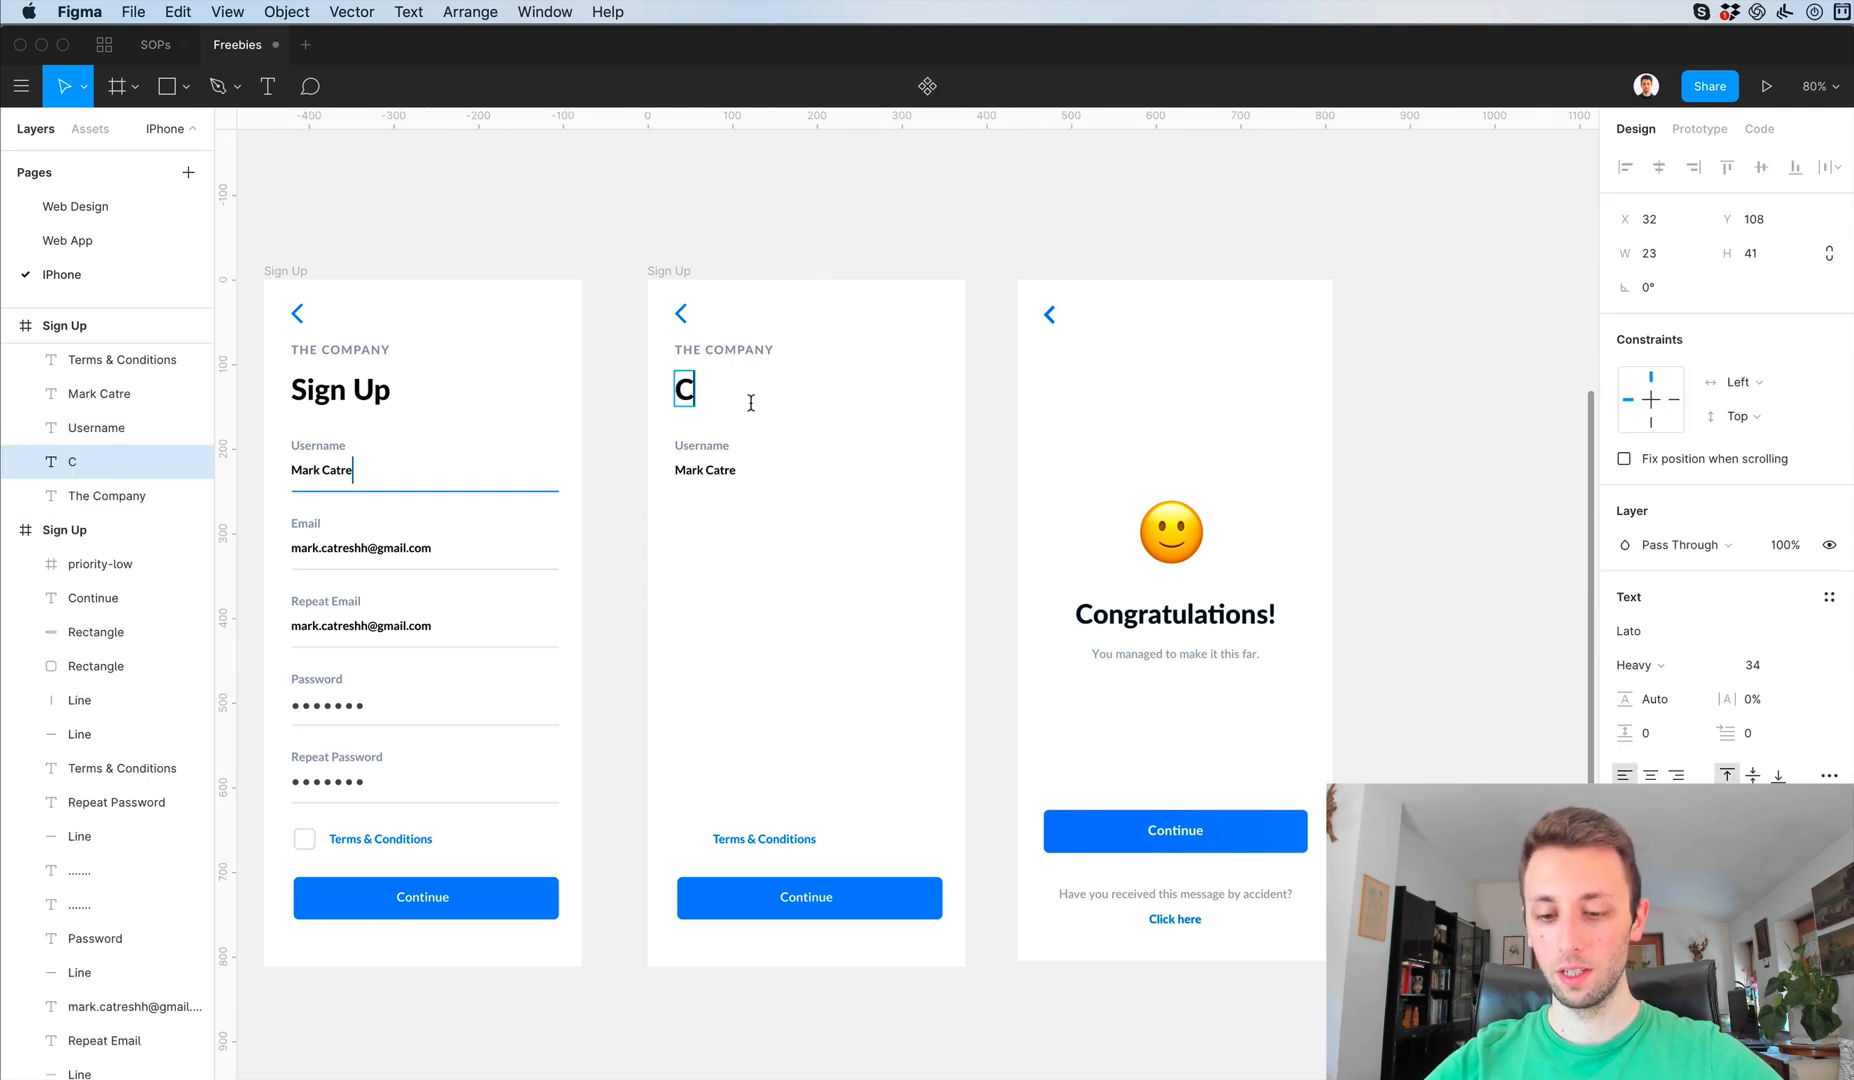
- Retype the heading as Congratulations and edit the upper Congratulations! text for the emoji
{"action": "type", "text": "ongratulations!"}
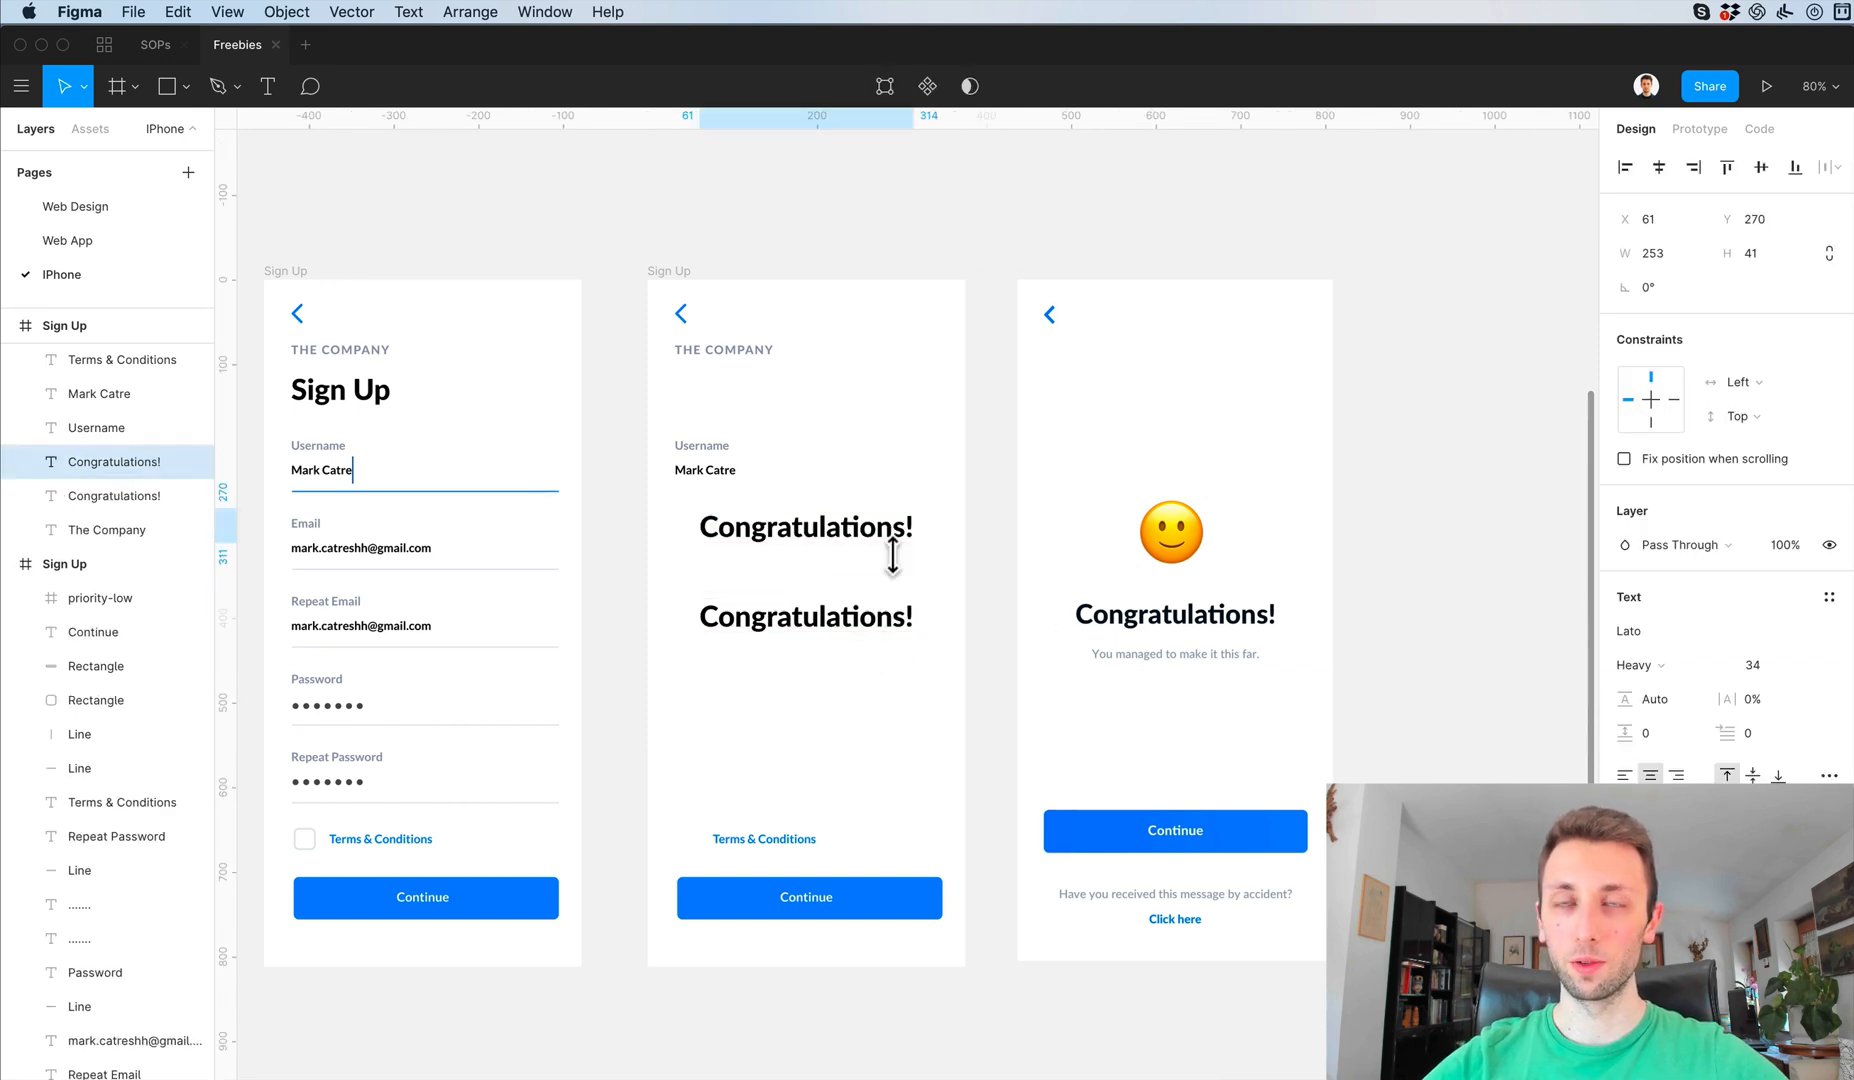
{"action": "left_click", "coordinate": [805, 526]}
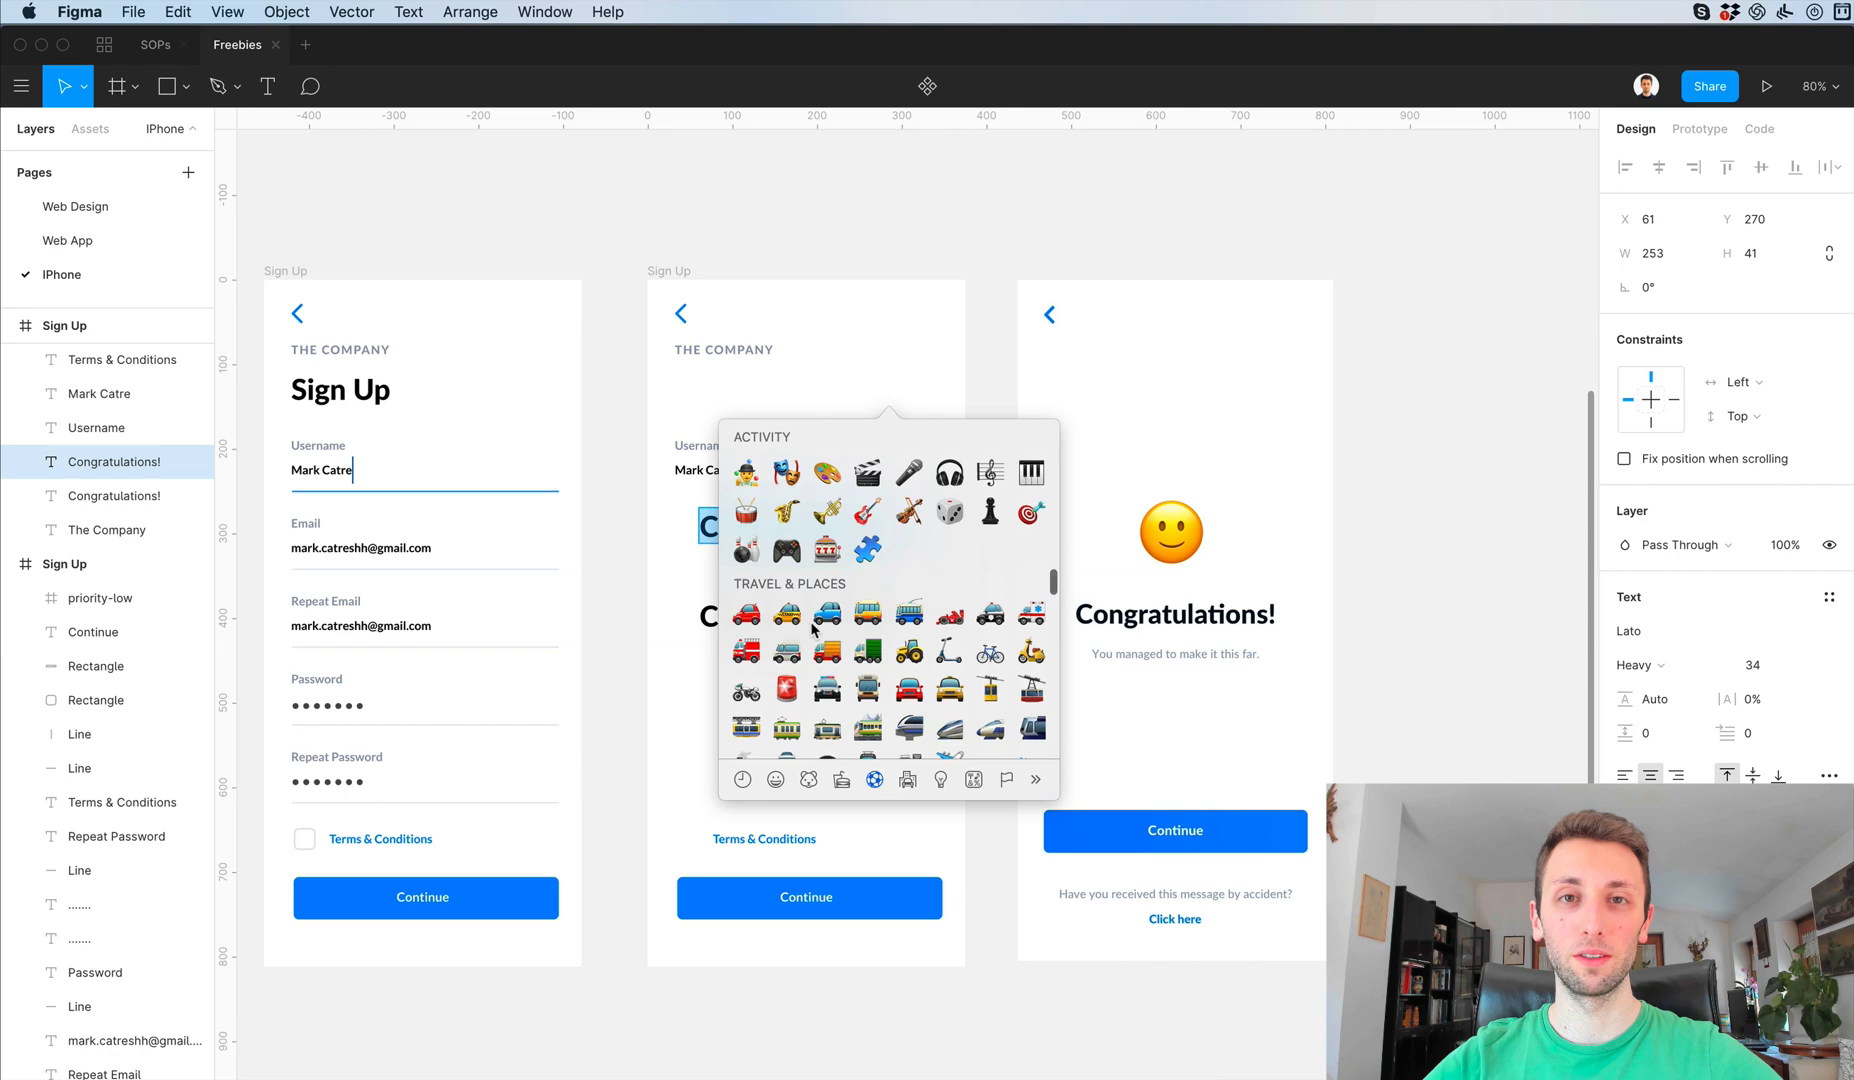
{"action": "scroll", "scroll_direction": "up", "scroll_amount": 3}
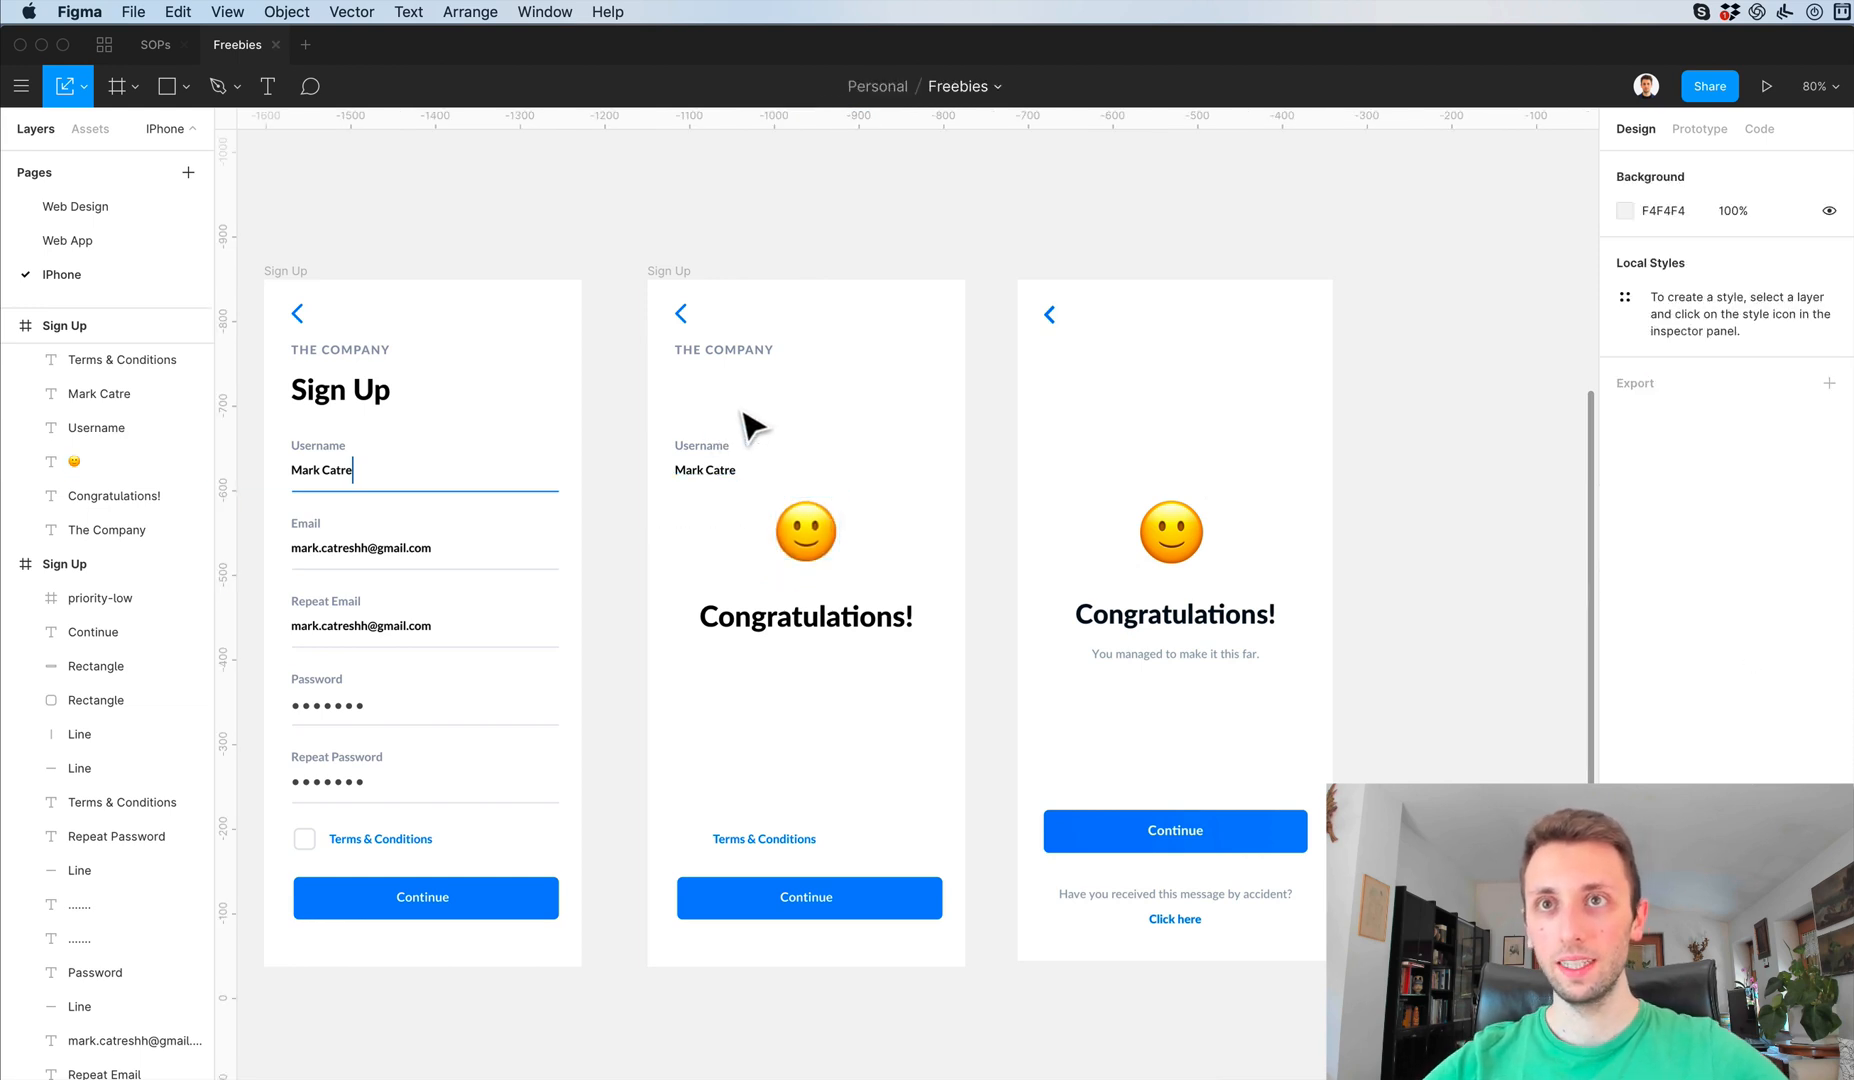
- Turn leftover labels into a centered 'Have you received this message by accident?' line and Click here link
{"action": "left_click", "coordinate": [764, 839]}
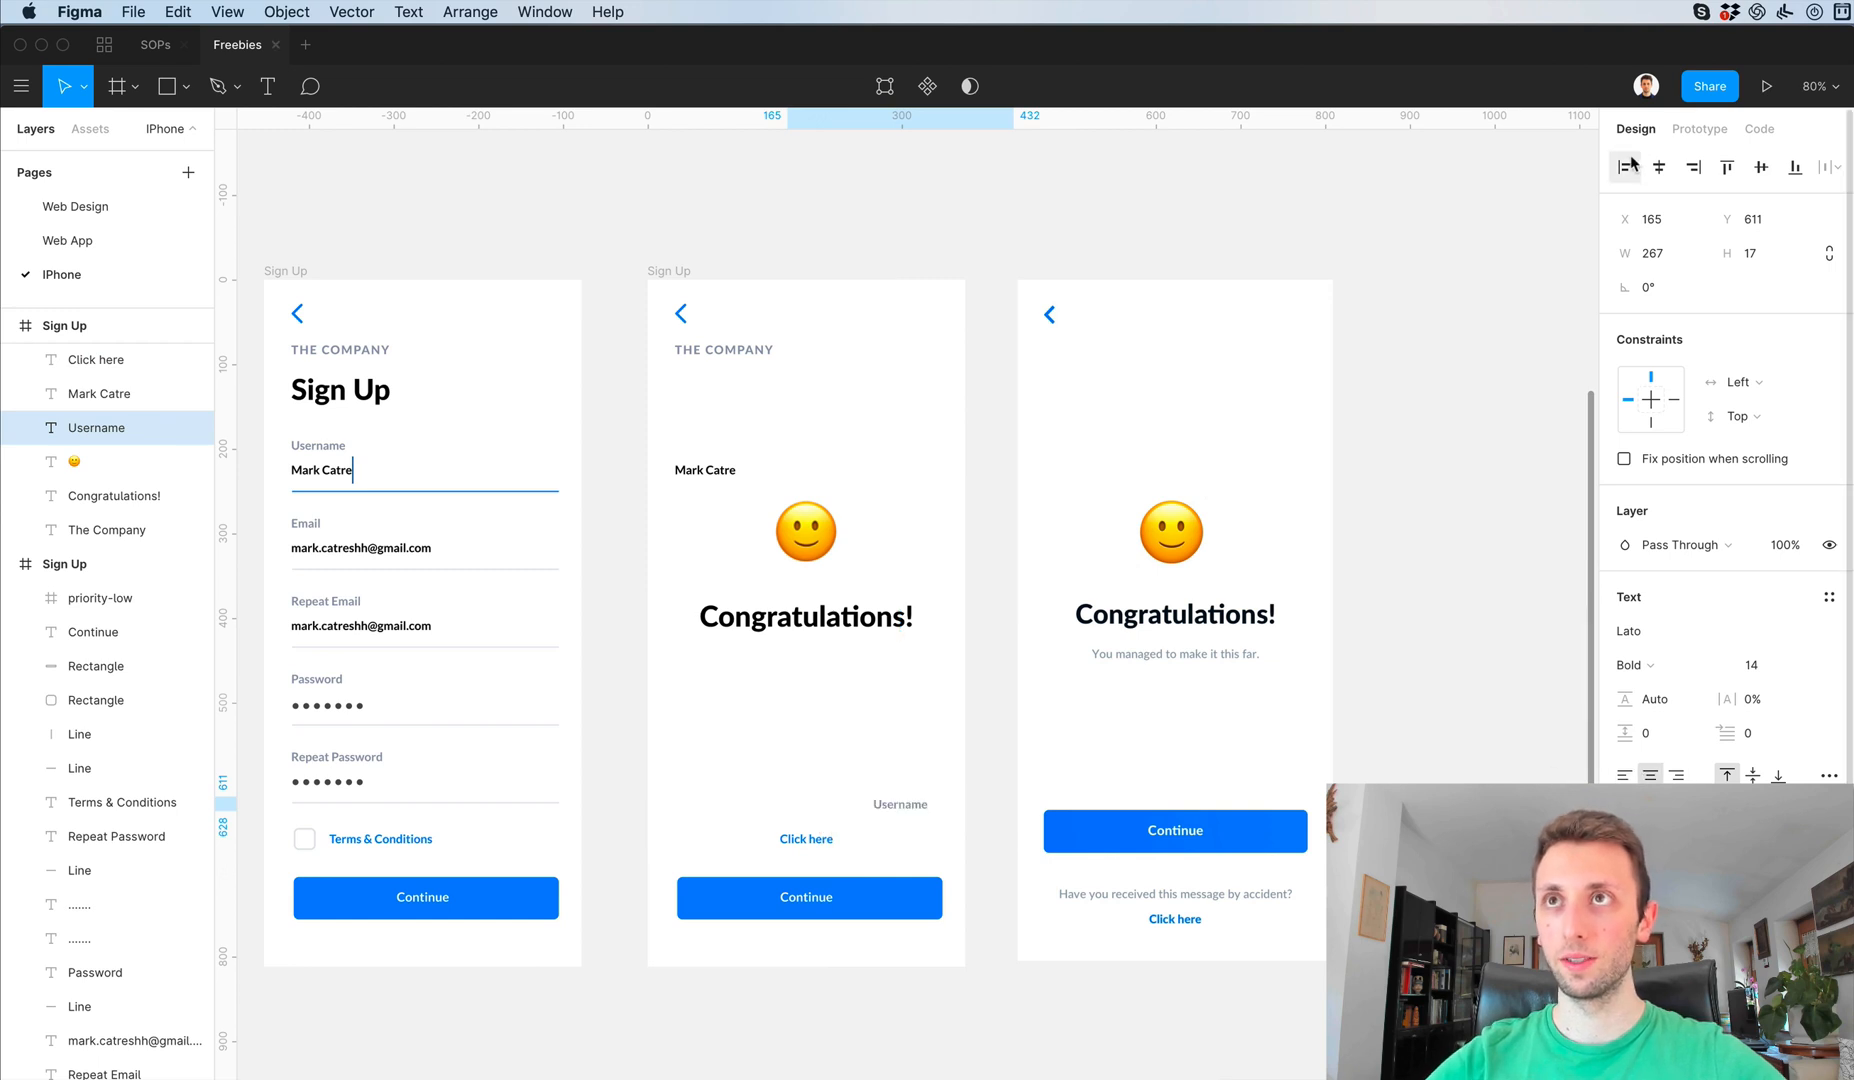
{"action": "left_click", "coordinate": [805, 803]}
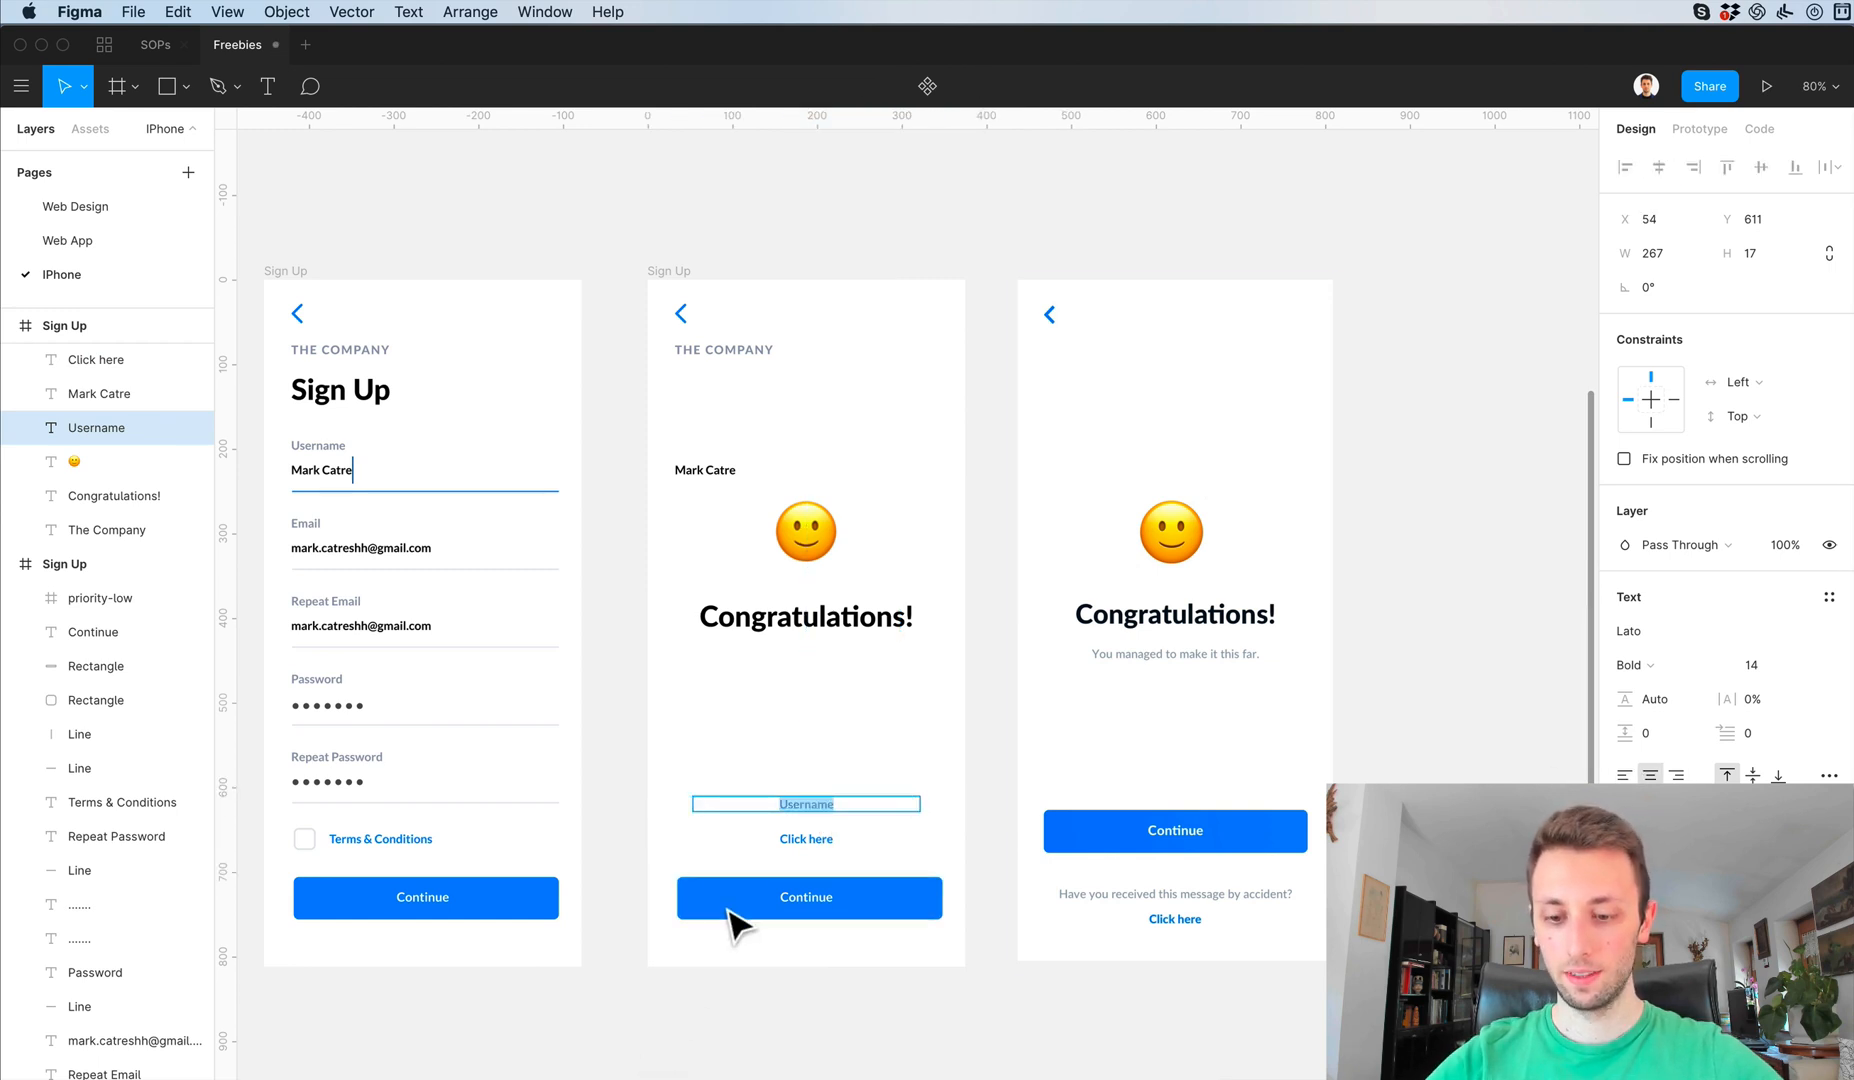
{"action": "type", "text": "Have you received this message by accident?"}
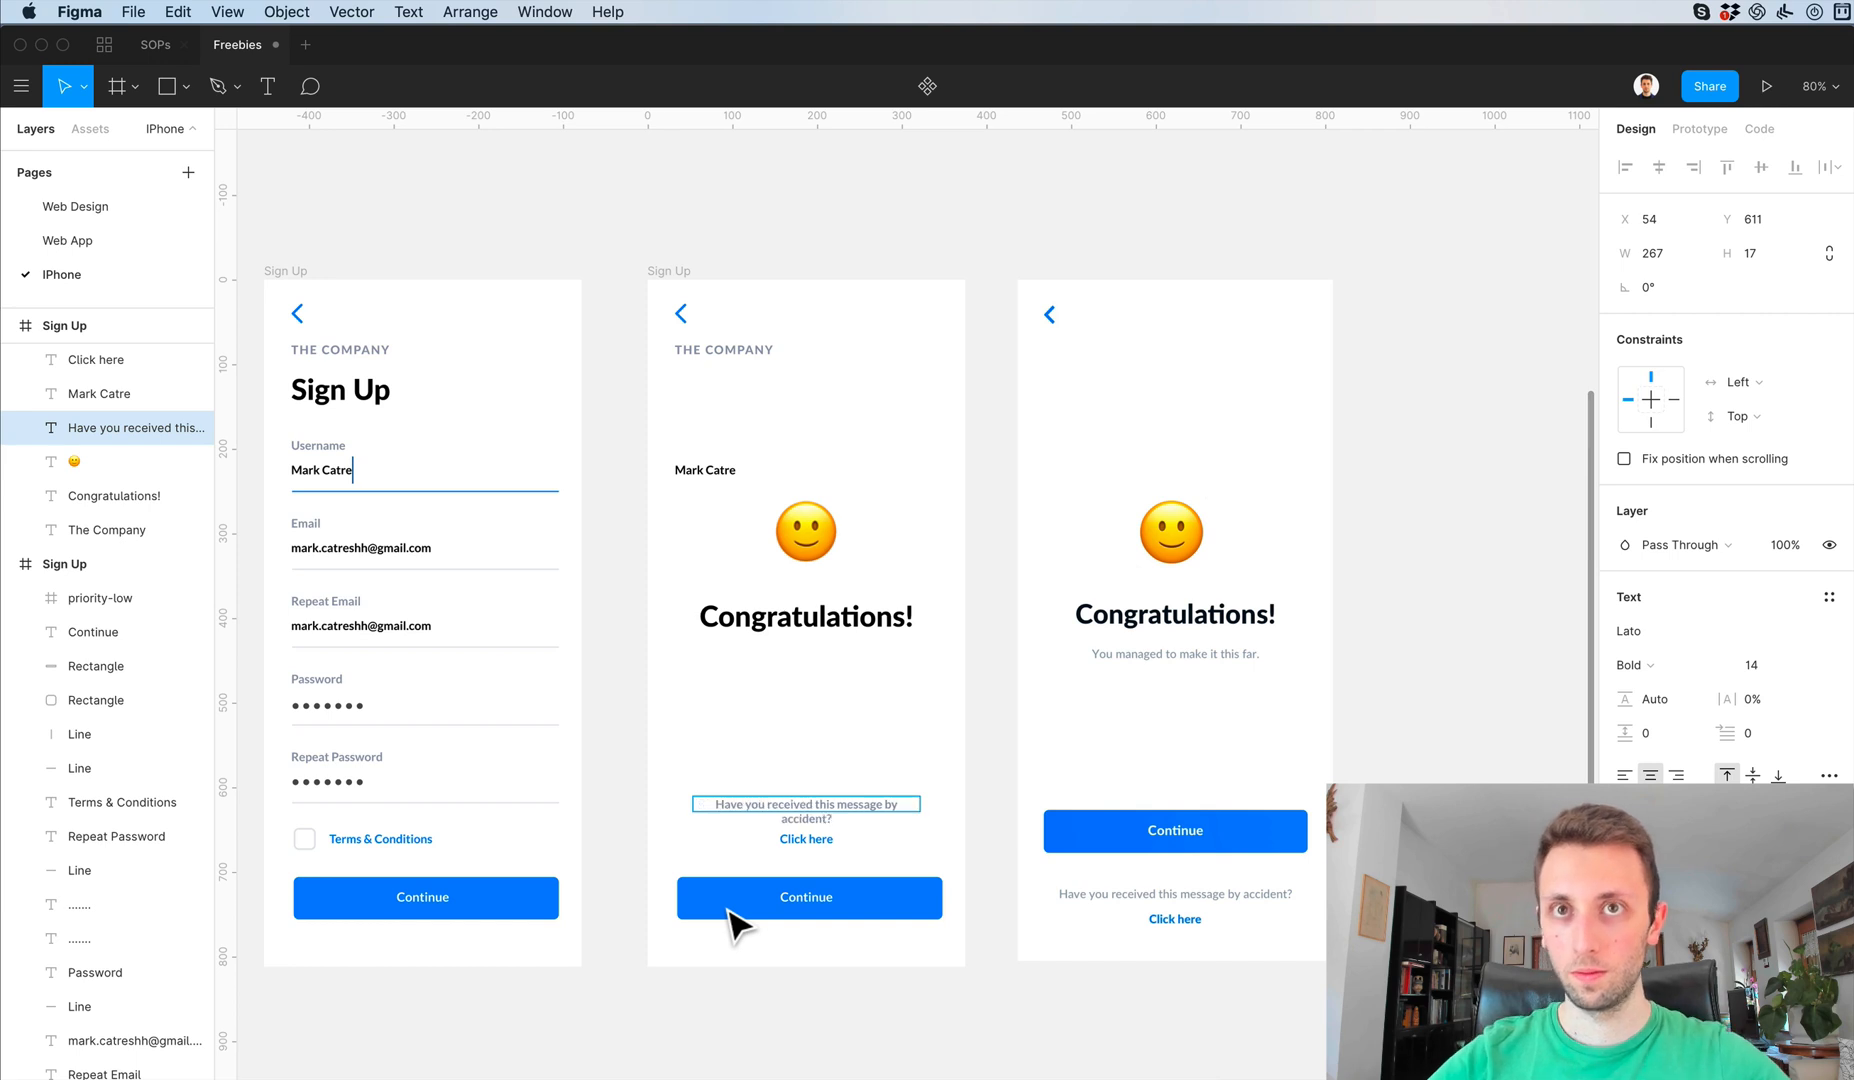
{"action": "left_click", "coordinate": [805, 810]}
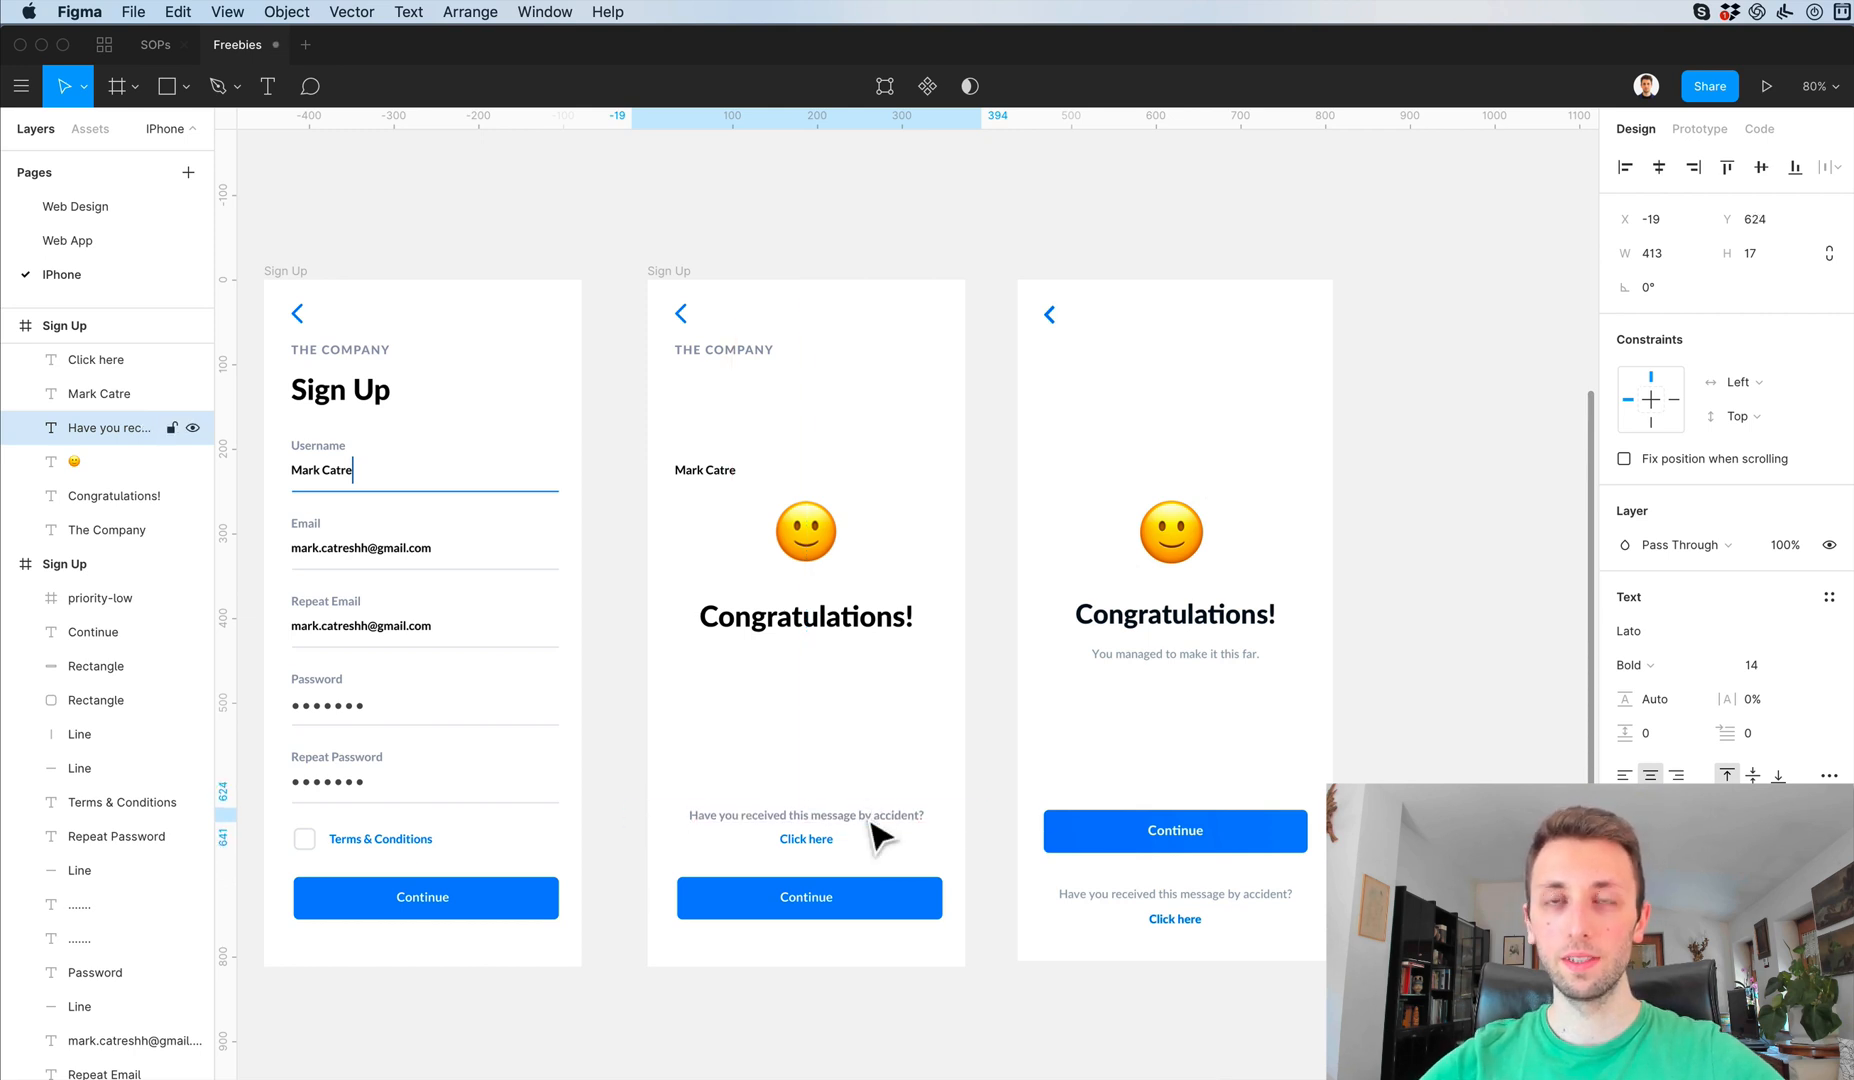
{"action": "left_click", "coordinate": [806, 826]}
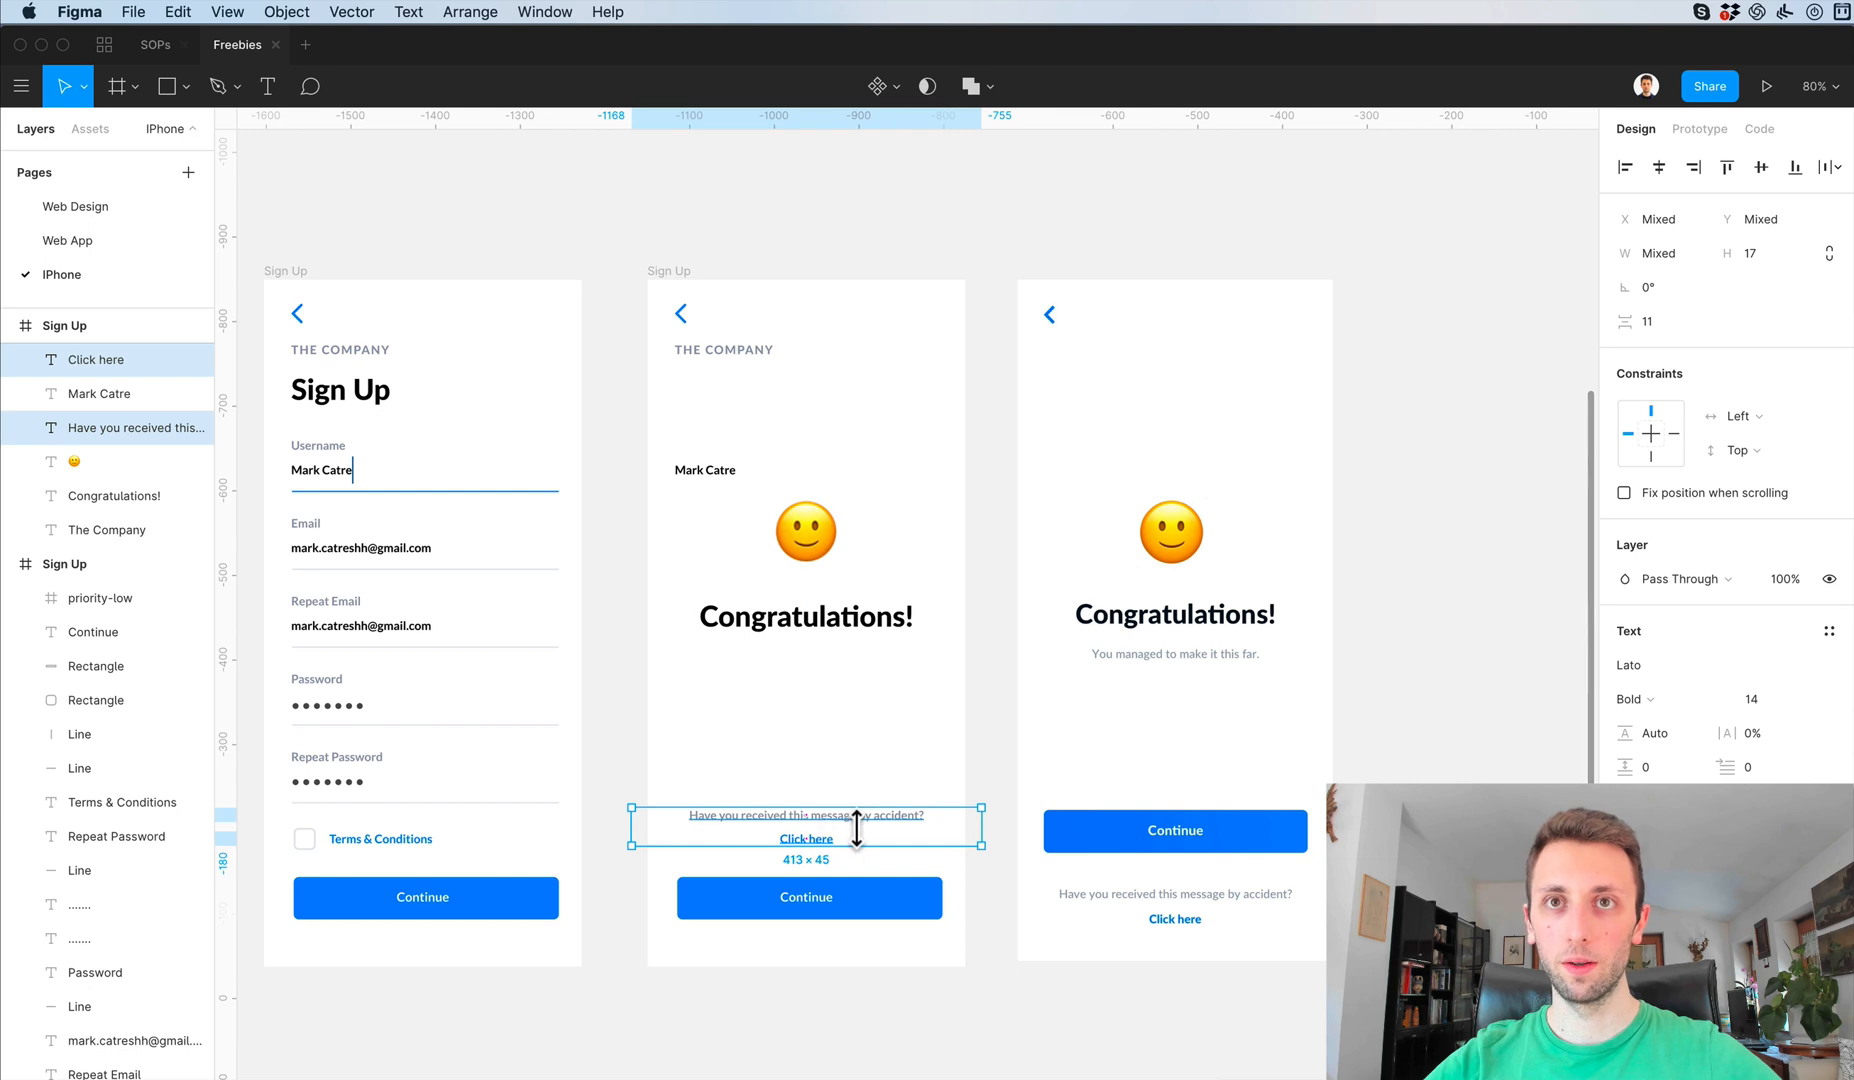
{"action": "left_click", "coordinate": [805, 897]}
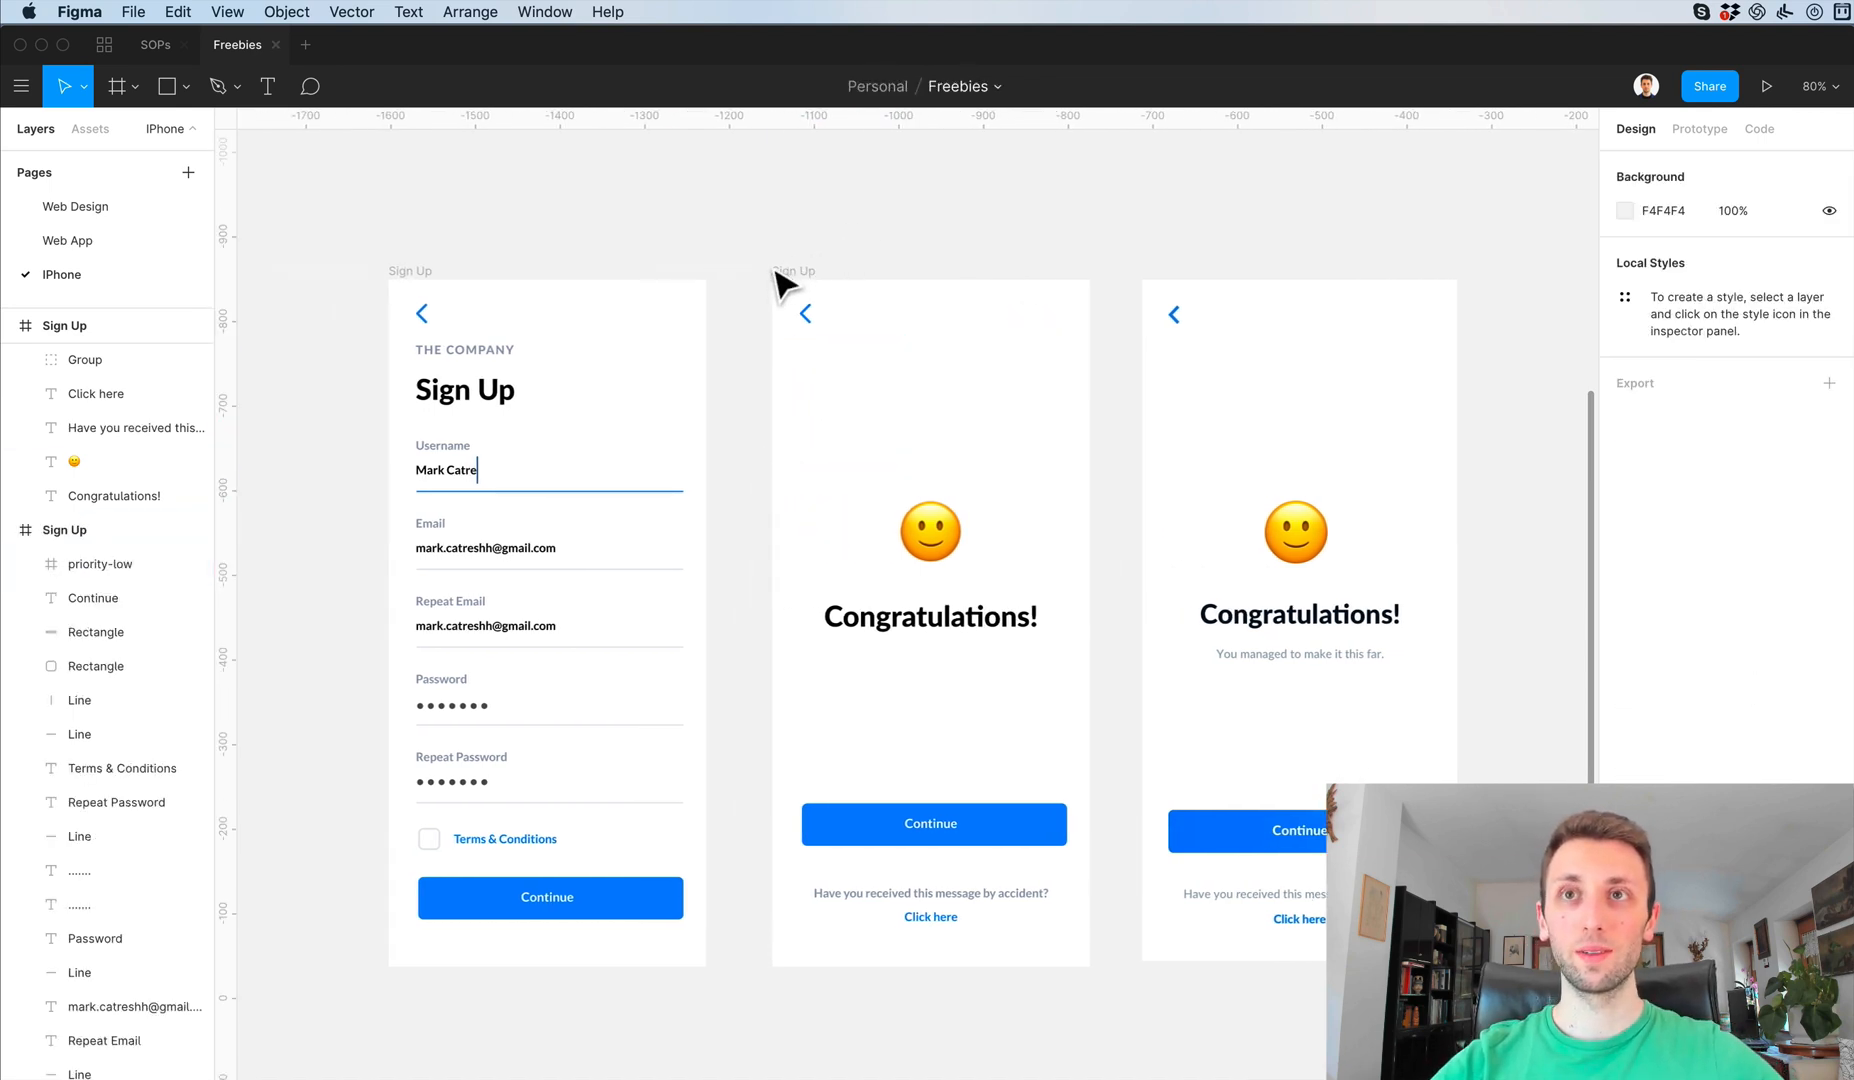
- Rename the middle frame Congratulations and delete the old third frame
{"action": "left_click", "coordinate": [795, 271]}
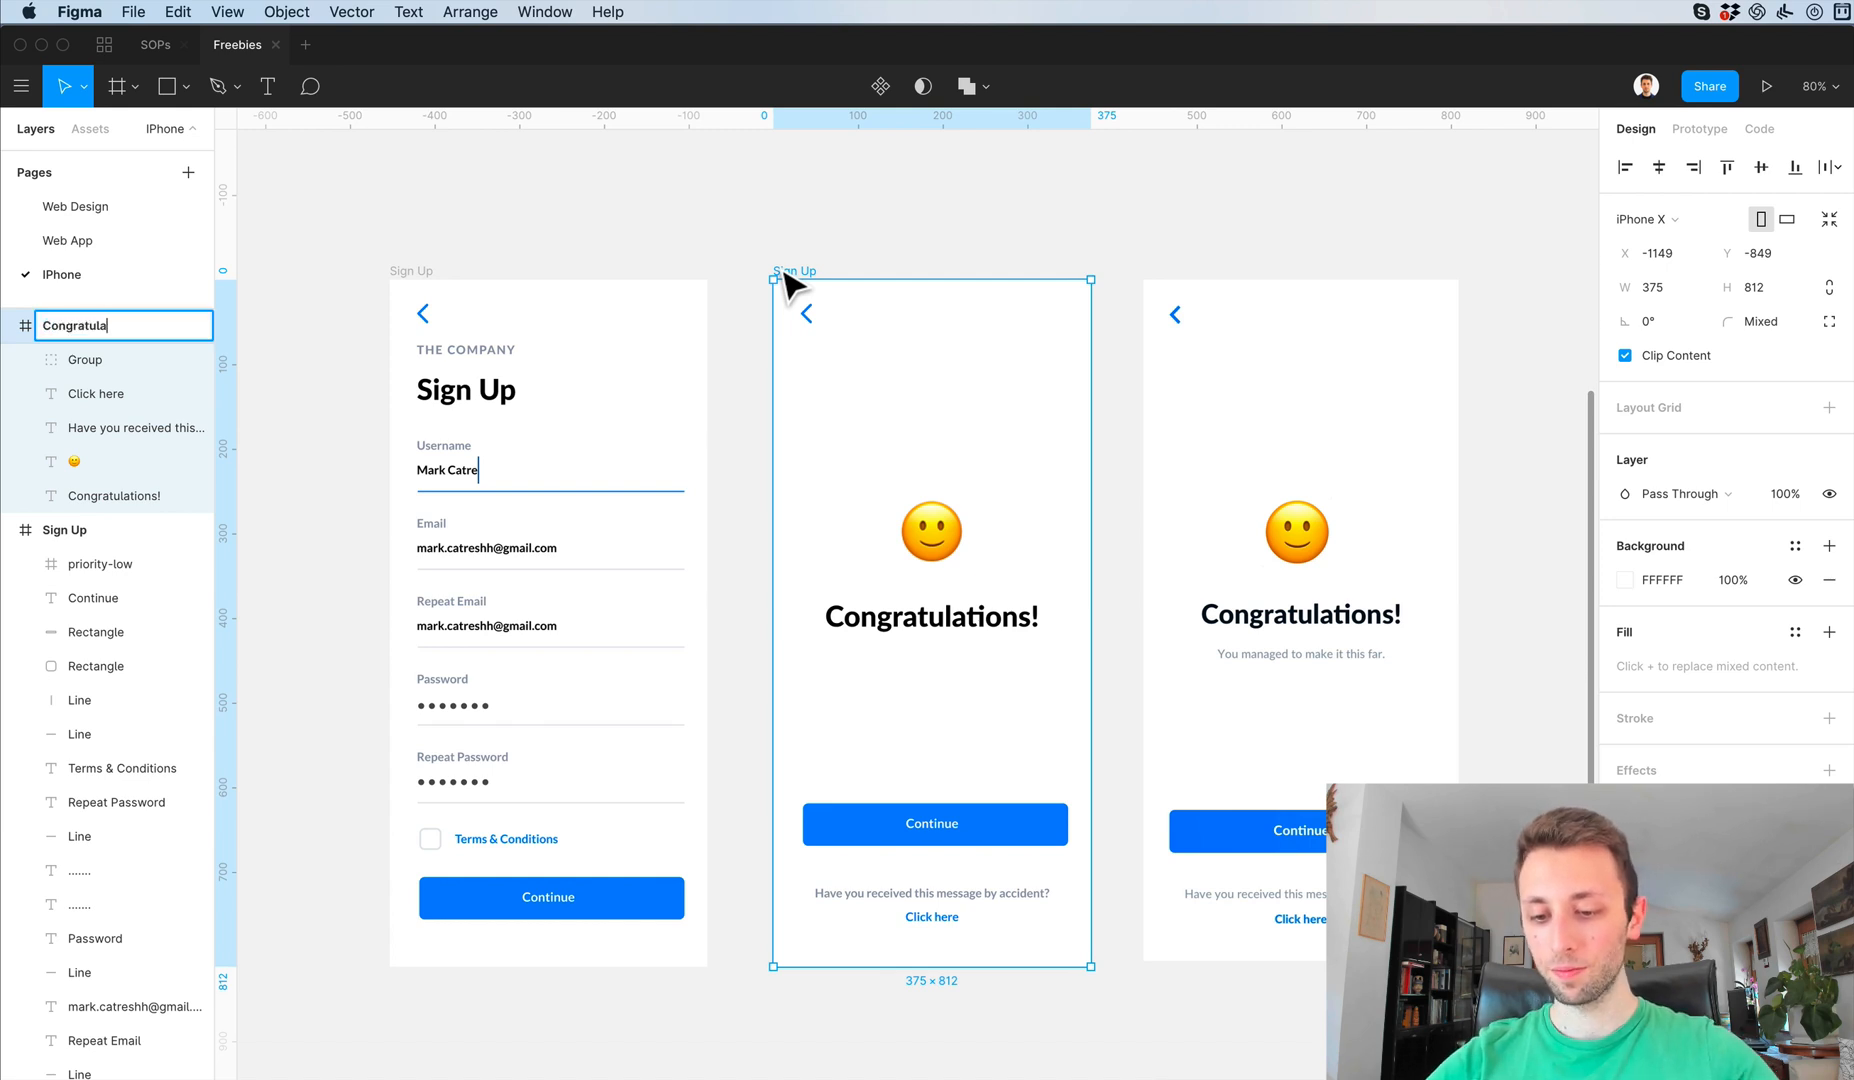
{"action": "key", "text": "Return"}
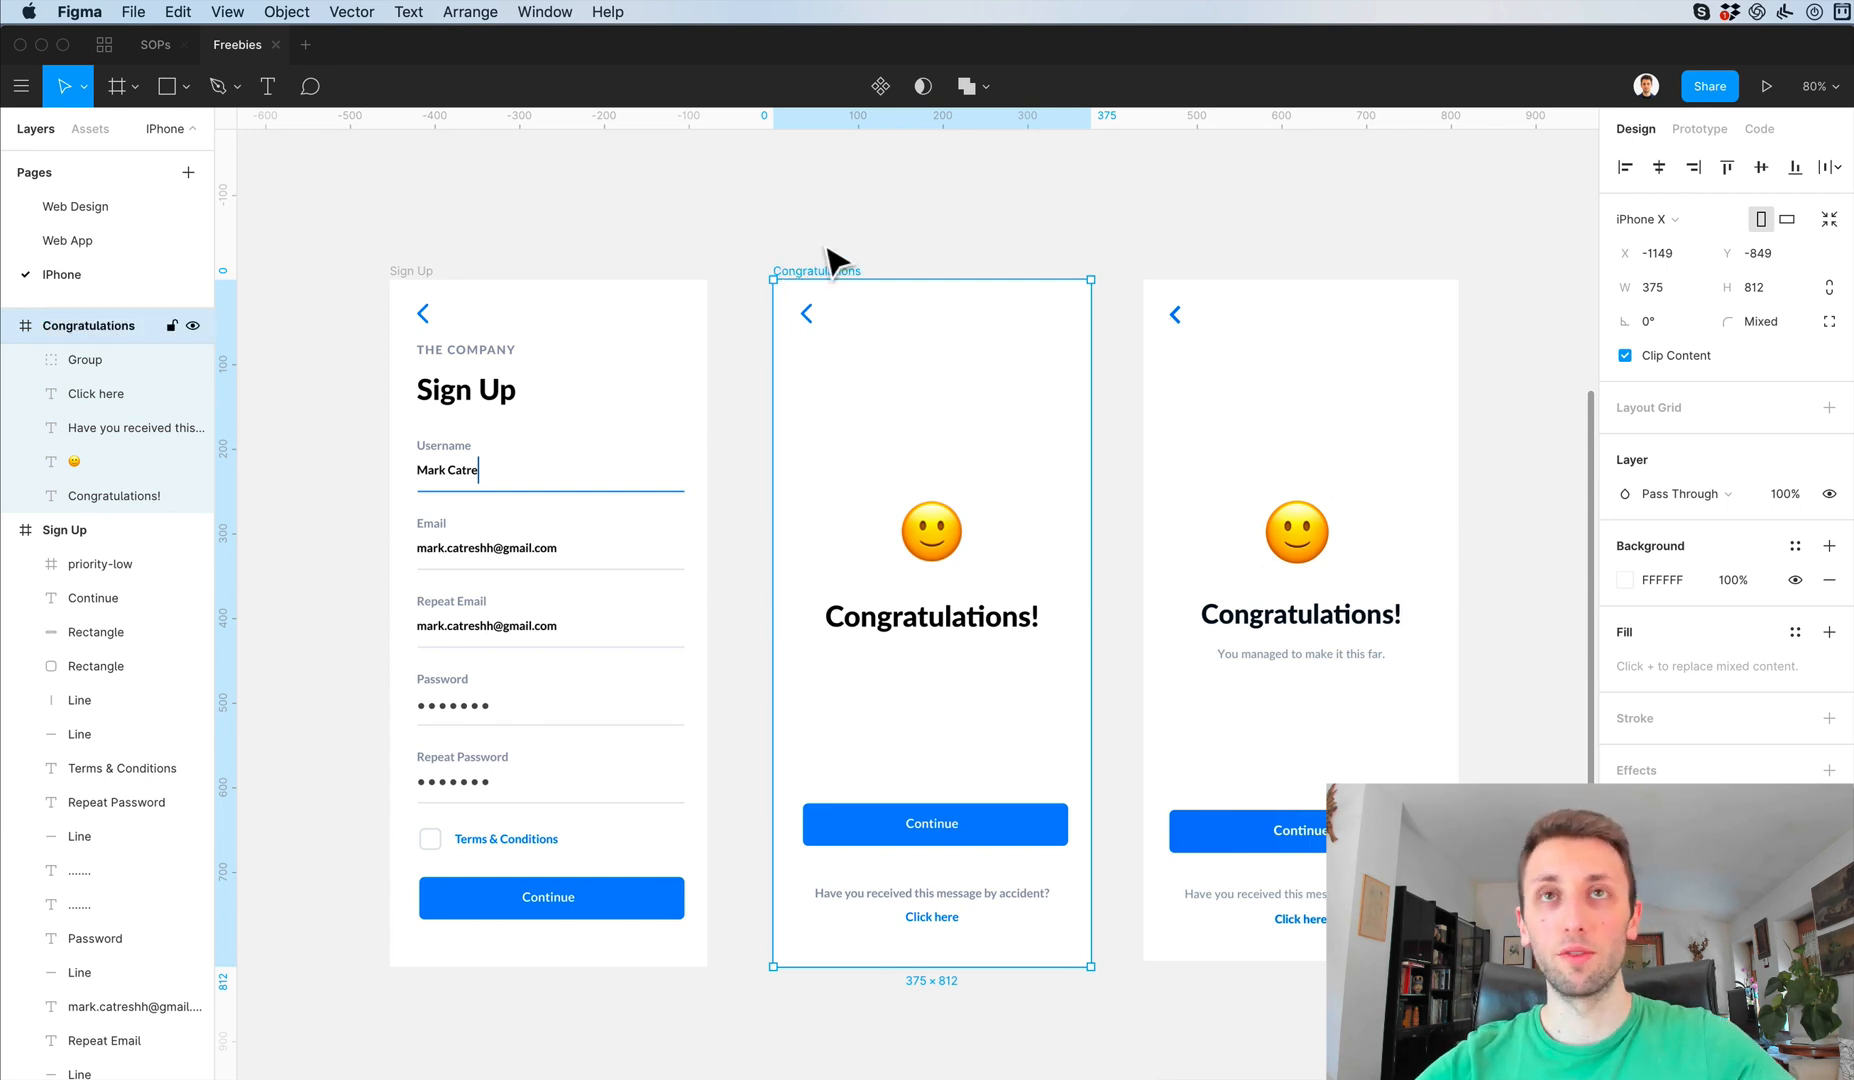
{"action": "left_click", "coordinate": [881, 201]}
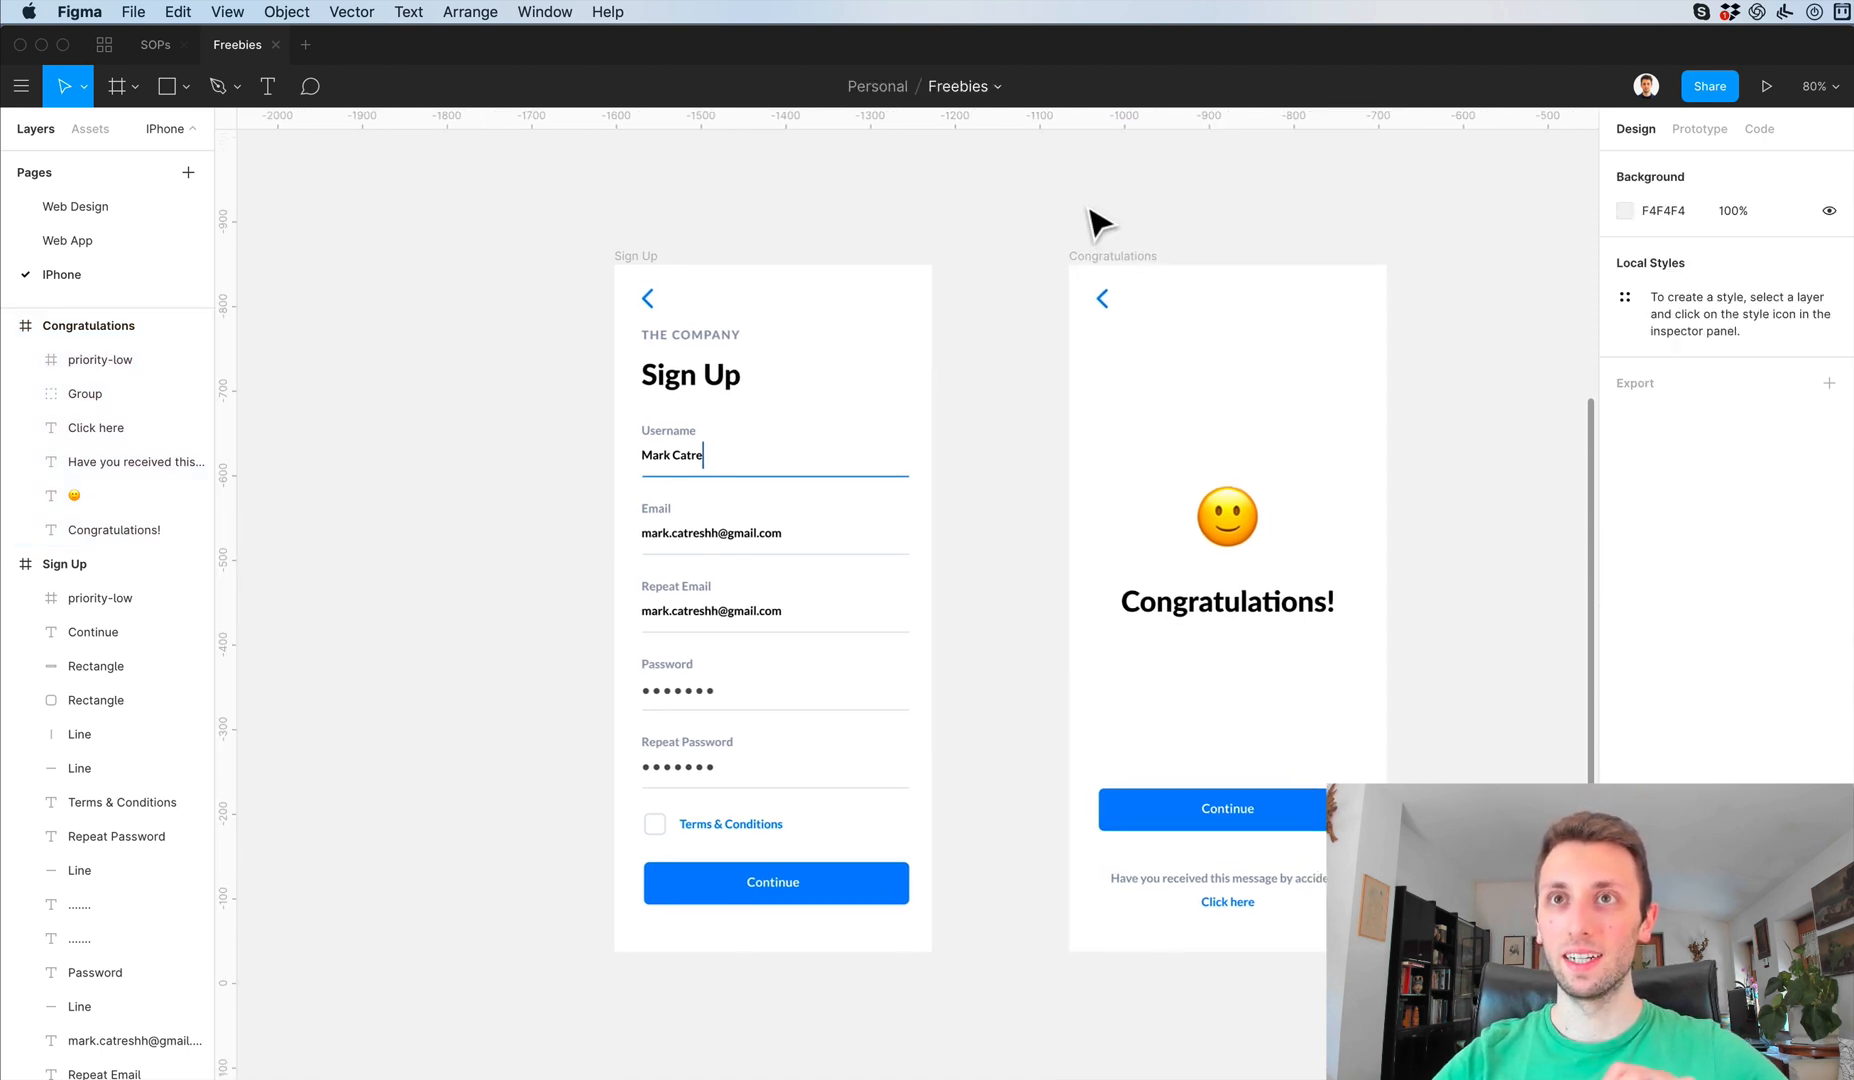
{"action": "scroll", "scroll_direction": "up", "scroll_amount": 3}
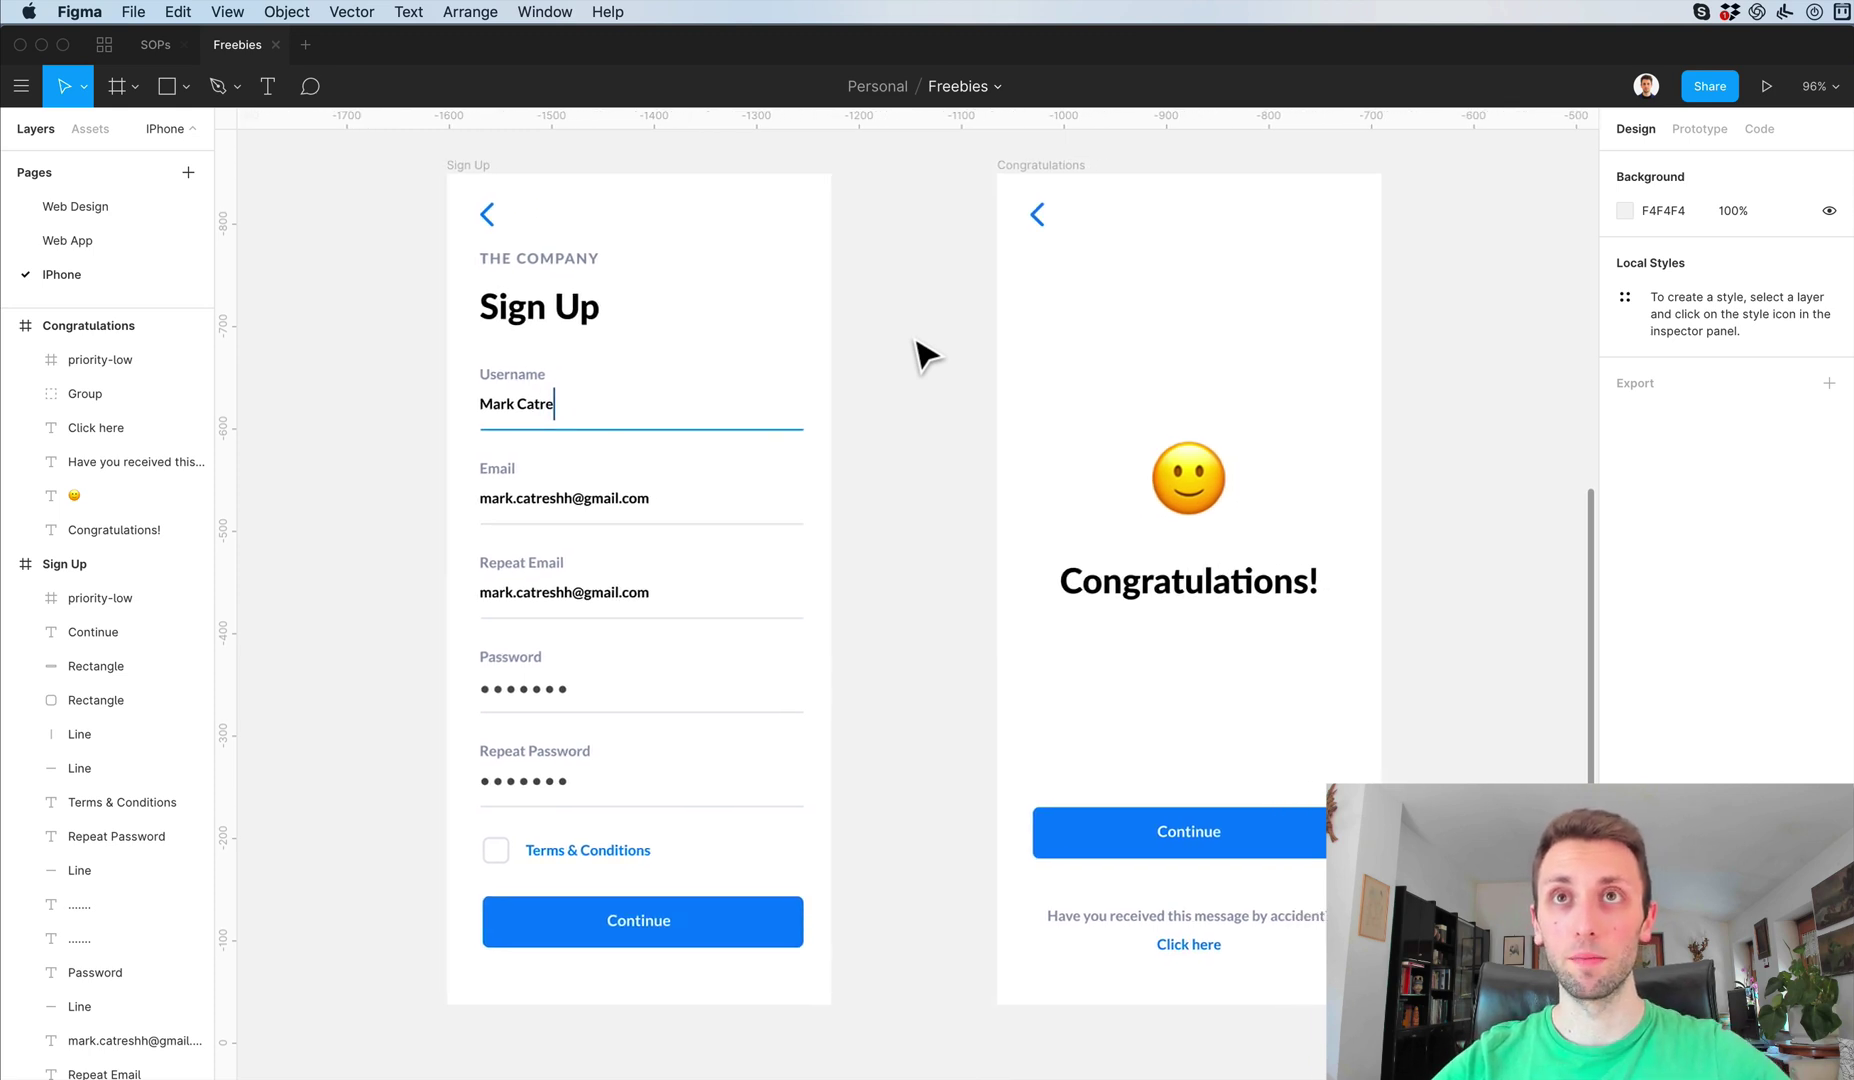
{"action": "left_click", "coordinate": [1038, 214]}
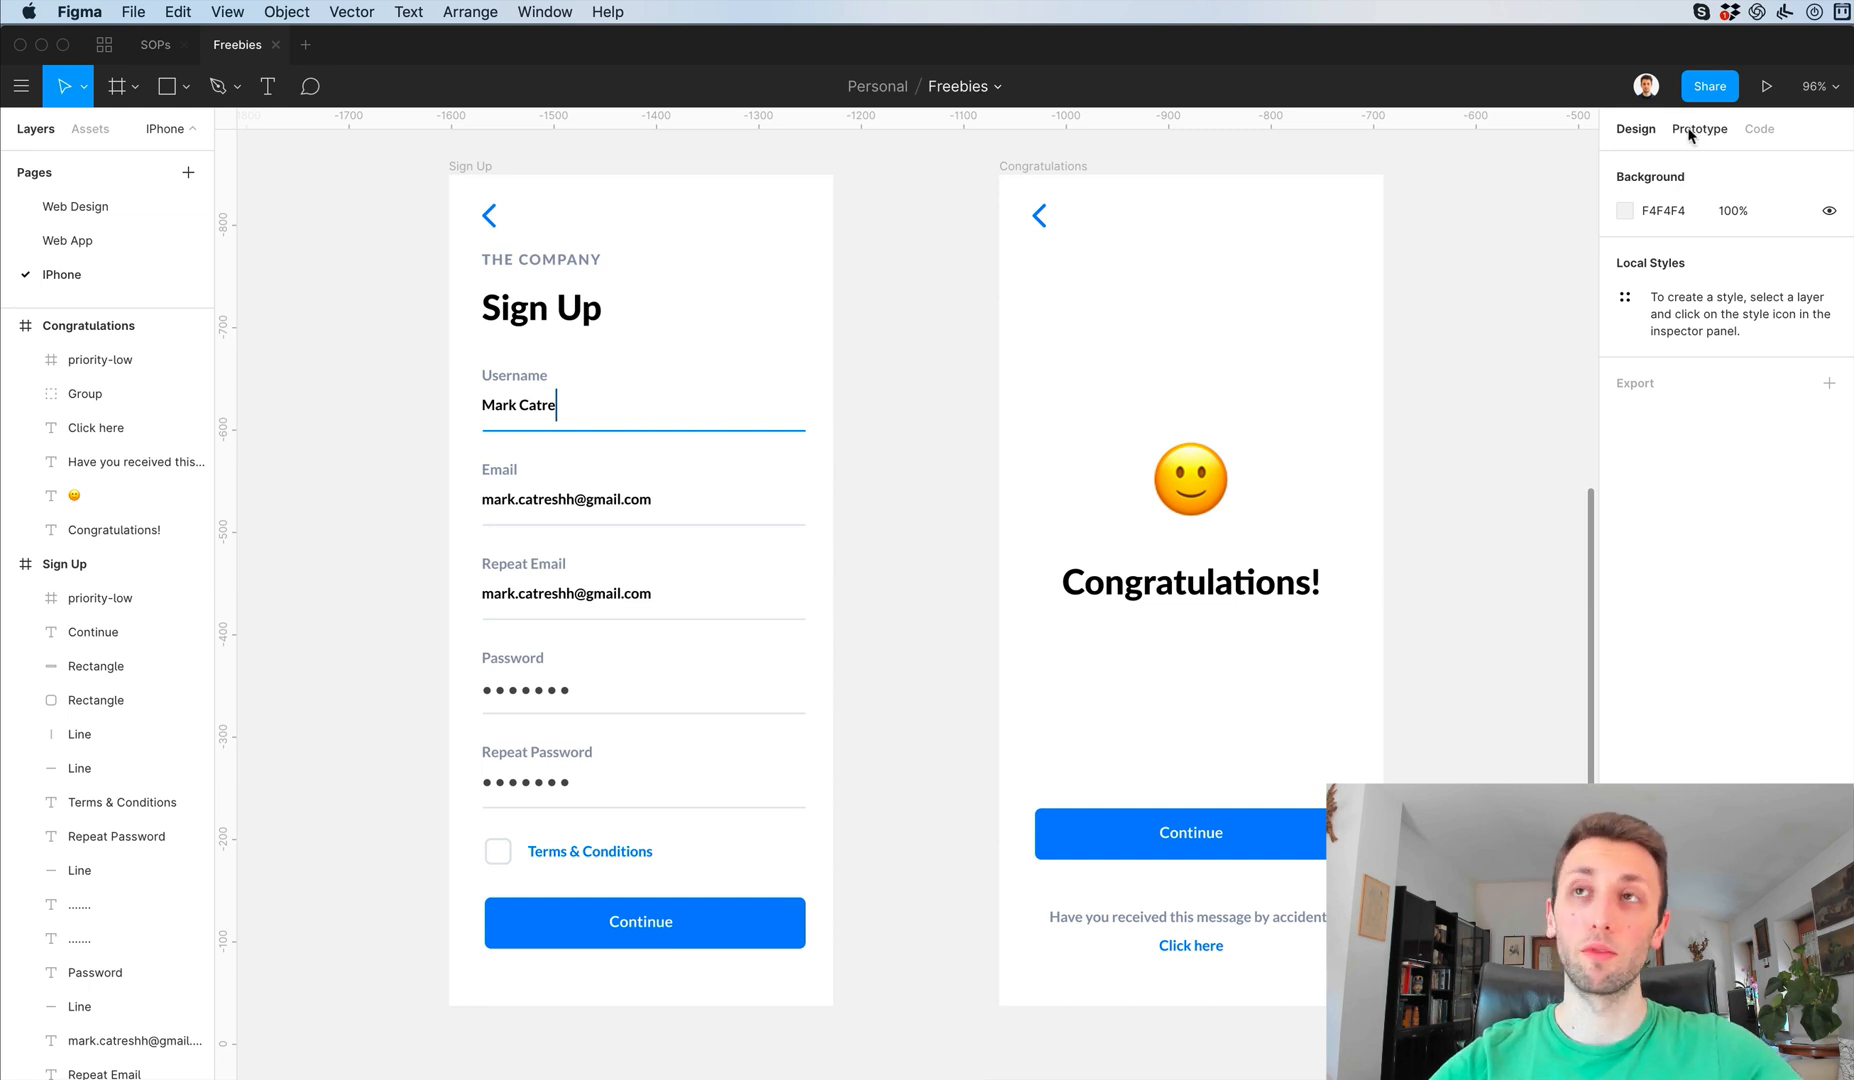
- Set the prototype device to iPhone X with a 0E80FF blue presentation background
{"action": "left_click", "coordinate": [1699, 129]}
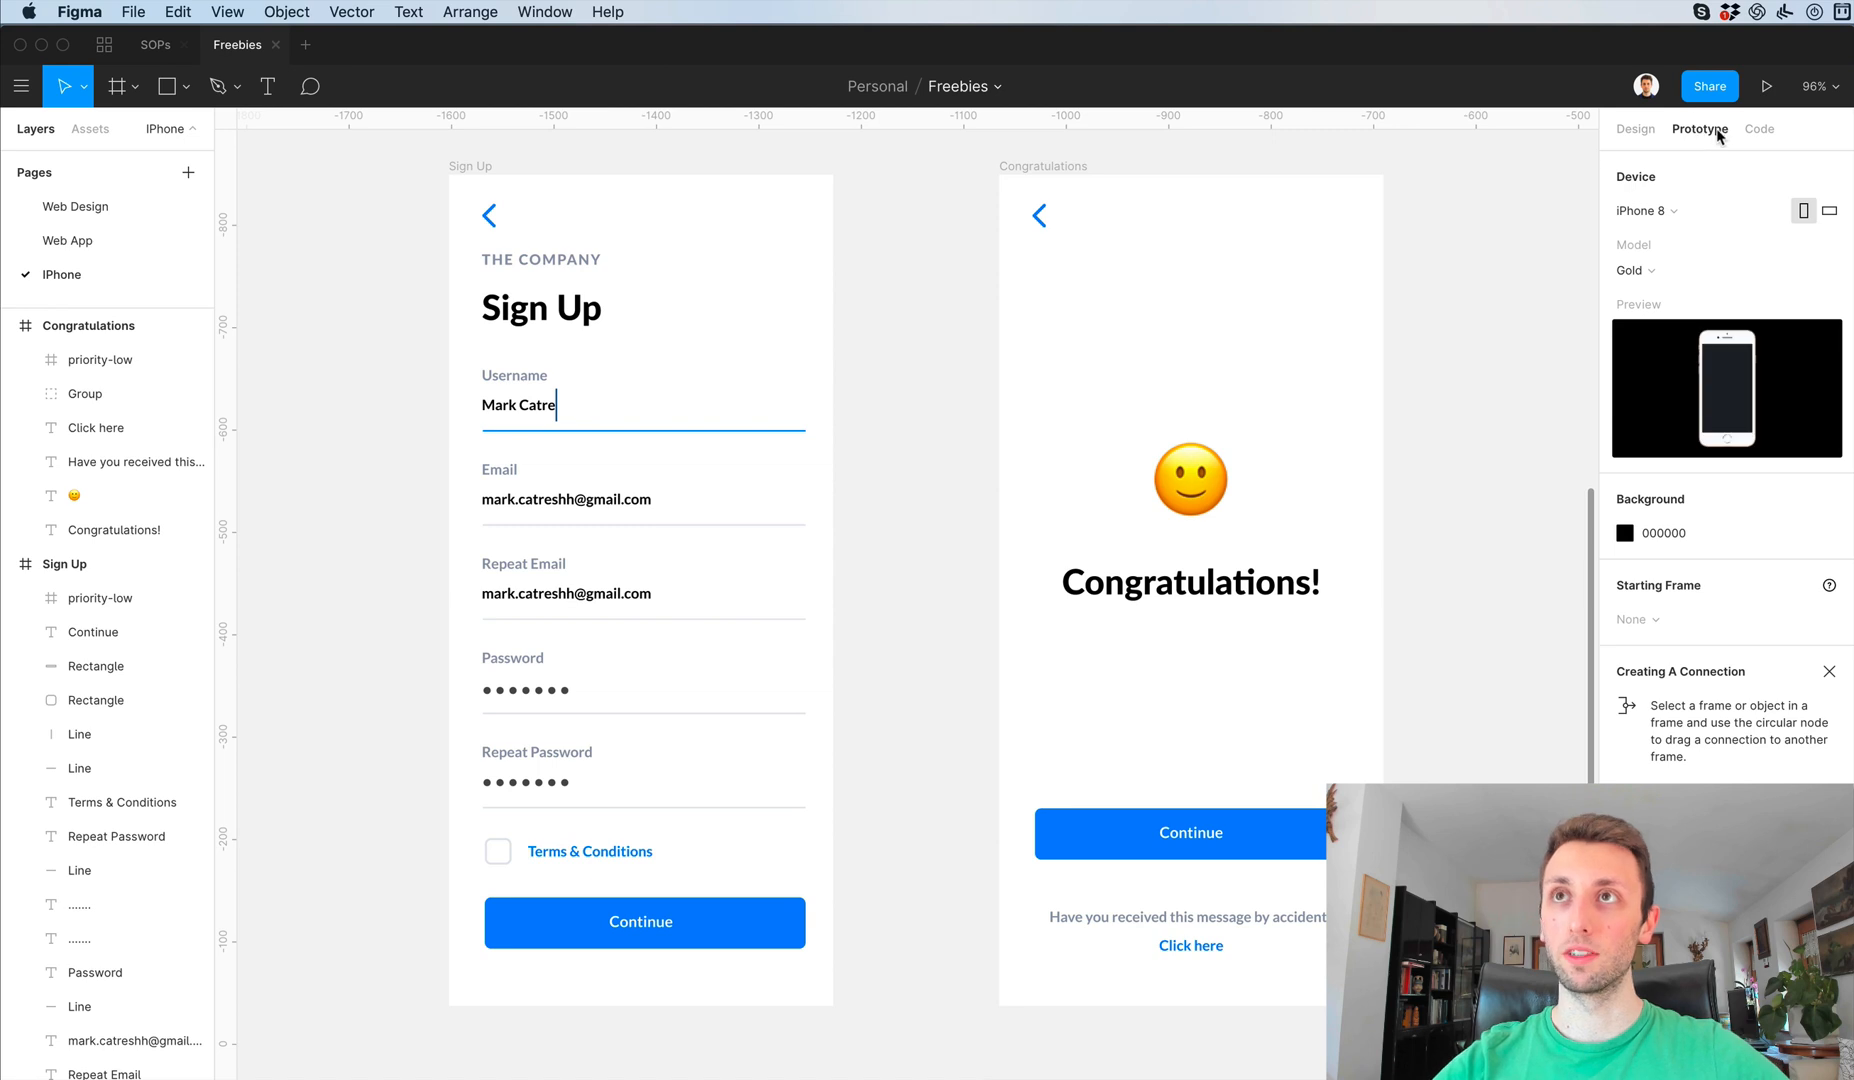
{"action": "mouse_move", "coordinate": [1205, 399]}
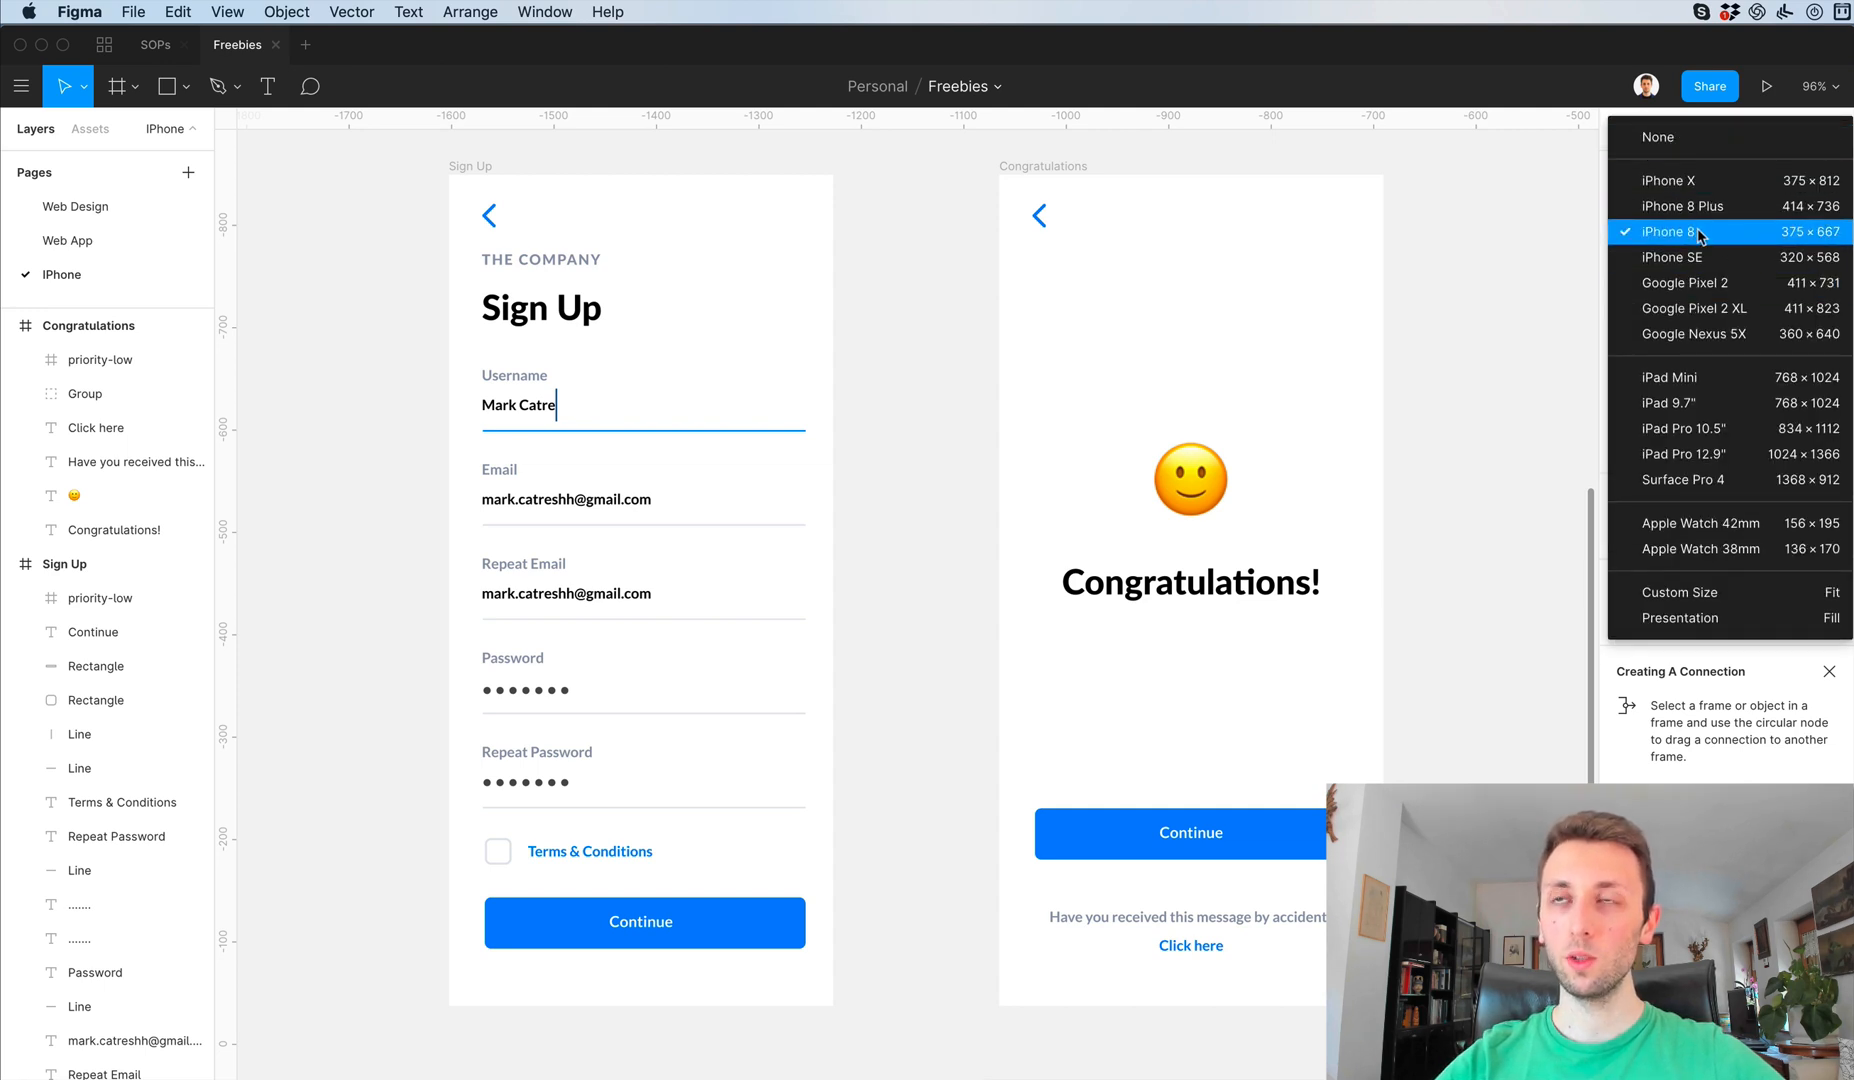
{"action": "mouse_move", "coordinate": [1685, 283]}
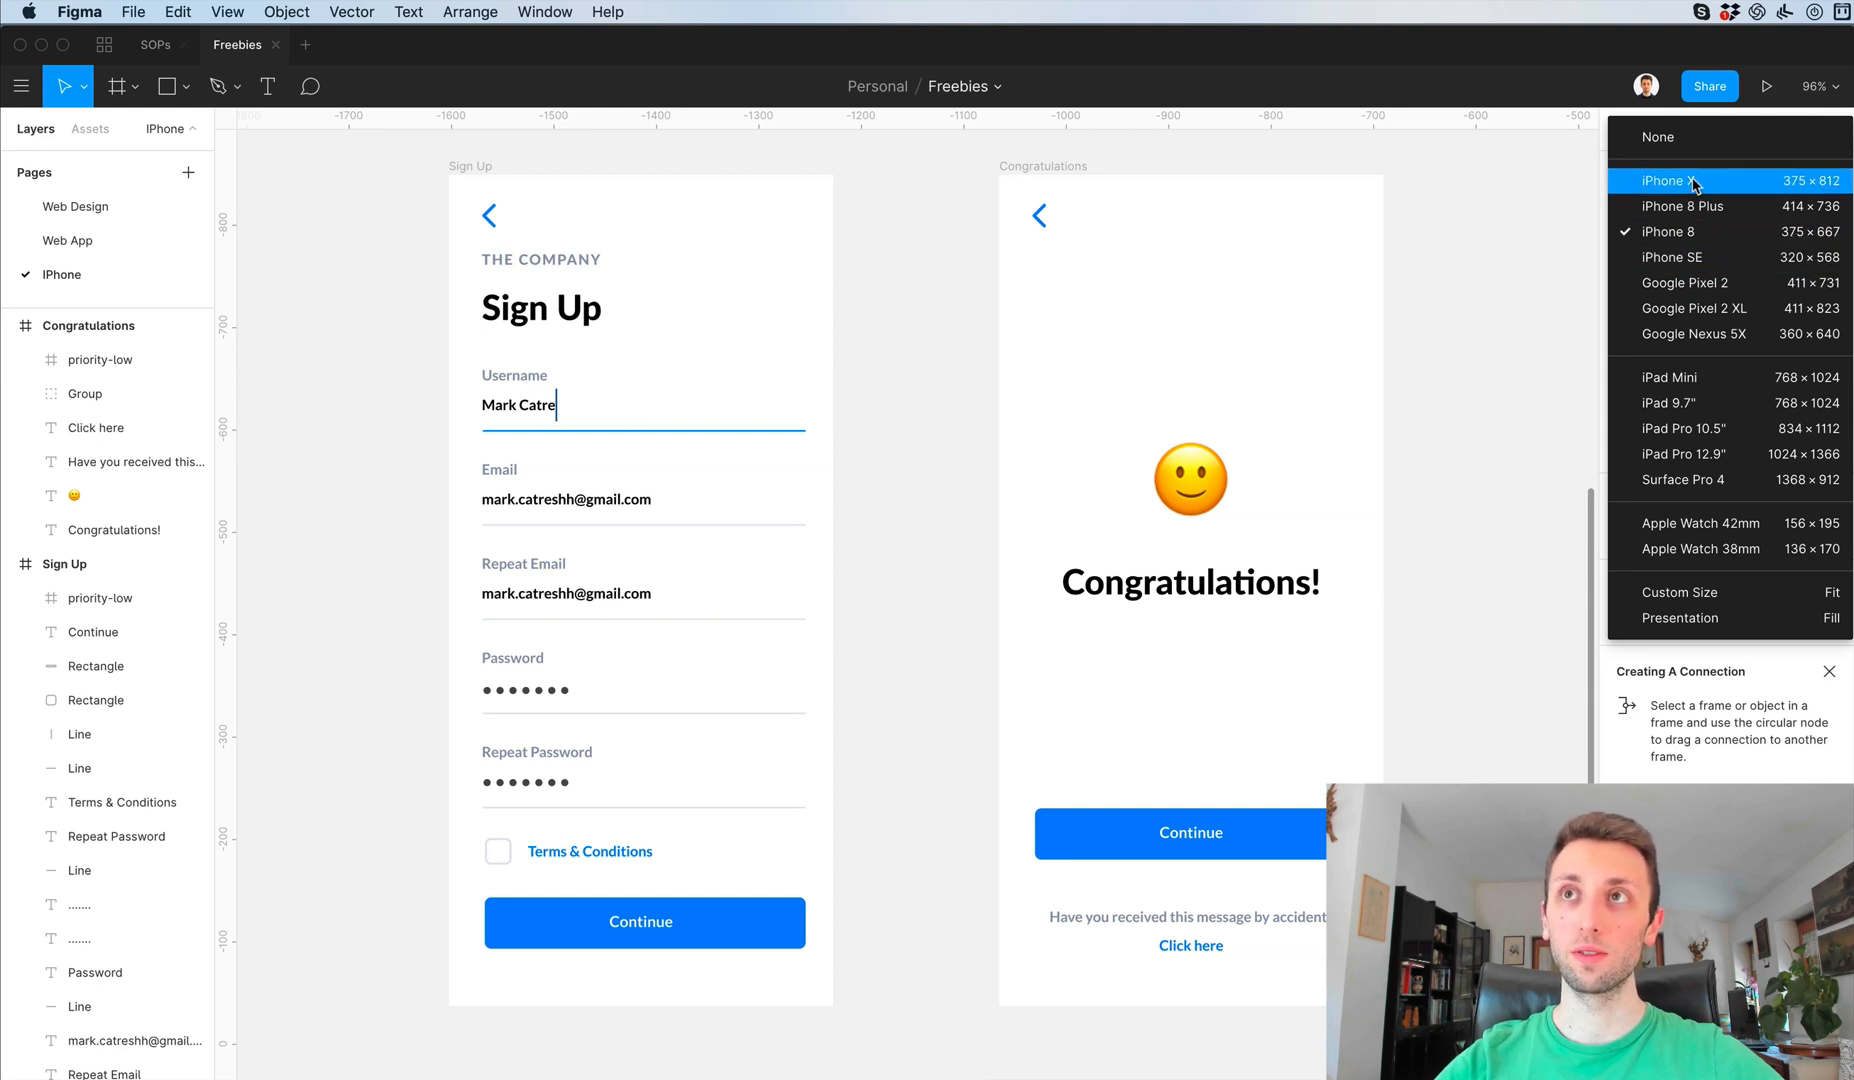
{"action": "left_click", "coordinate": [1665, 180]}
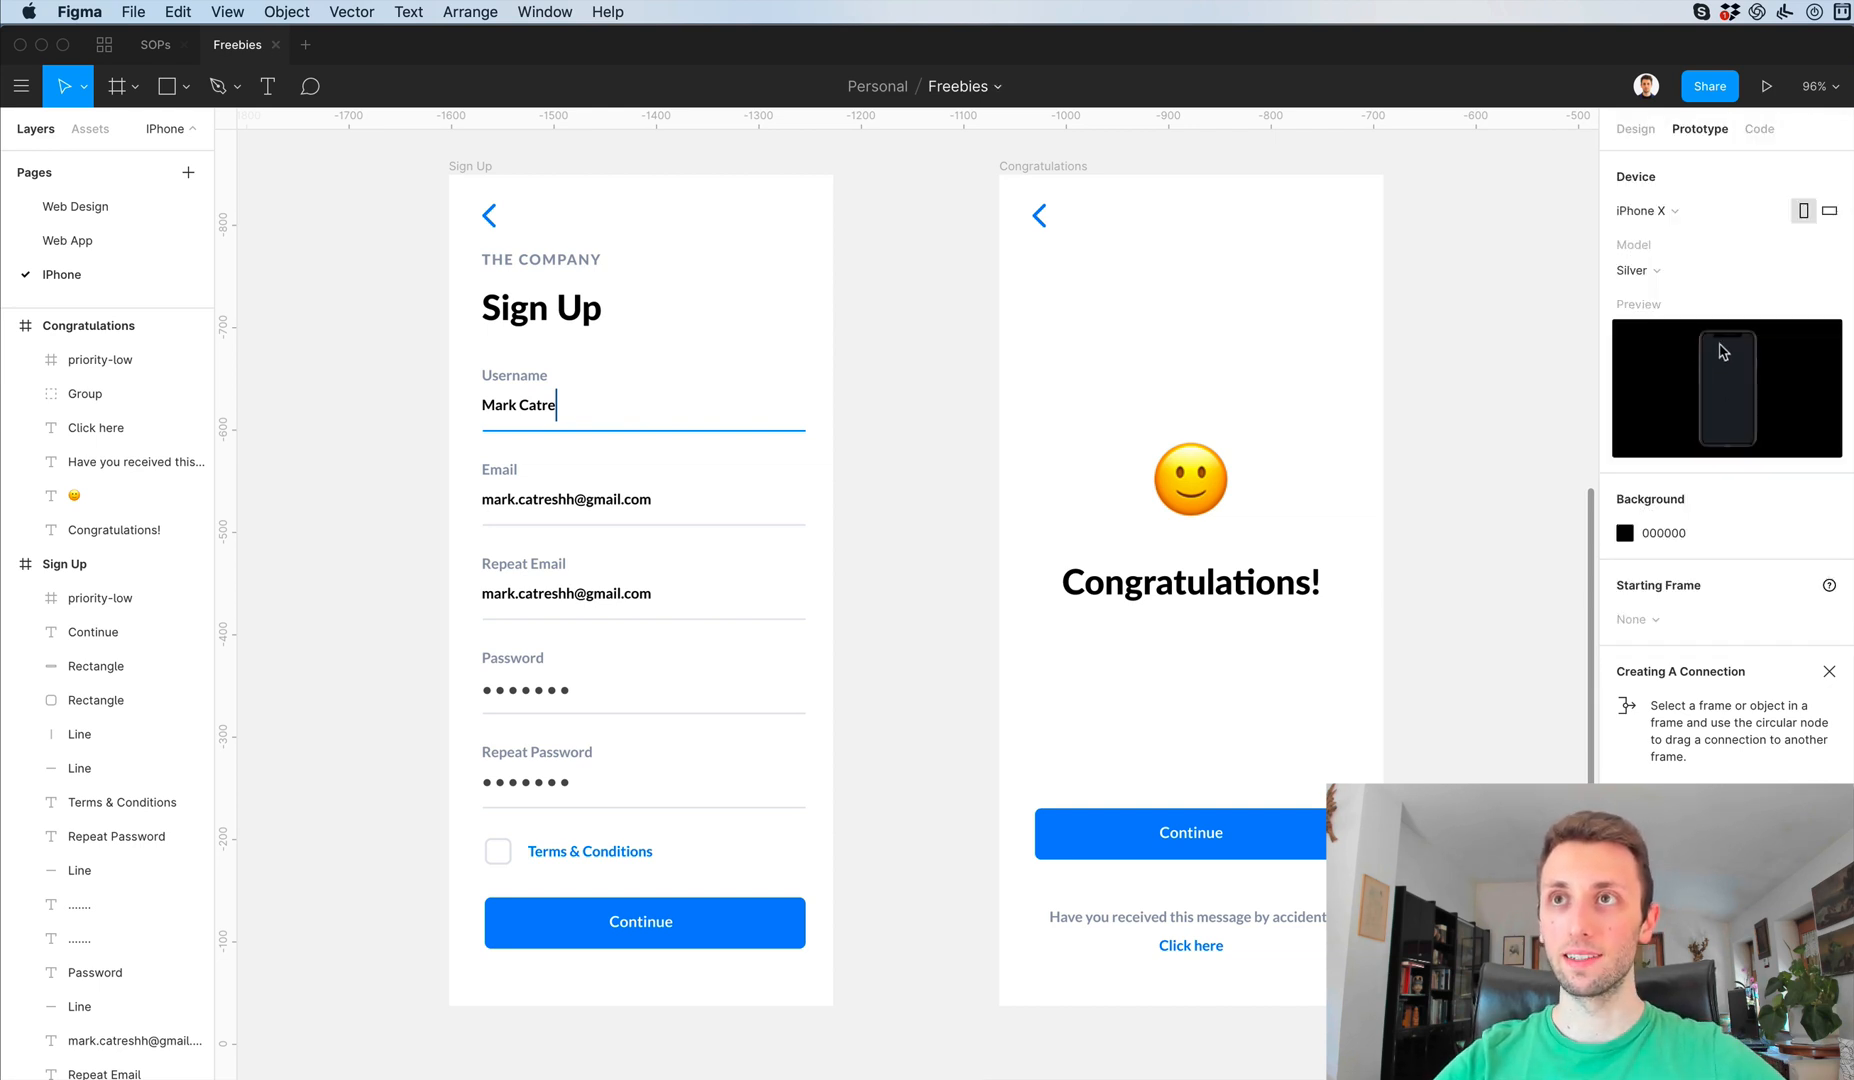
{"action": "mouse_move", "coordinate": [1189, 453]}
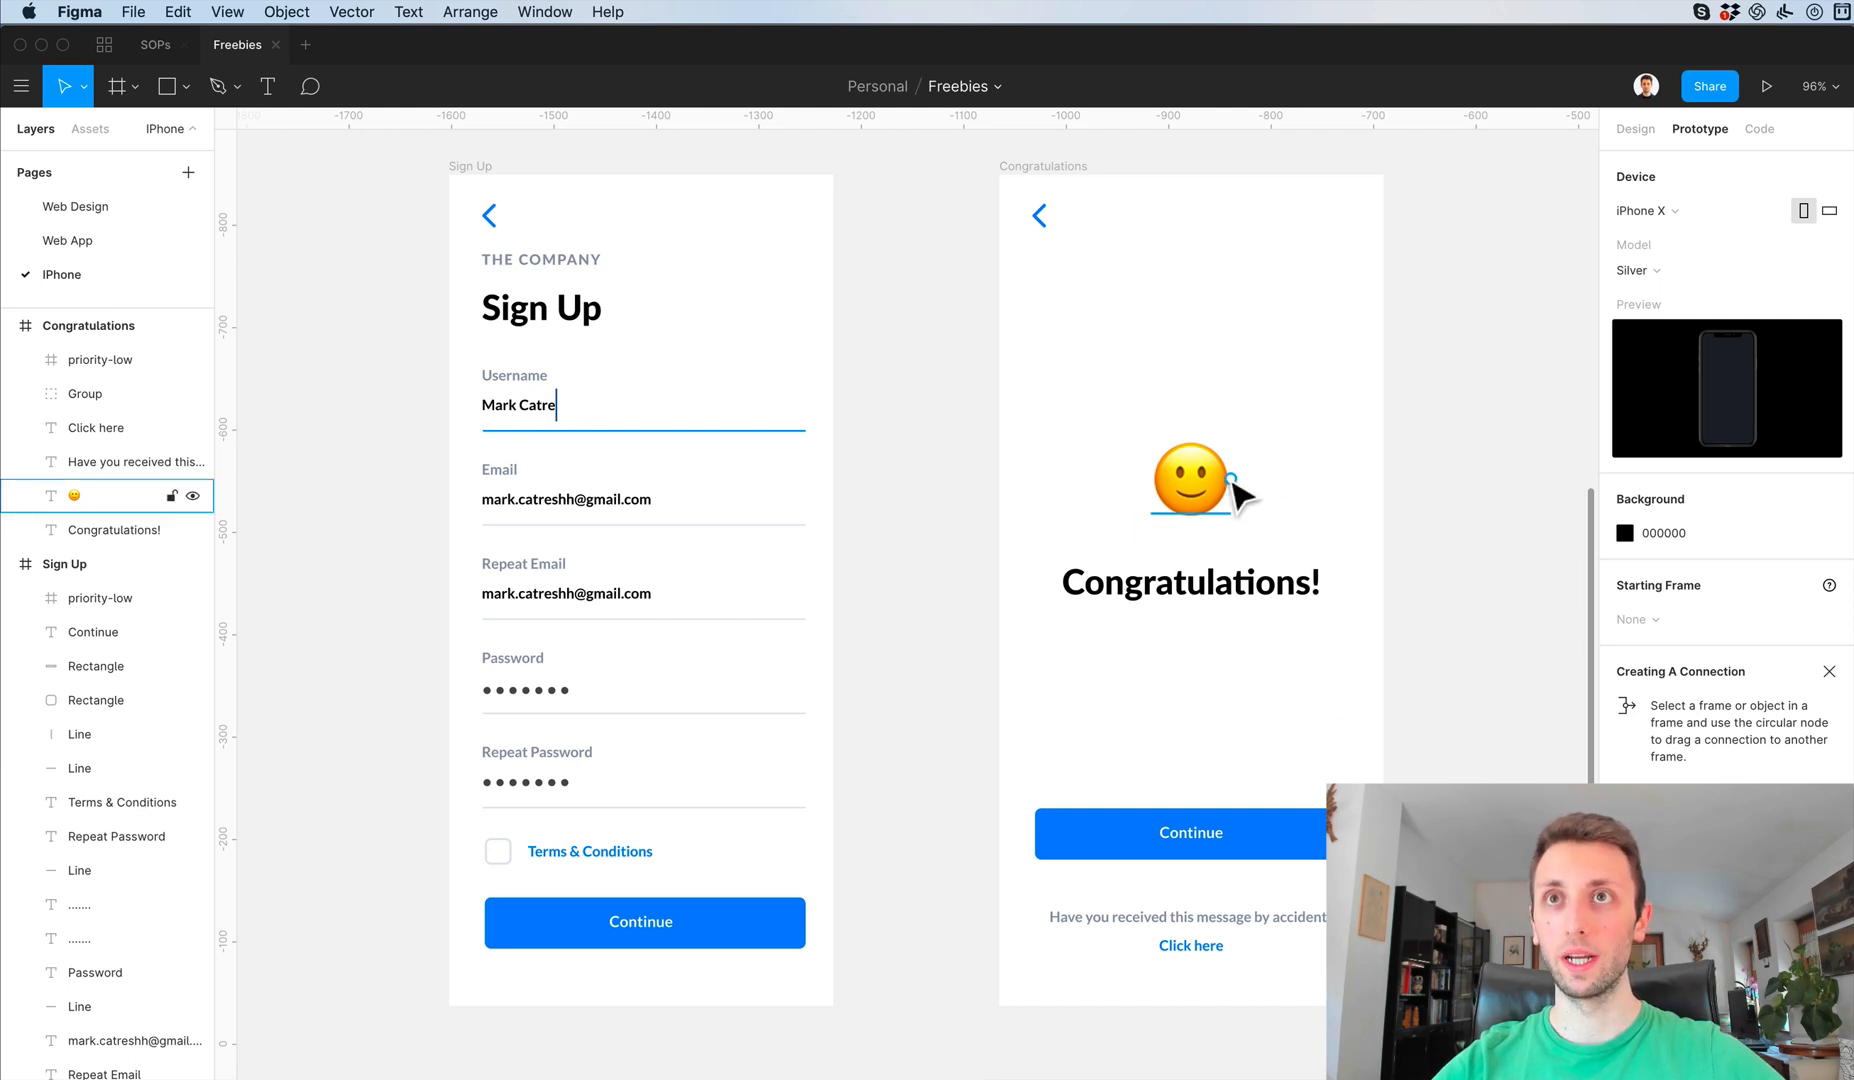
{"action": "mouse_move", "coordinate": [1344, 438]}
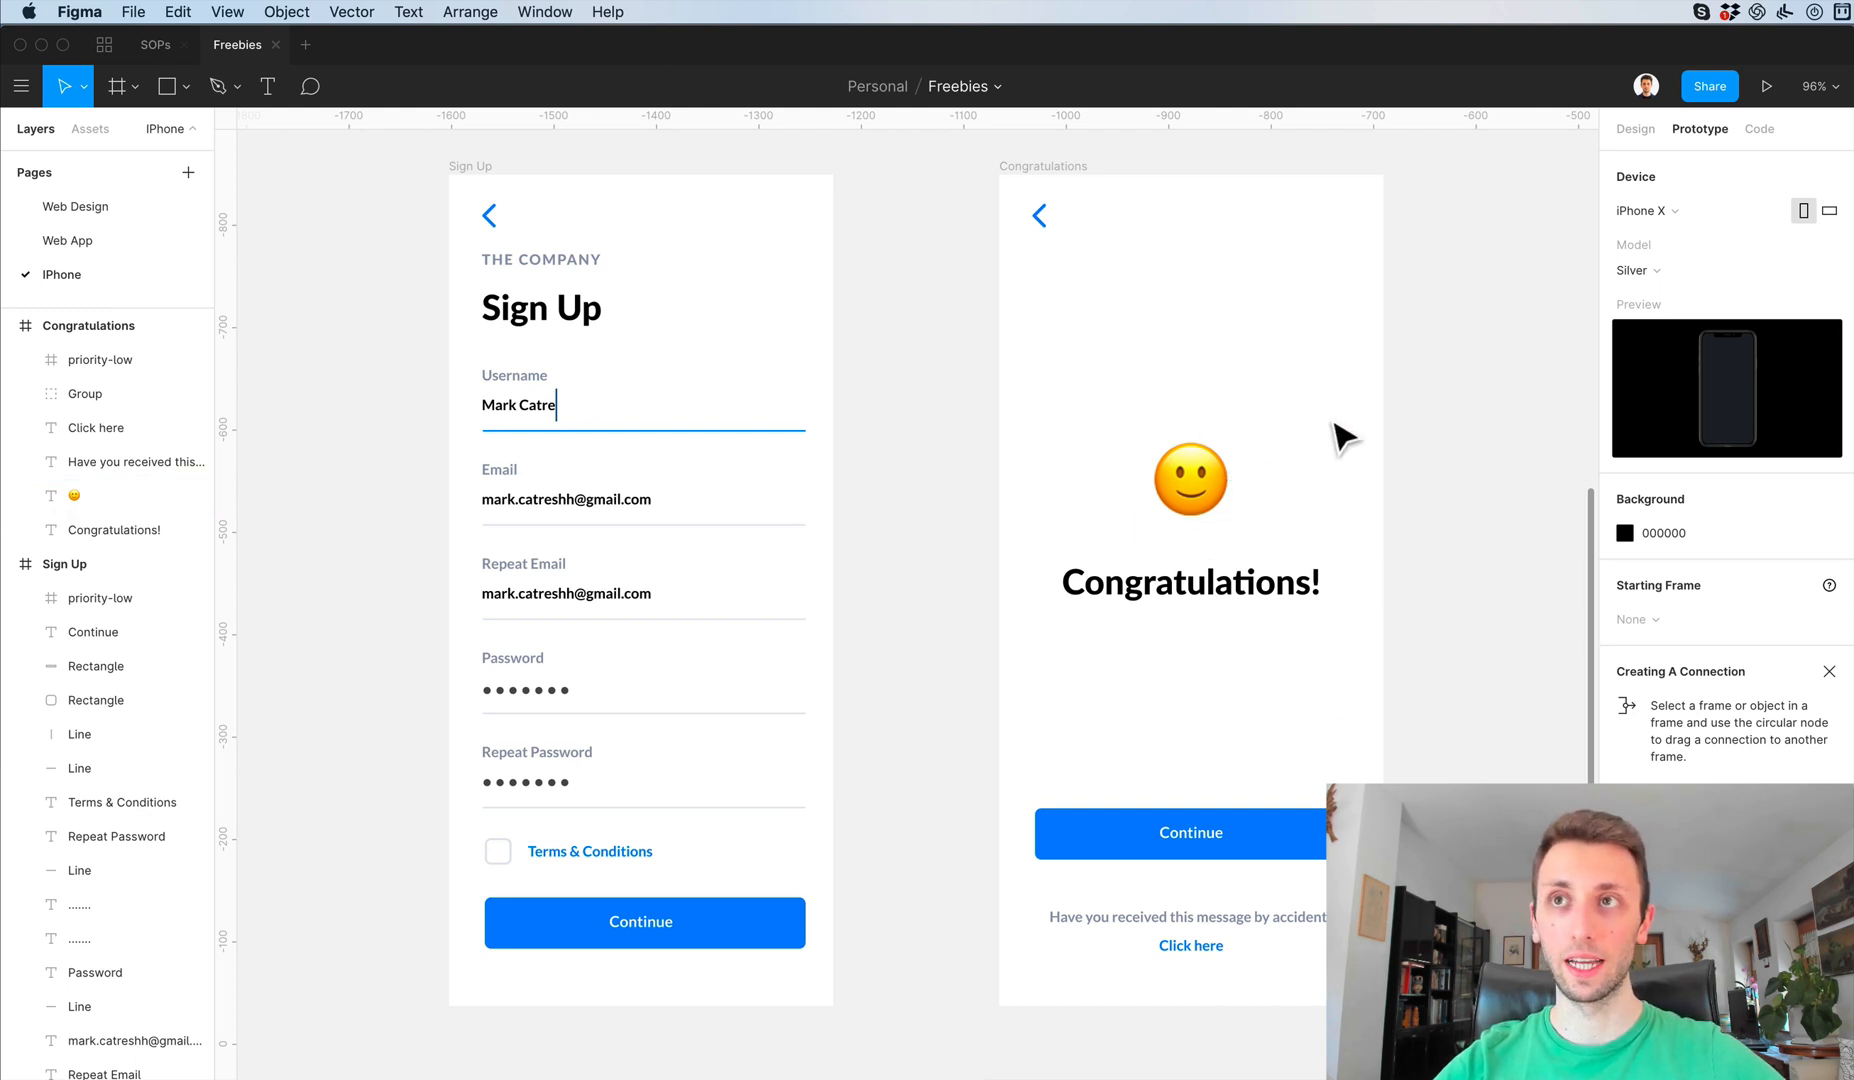
{"action": "left_click", "coordinate": [1625, 532]}
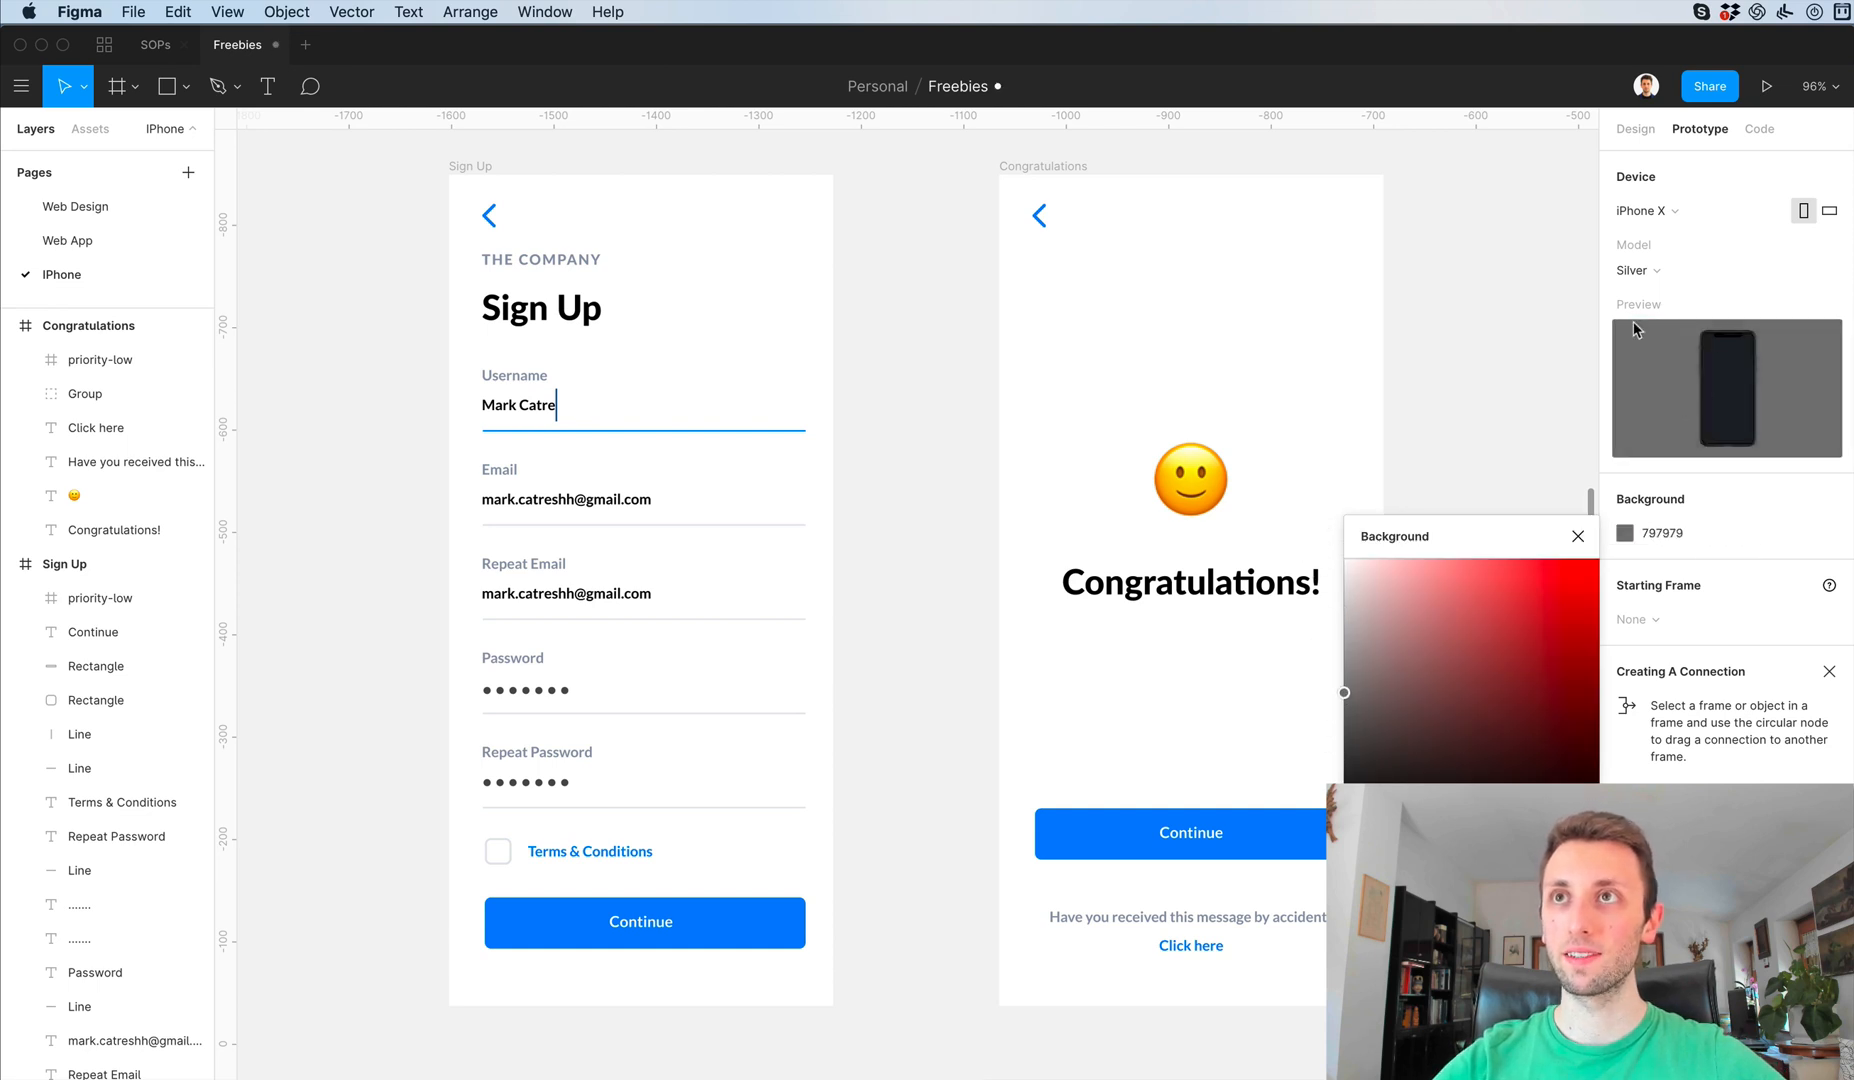
{"action": "mouse_move", "coordinate": [1730, 376]}
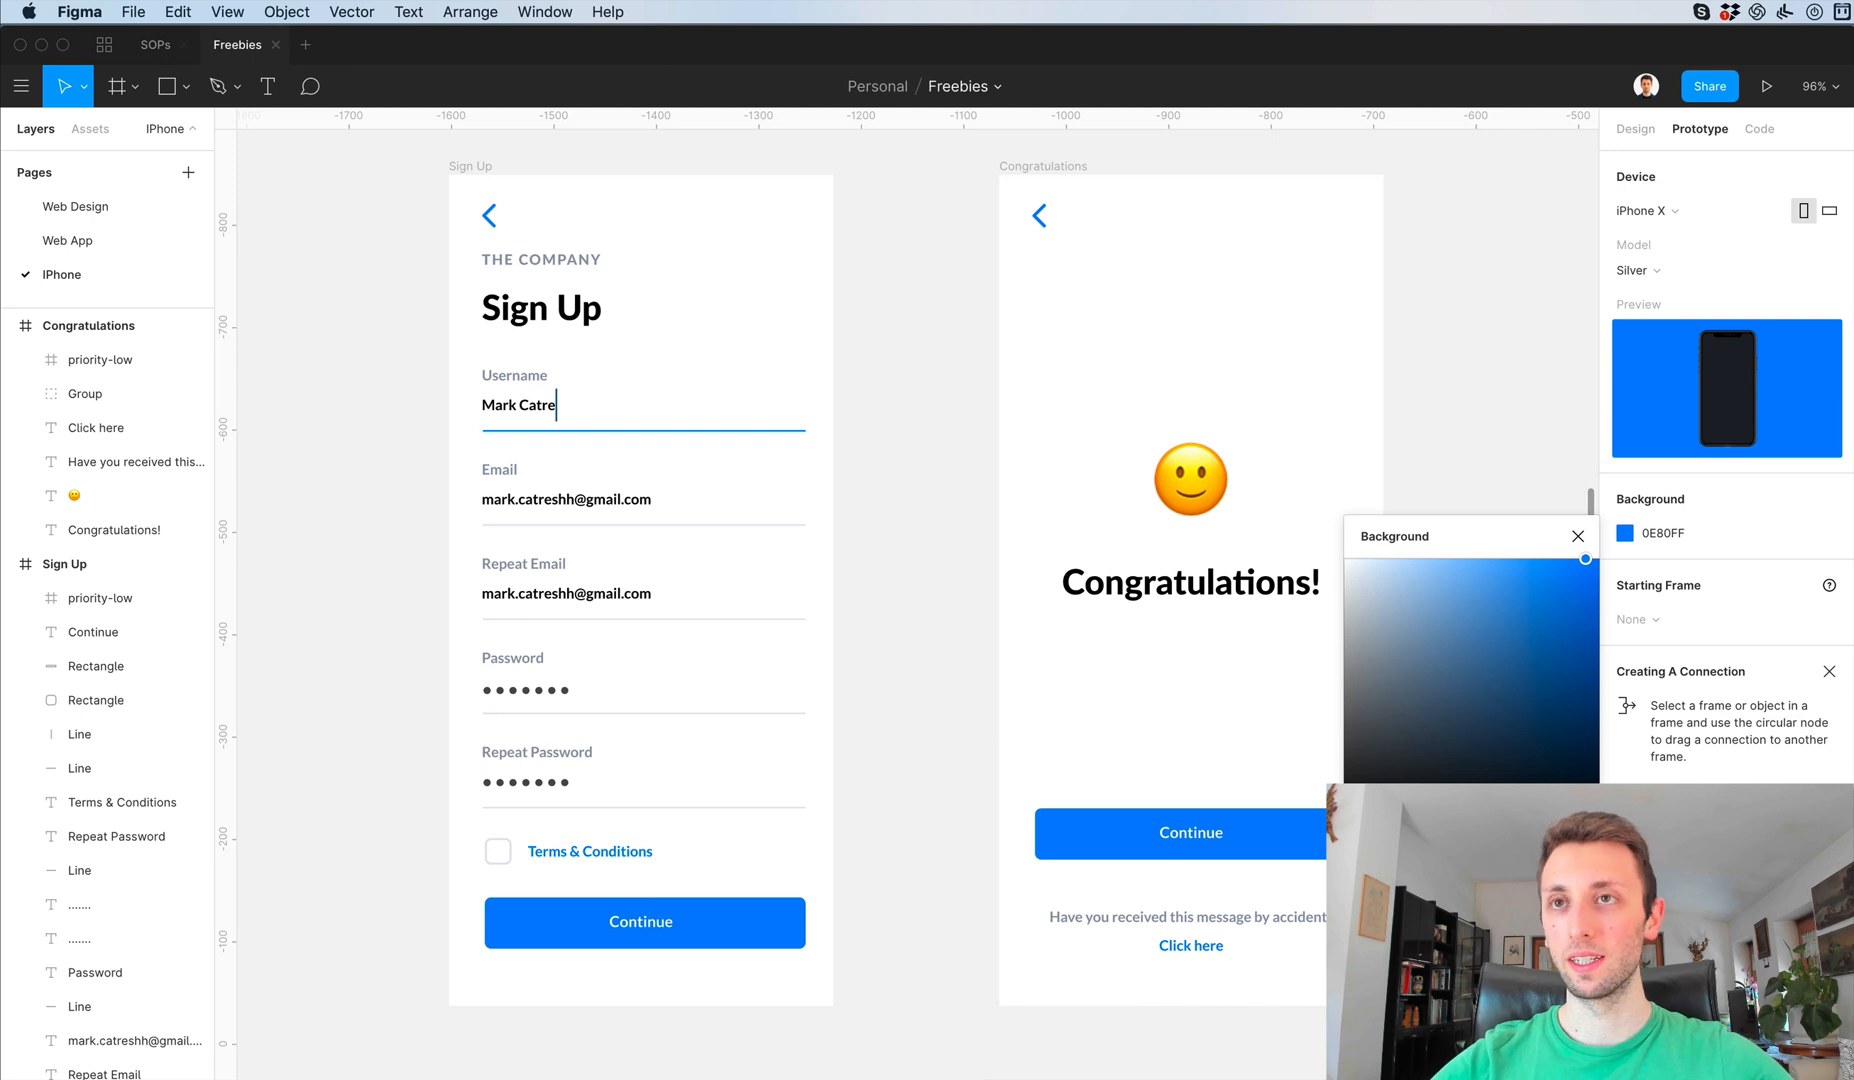
{"action": "left_click", "coordinate": [1579, 536]}
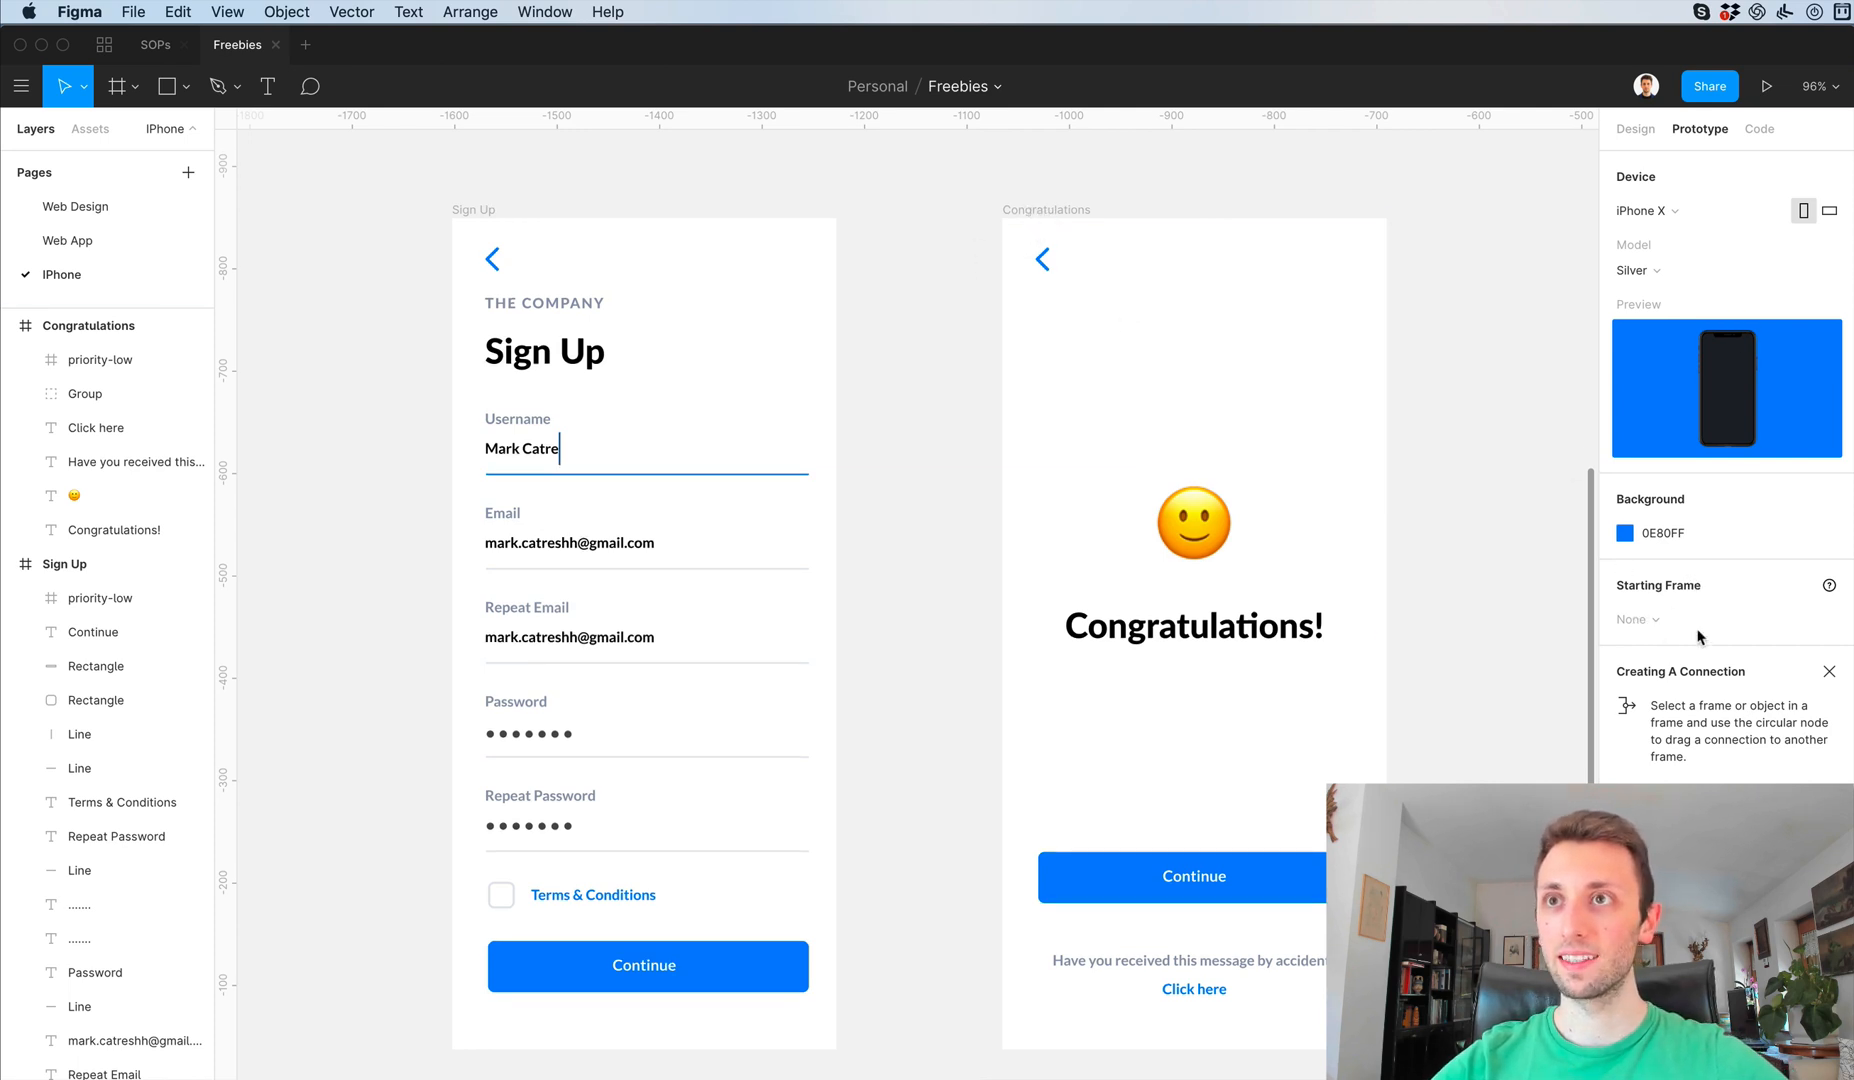
{"action": "mouse_move", "coordinate": [1829, 589]}
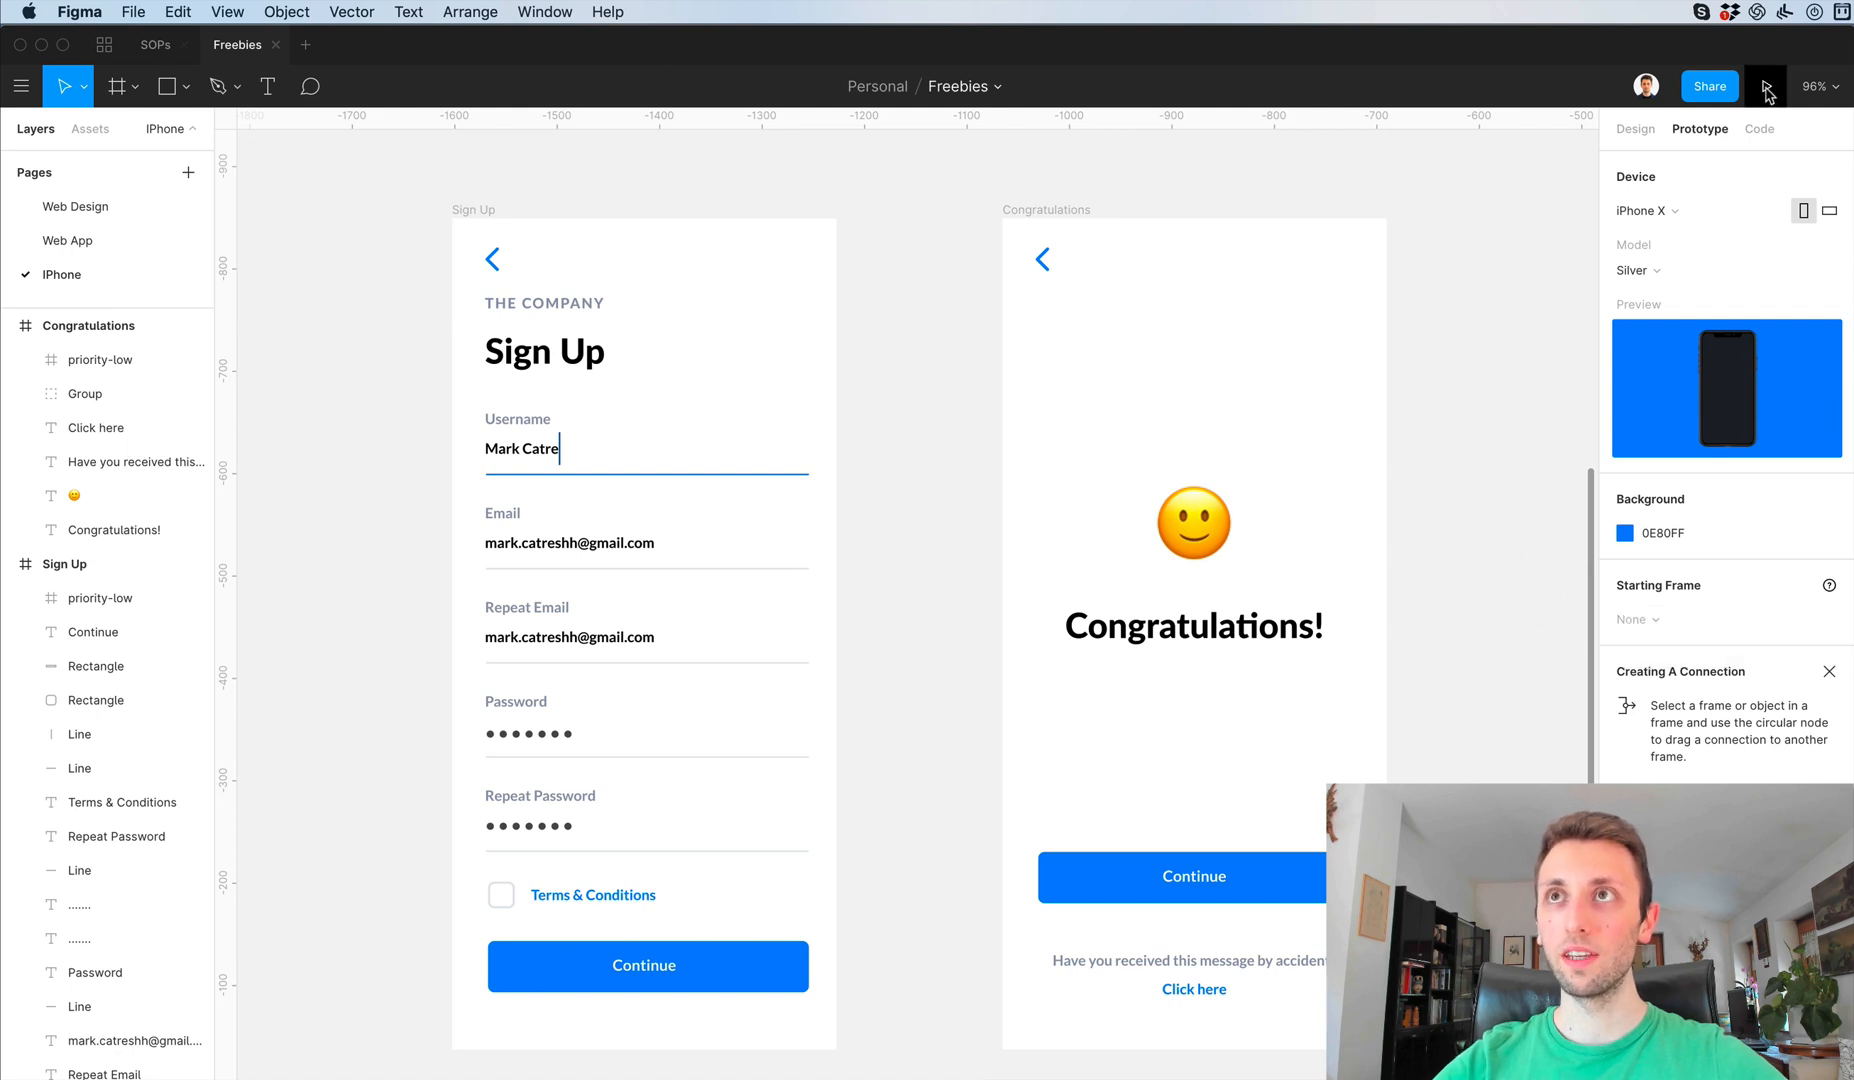
- Preview the prototype, return to the Freebies design file, then present again
{"action": "left_click", "coordinate": [1767, 85]}
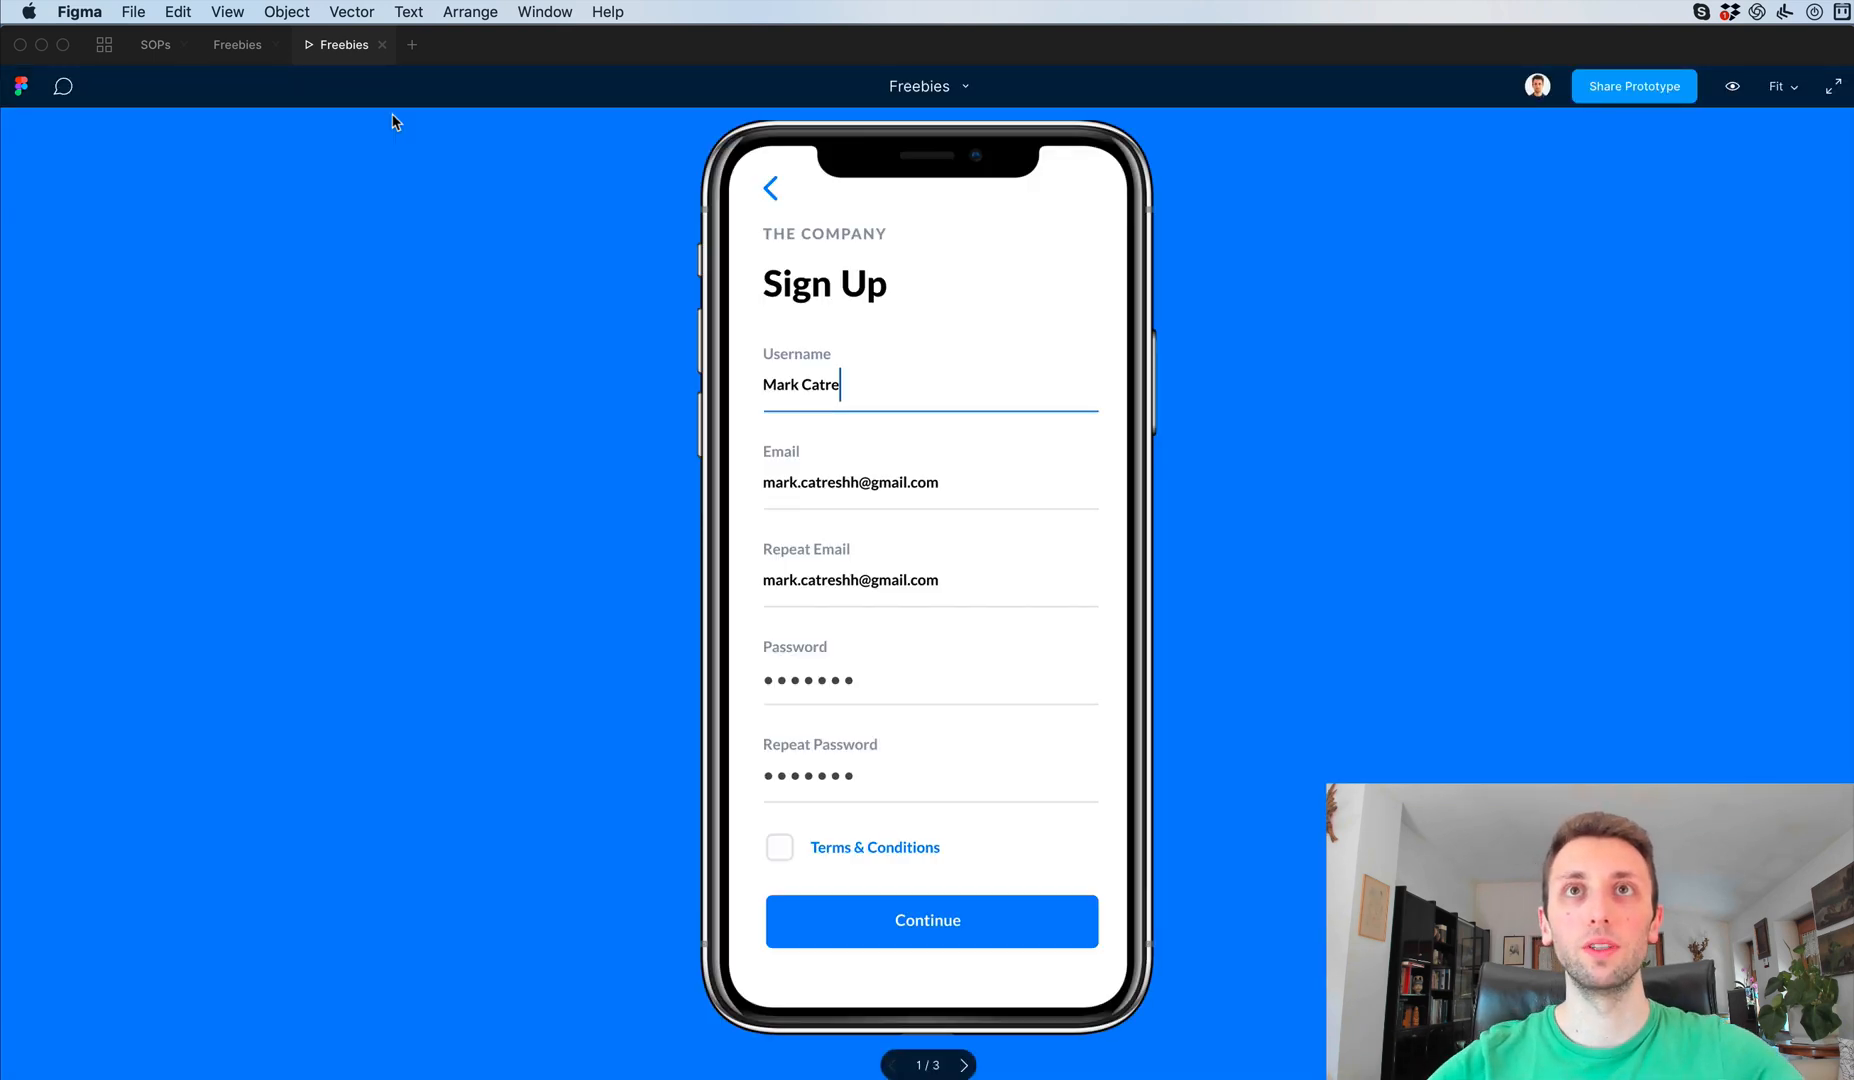
{"action": "left_click", "coordinate": [928, 920]}
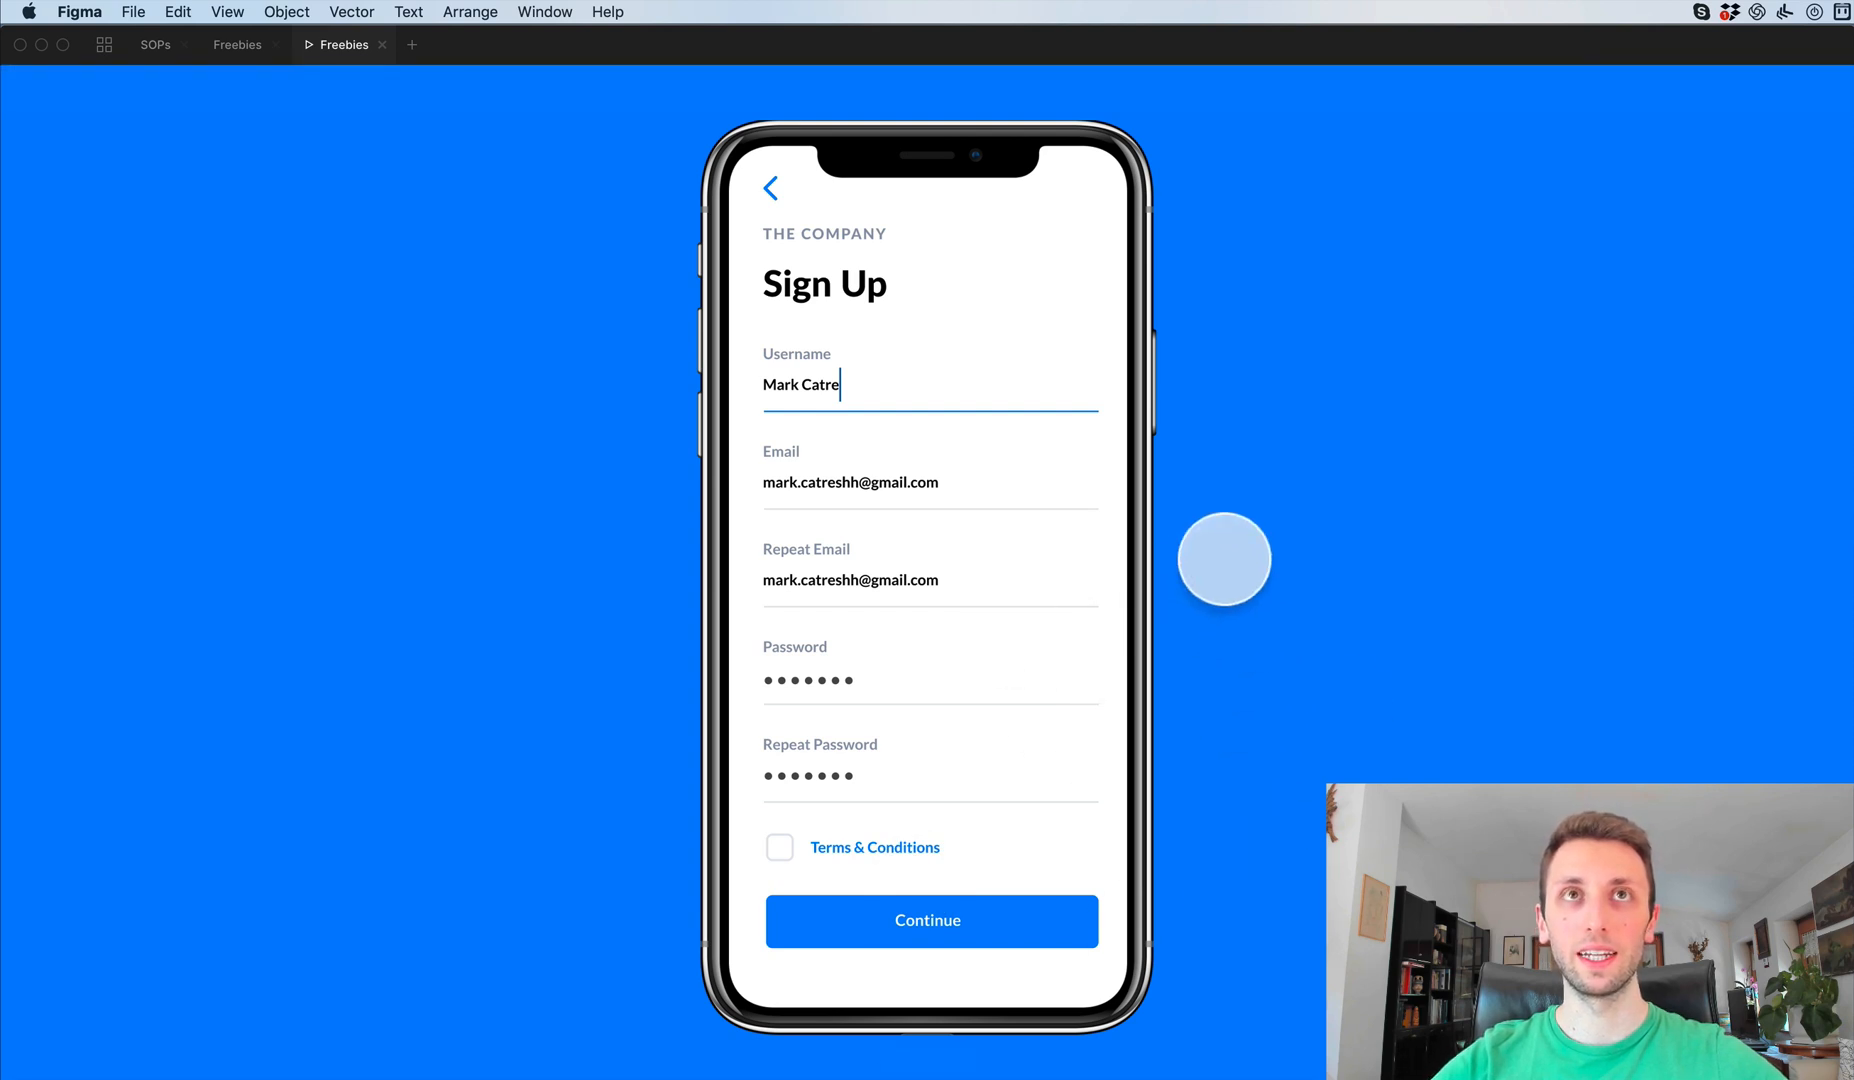
{"action": "left_click", "coordinate": [236, 45]}
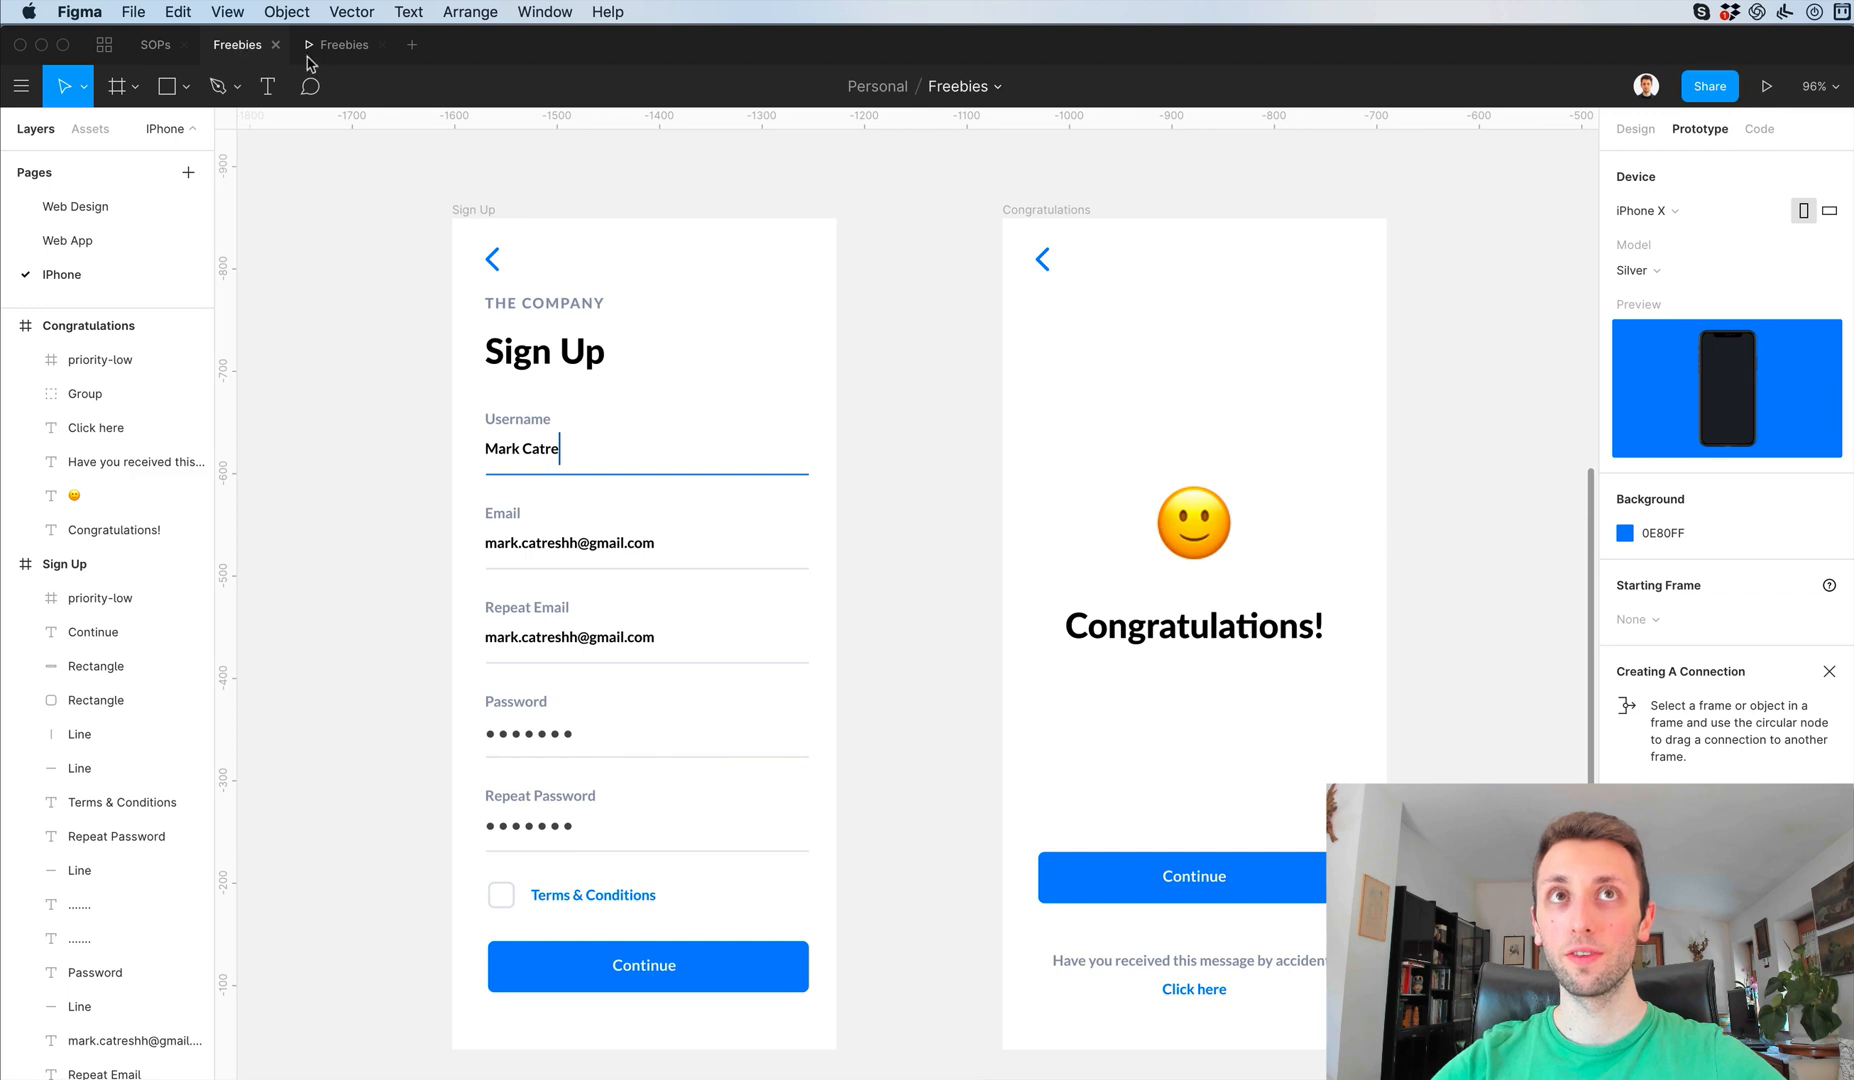
{"action": "left_click", "coordinate": [1767, 85]}
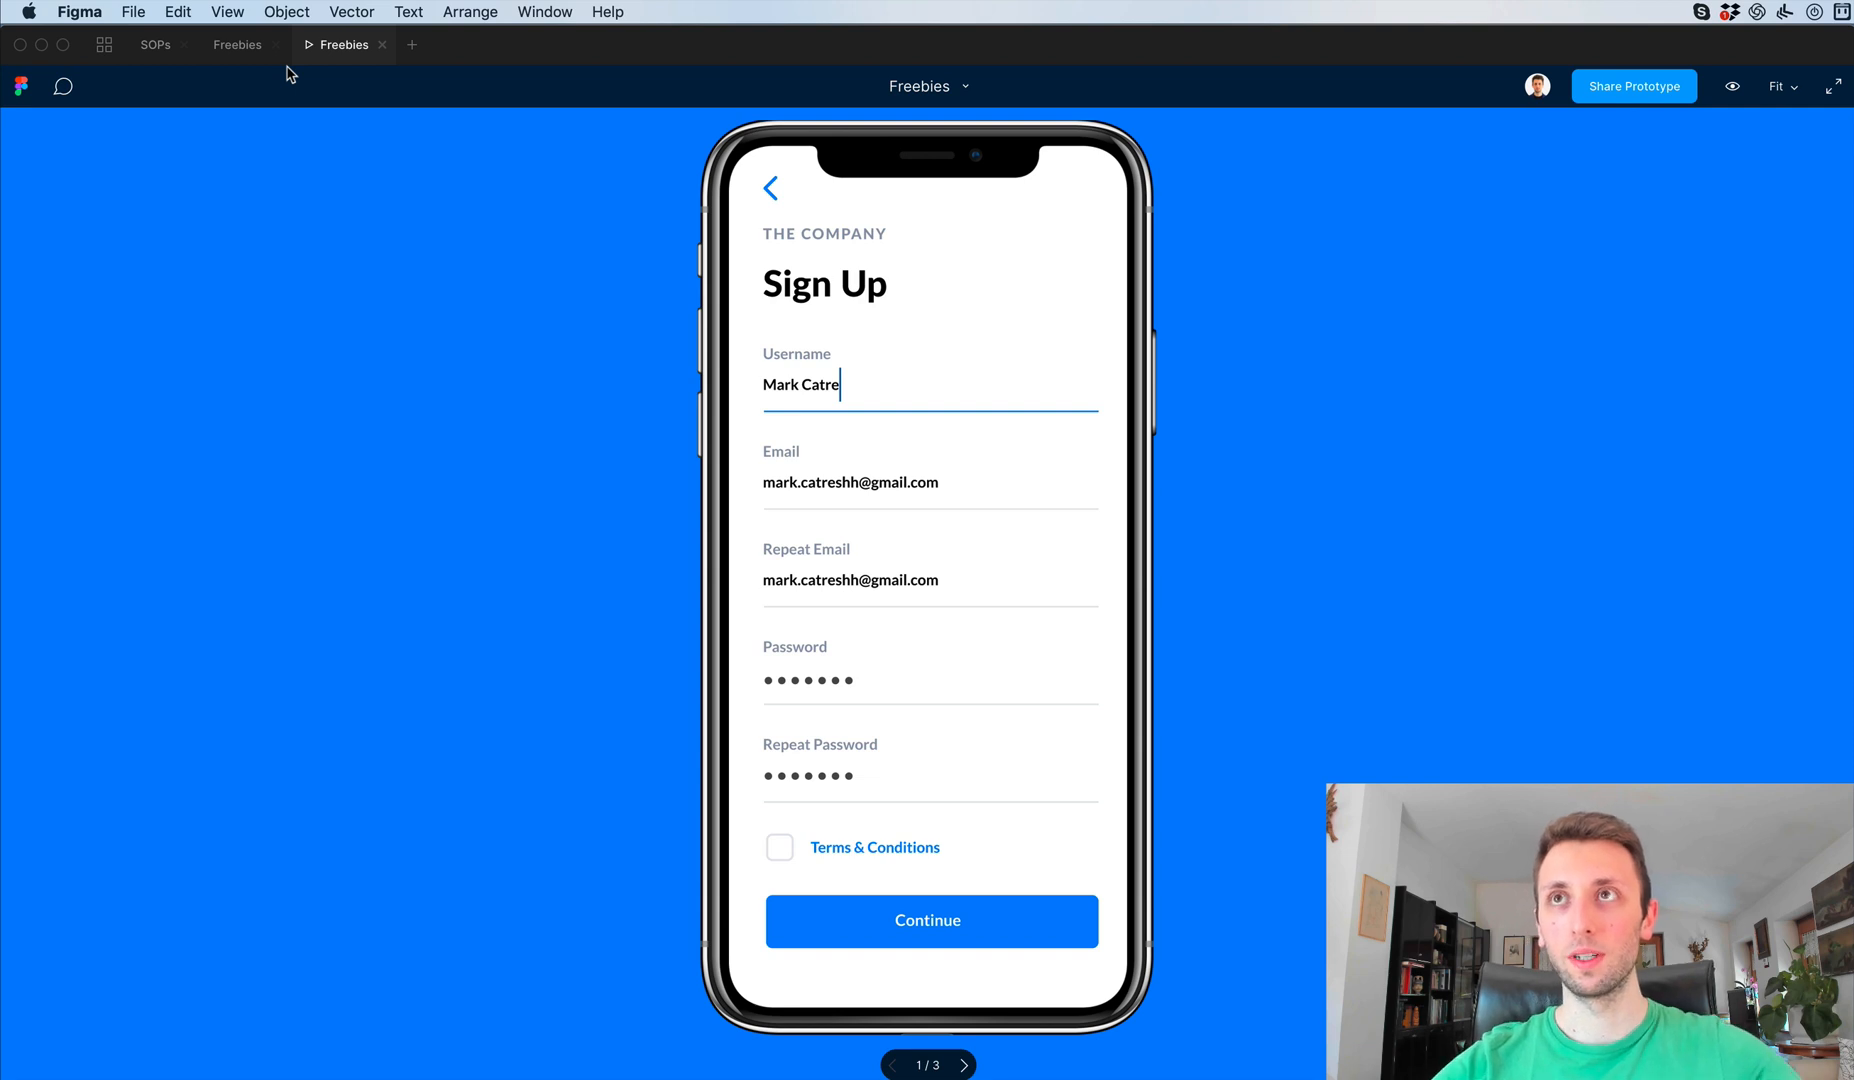
{"action": "mouse_move", "coordinate": [248, 59]}
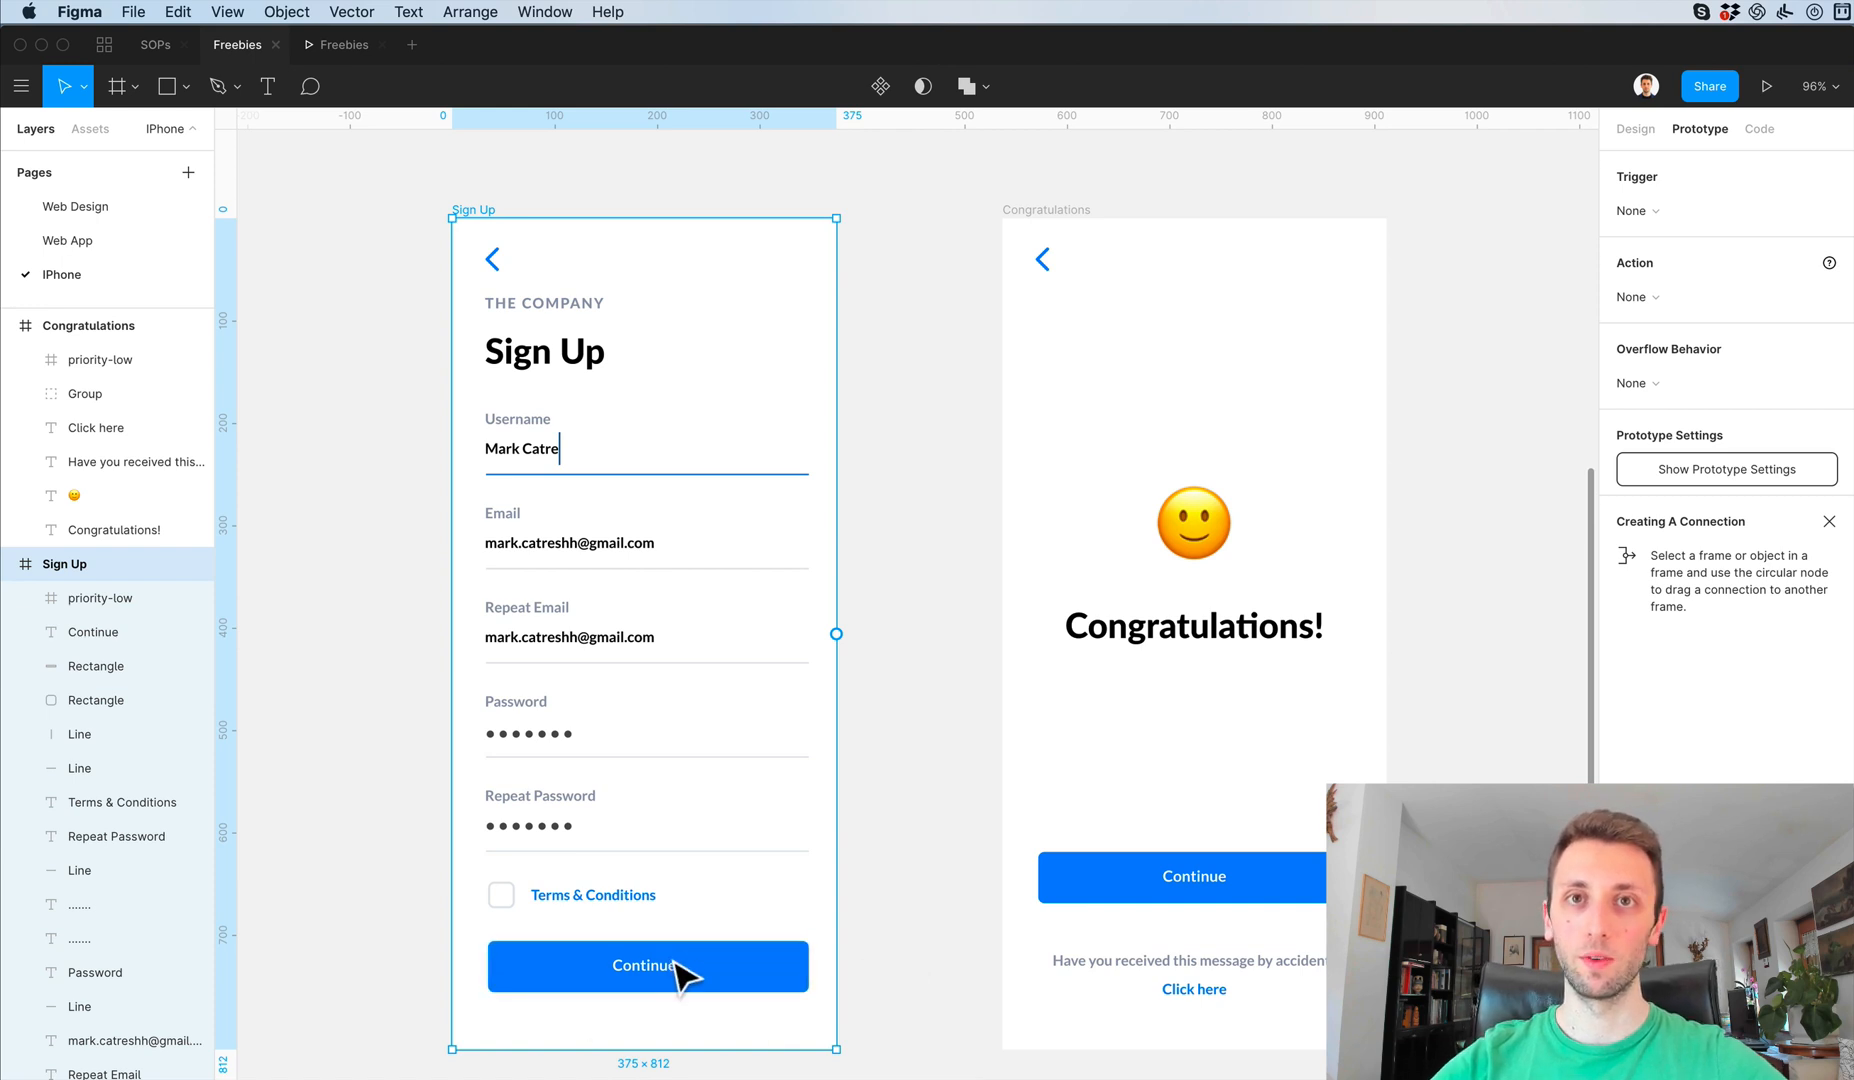
{"action": "mouse_move", "coordinate": [1129, 686]}
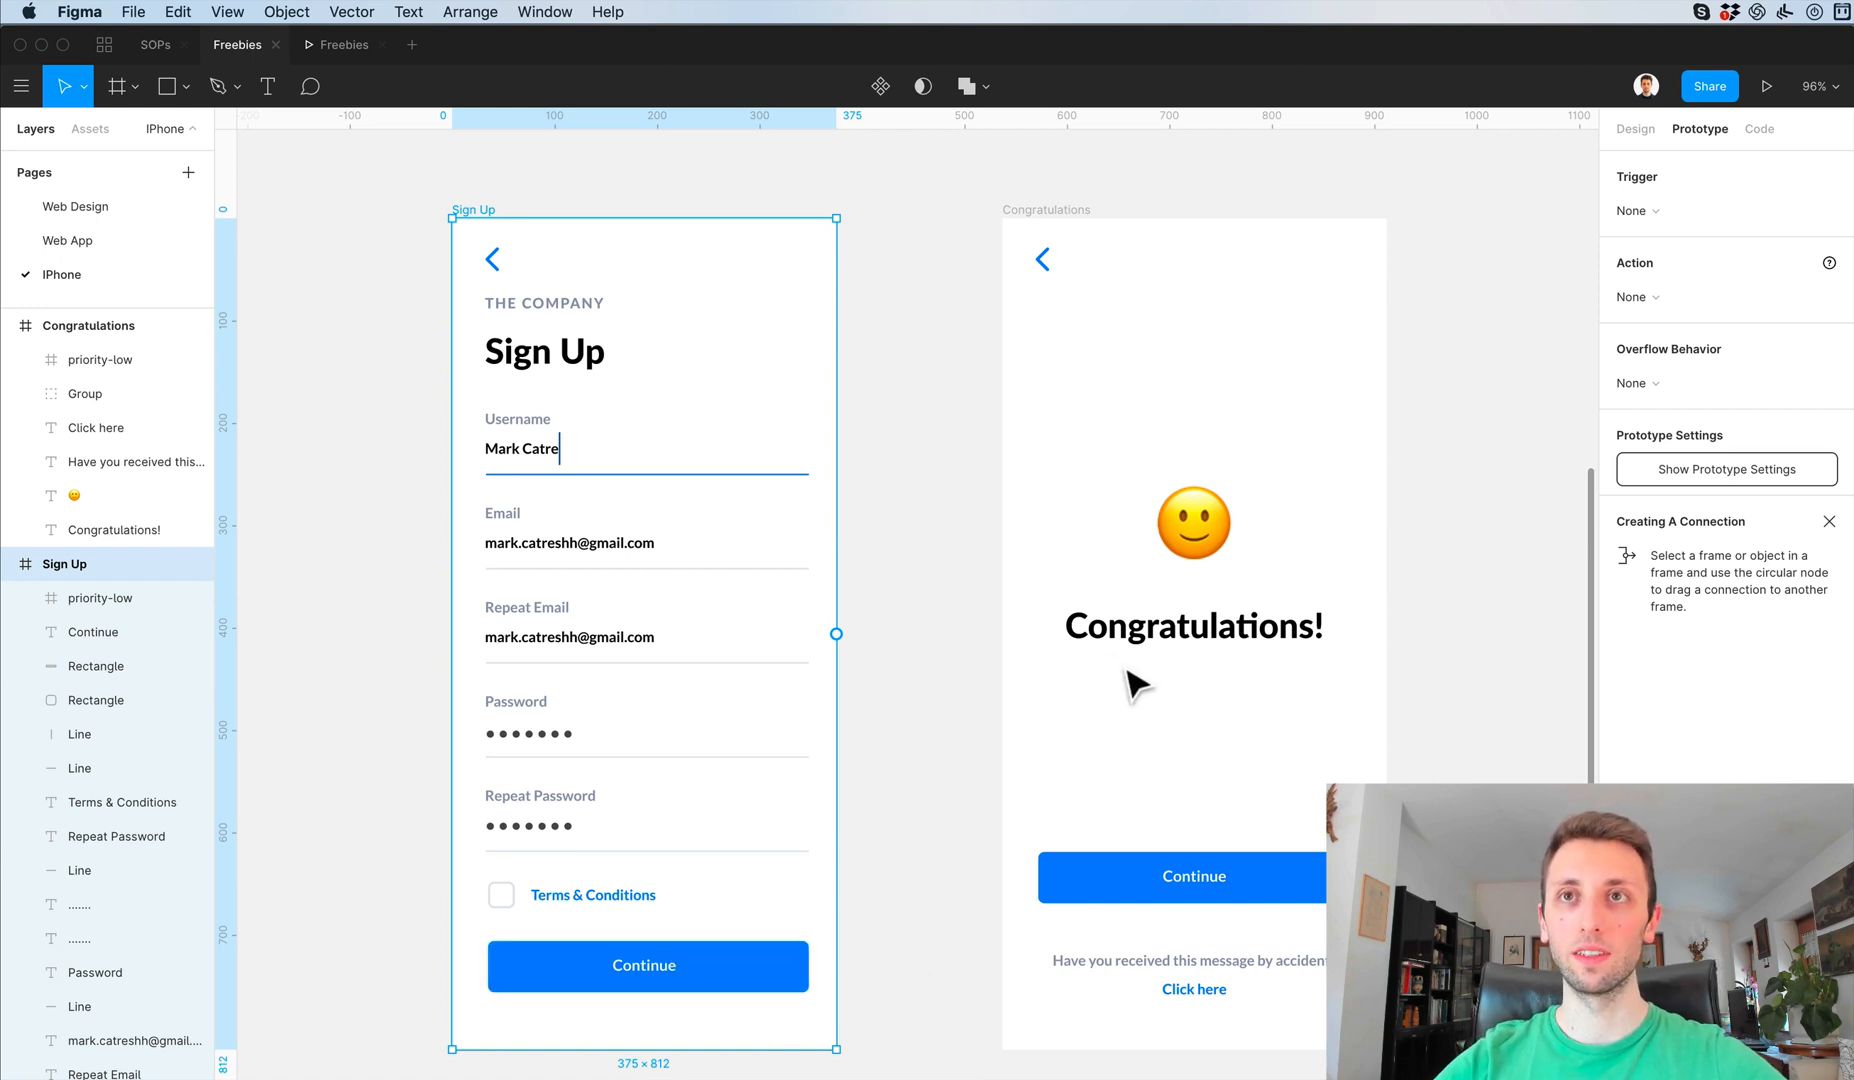
- Connect the Continue button to the Congratulations frame On Tap and present the prototype
{"action": "left_click", "coordinate": [940, 834]}
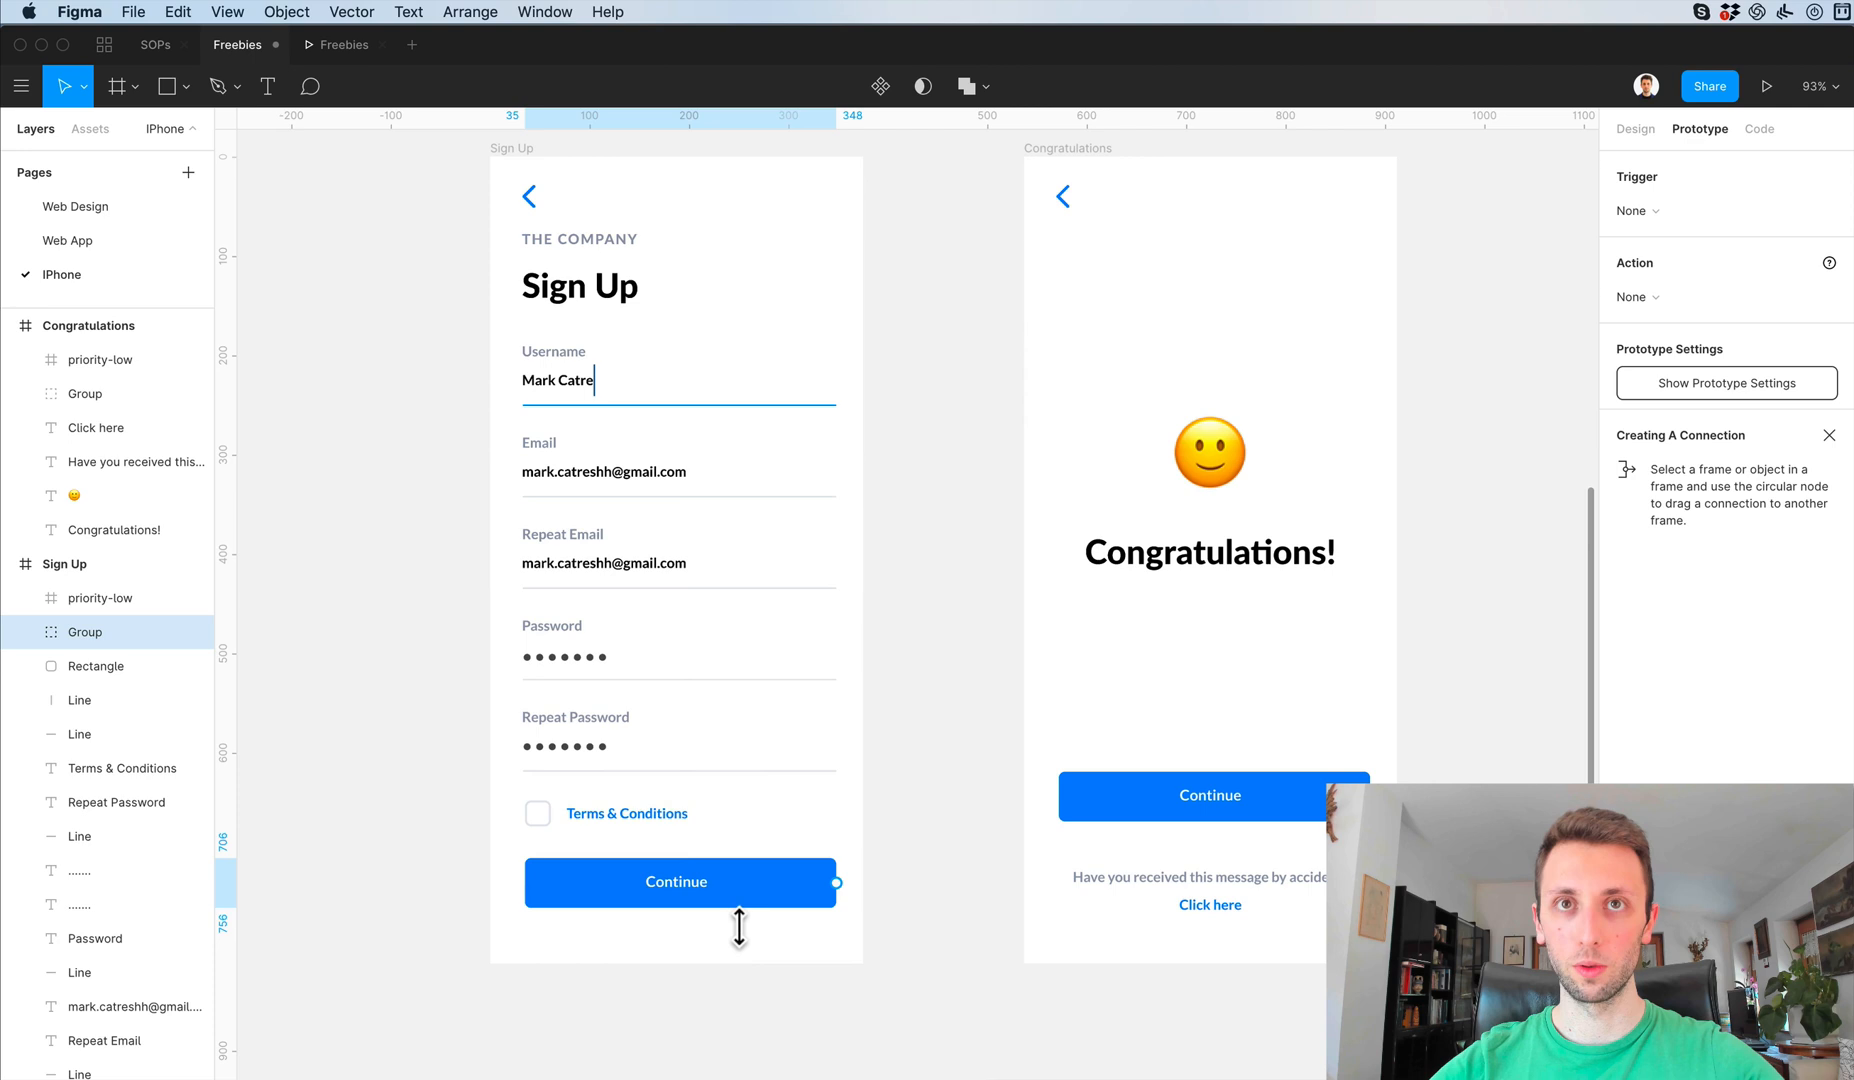
{"action": "left_click", "coordinate": [675, 881]}
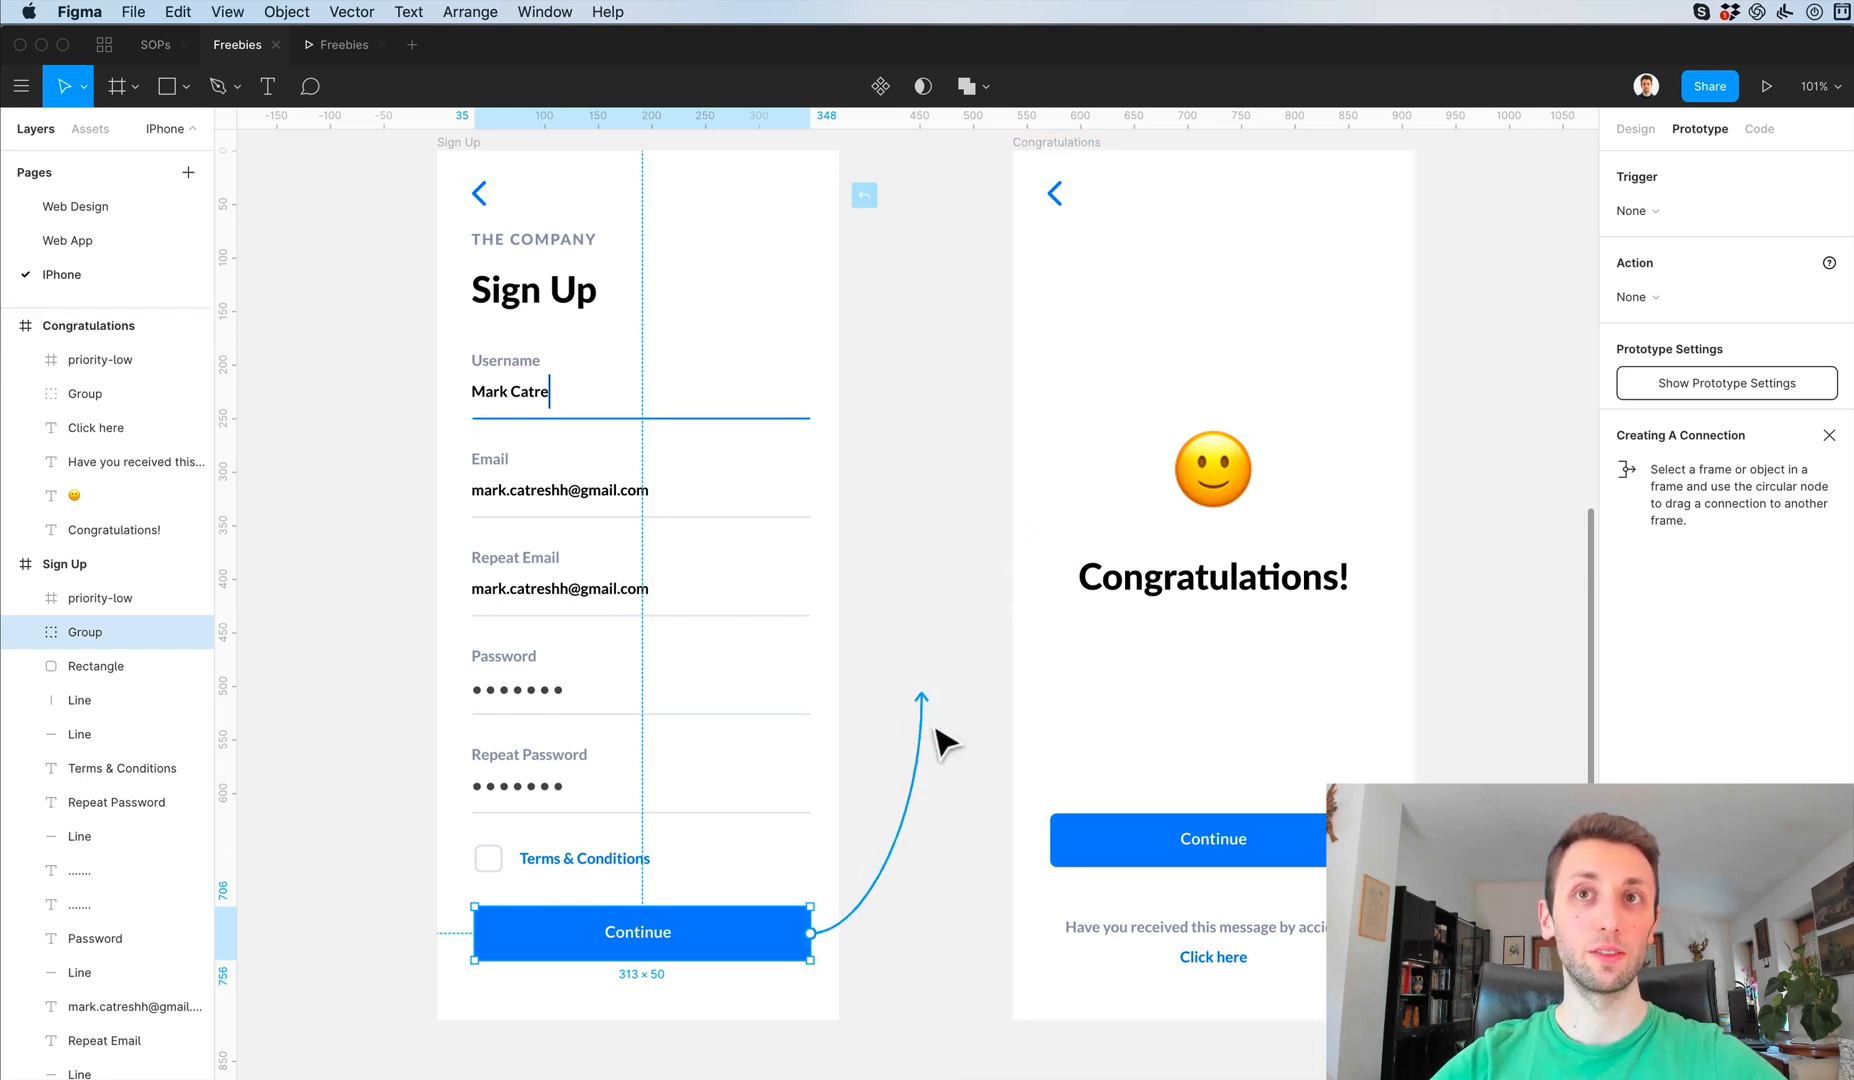
{"action": "mouse_move", "coordinate": [993, 733]}
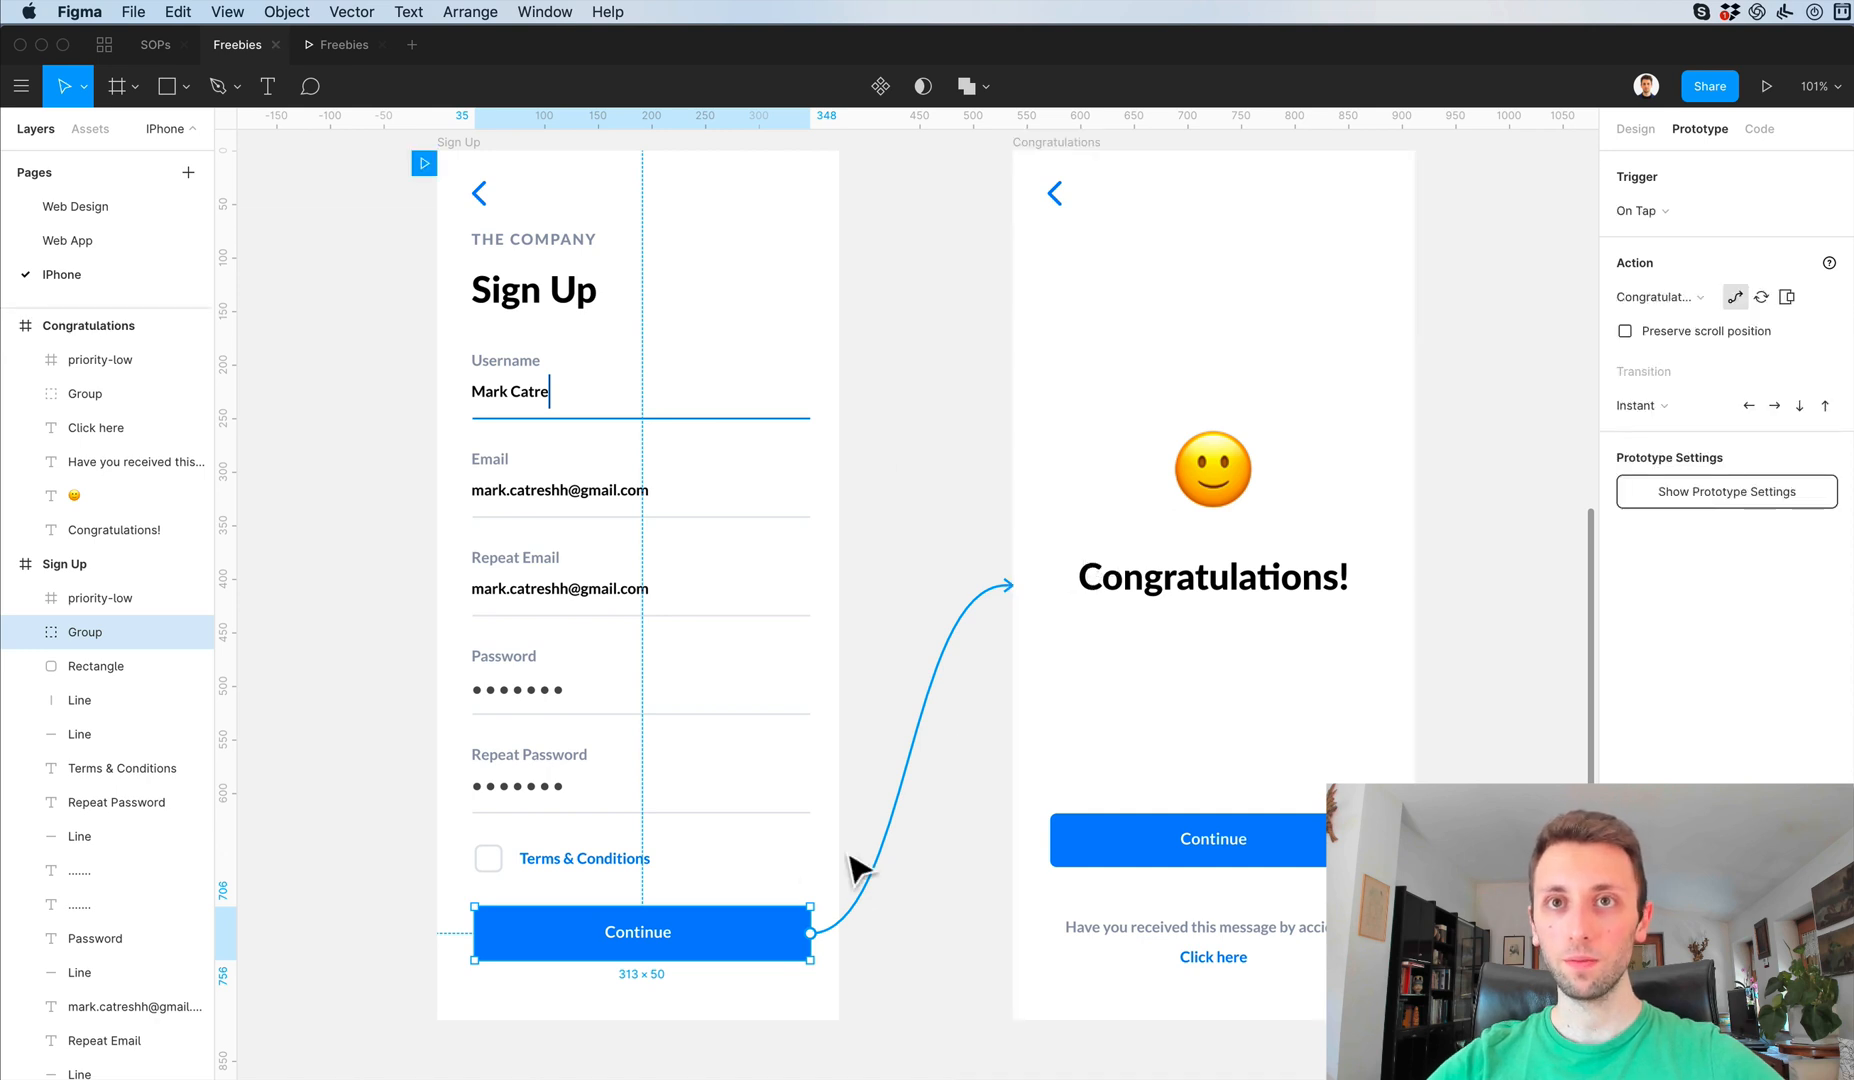
{"action": "scroll", "scroll_direction": "down", "scroll_amount": 3}
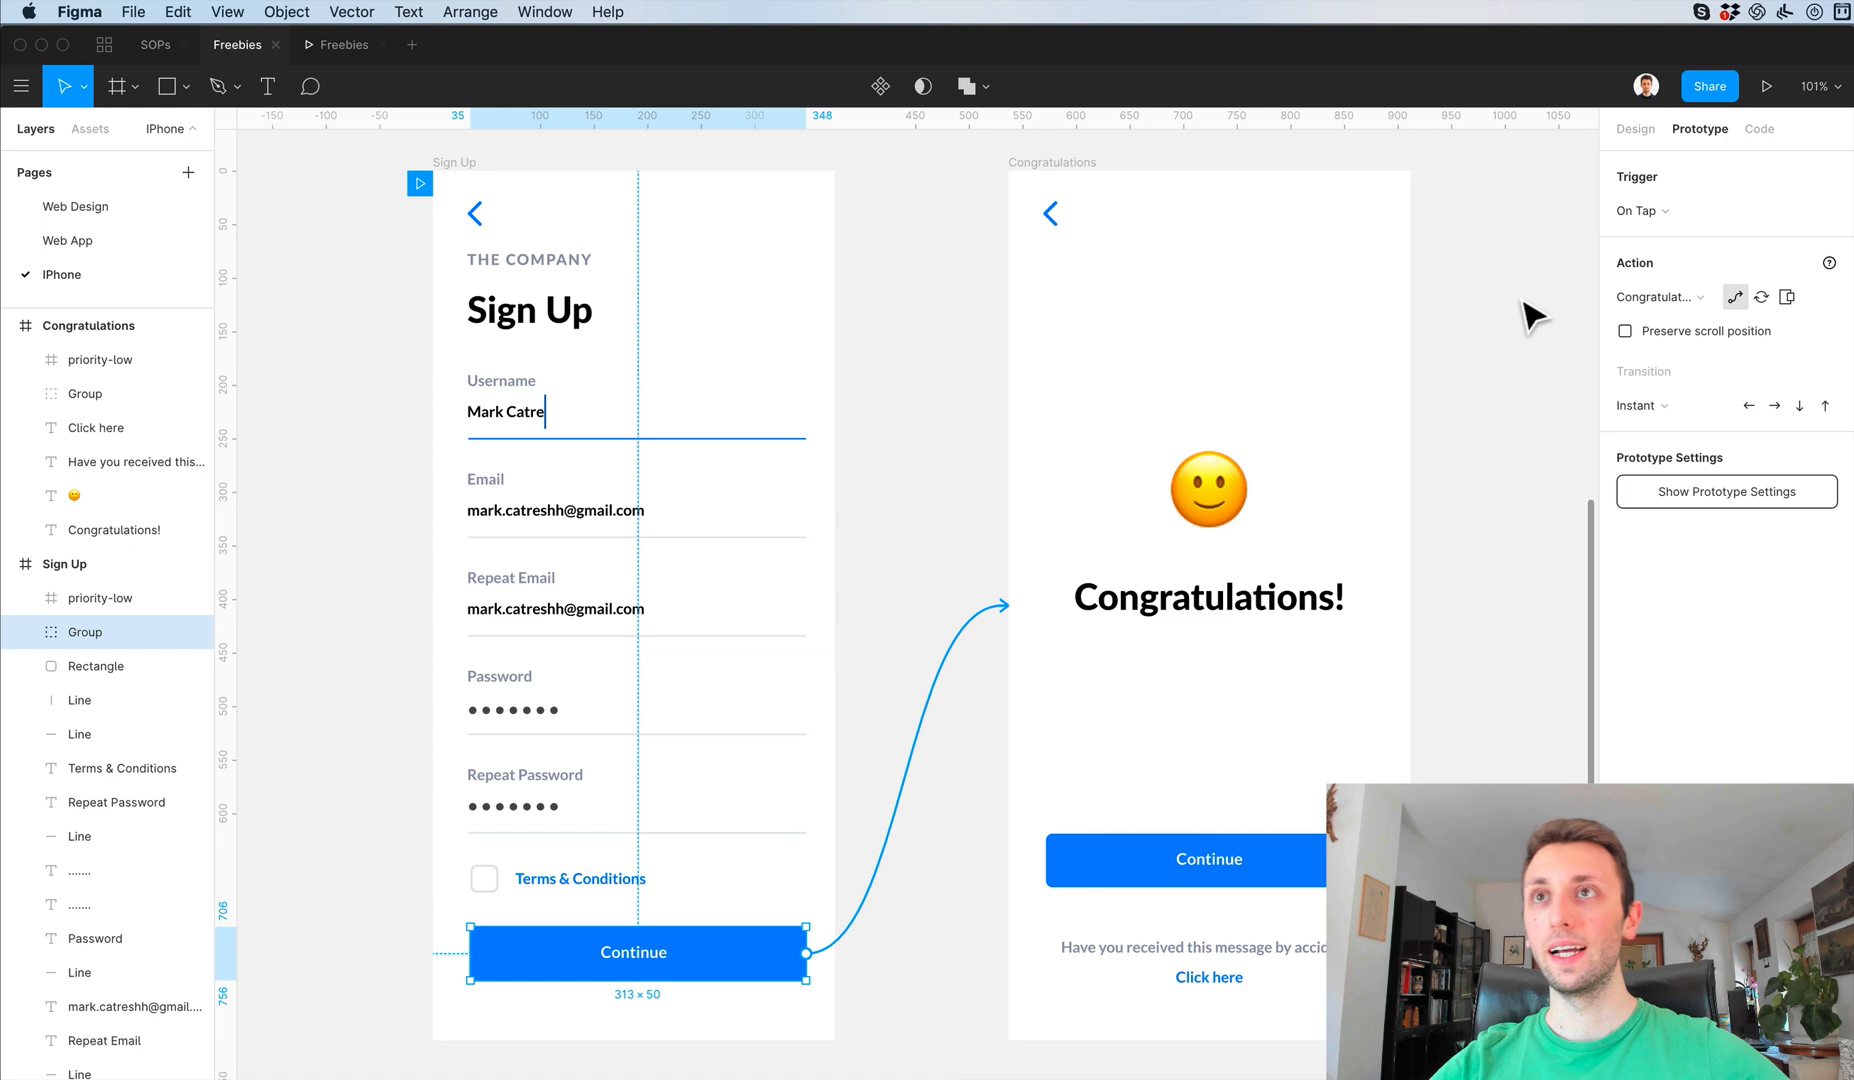
{"action": "left_click", "coordinate": [1641, 211]}
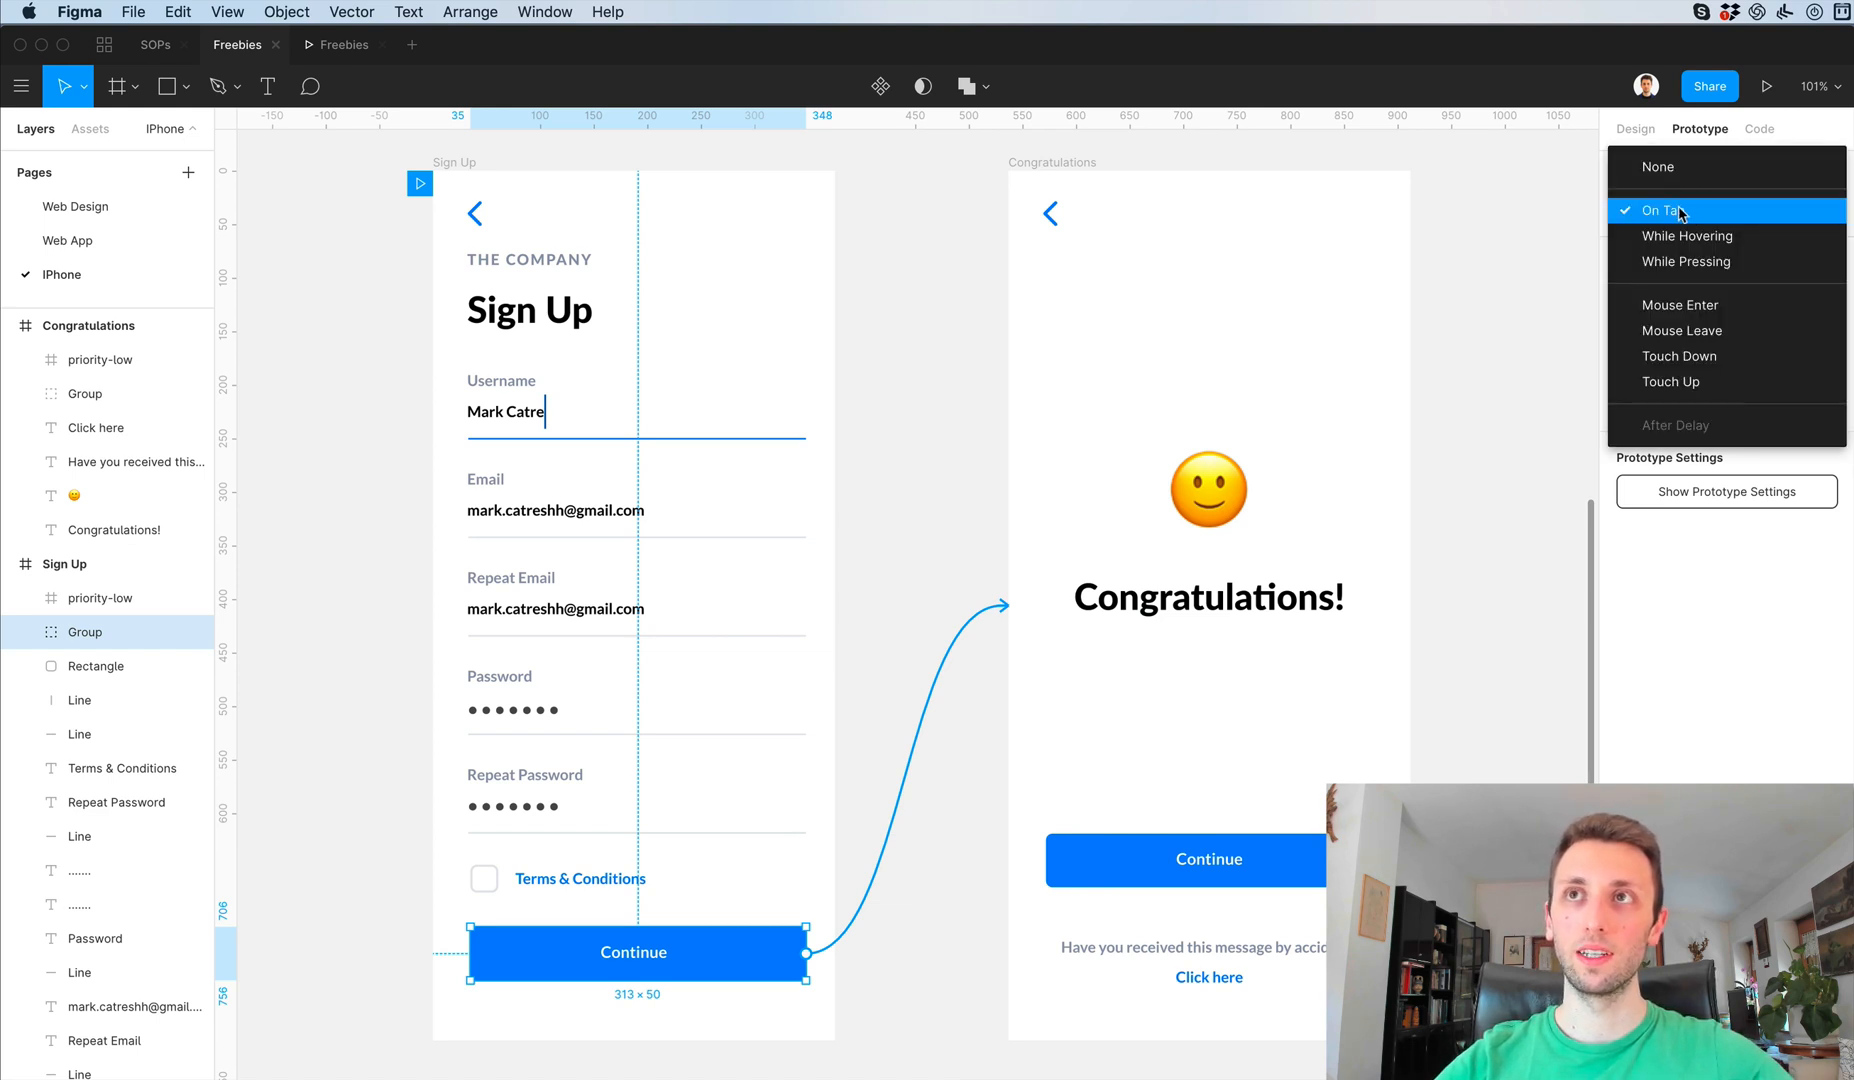
{"action": "mouse_move", "coordinate": [1704, 215]}
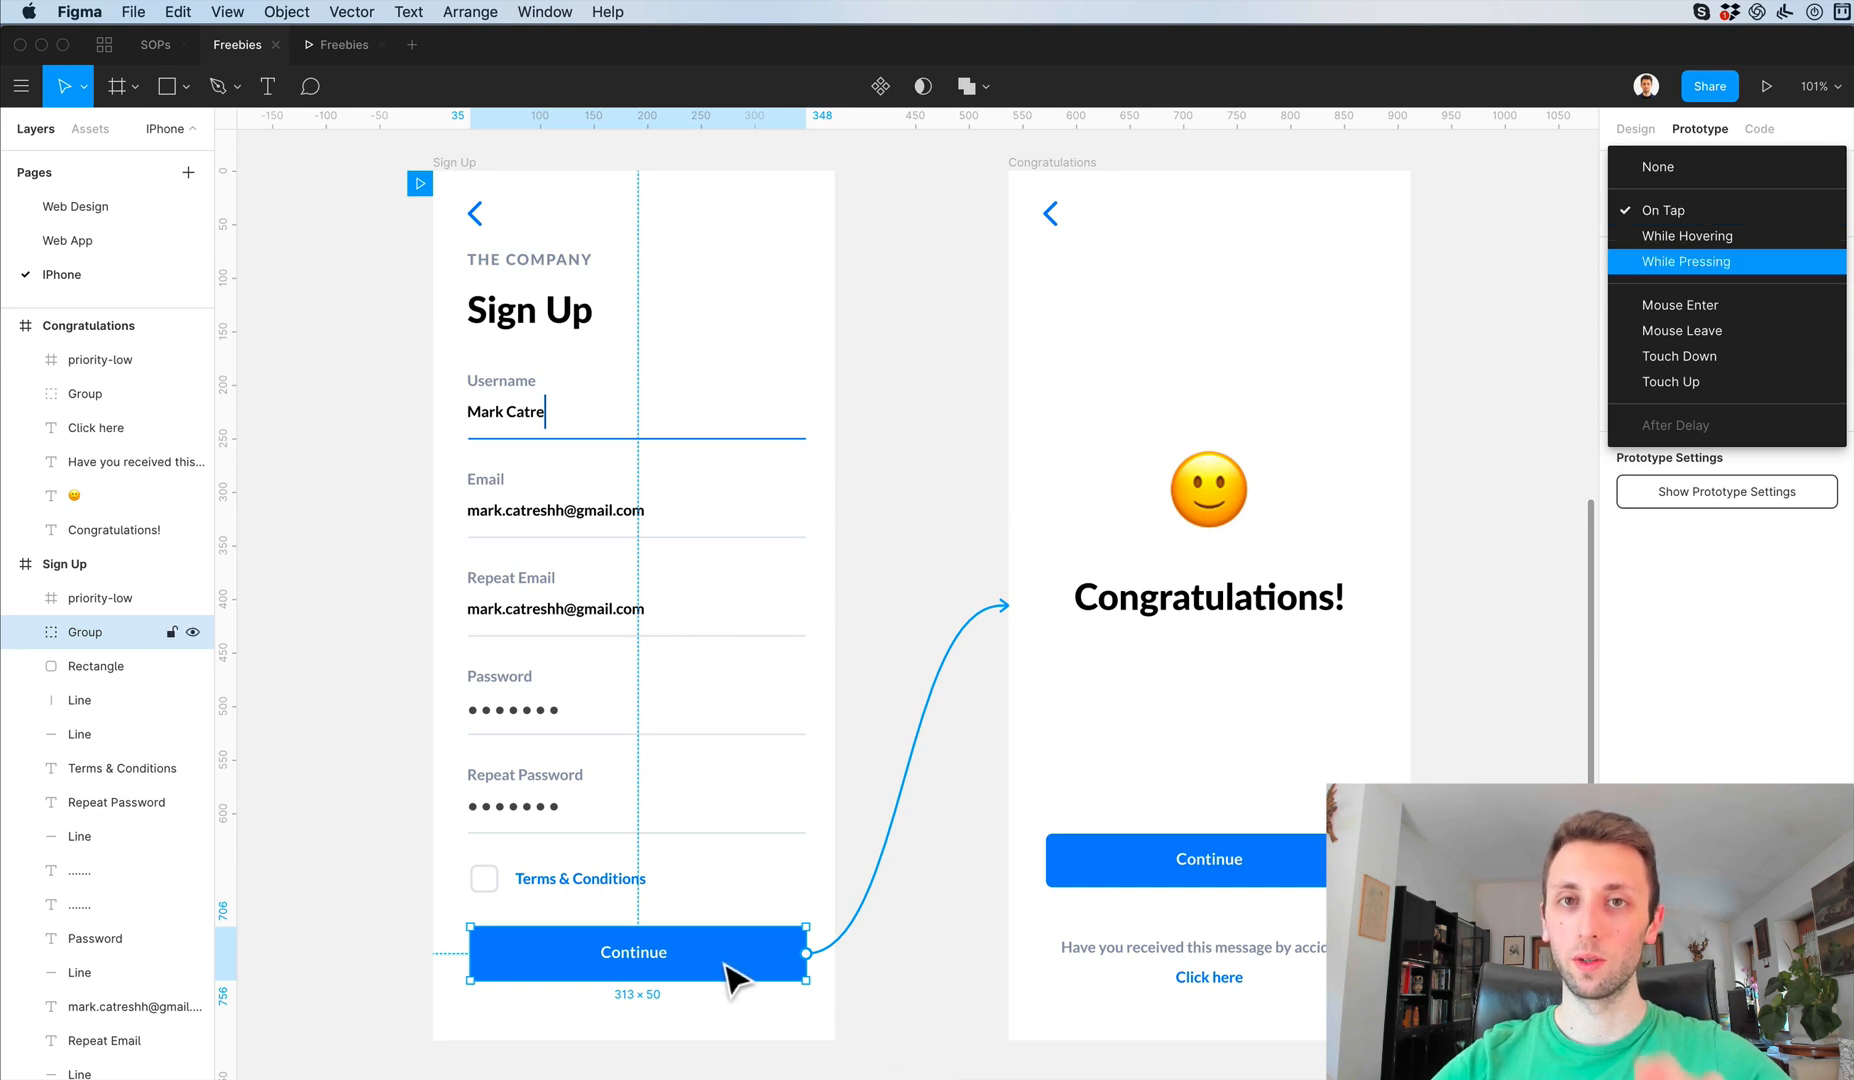
{"action": "mouse_move", "coordinate": [1687, 235]}
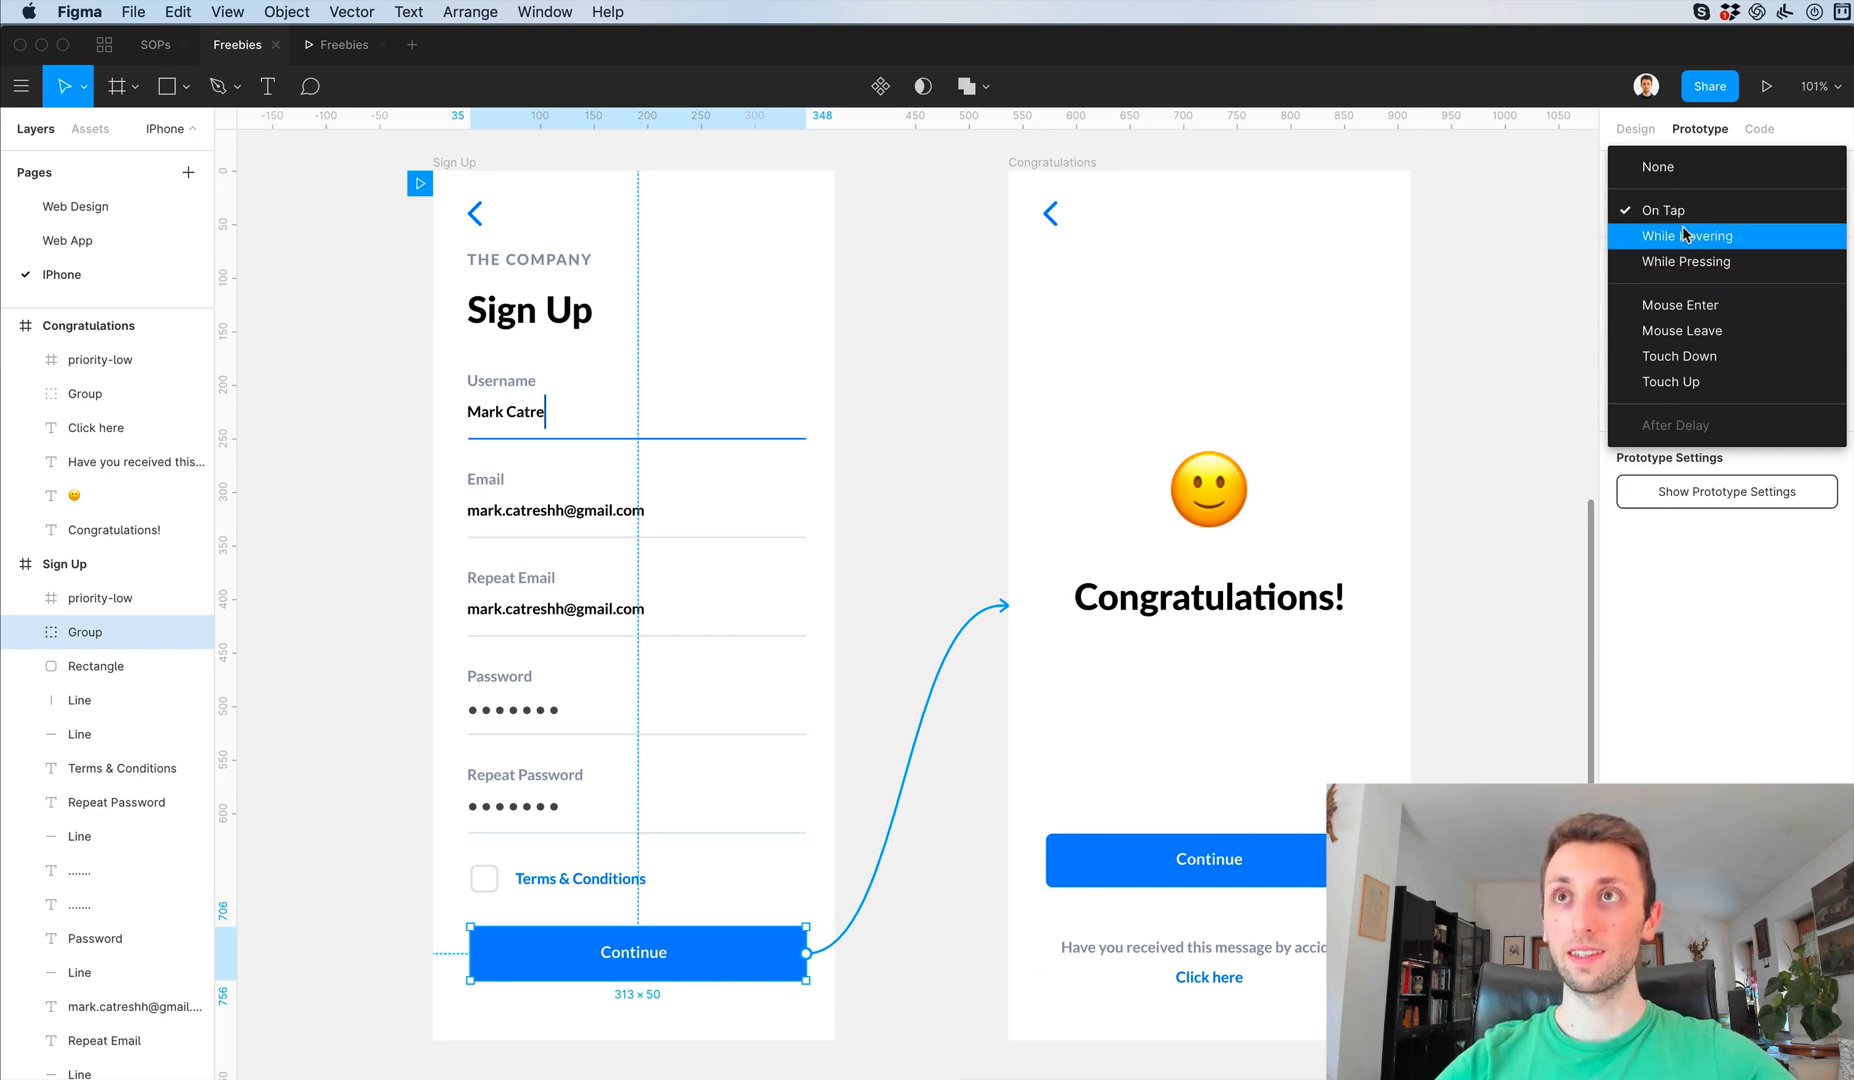
{"action": "mouse_move", "coordinate": [1685, 261]}
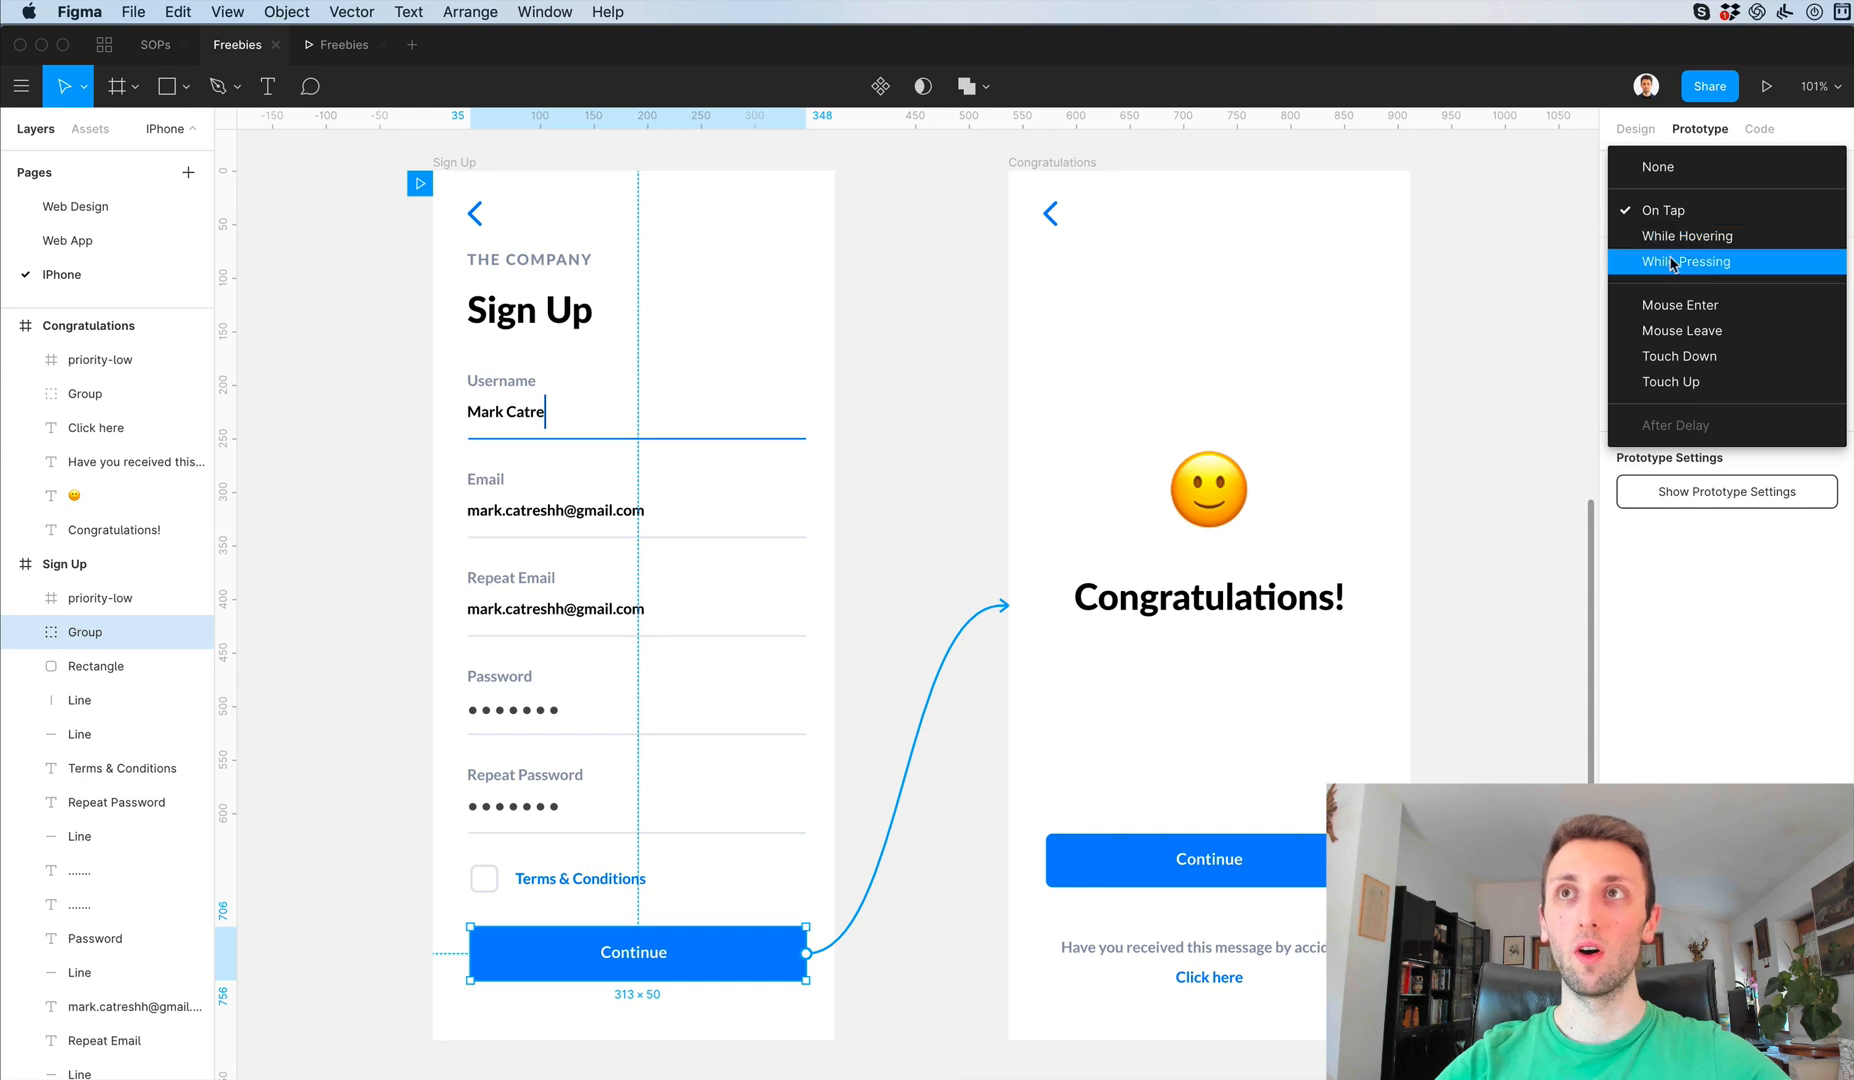
{"action": "mouse_move", "coordinate": [1679, 356]}
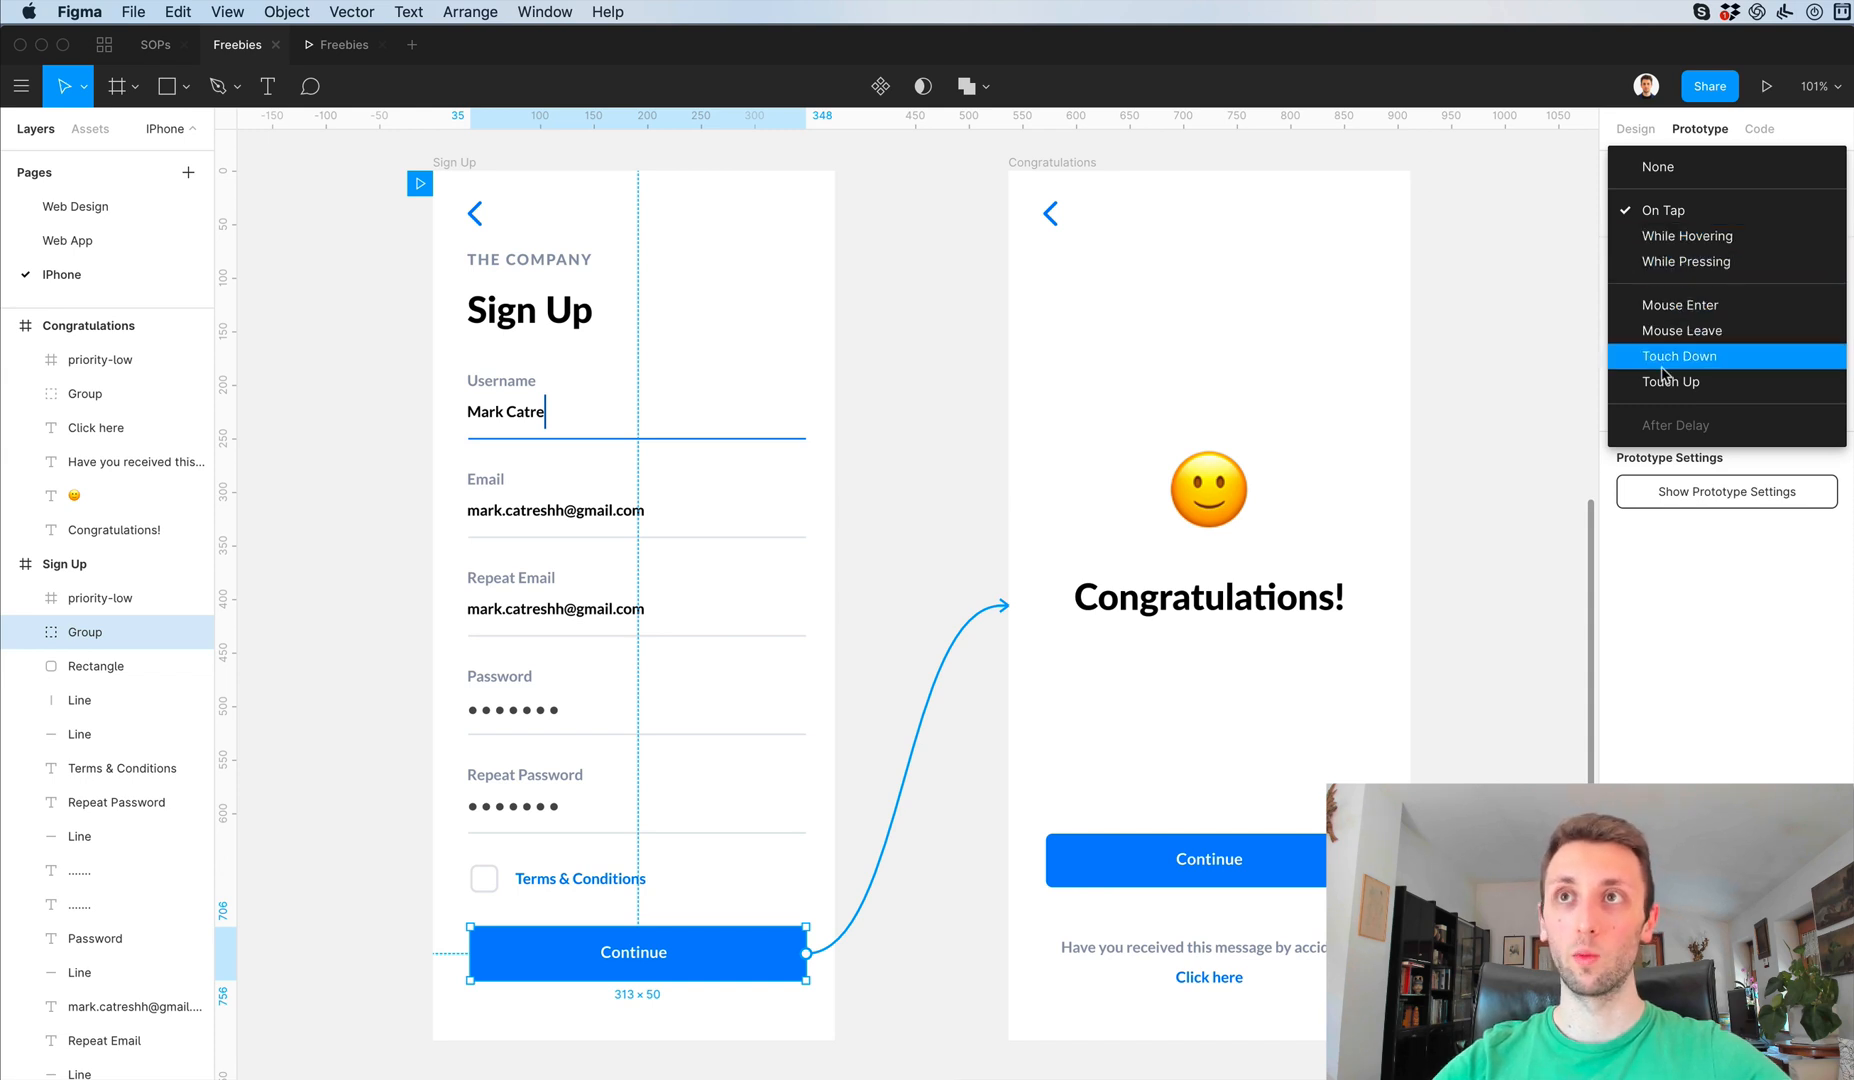
{"action": "mouse_move", "coordinate": [1688, 235]}
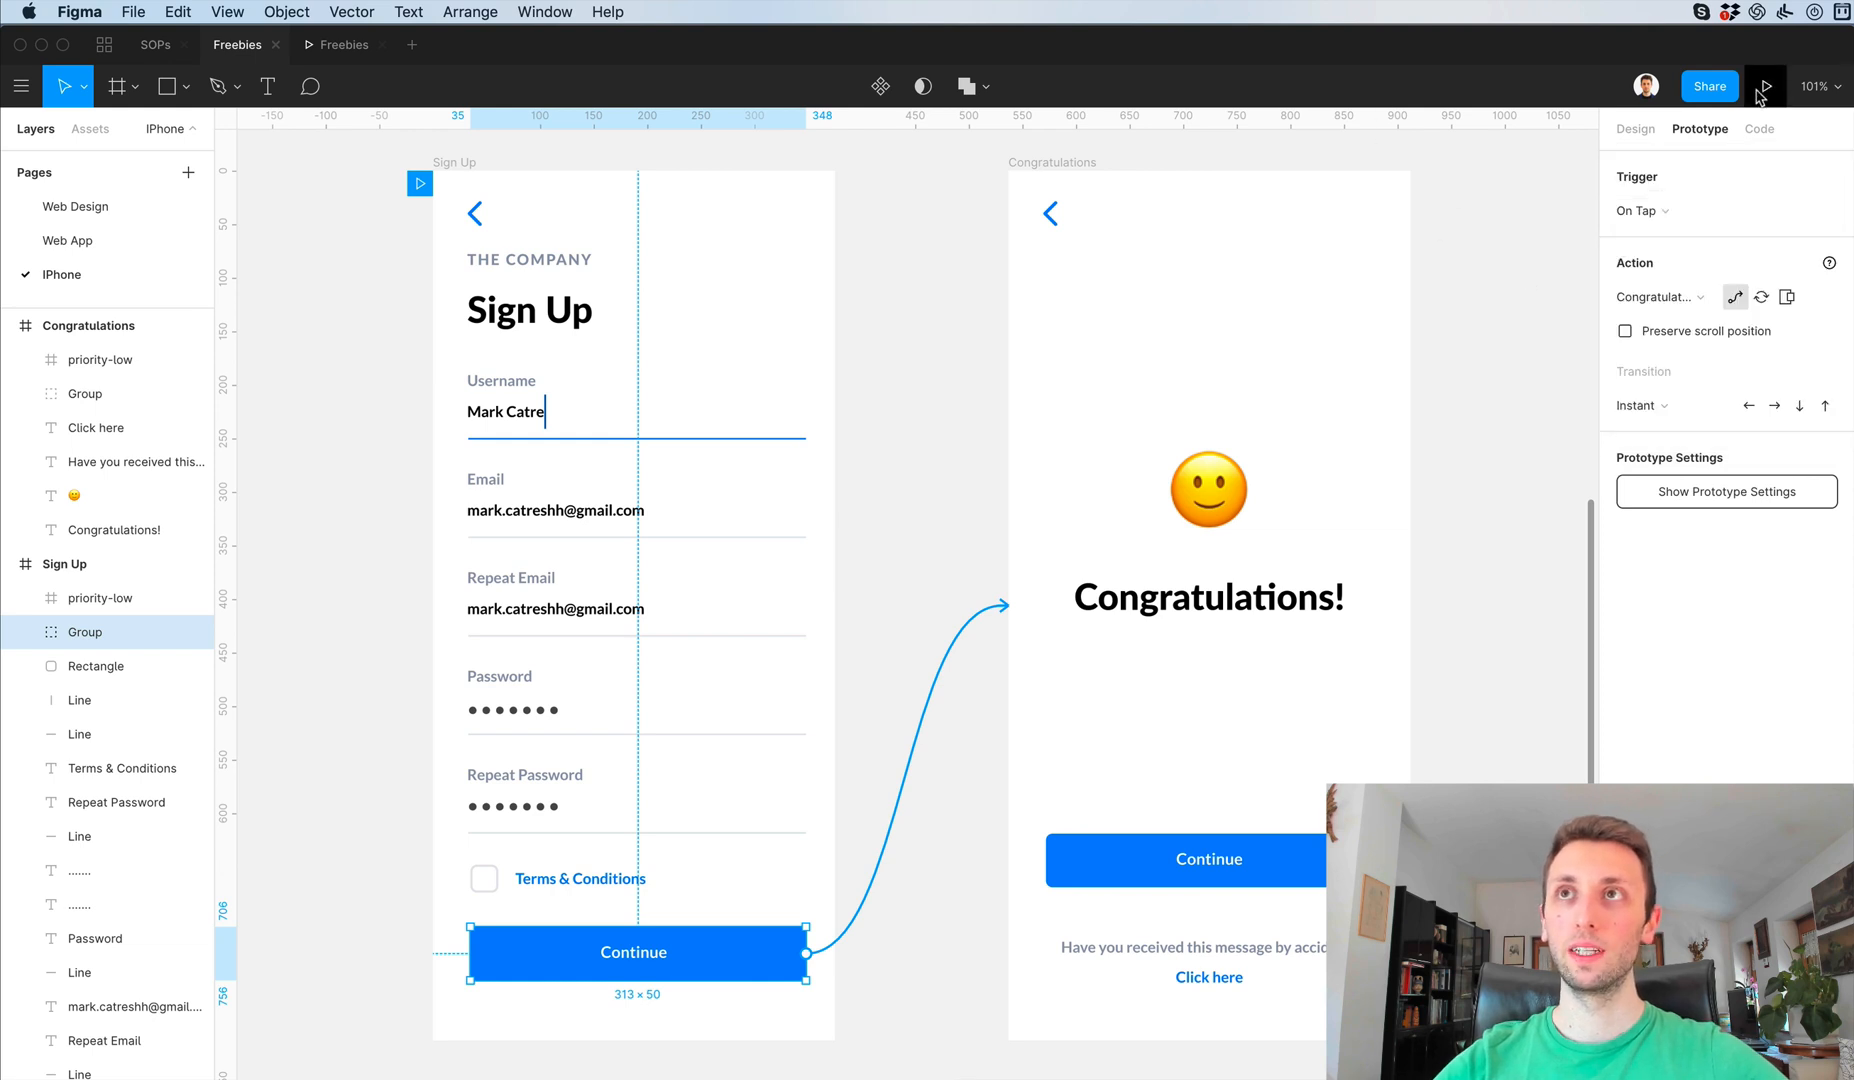
{"action": "left_click", "coordinate": [1767, 85]}
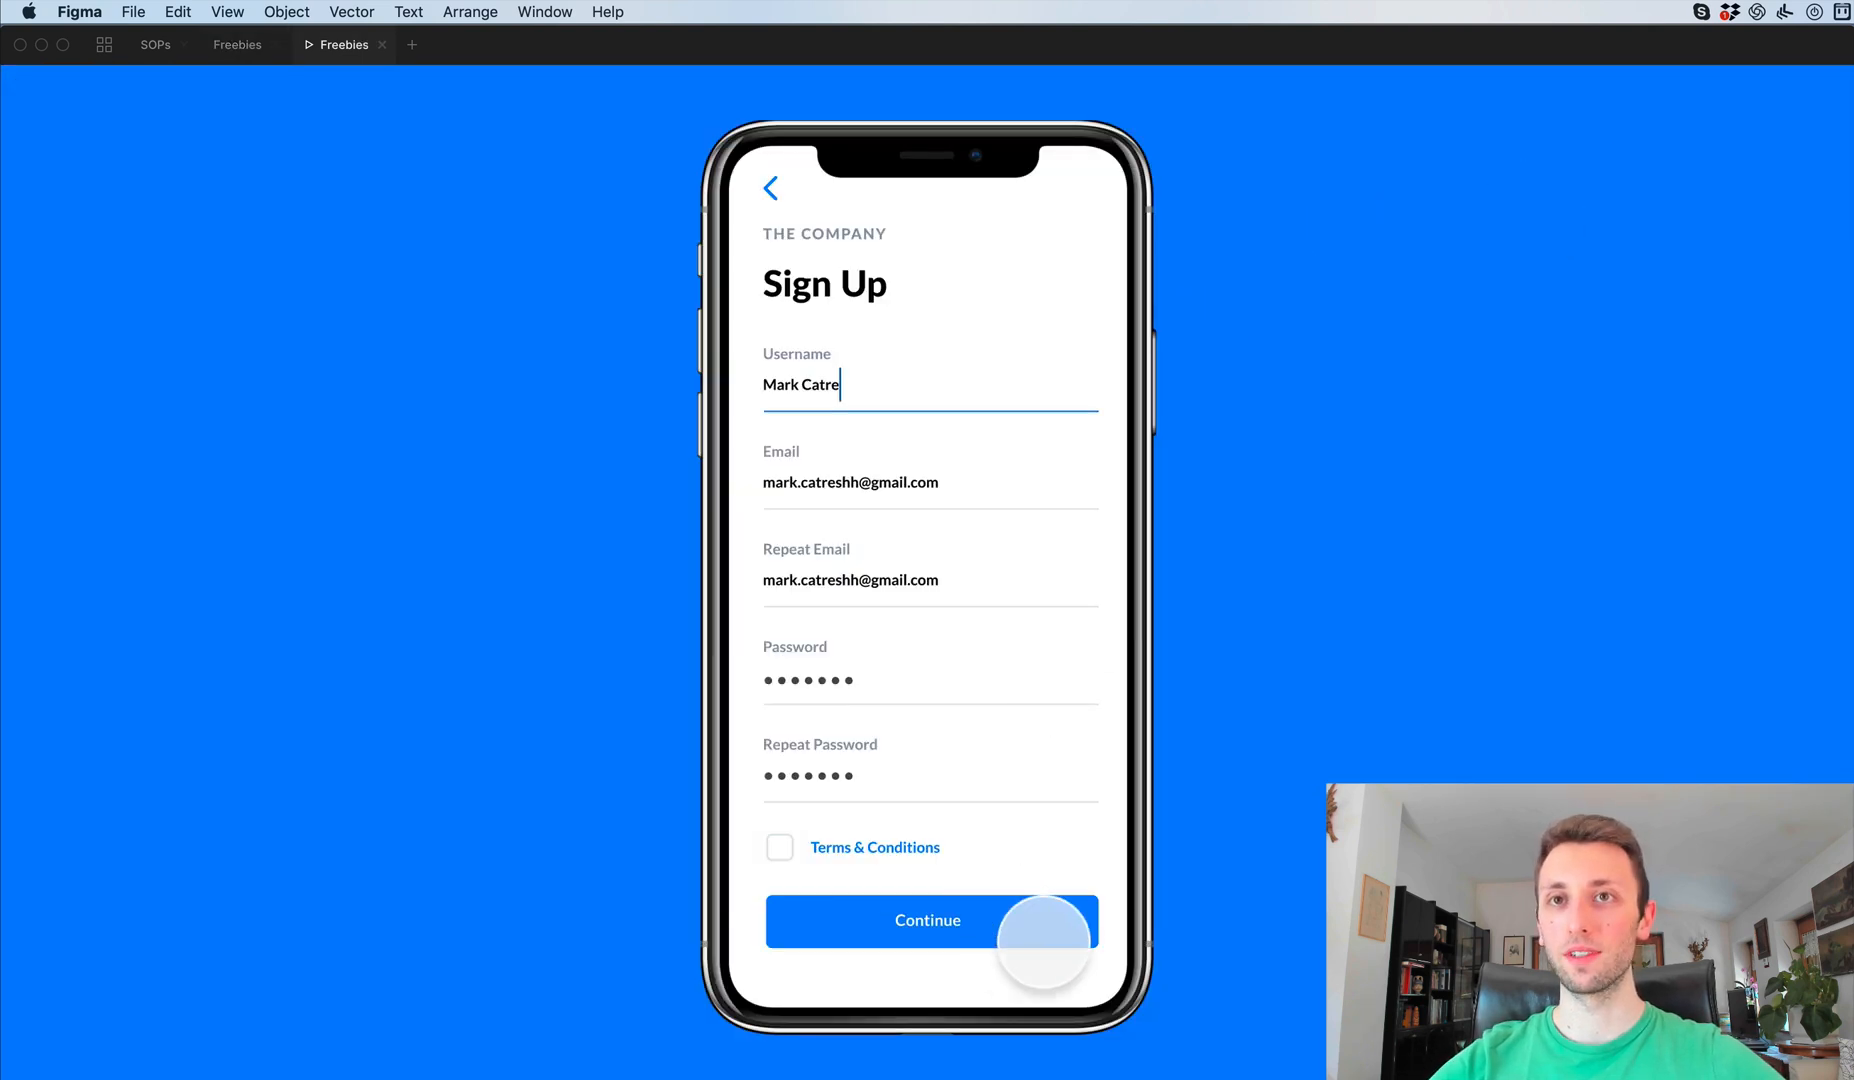
- Tap Continue in the preview to reach Congratulations, then return to the Freebies design file
{"action": "left_click", "coordinate": [927, 920]}
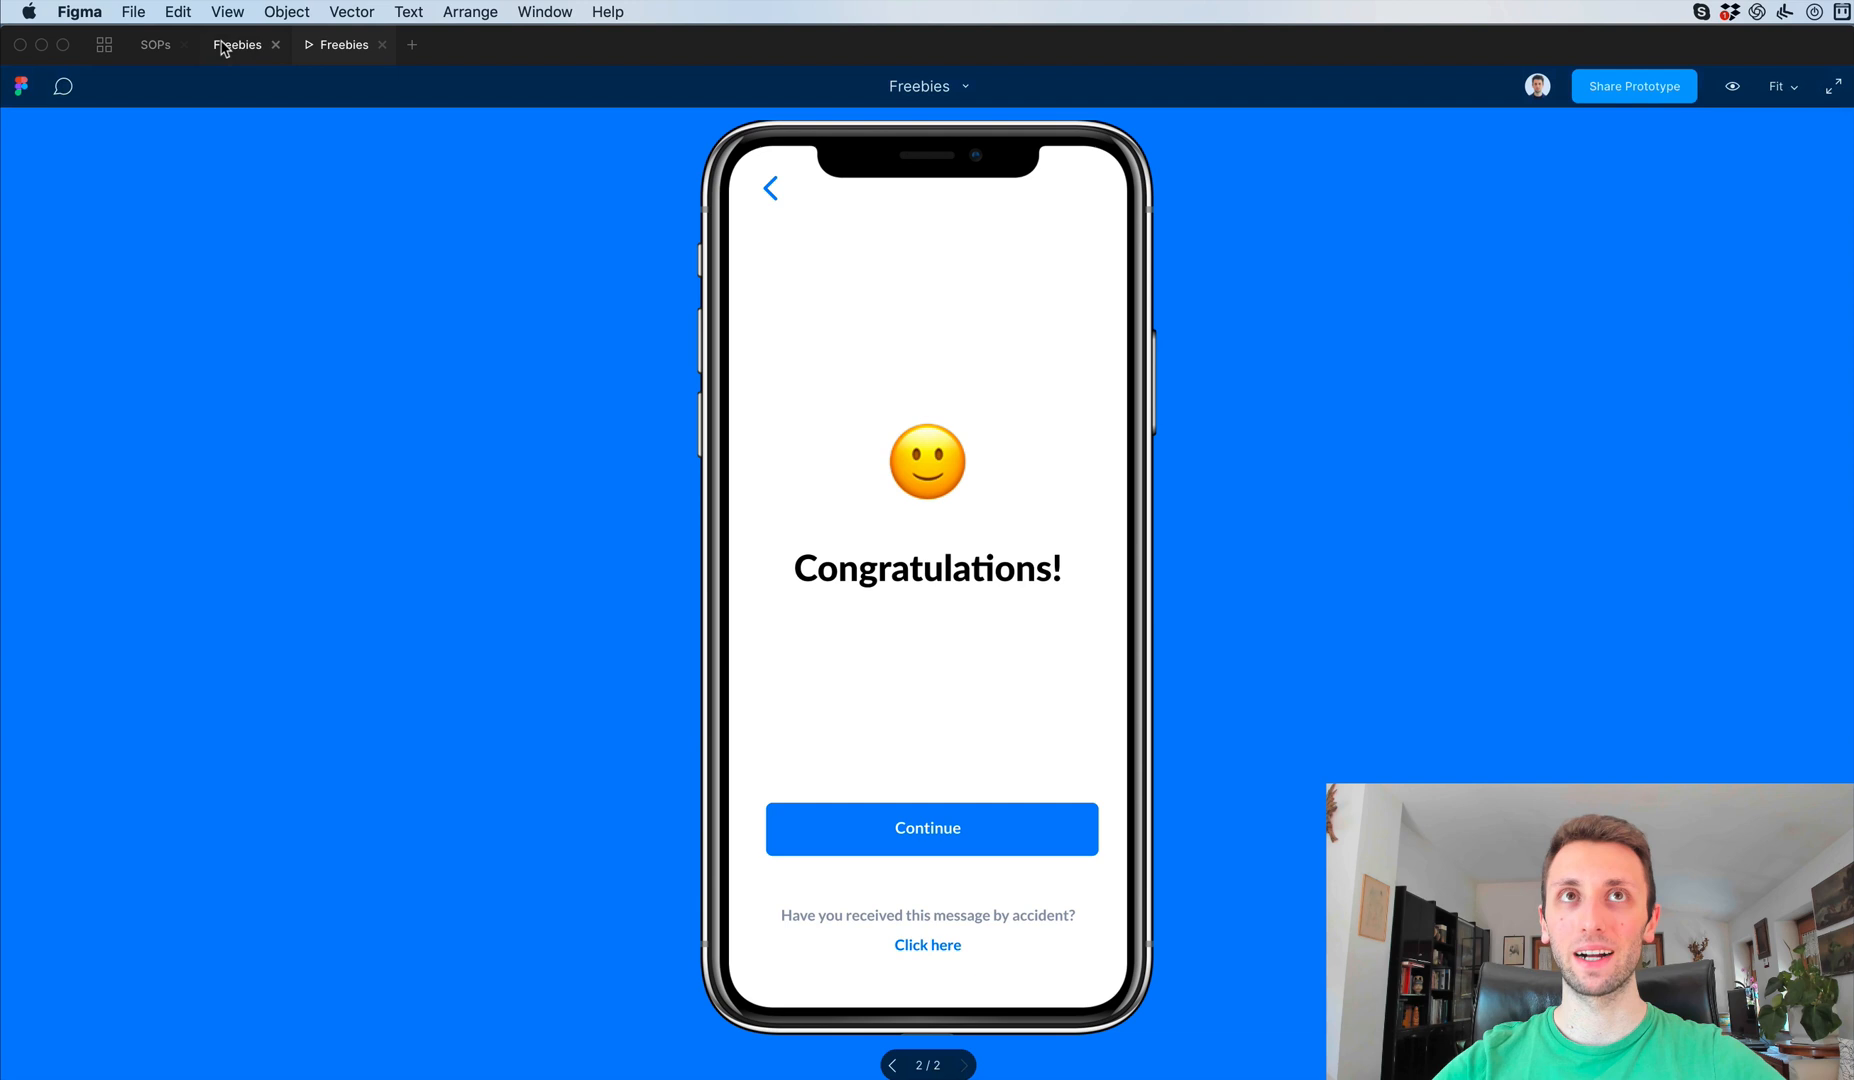
{"action": "left_click", "coordinate": [236, 45]}
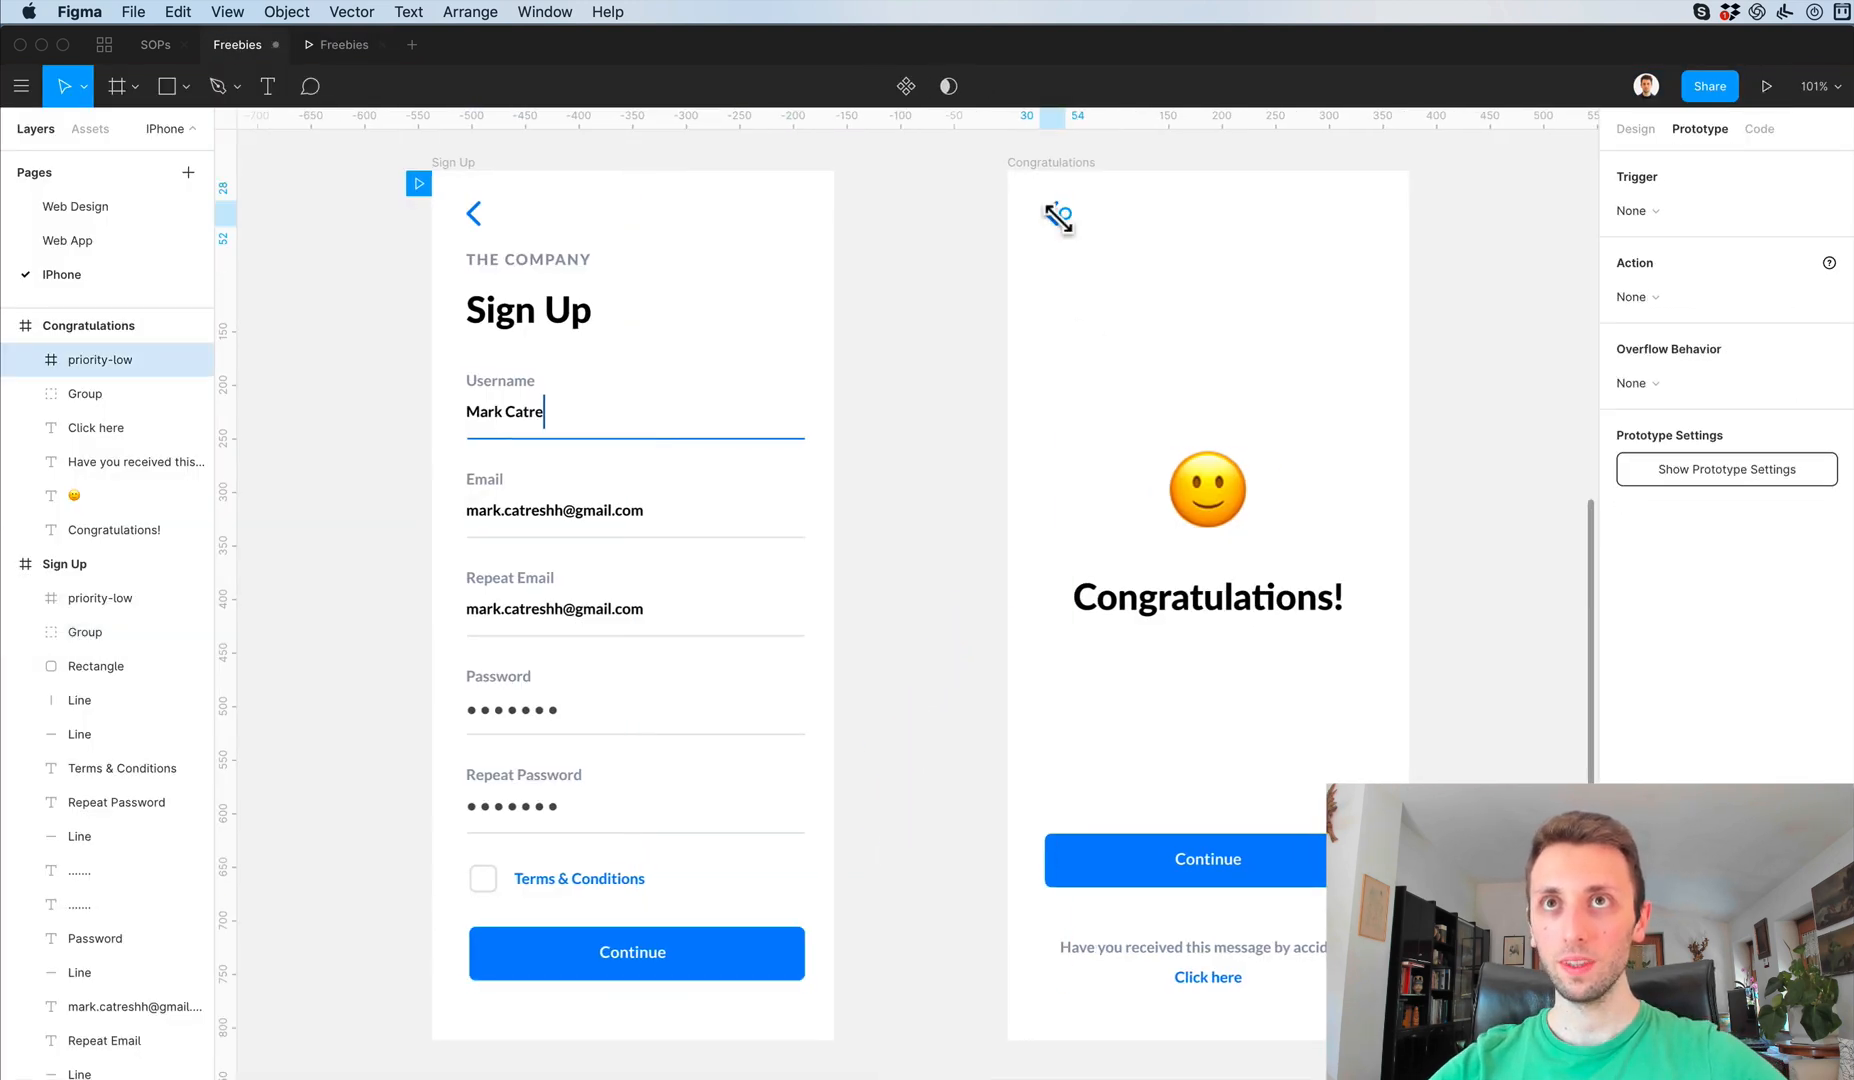
- Link the Congratulations back arrow on tap to the Sign Up frame and preview it
{"action": "left_click", "coordinate": [634, 951]}
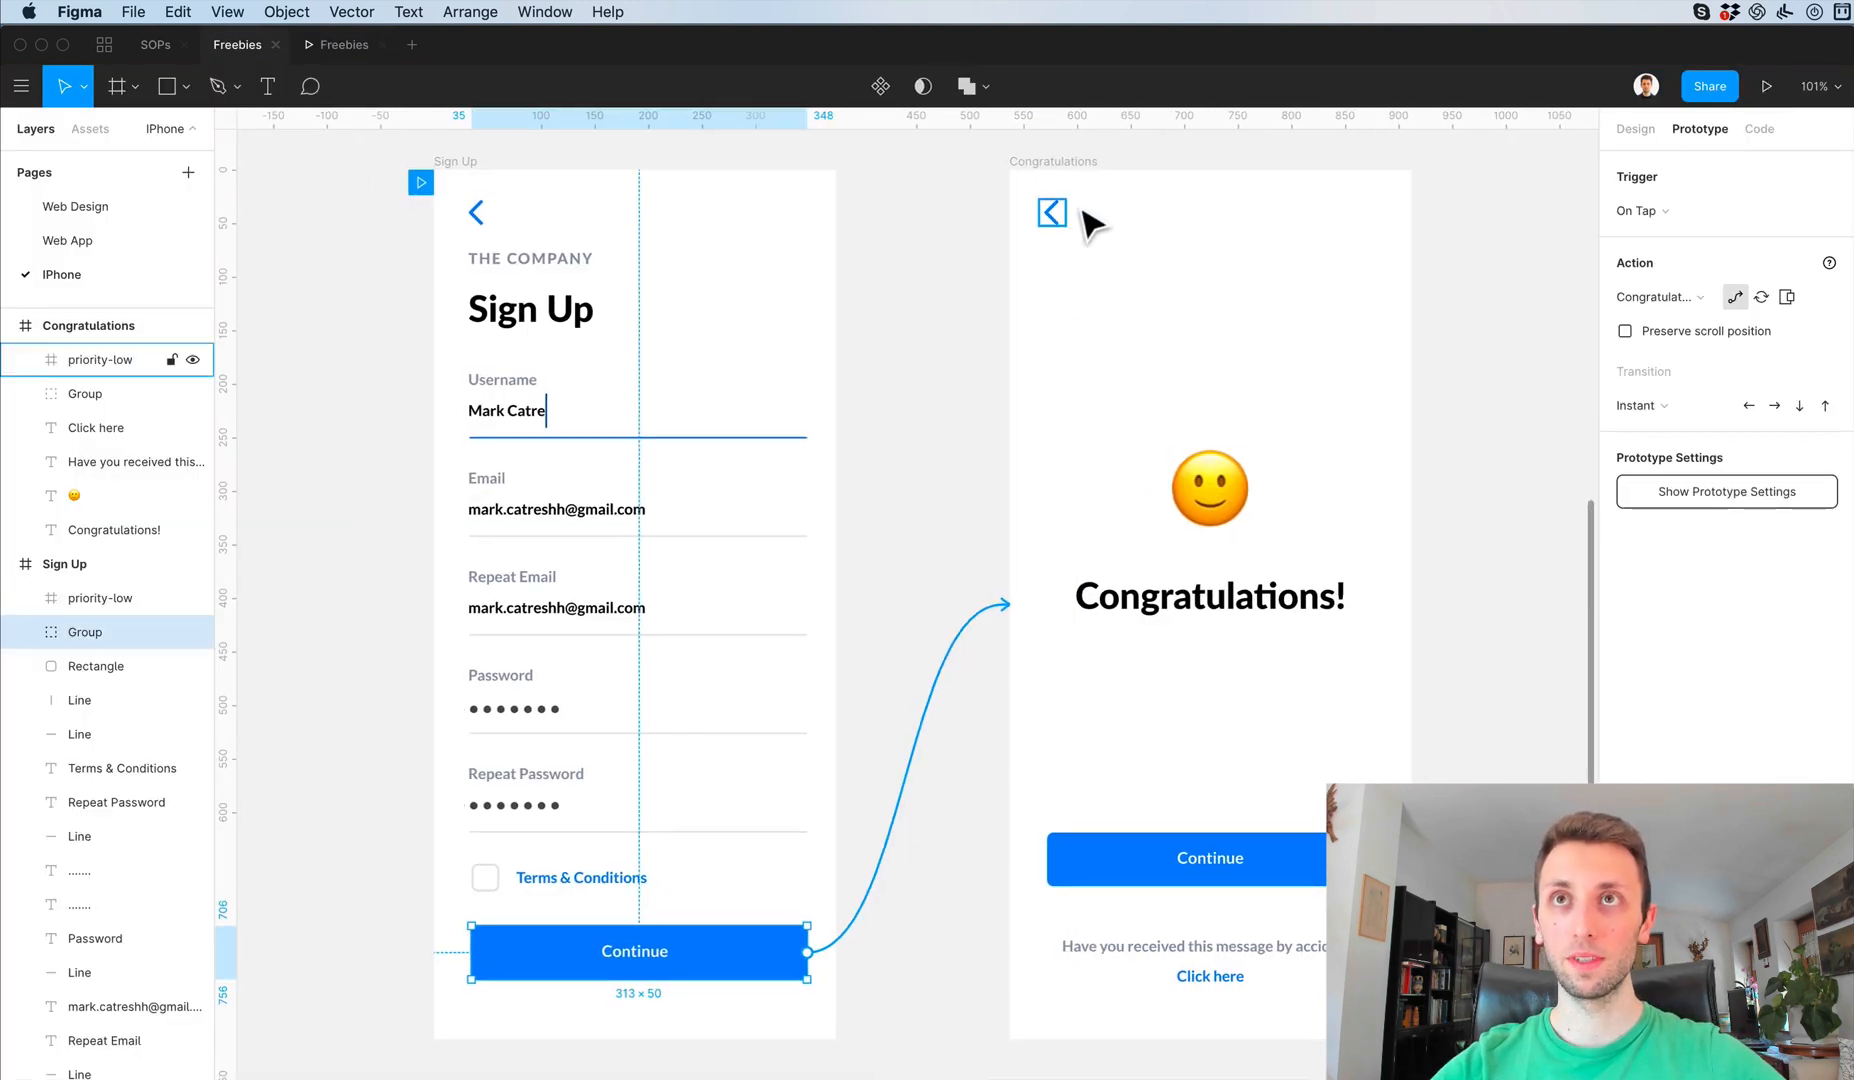
{"action": "left_click", "coordinate": [1051, 212]}
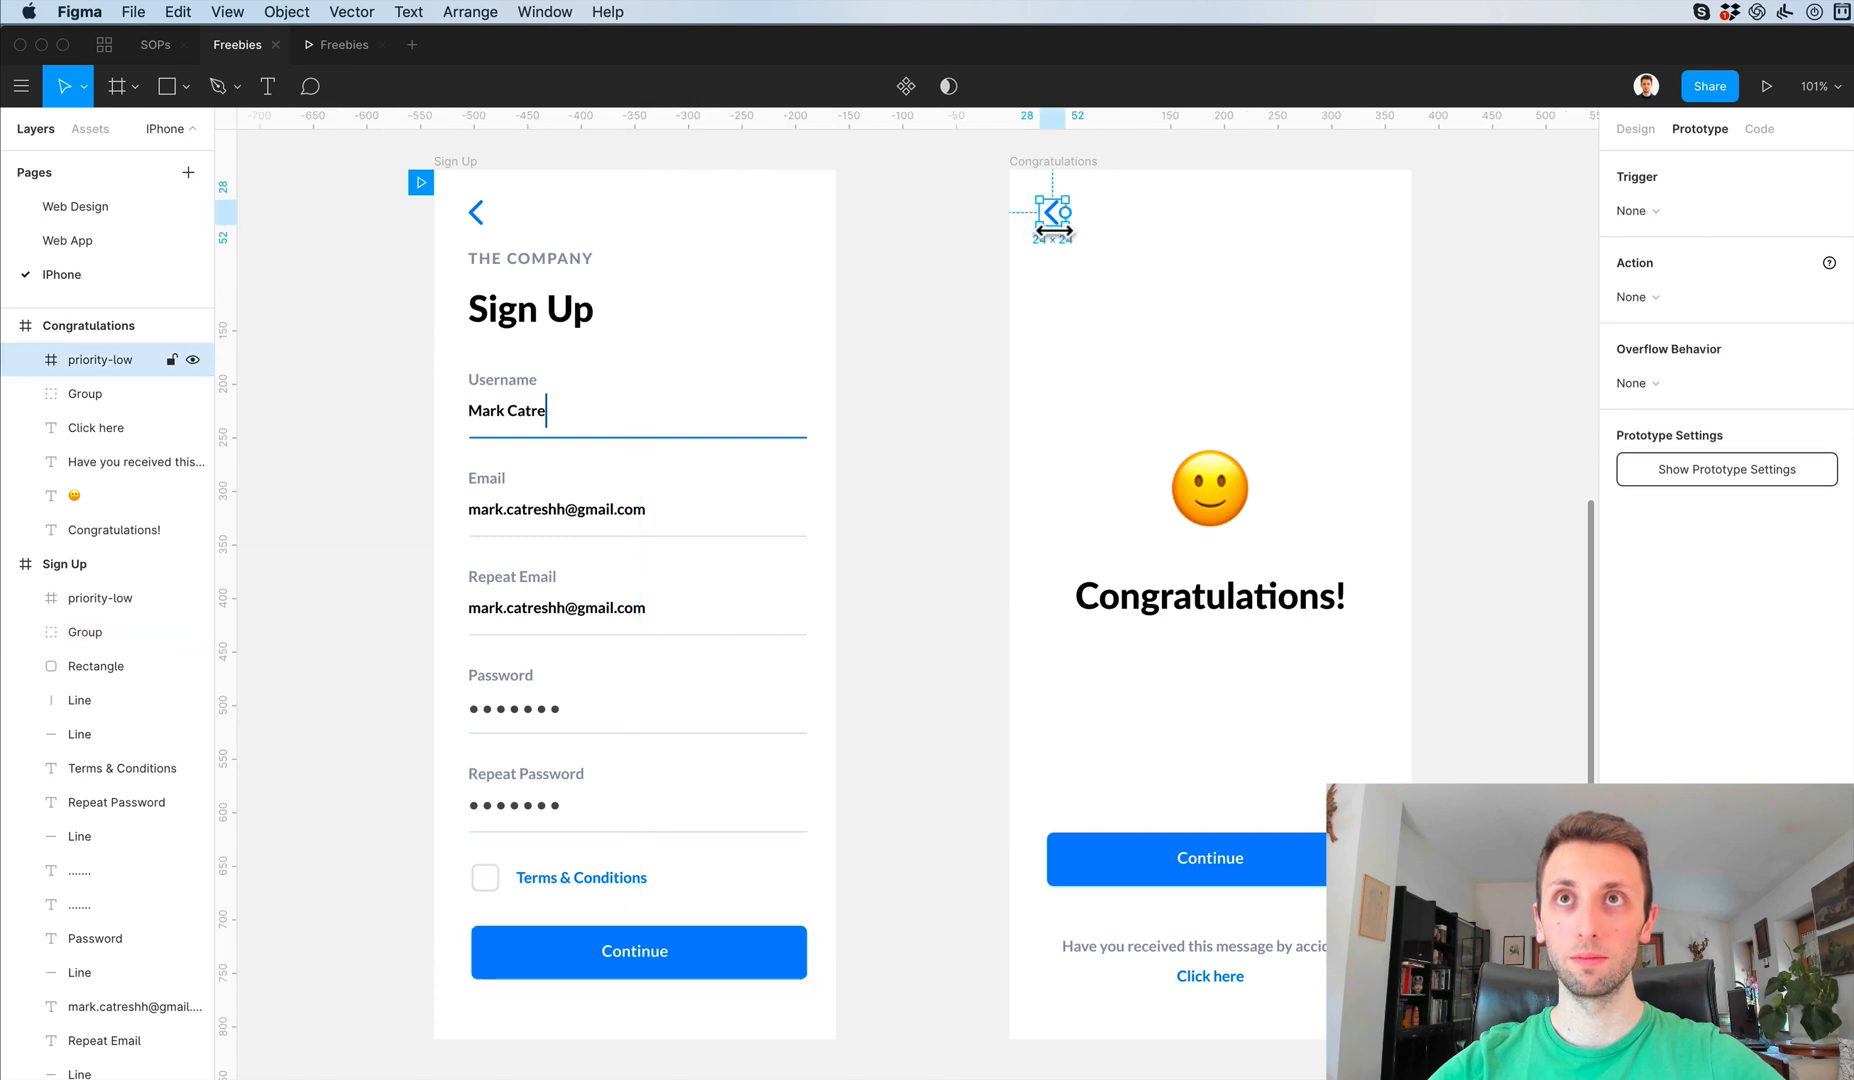
{"action": "mouse_move", "coordinate": [1070, 228]}
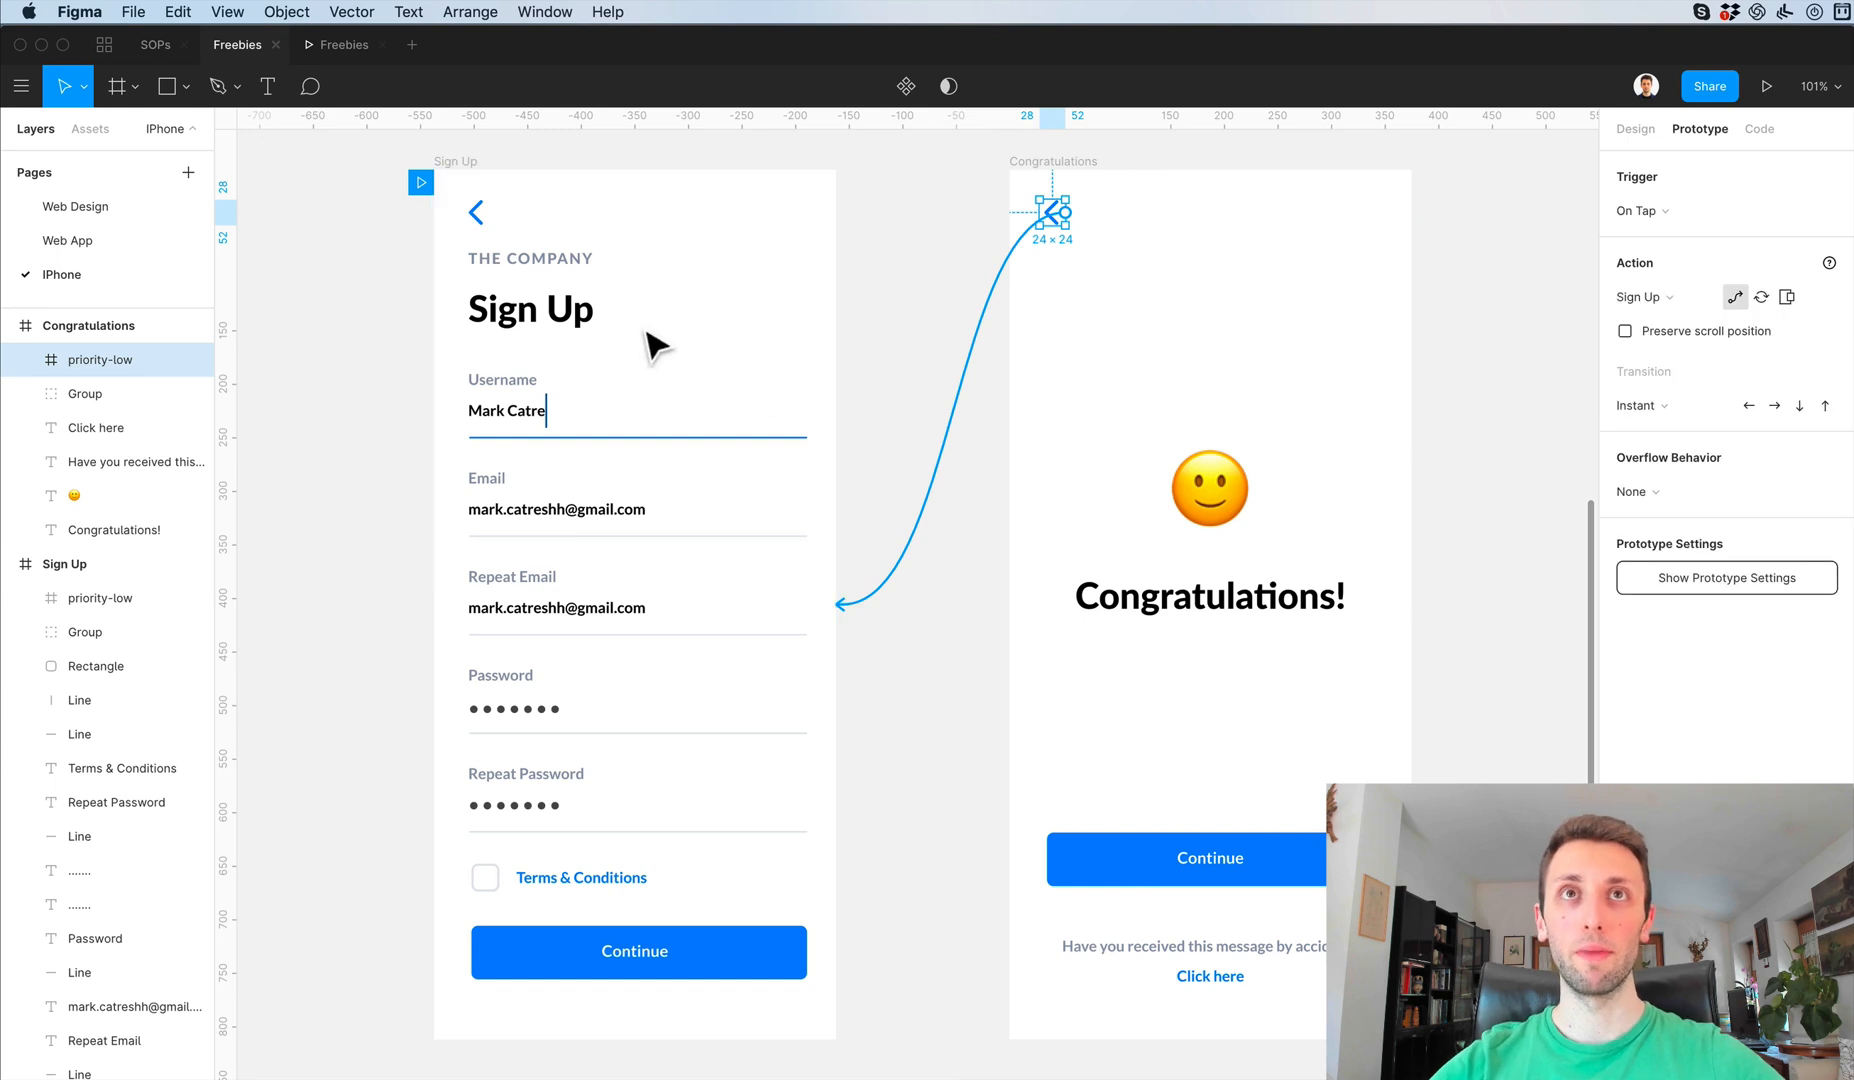
{"action": "mouse_move", "coordinate": [1632, 207]}
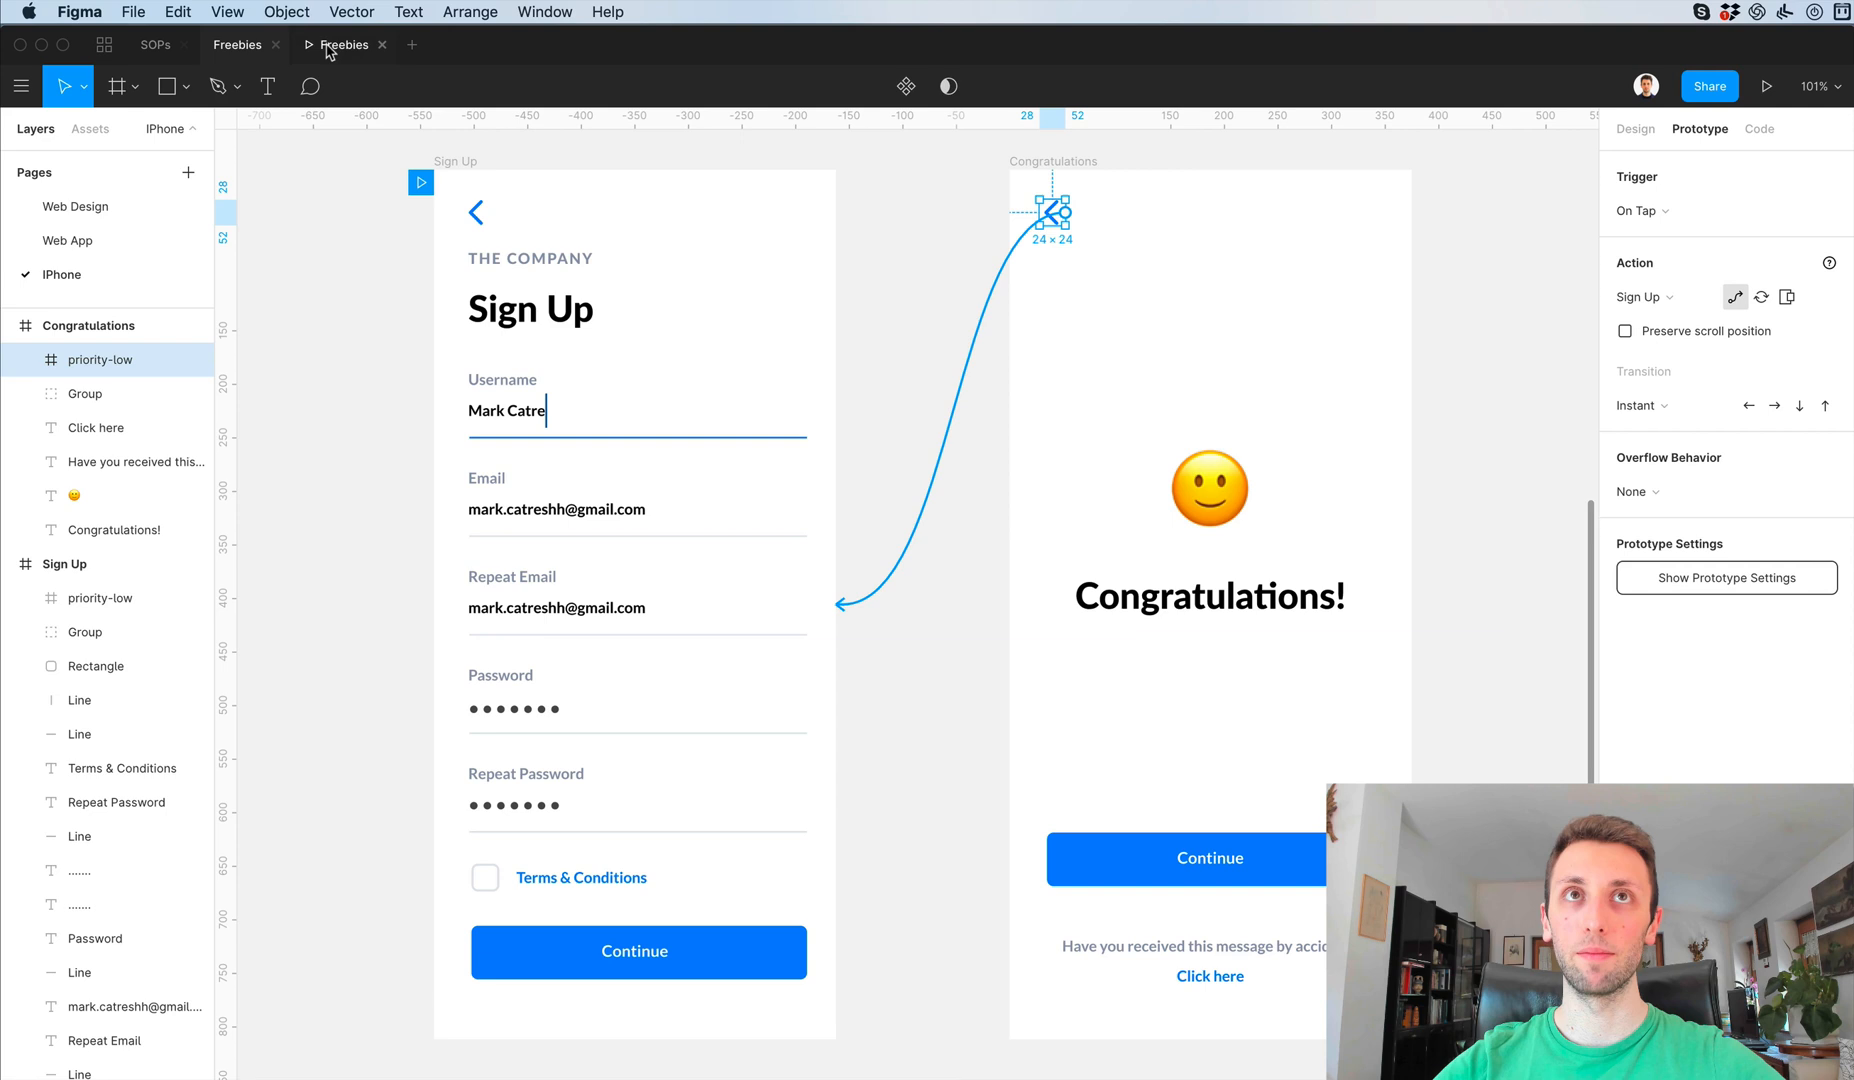
{"action": "left_click", "coordinate": [1767, 85]}
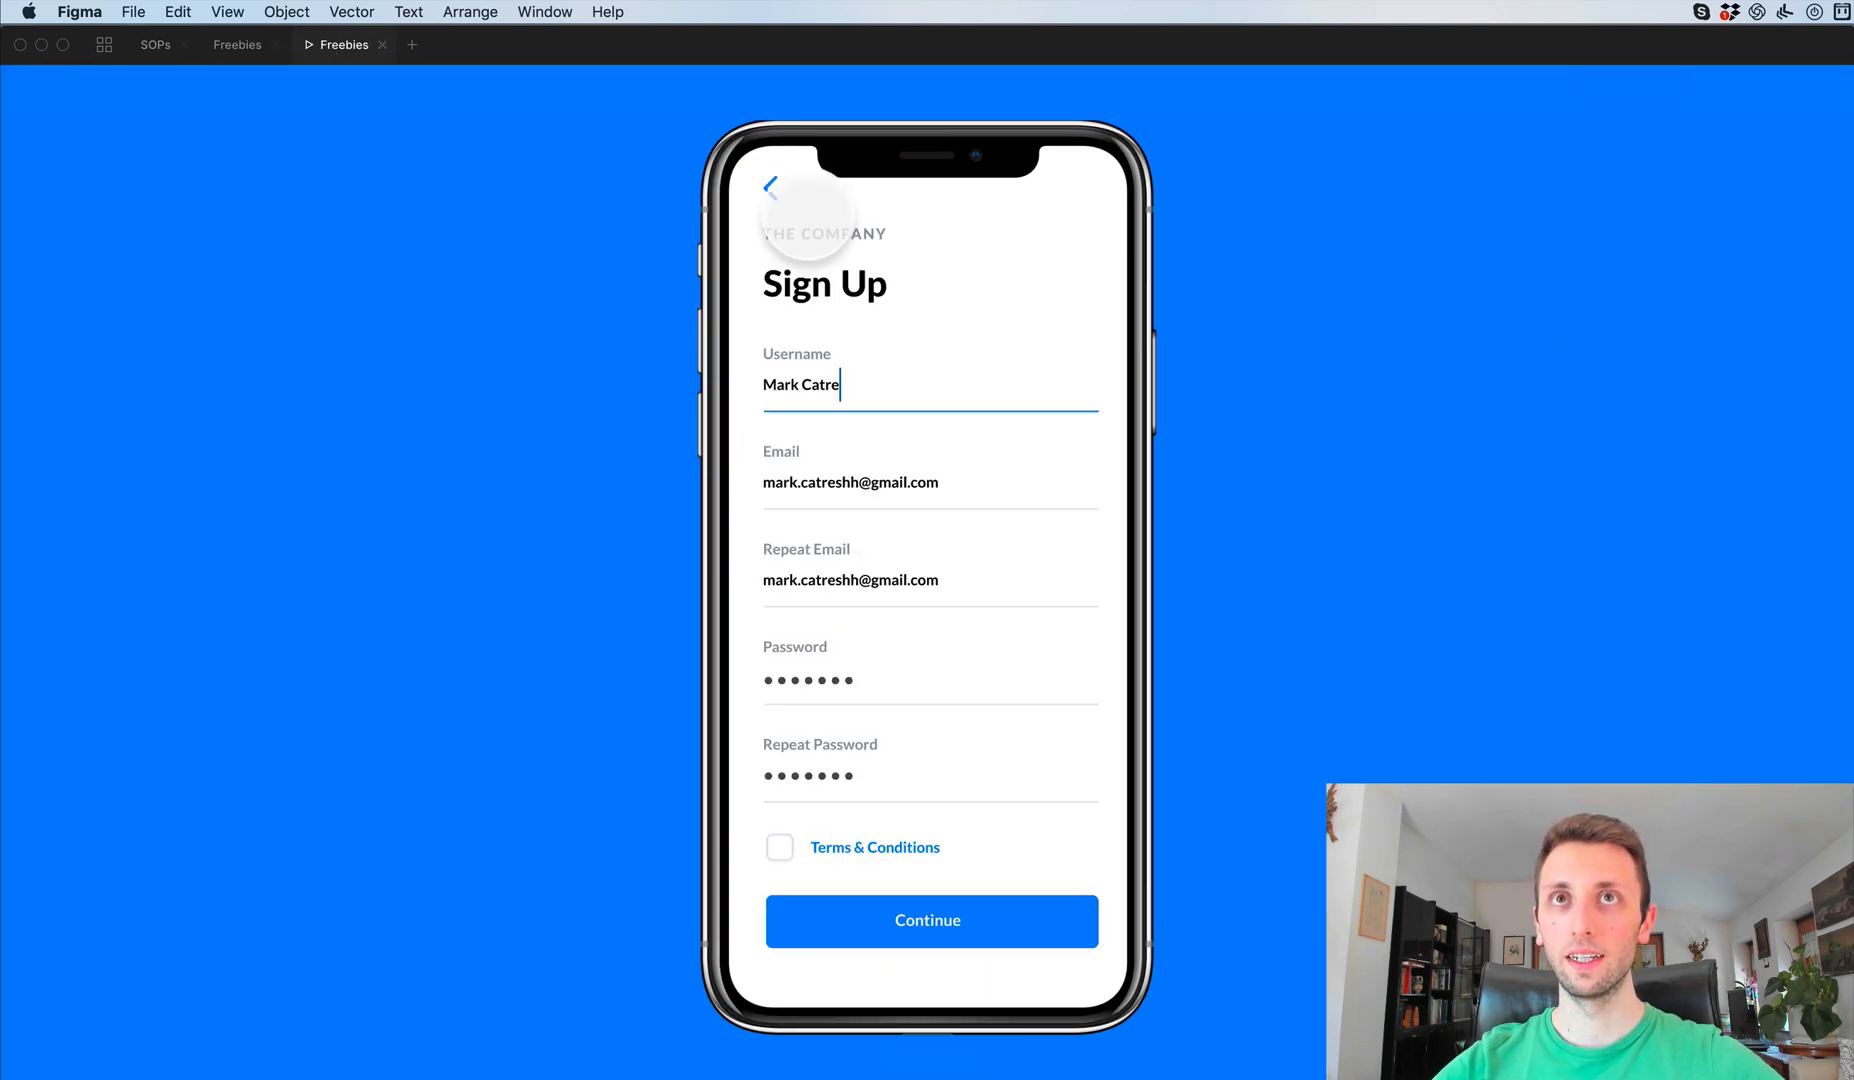
{"action": "mouse_move", "coordinate": [993, 597]}
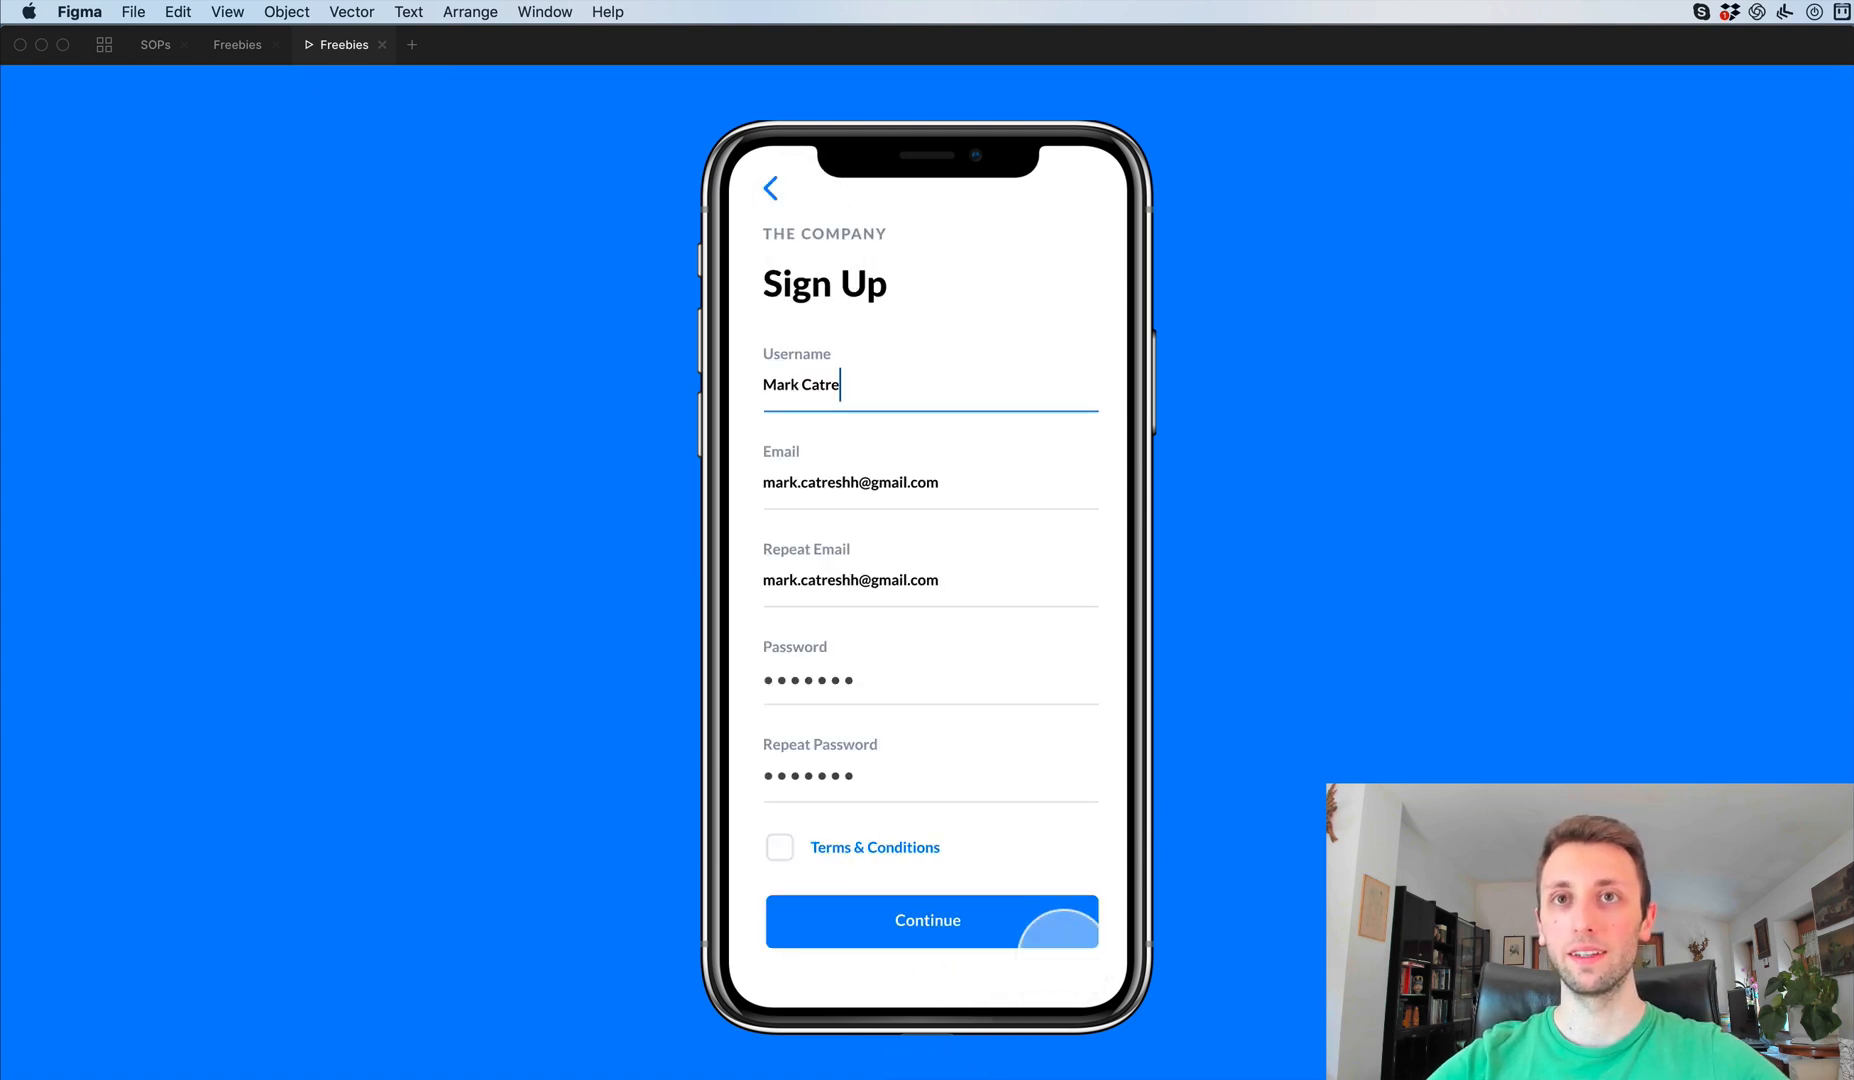
- Exit the prototype preview with Escape to return to the design file
{"action": "key", "text": "Escape"}
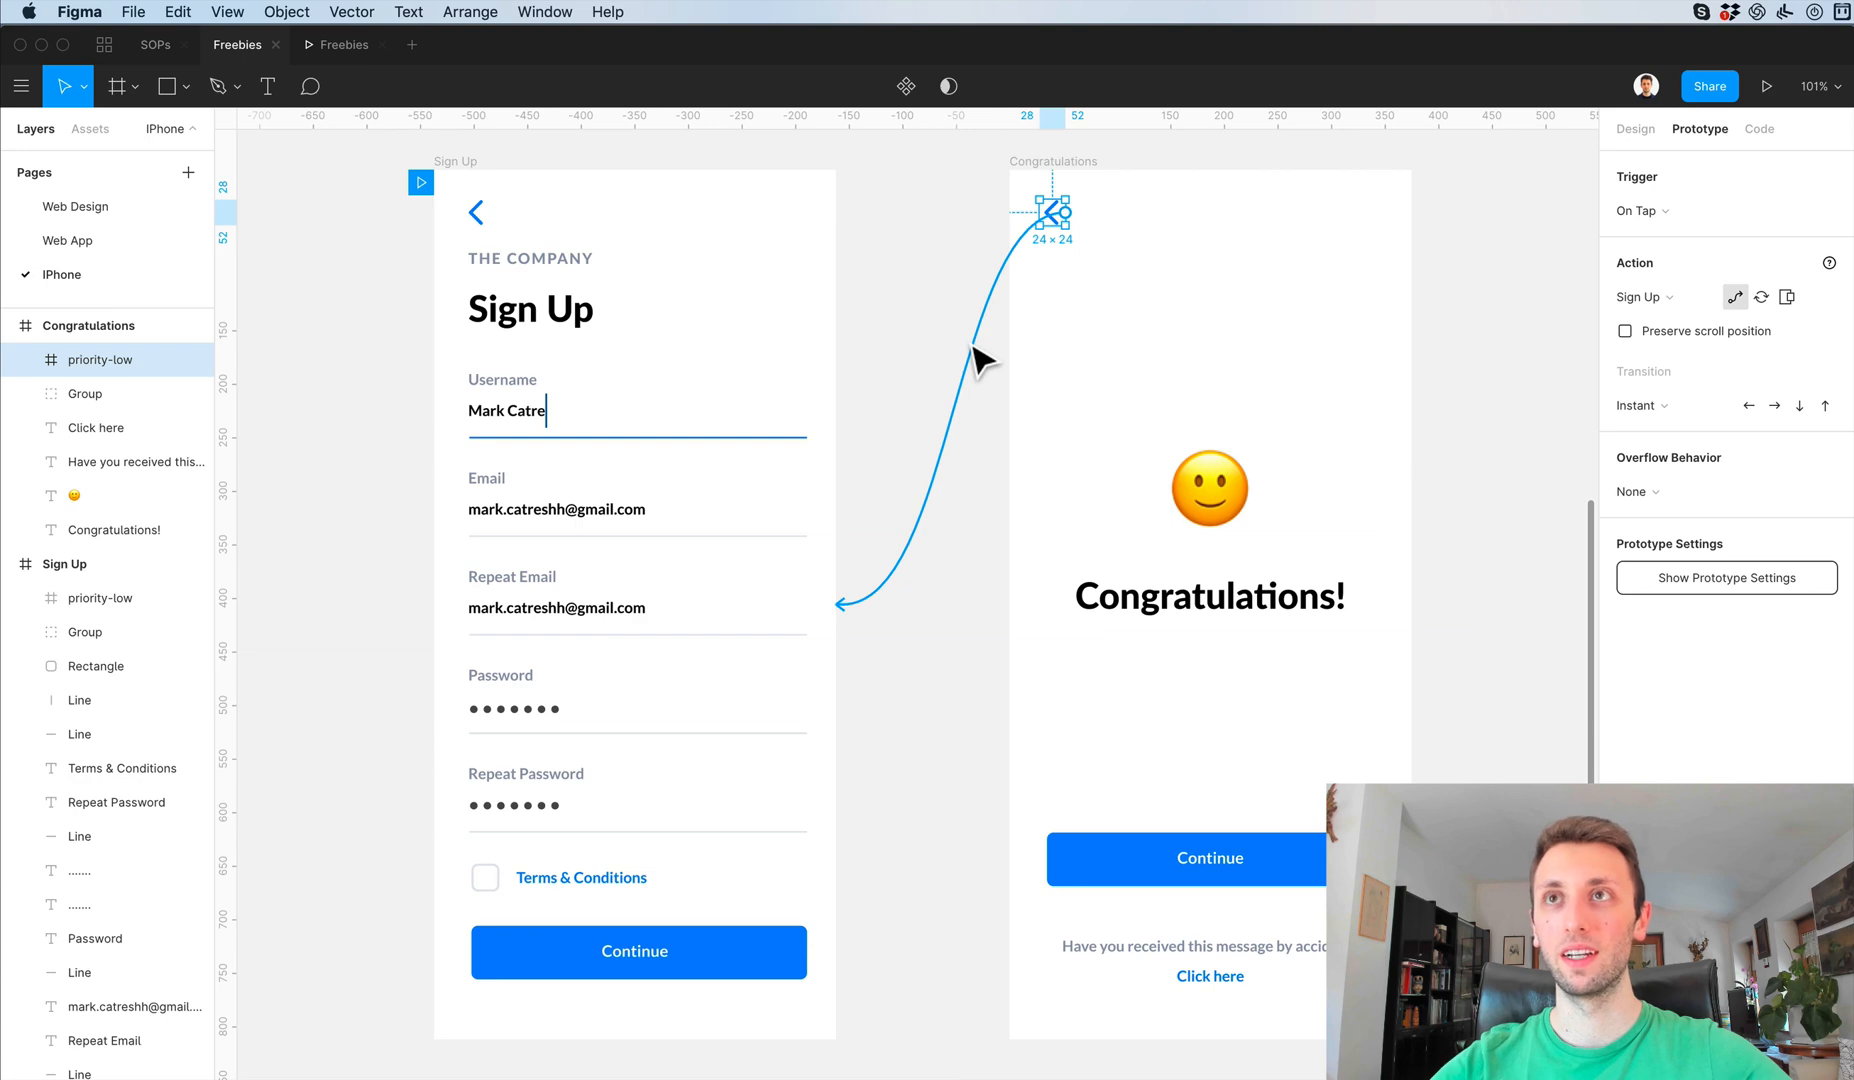